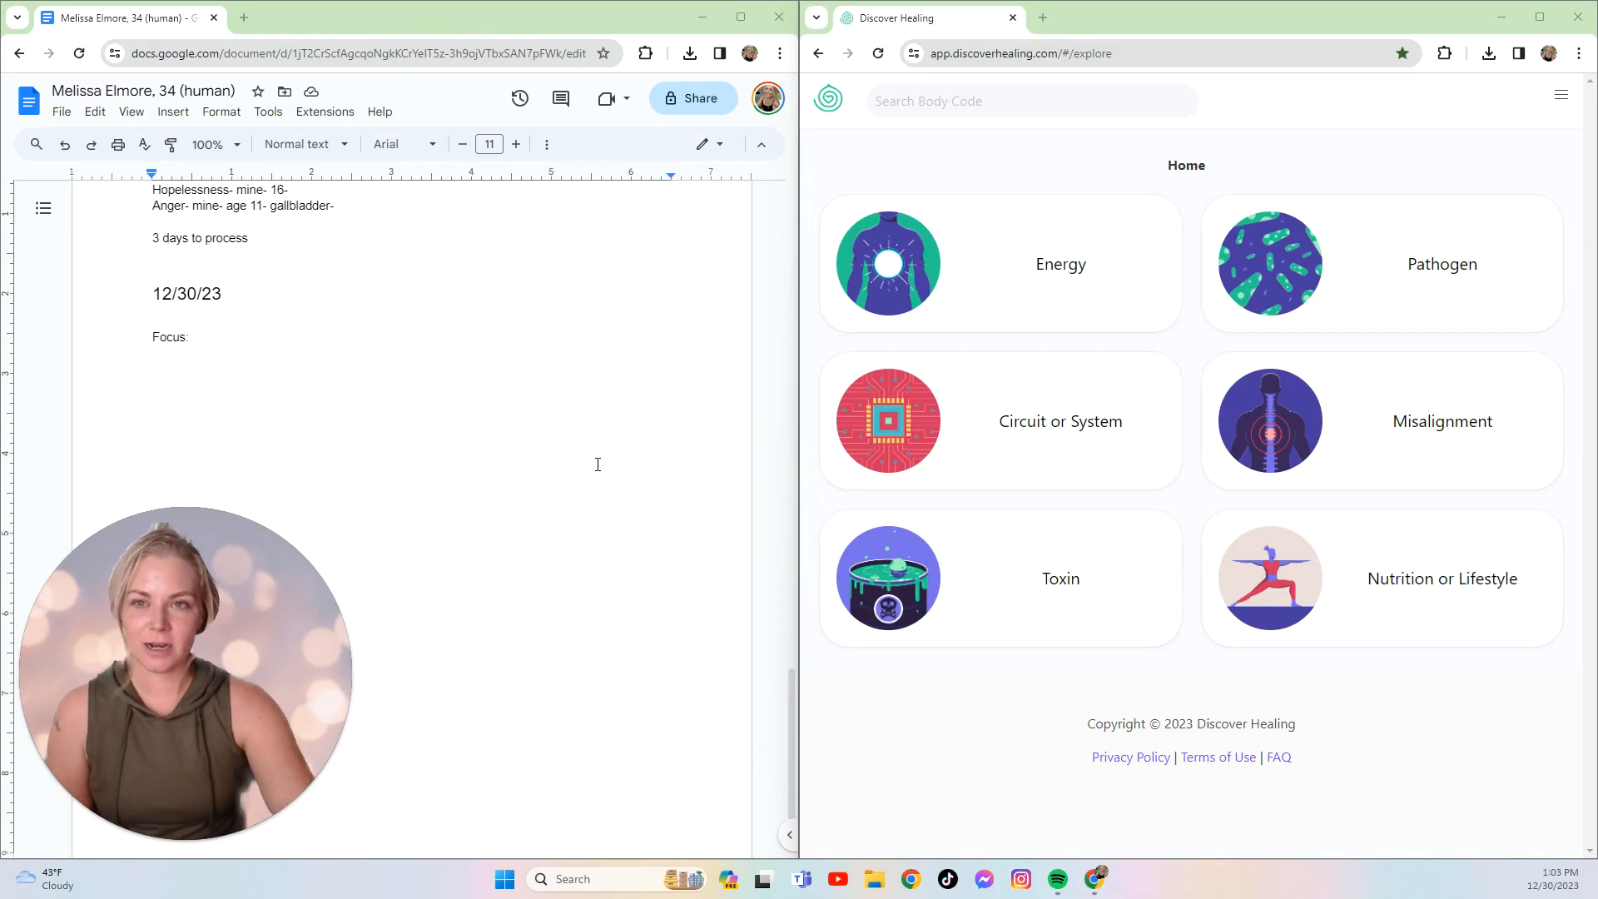
mouse_move(557, 450)
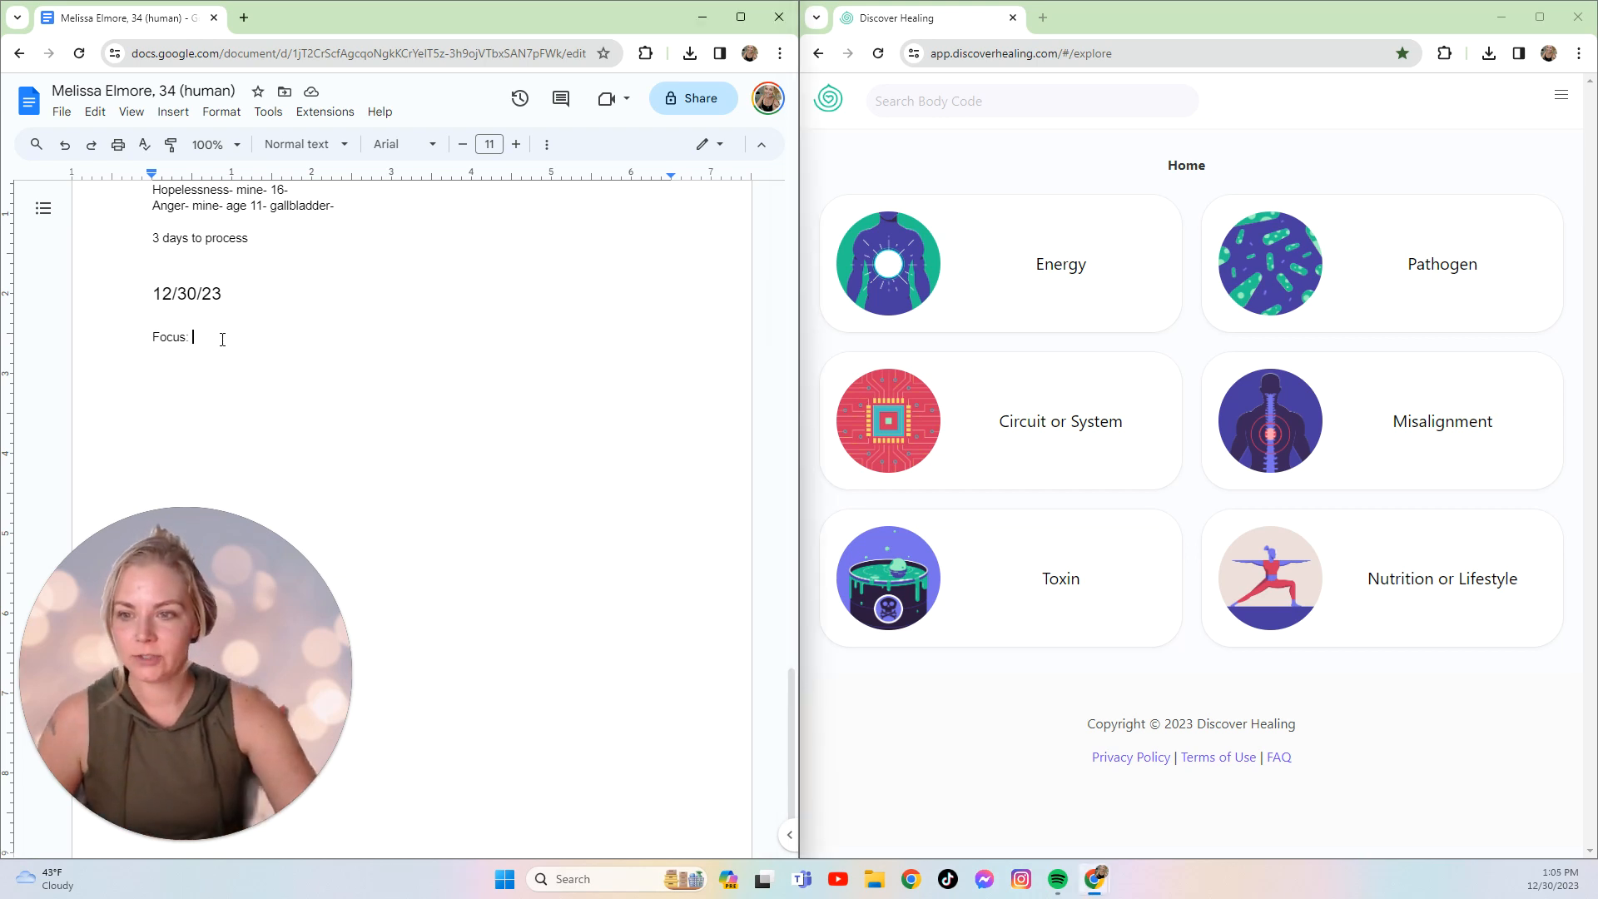
- Enter 'my jaw pain and back of neck pain' as the focus, with a 'BC.' line below
text(my jaw pain and)
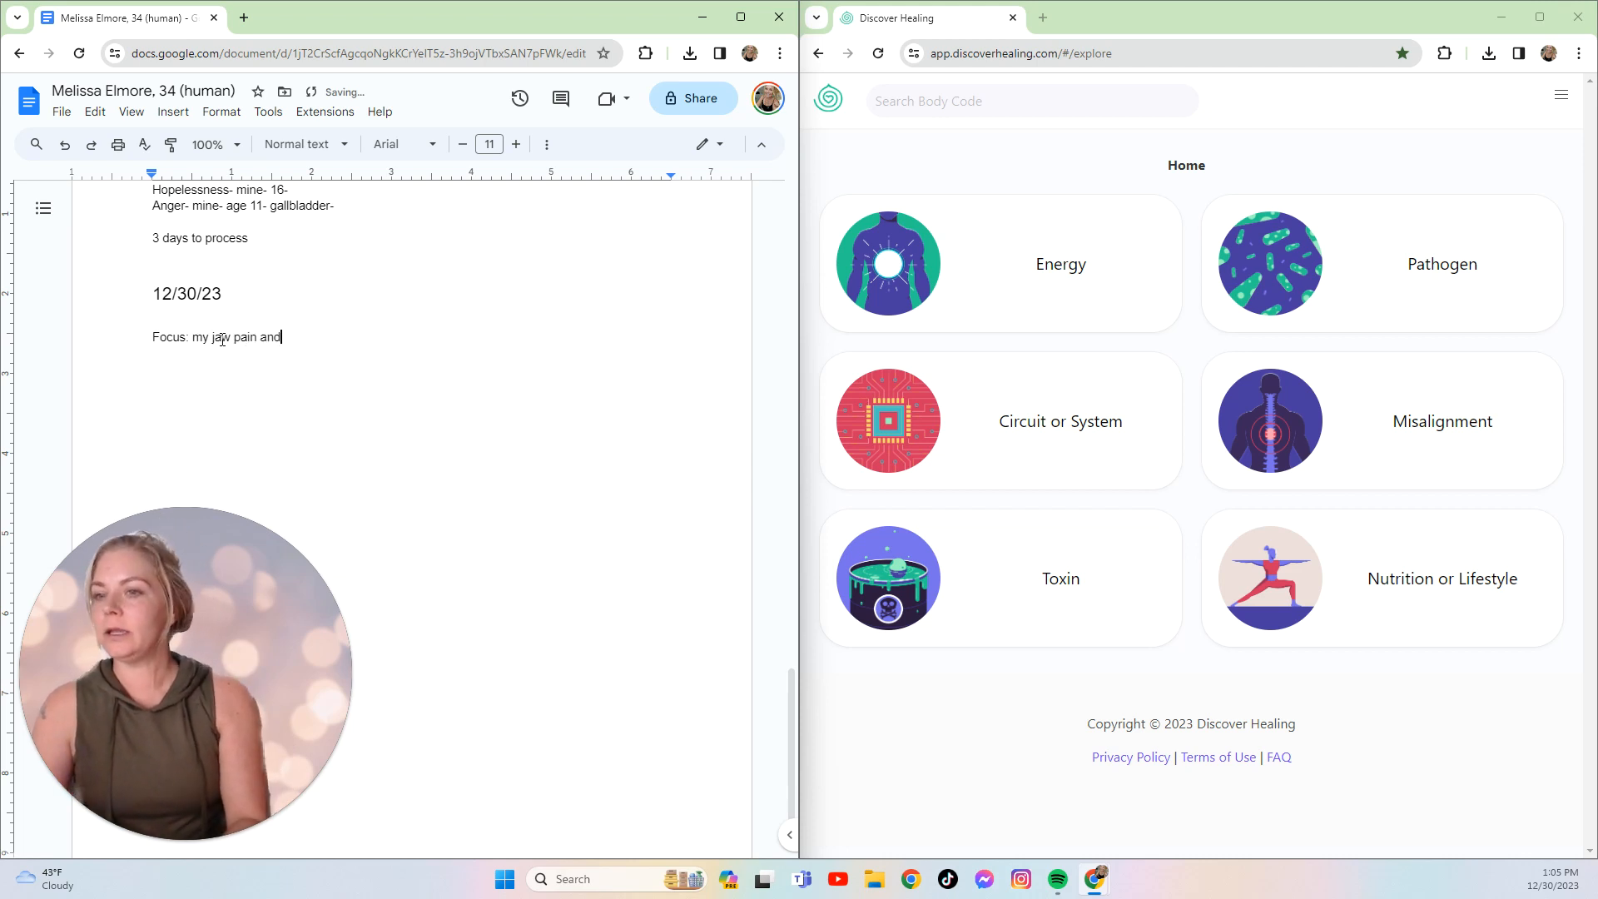
text(back of neck pain)
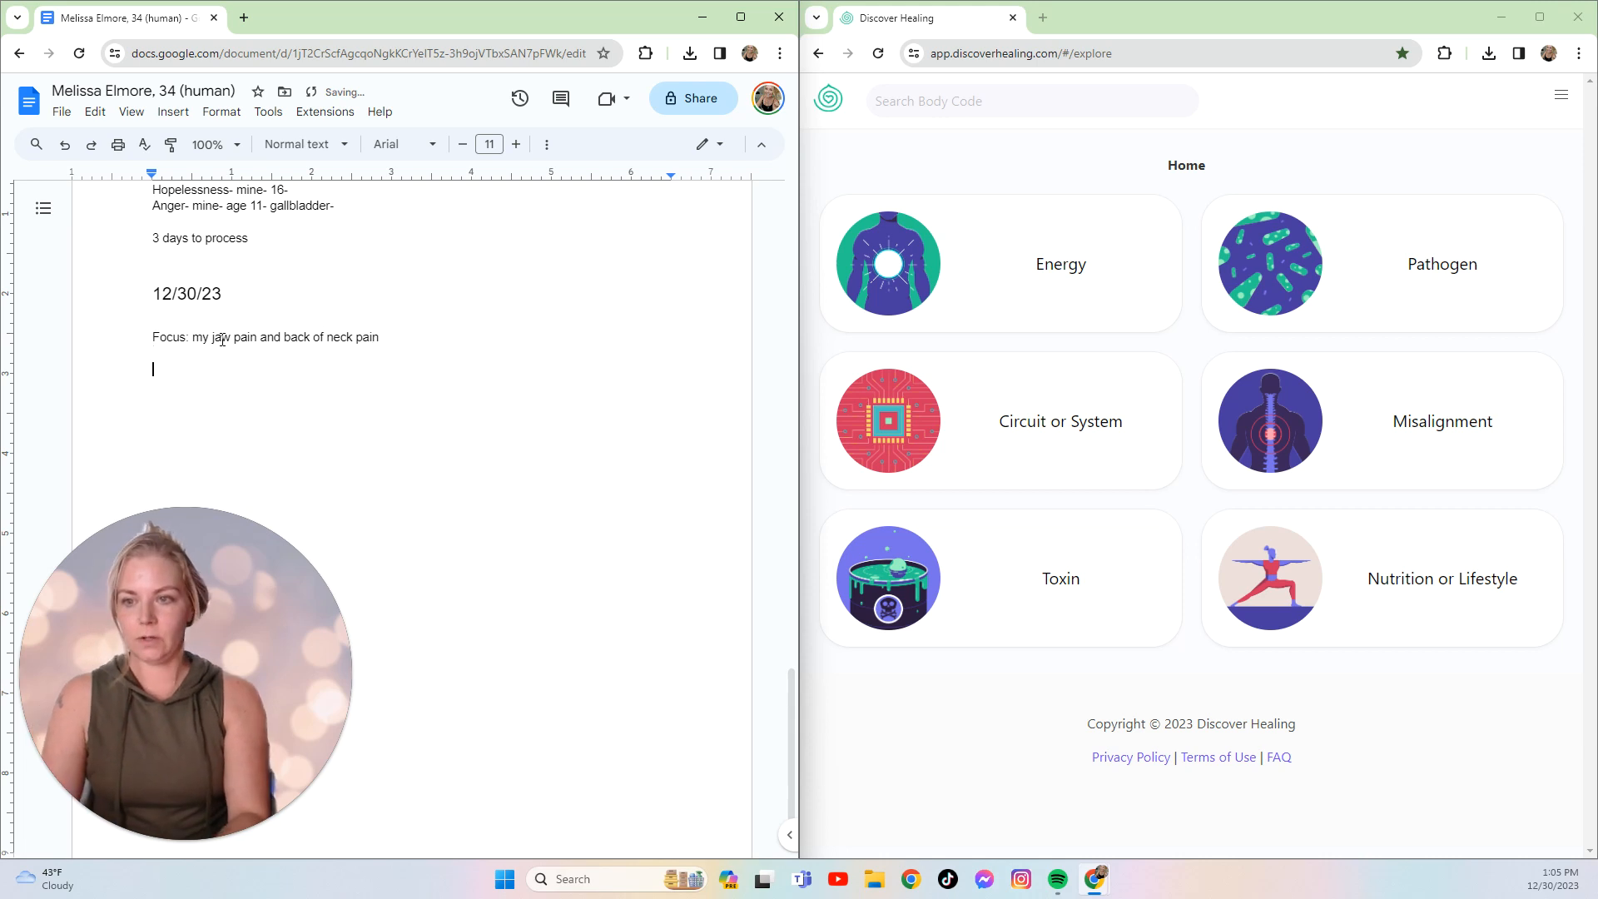
text(BC)
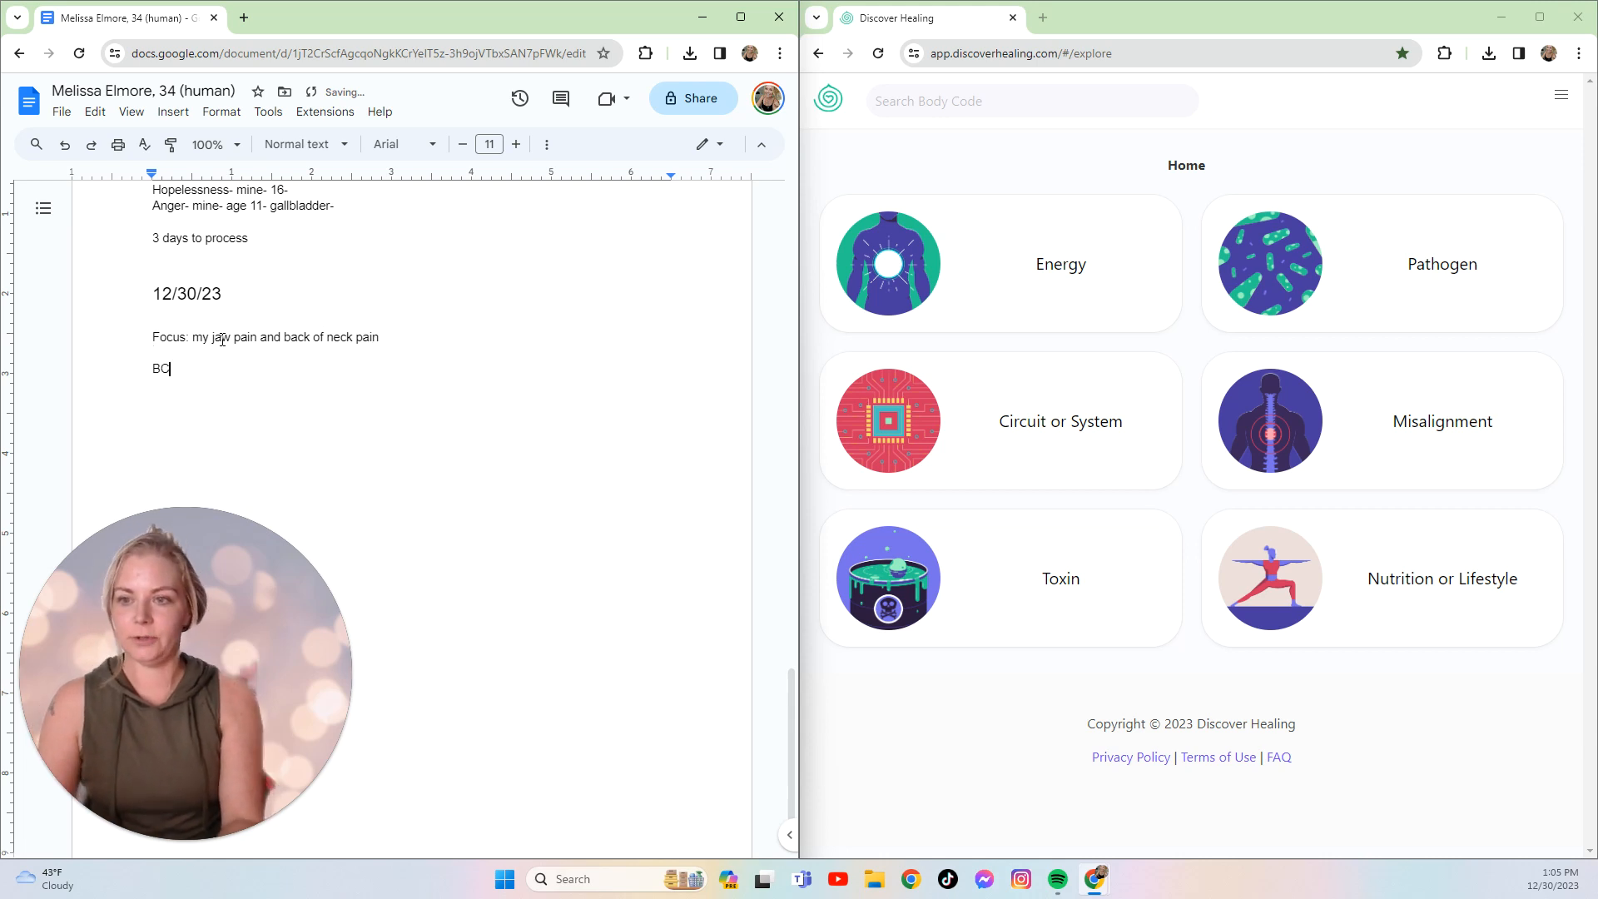
text(.)
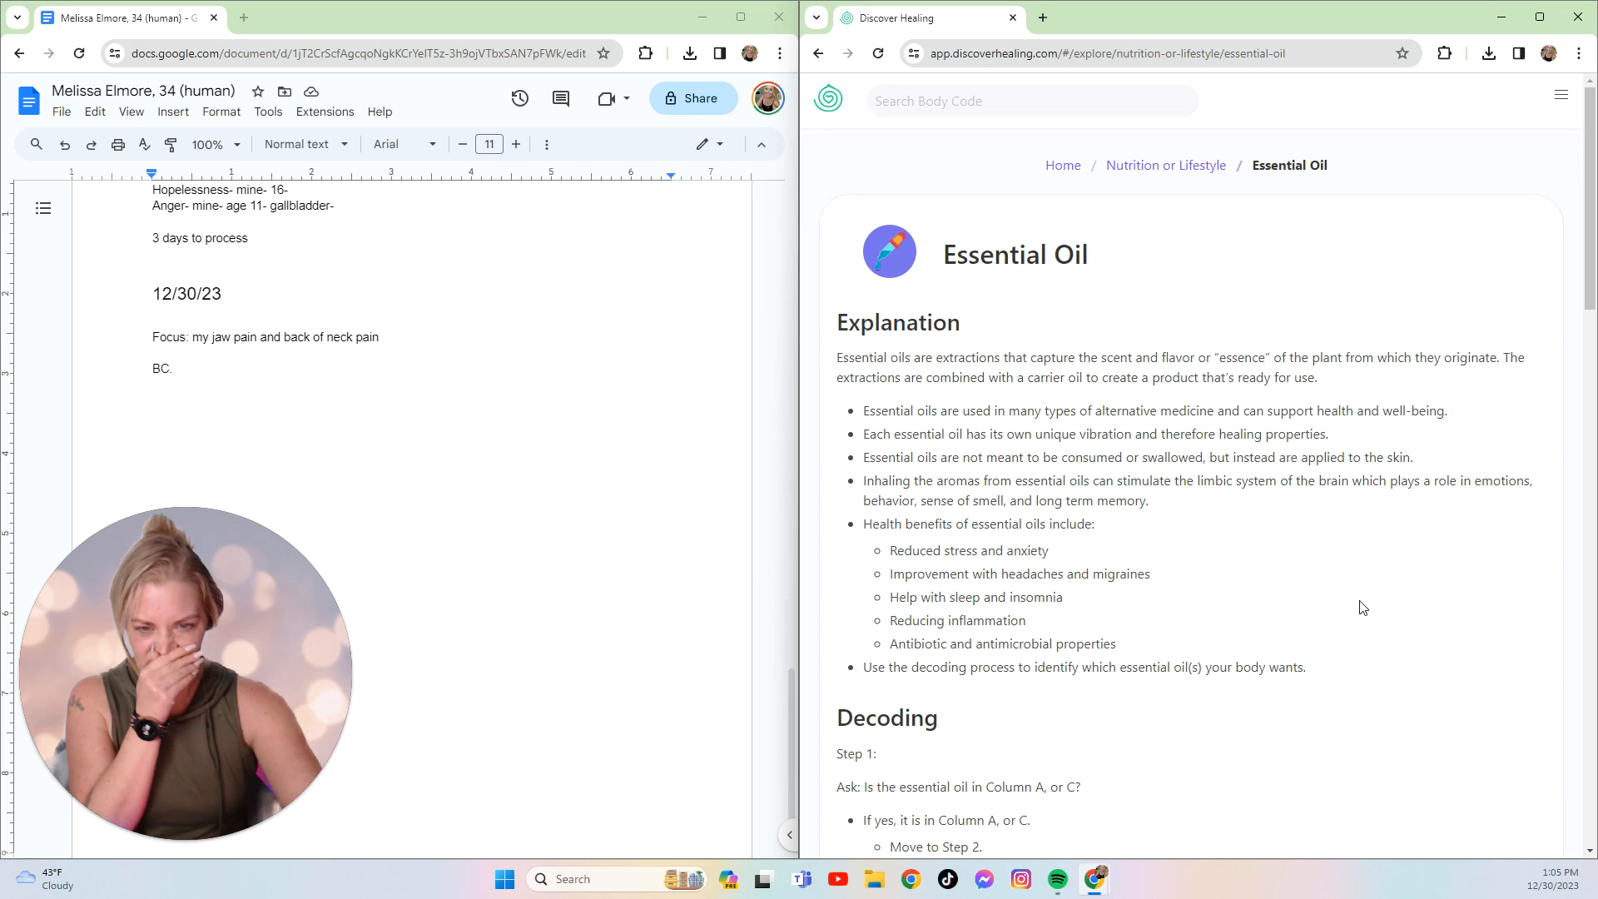
- Scroll down to the Essential Oil chart and back up
scroll(down, 3)
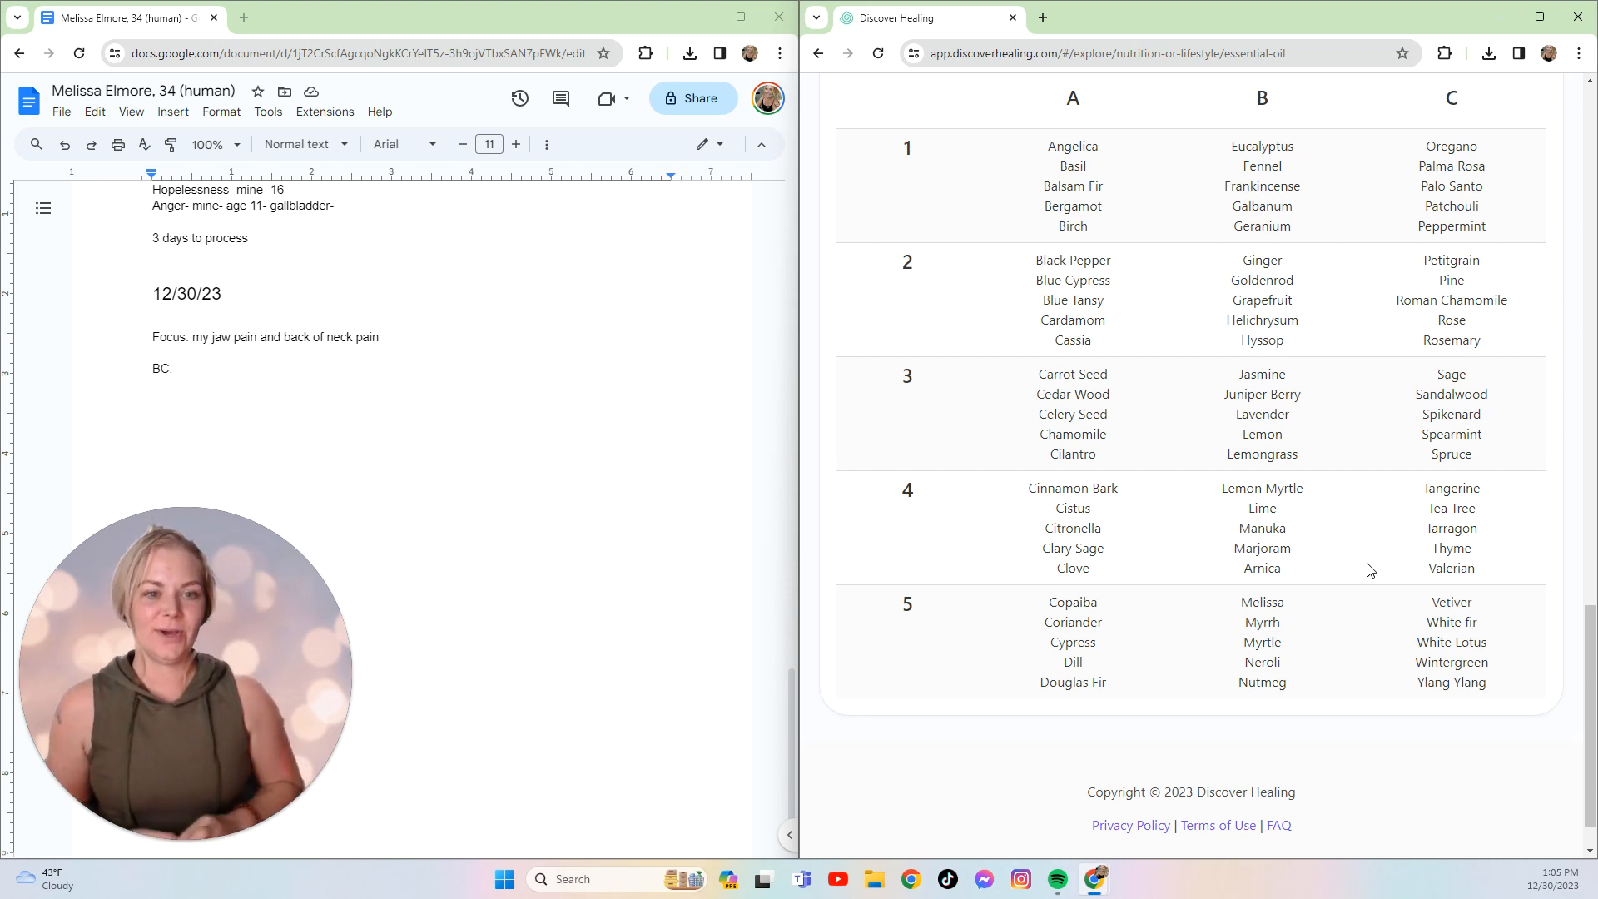
scroll(up, 3)
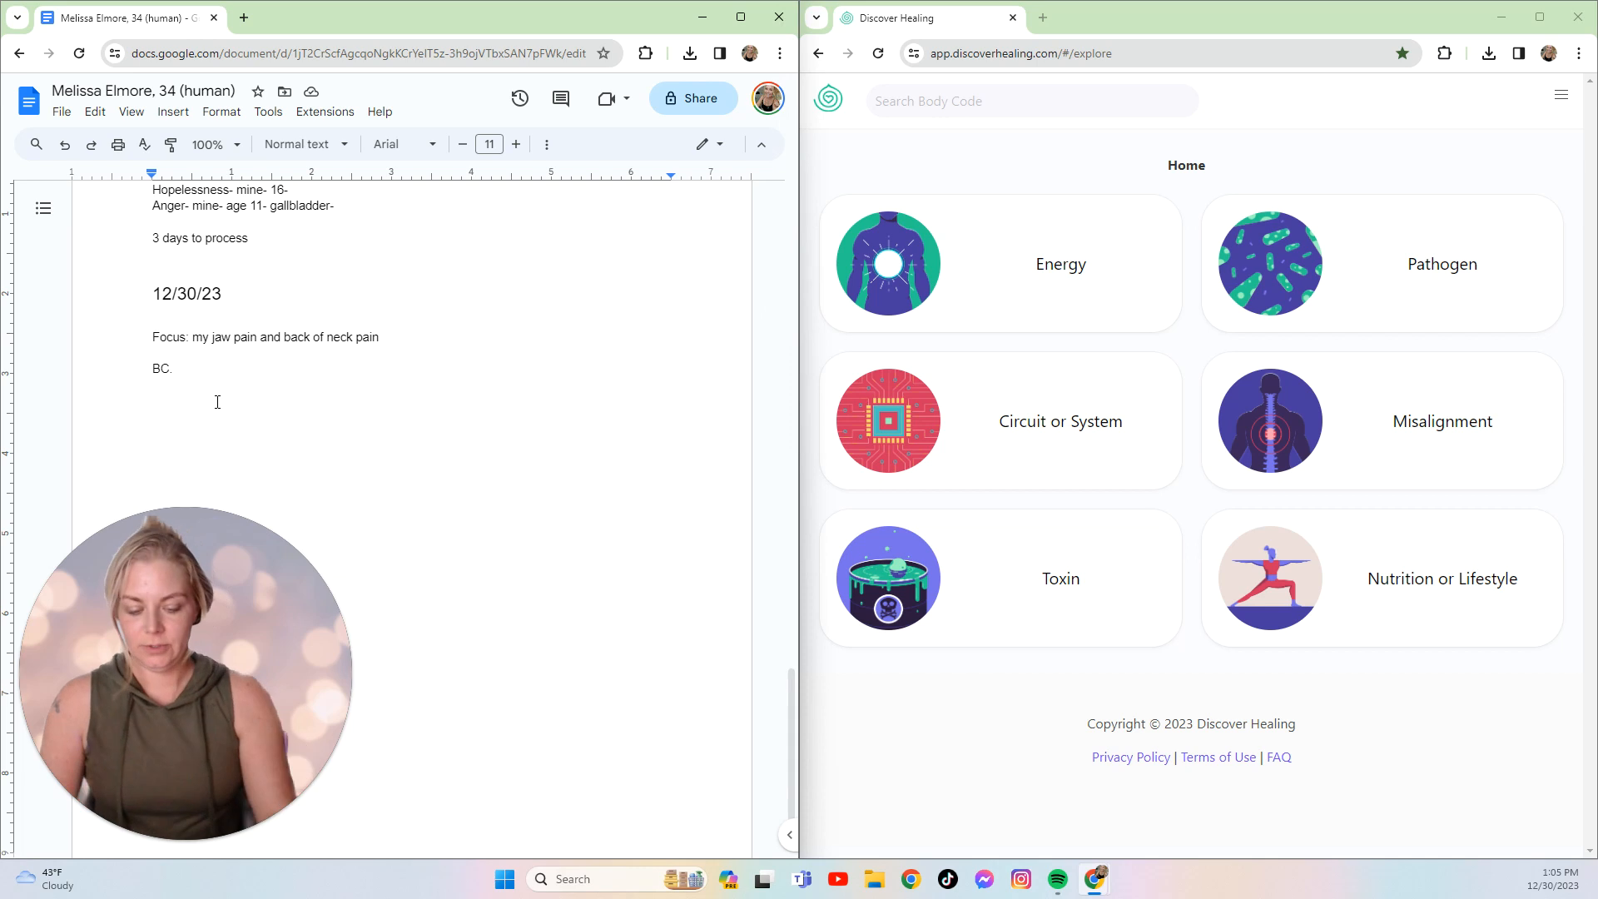
- Type 'Essential oil- lemon' on a new line under BC
text(es)
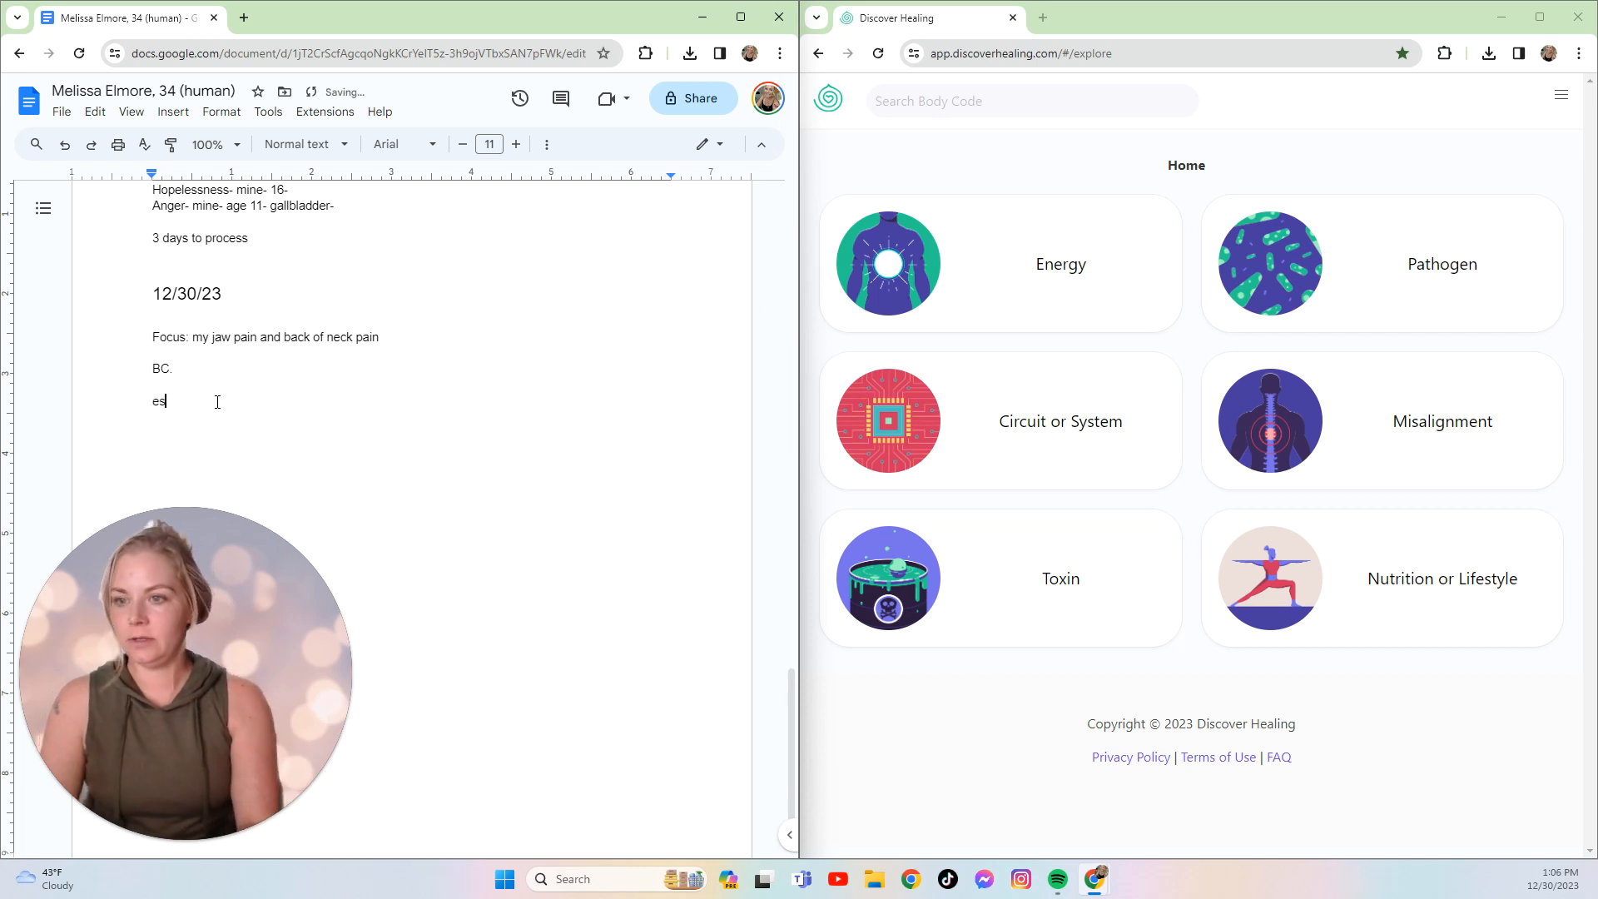
text(Essential oil)
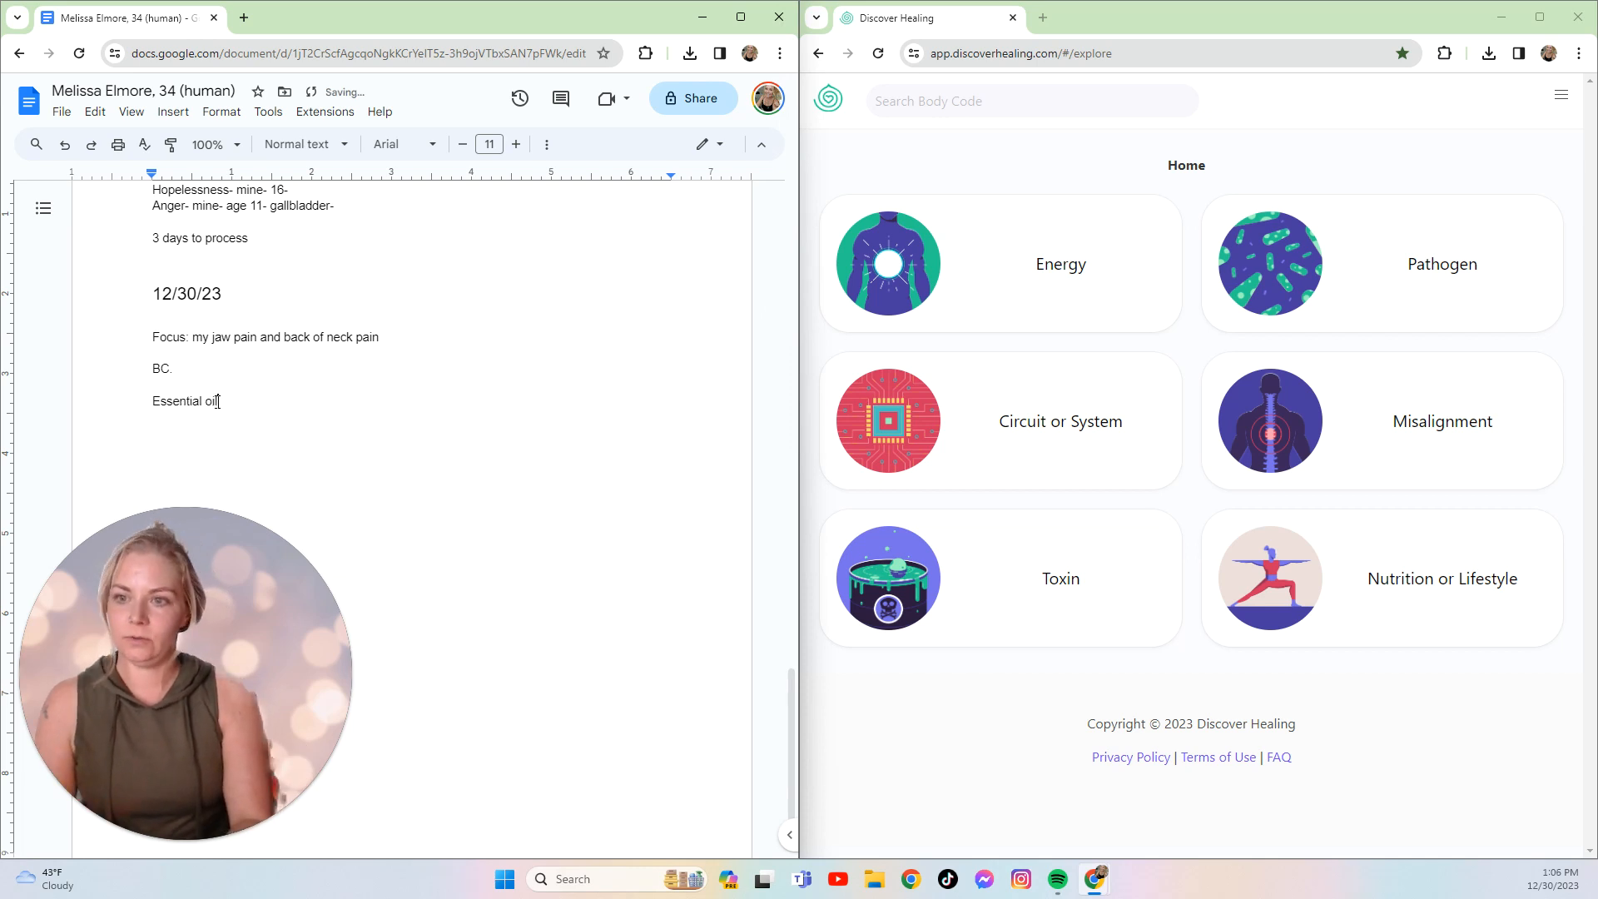
text(le)
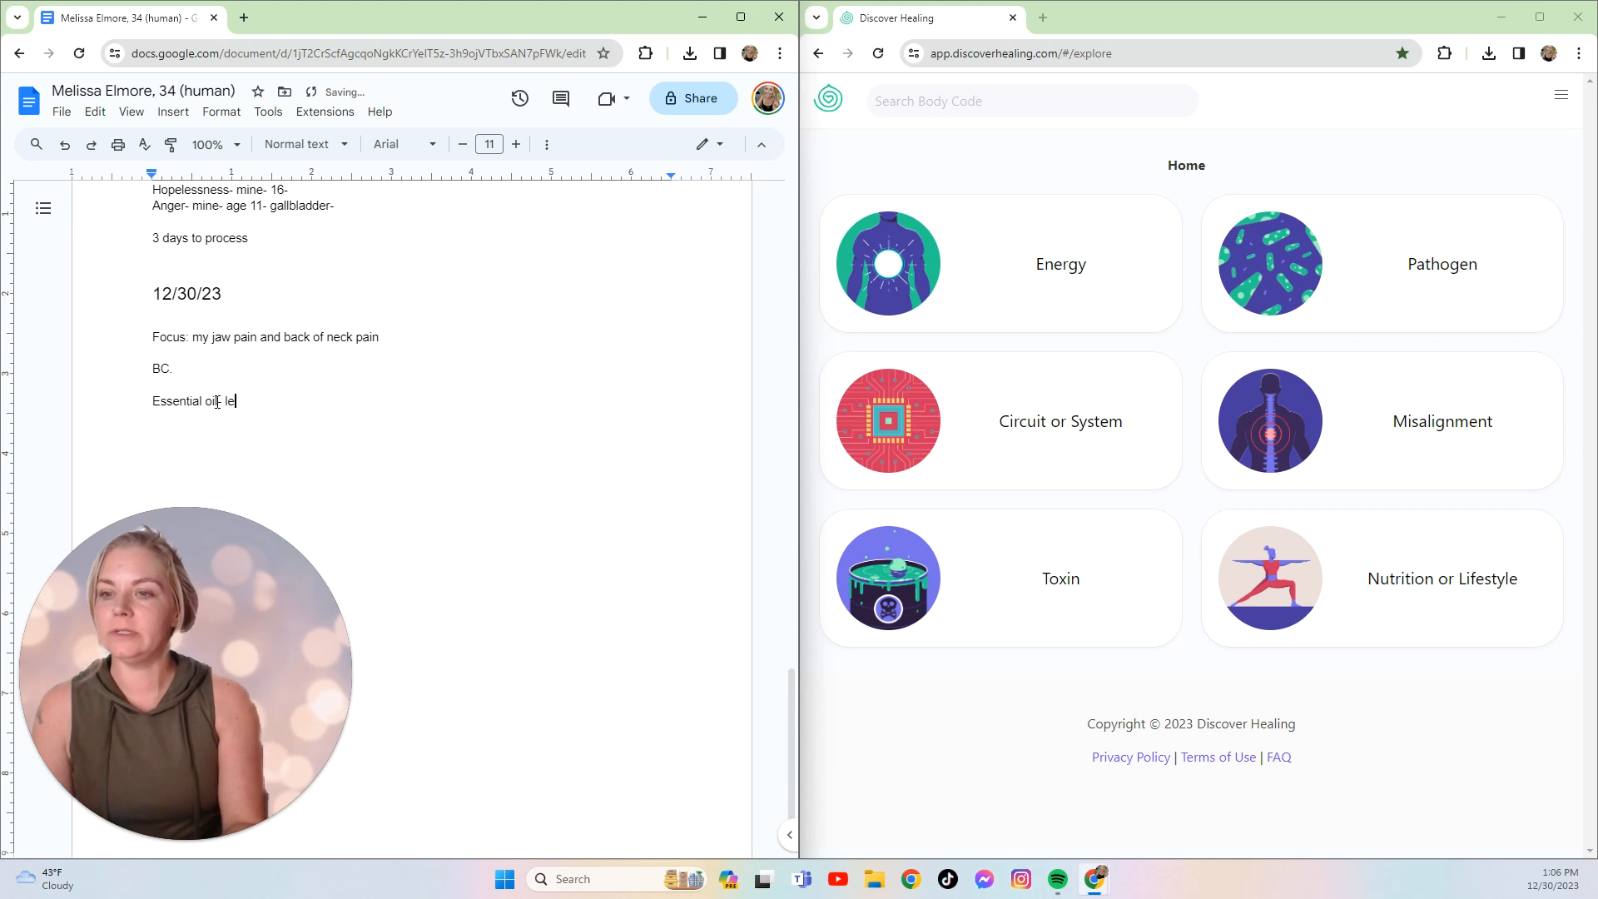
text(mon)
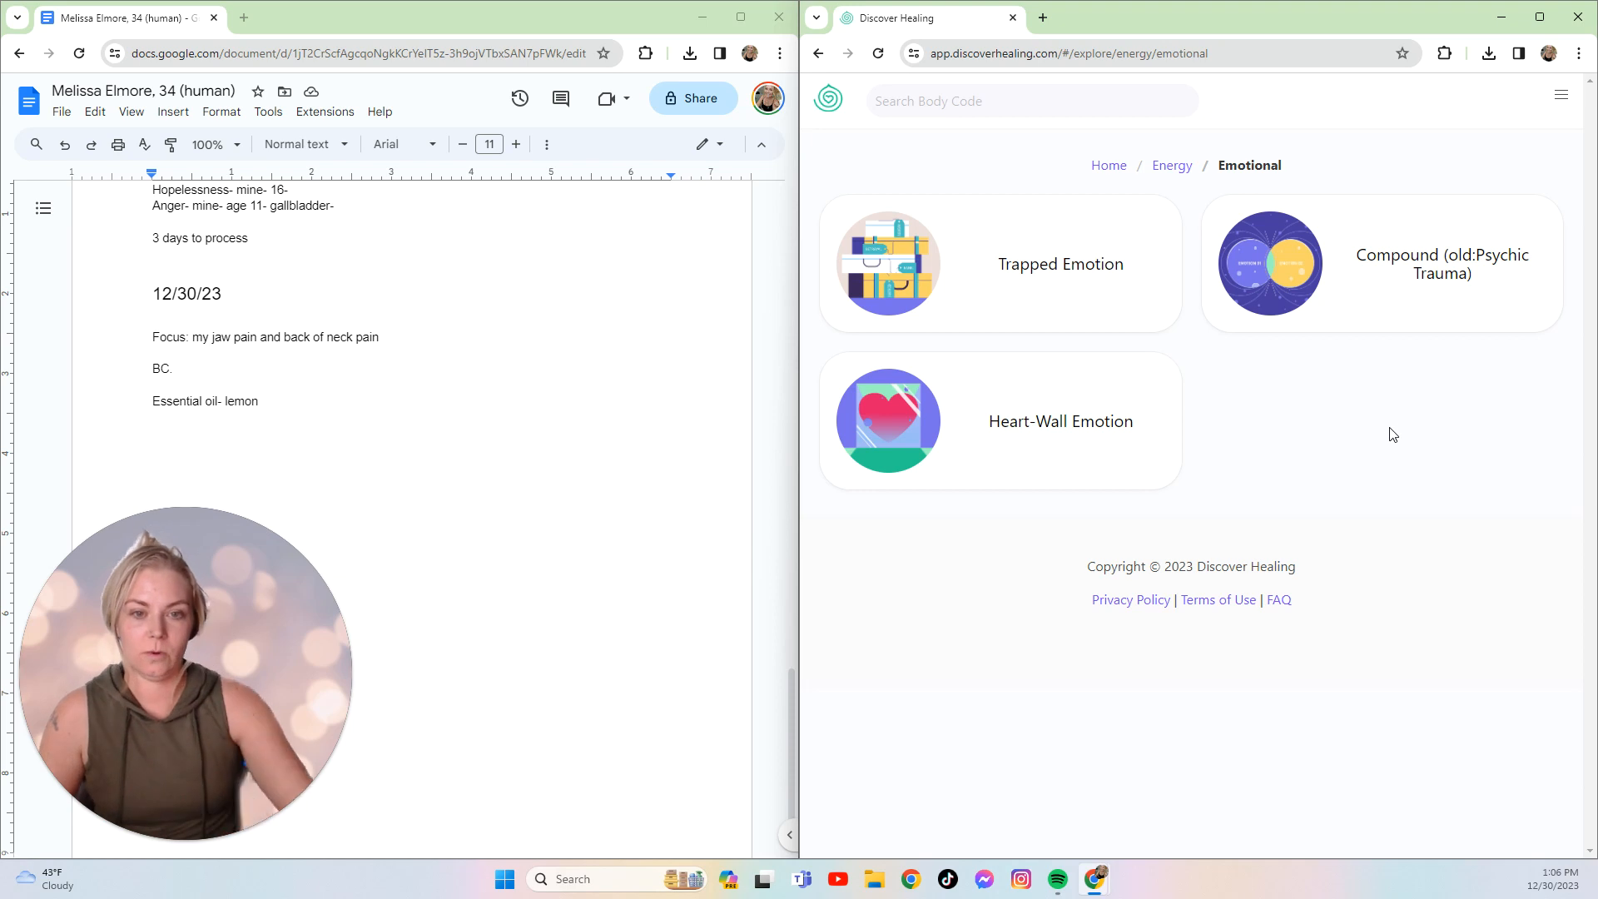
- Open Heart-Wall Emotion > Prenatal Heart-Wall Emotion and scroll to its Emotion Code chart
click(1060, 421)
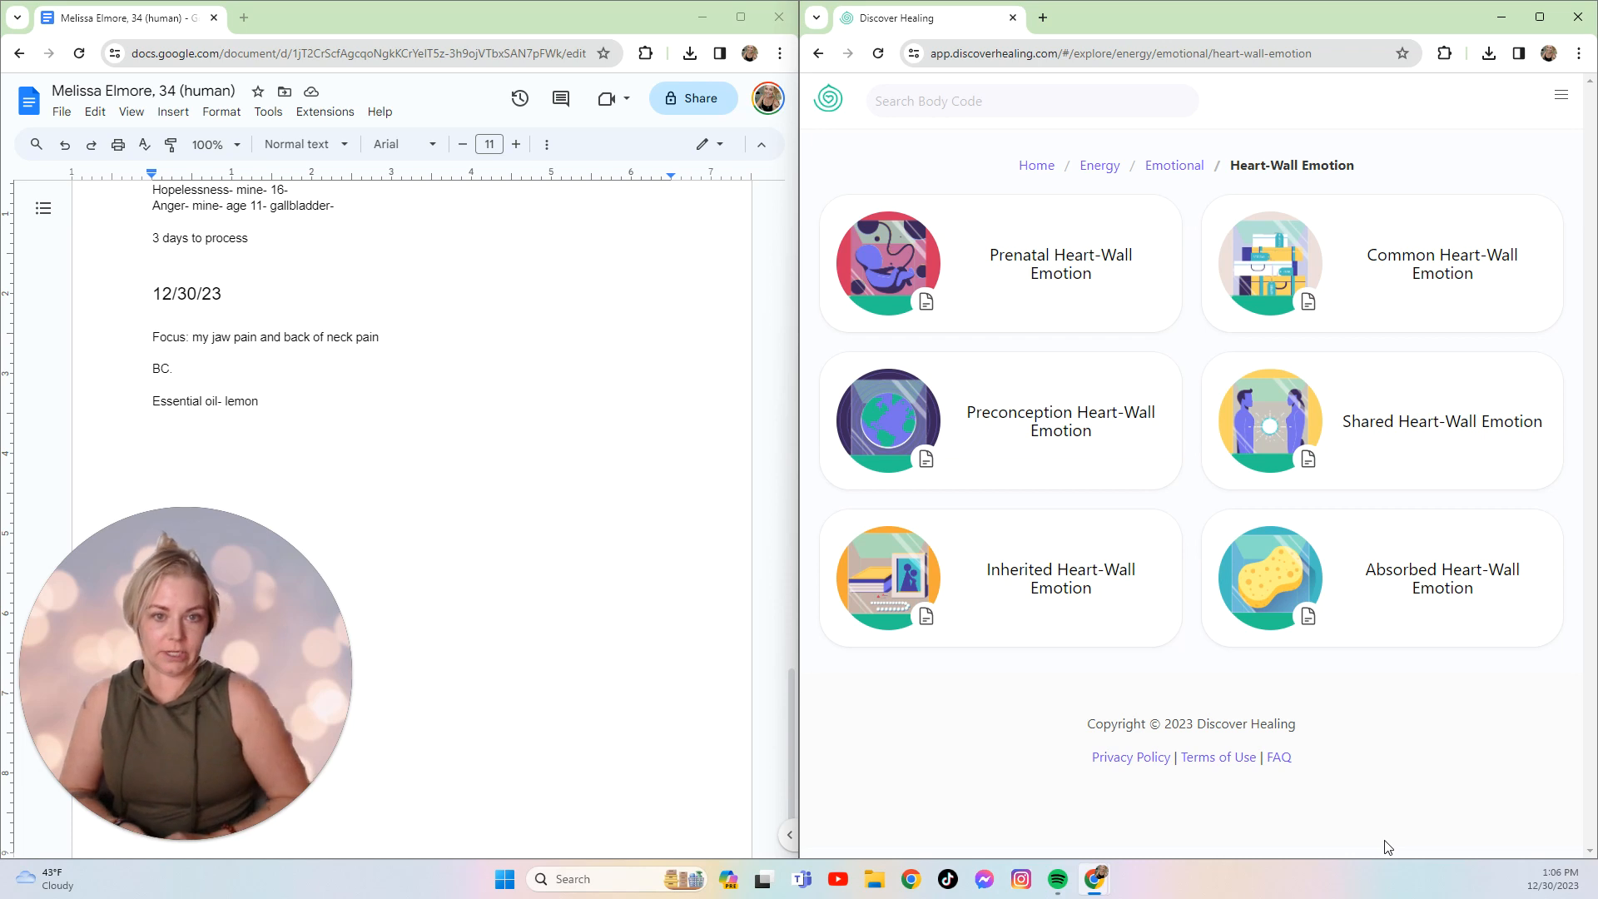
click(1059, 263)
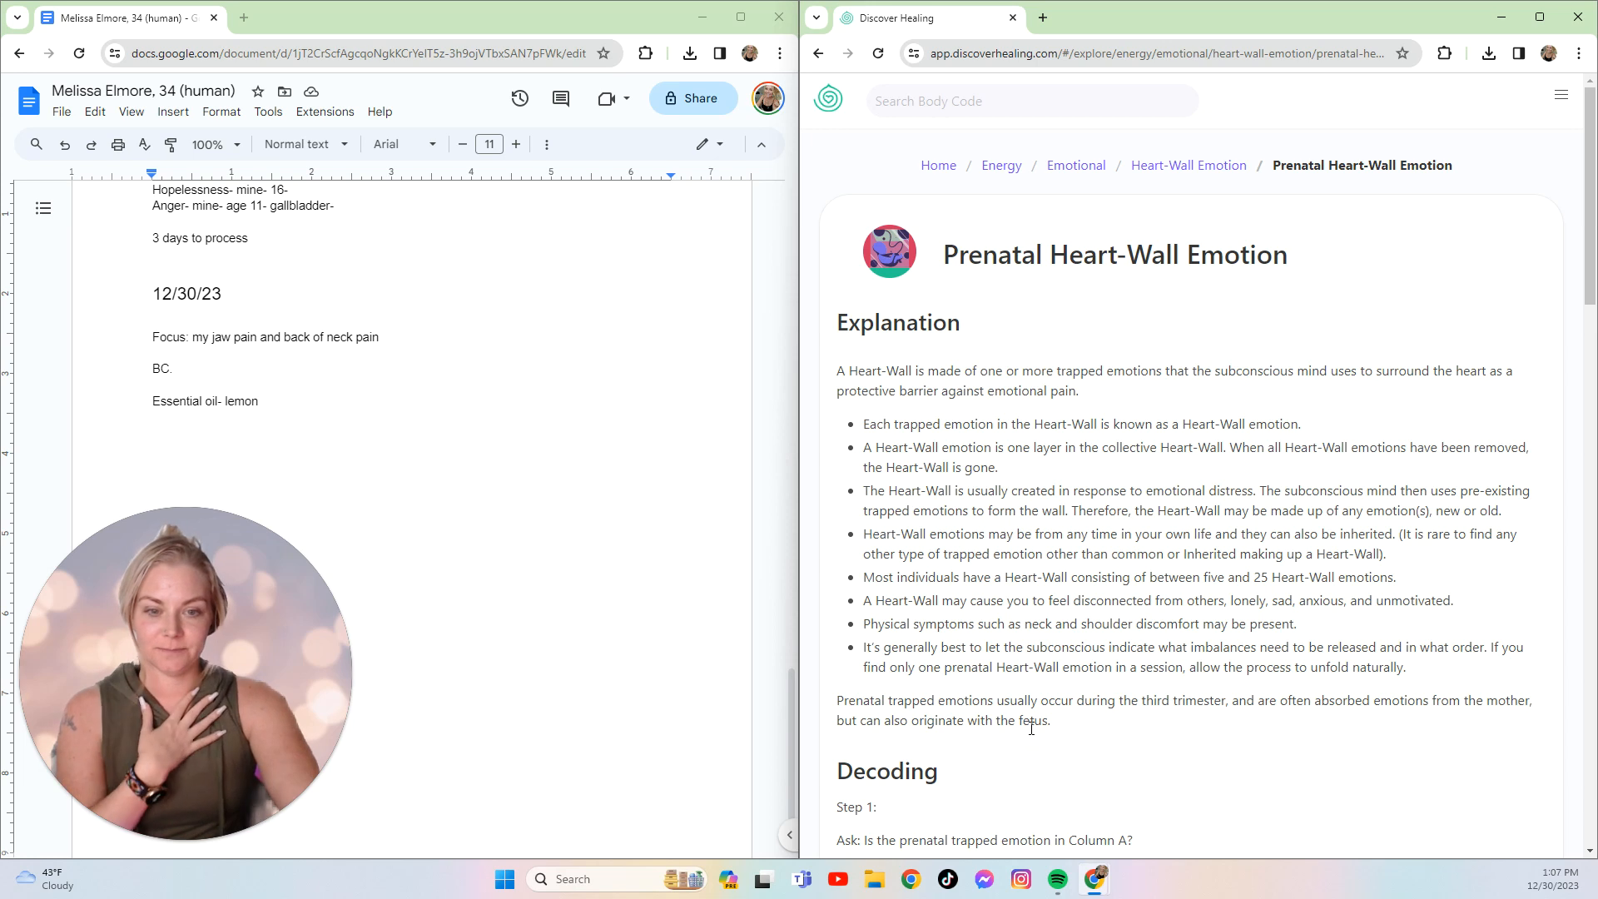
scroll(down, 3)
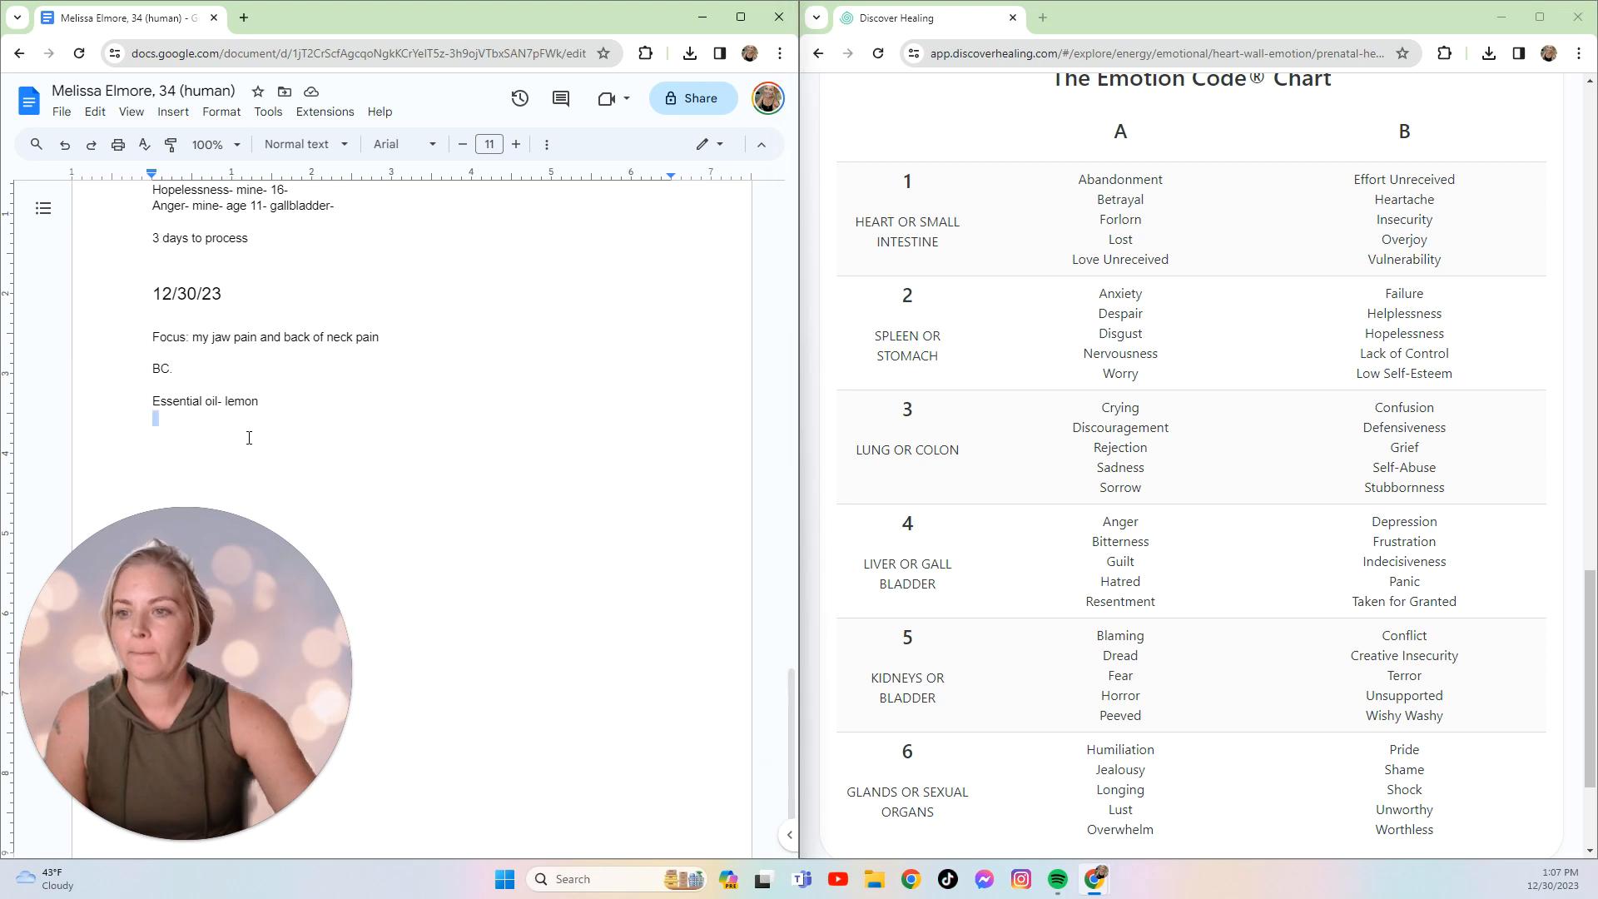
- Add 'TE' and 'Lack of control' lines under the lemon note, then start a new line
text(T)
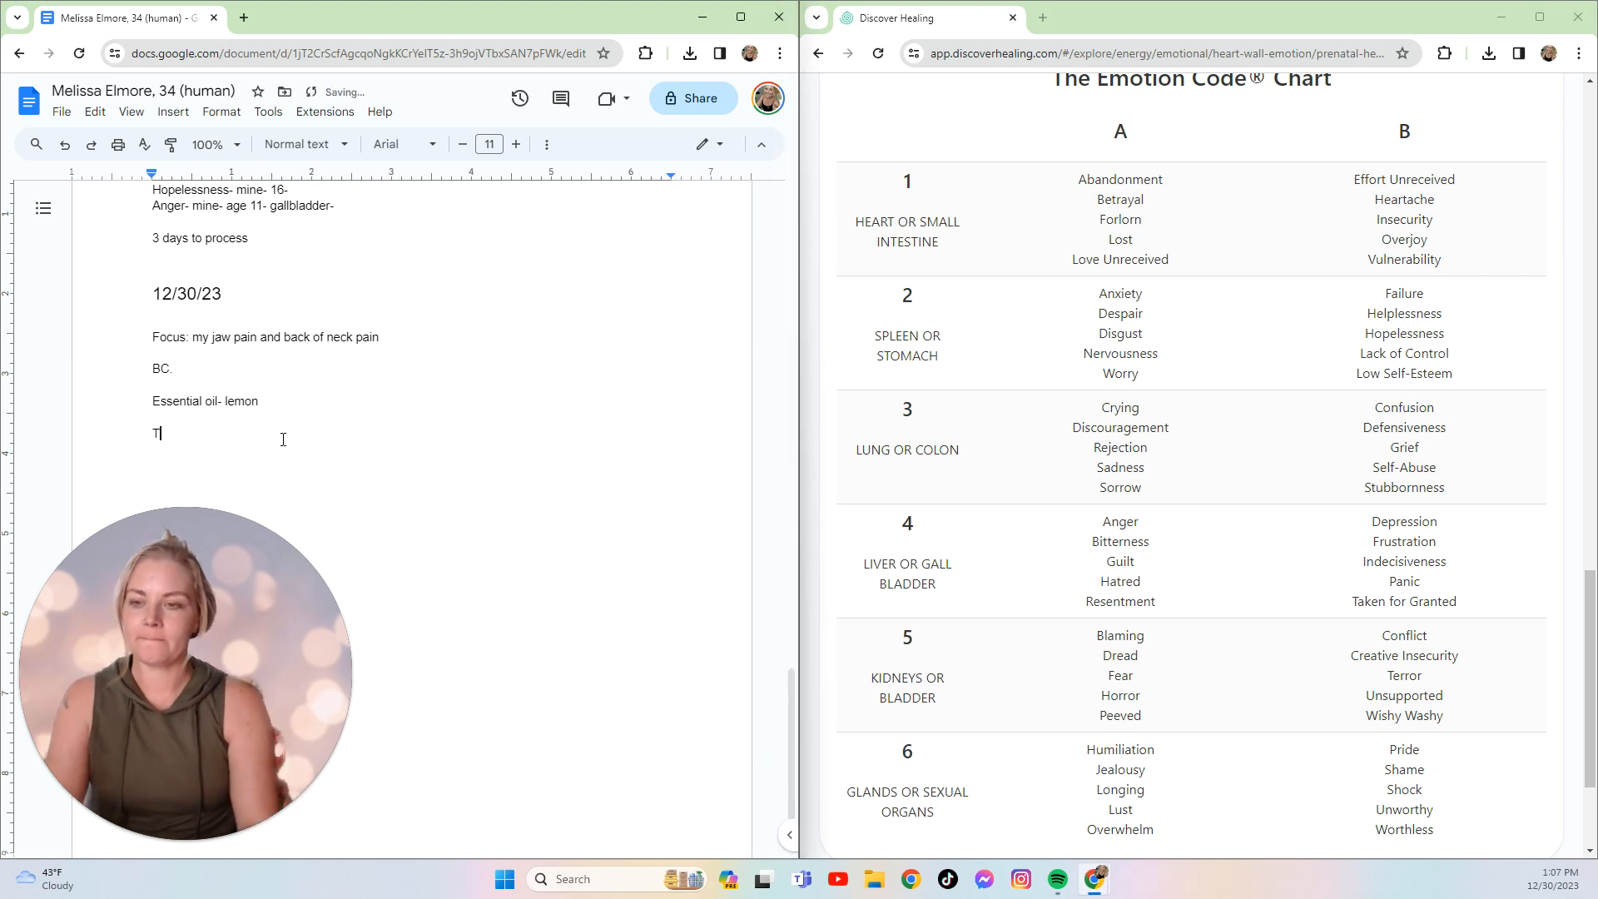
text(E)
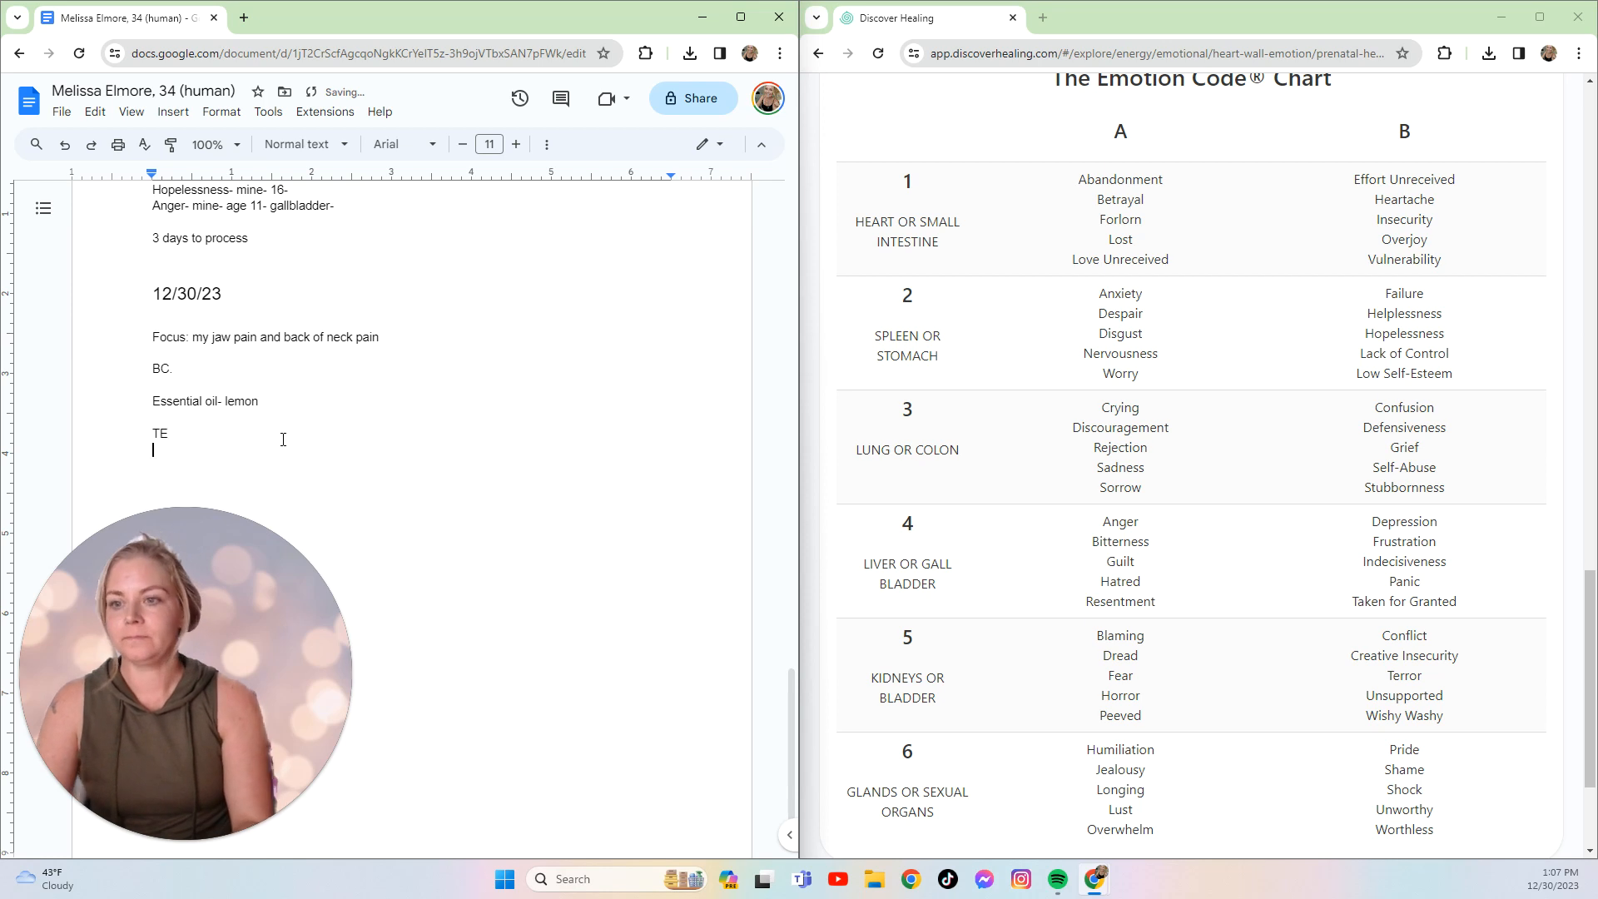
text(Lack of)
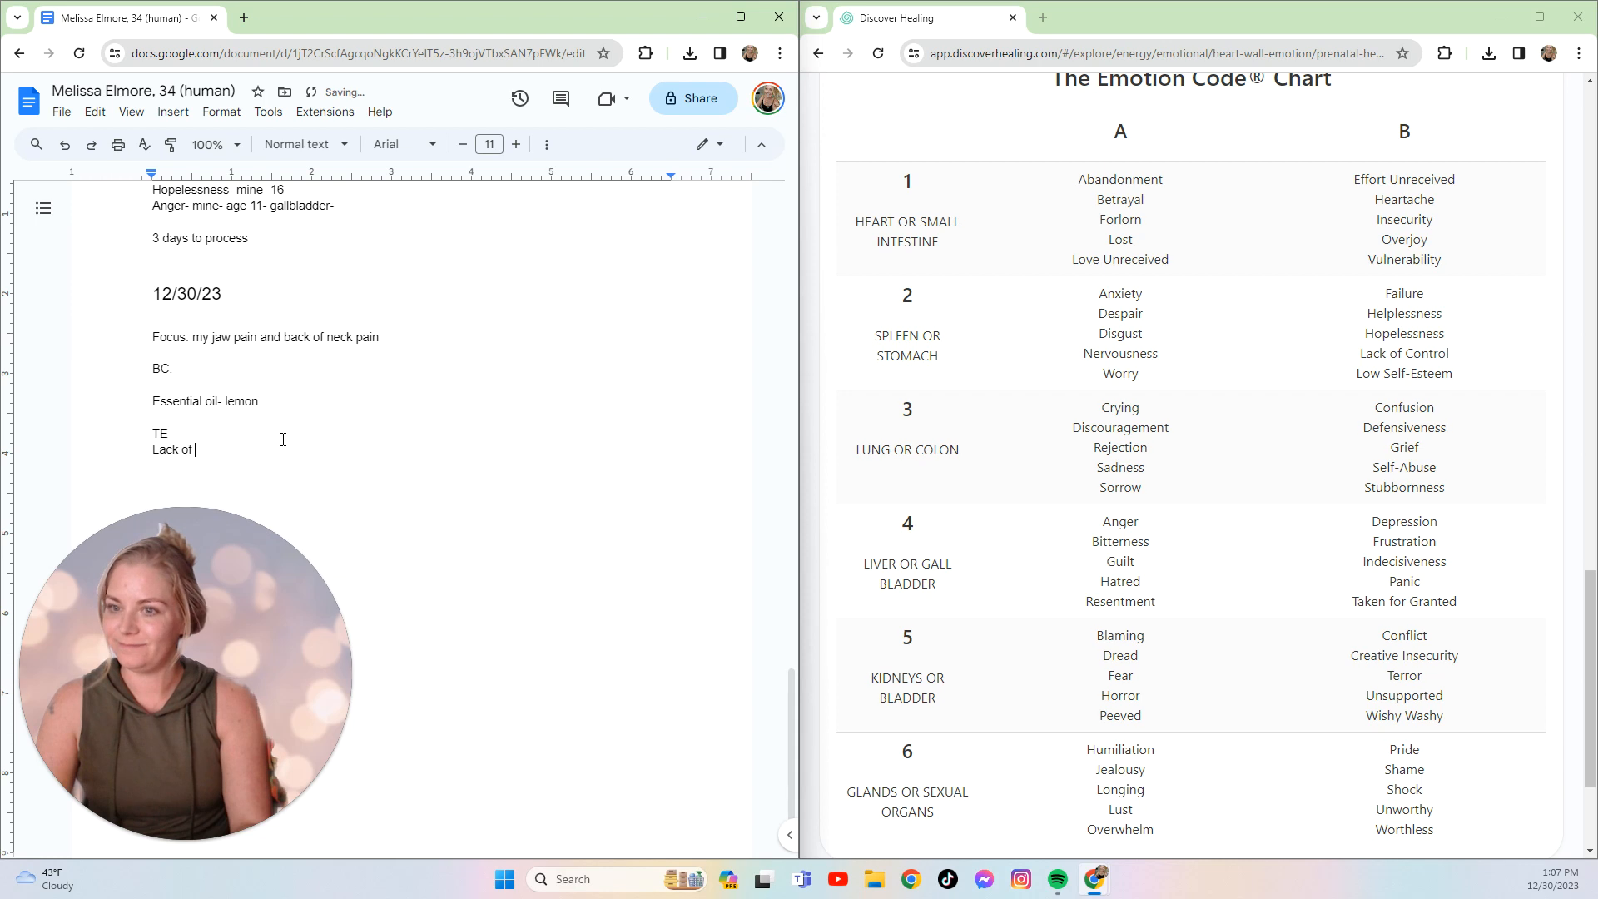
text(control)
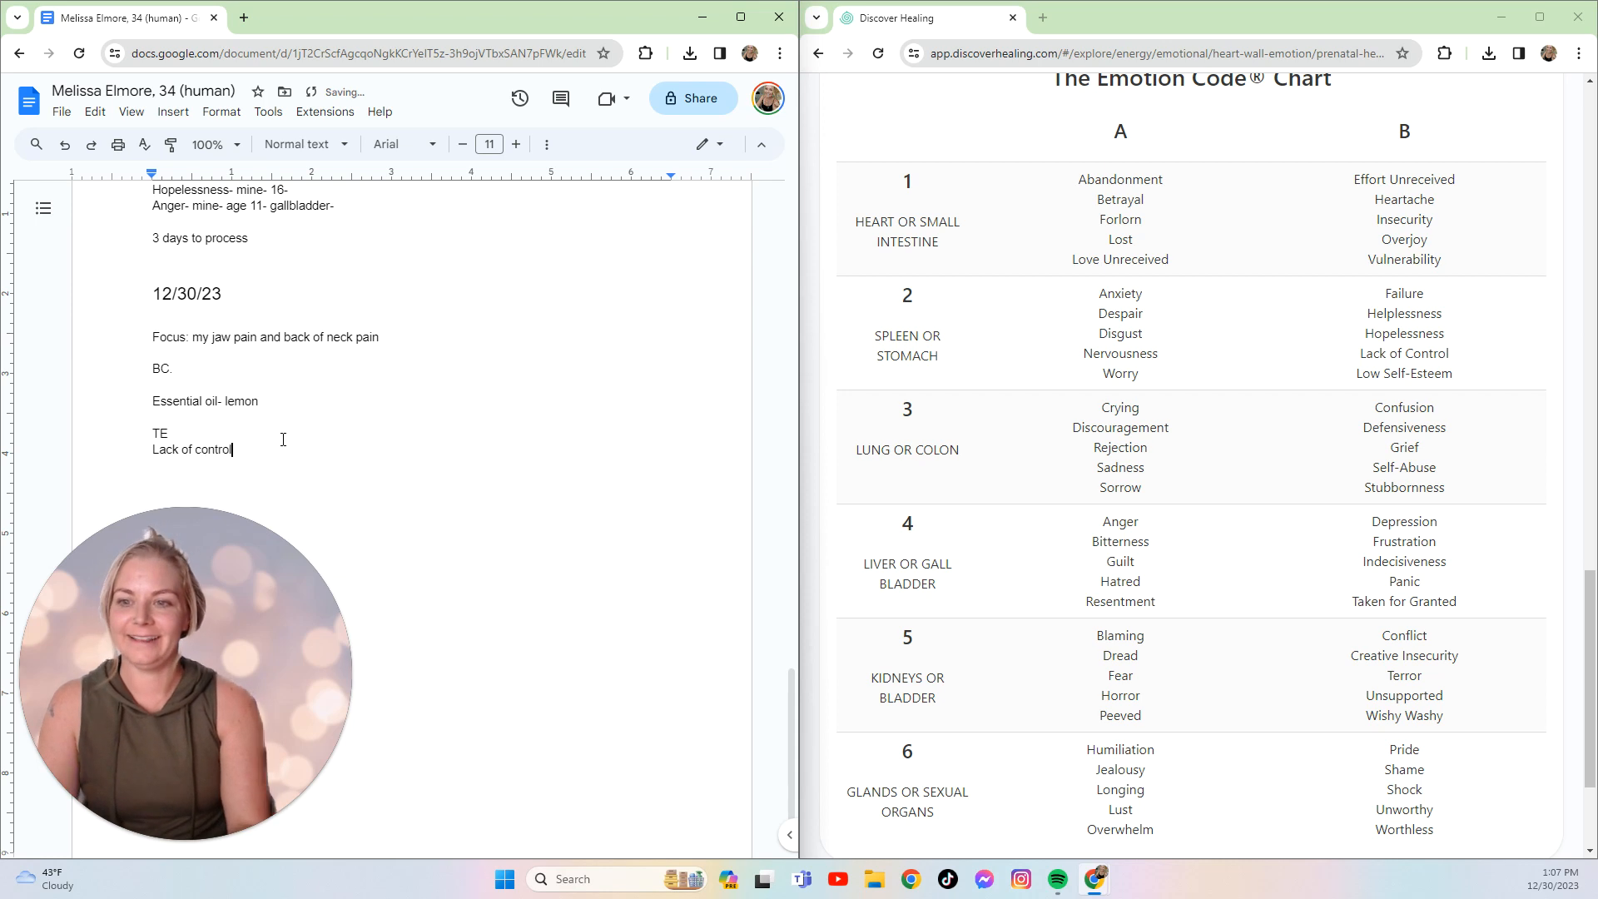
key(enter)
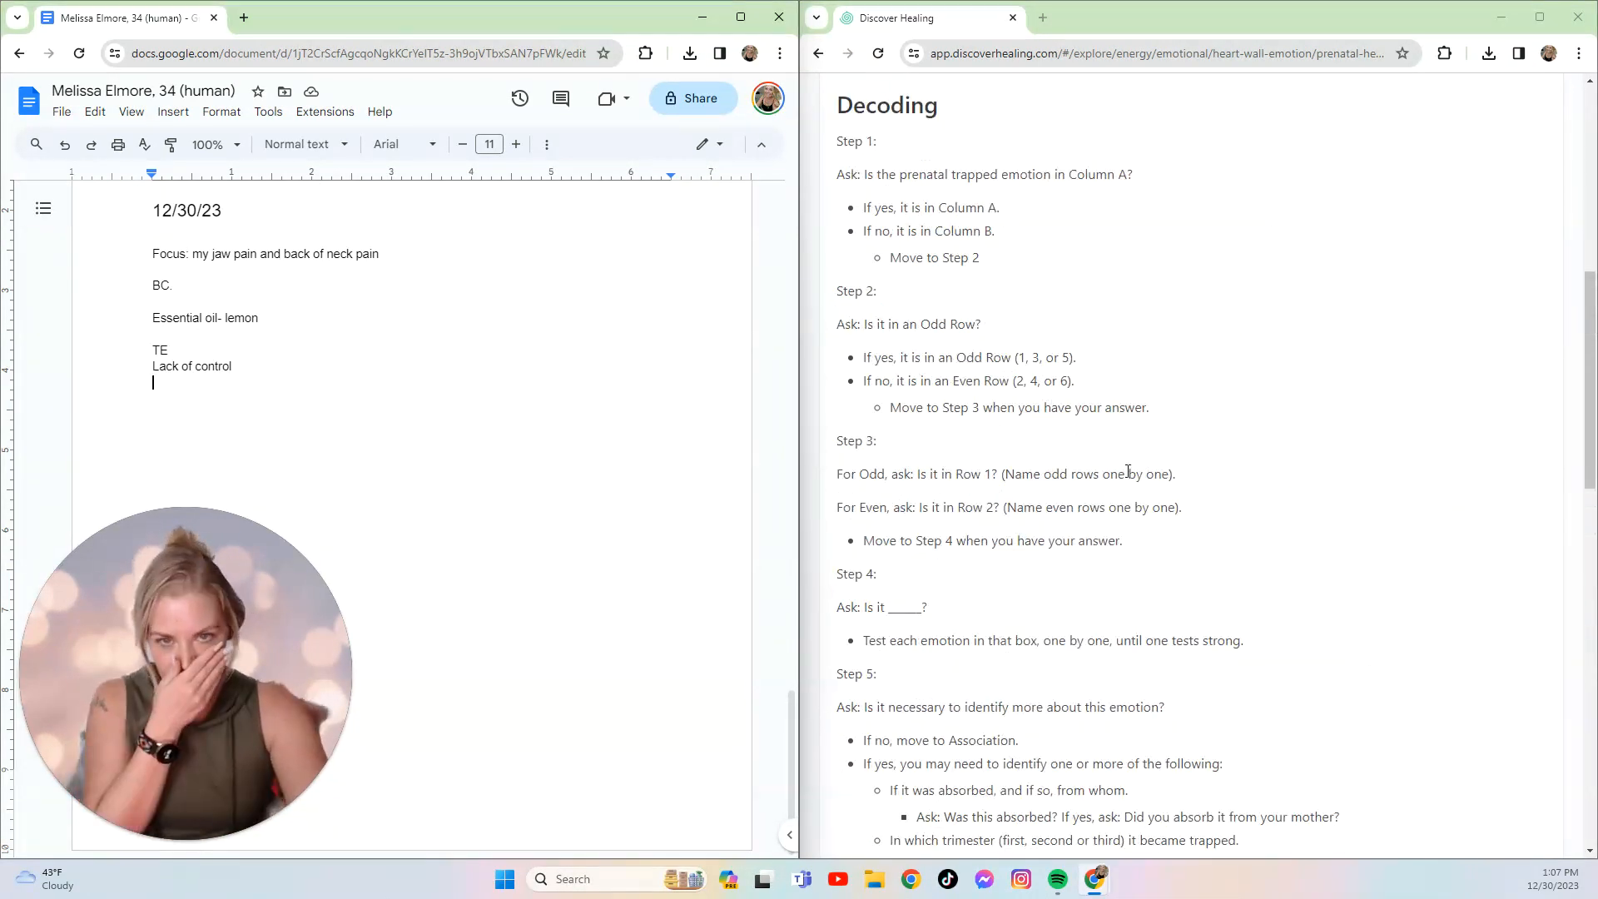
scroll(down, 3)
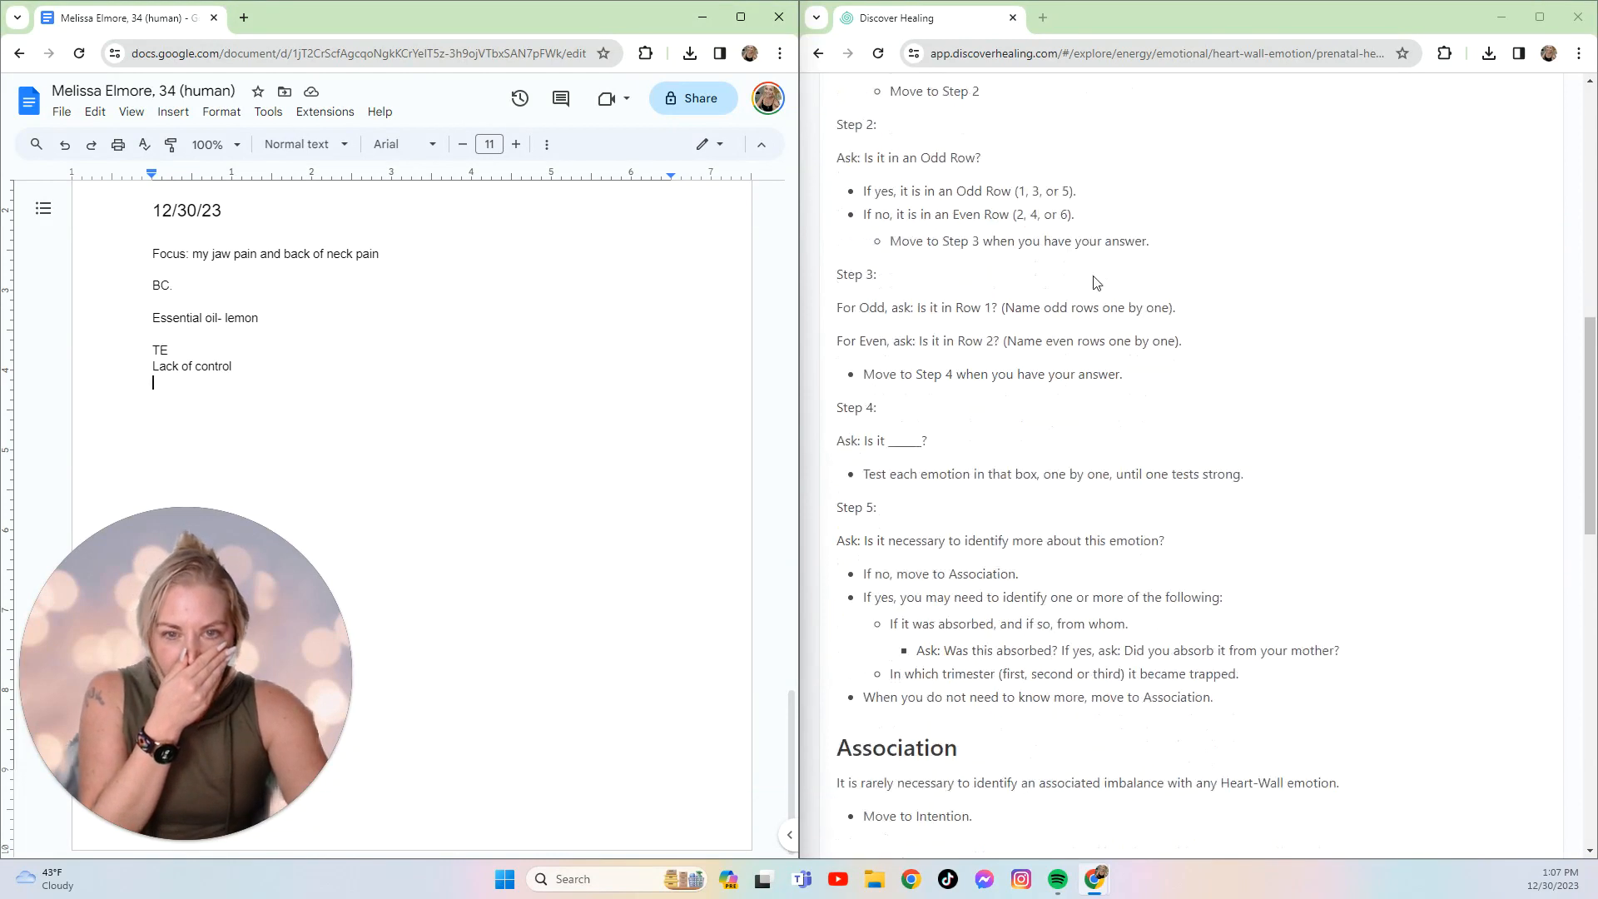
scroll(down, 3)
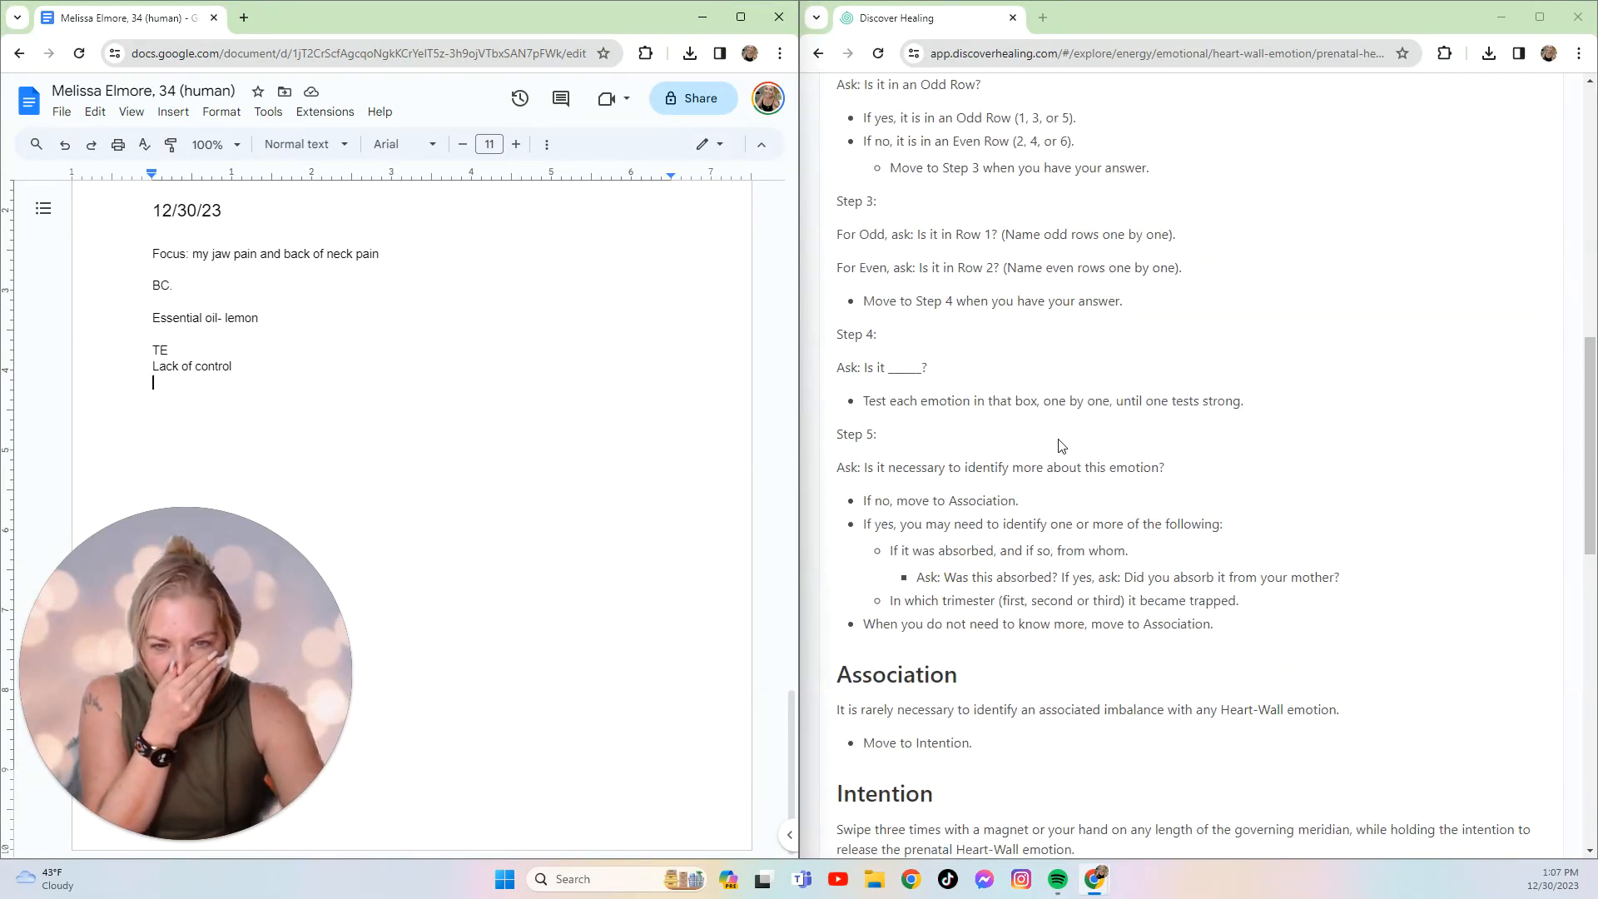
scroll(down, 3)
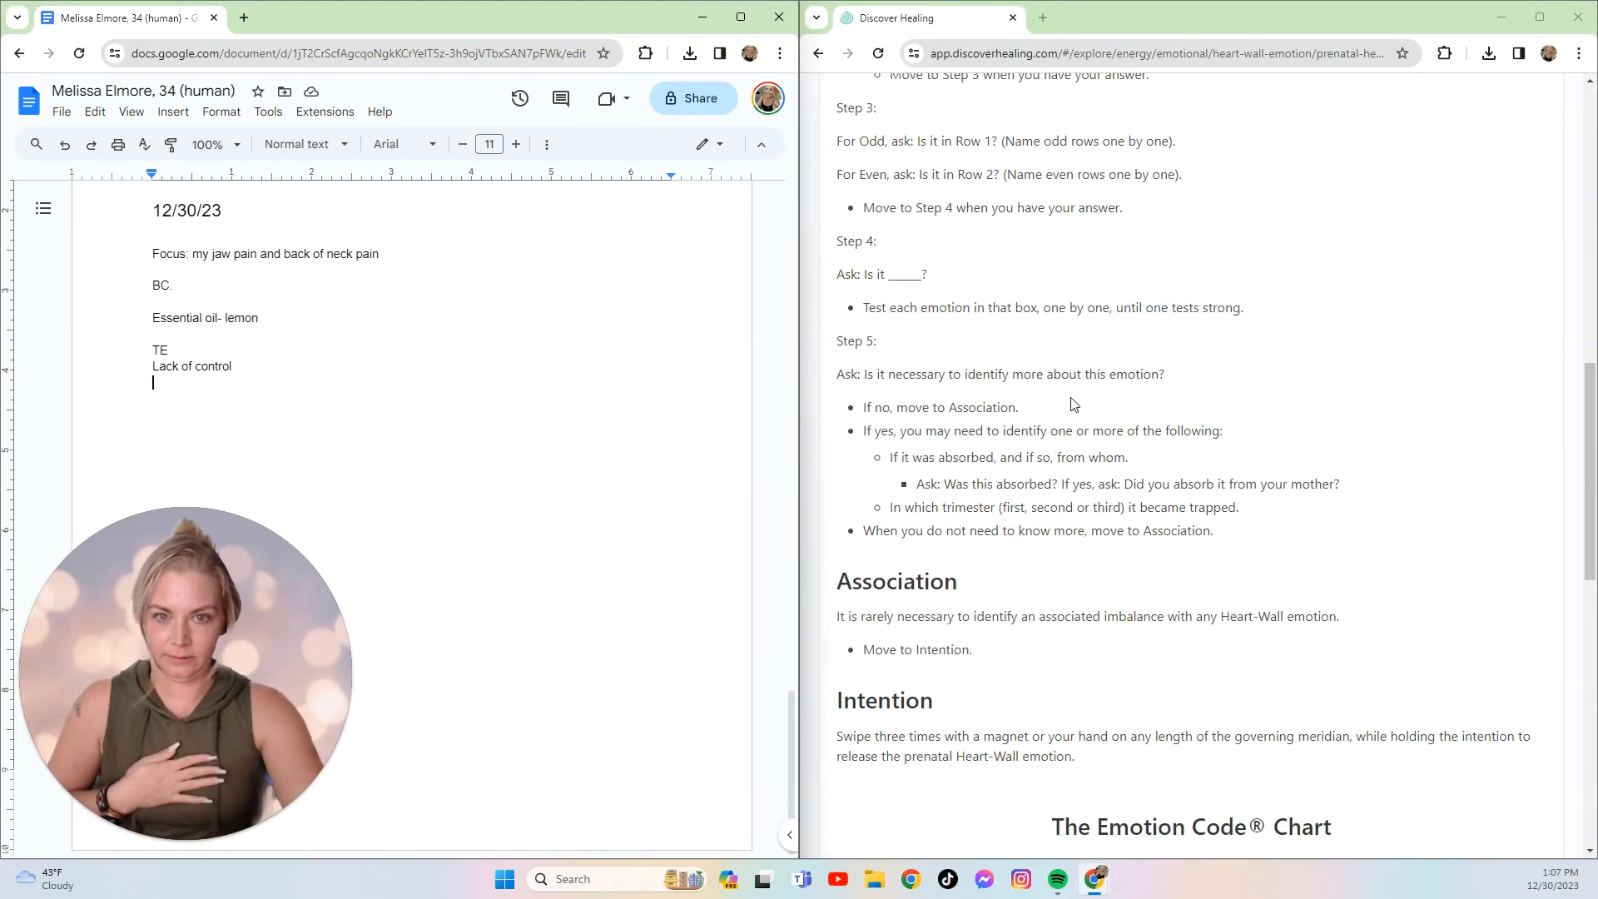
scroll(down, 3)
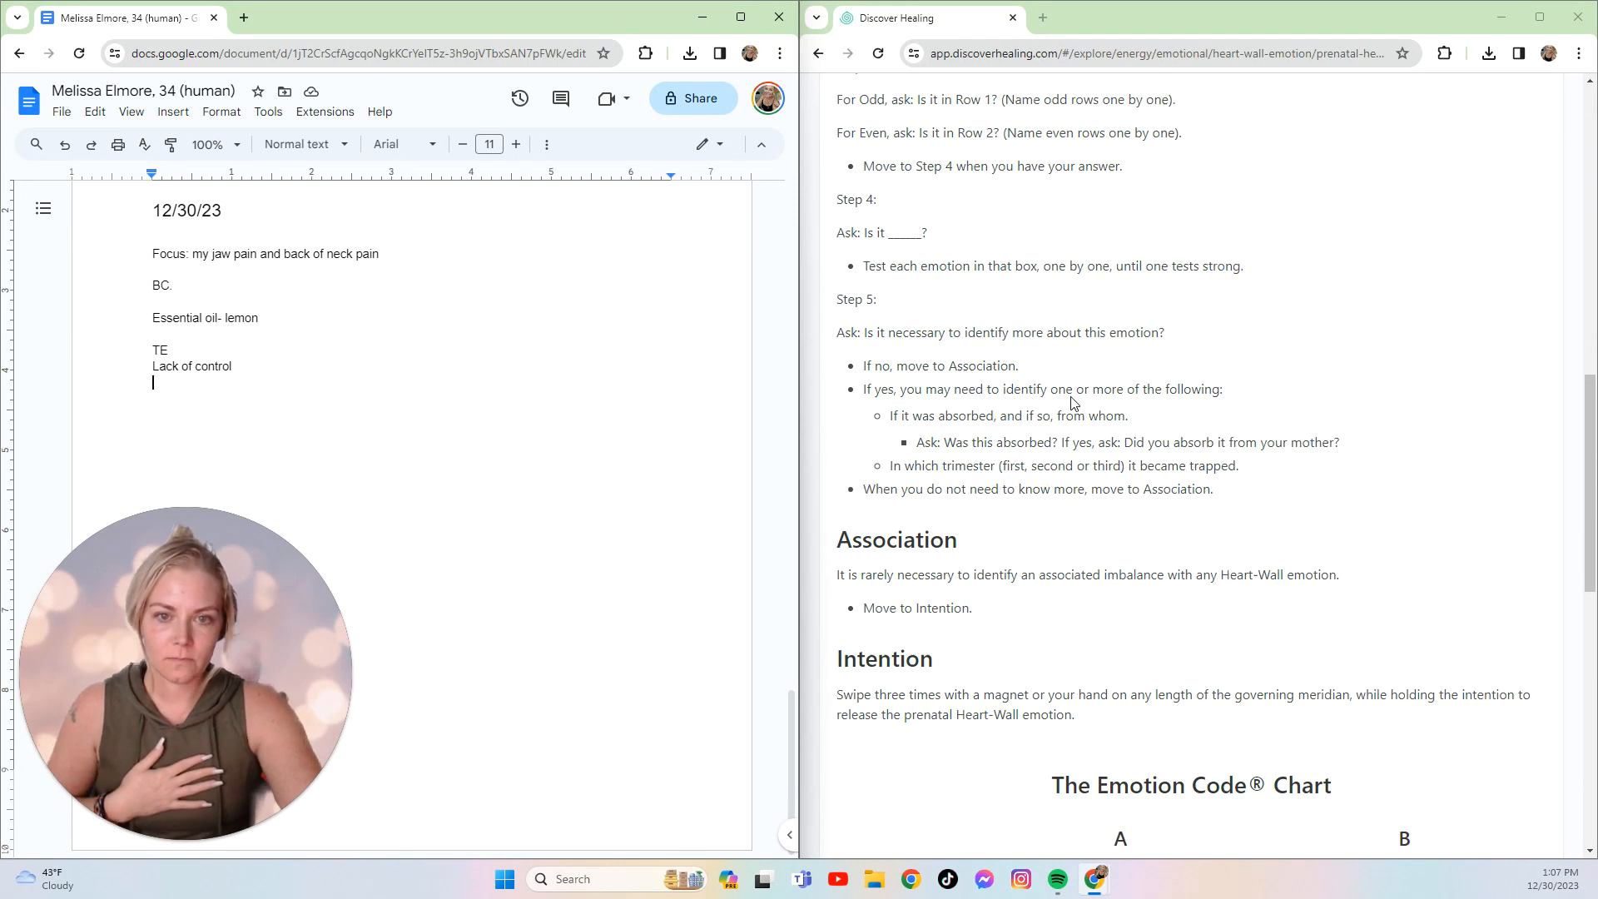
scroll(down, 3)
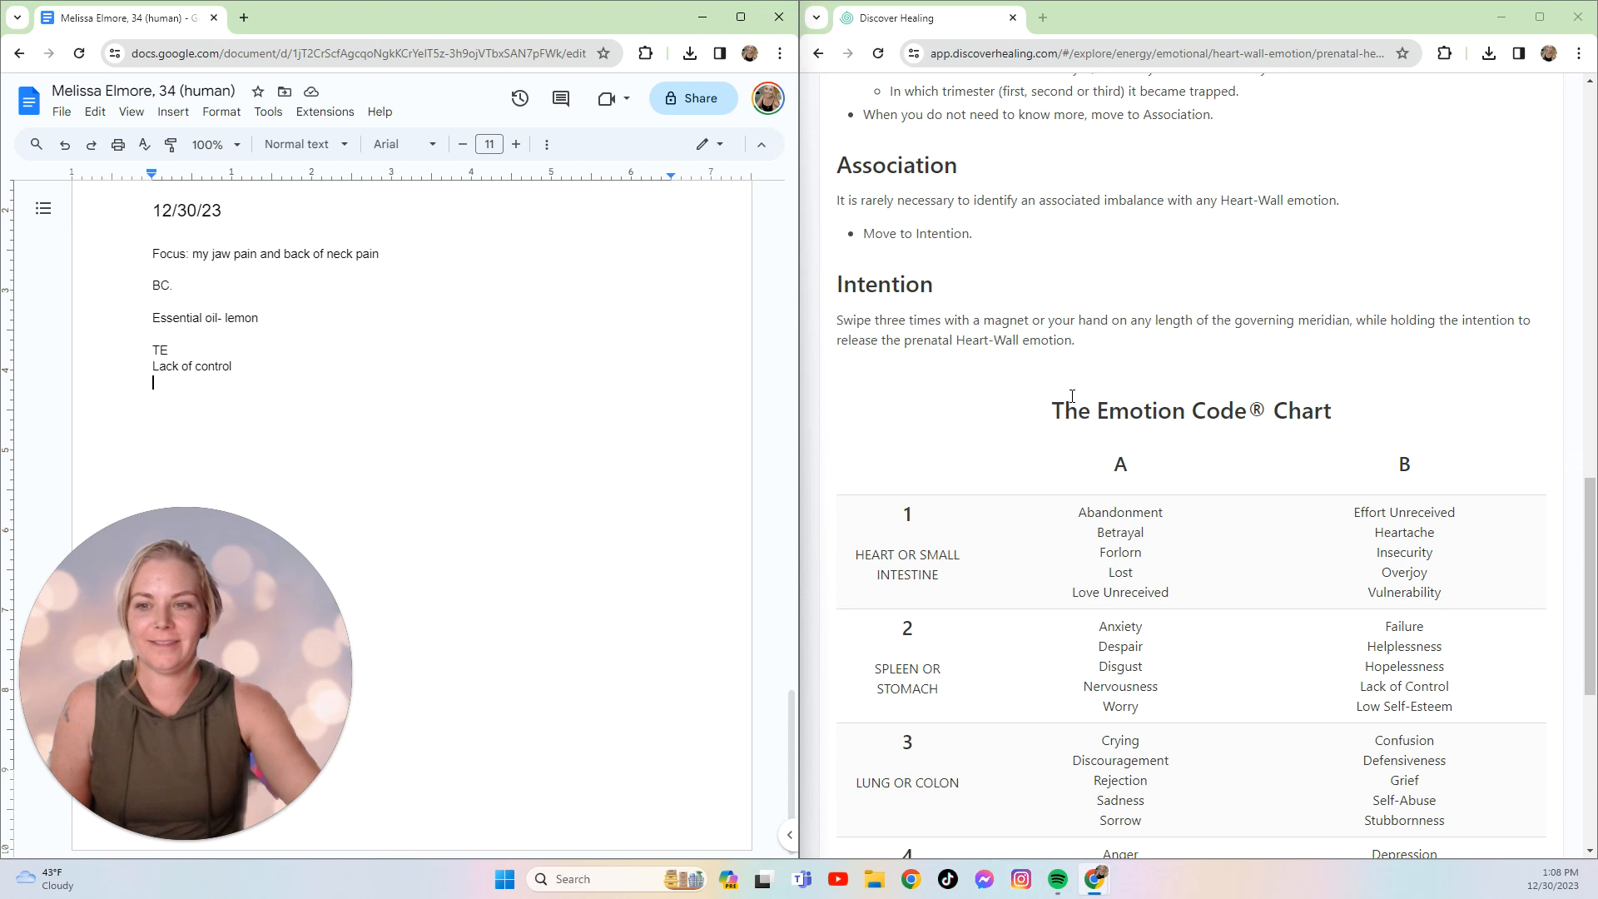
mouse_move(175, 359)
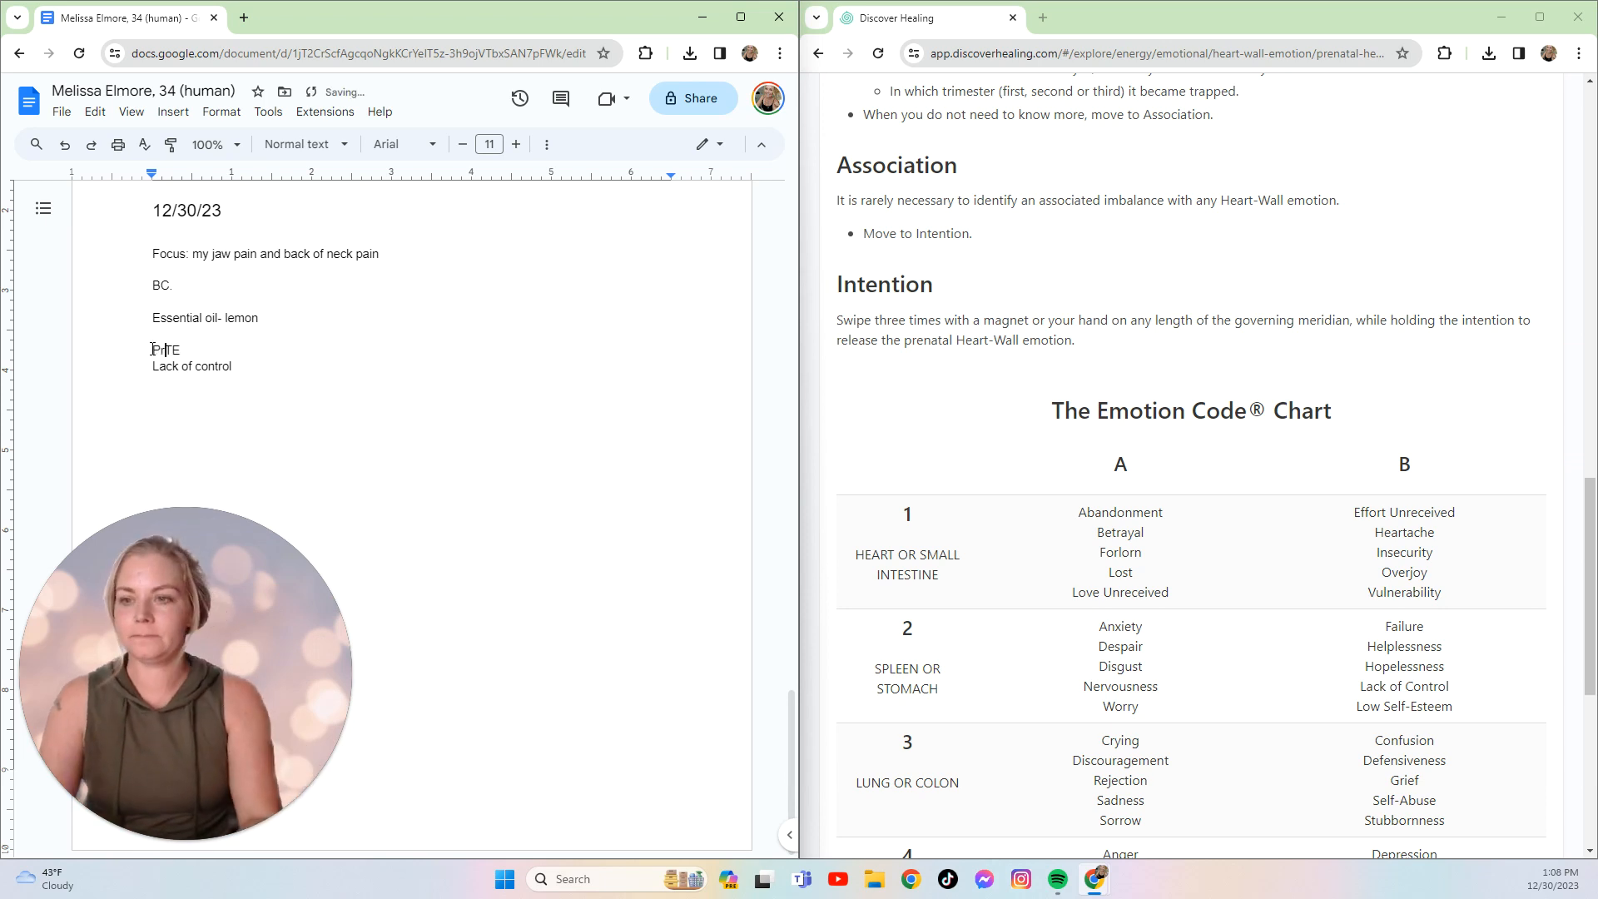
- Insert 'Prenatal' before TE so the line reads 'Prenatal TE'
text(Prenatal)
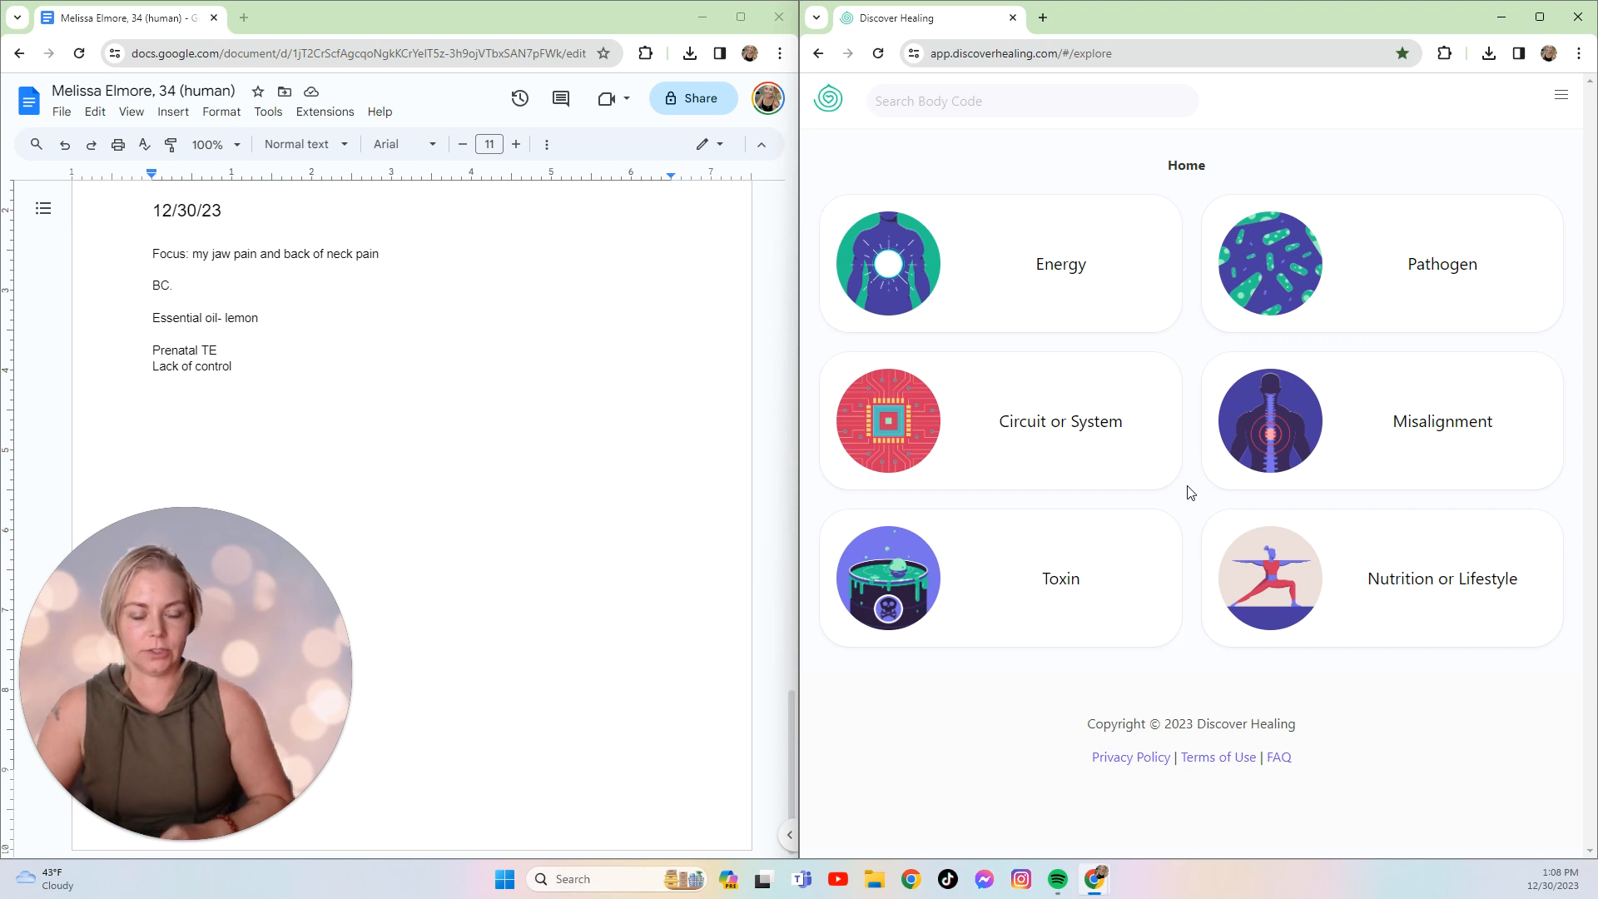
- Open Kidney via Circuit or System > System > Urinary System
click(1060, 421)
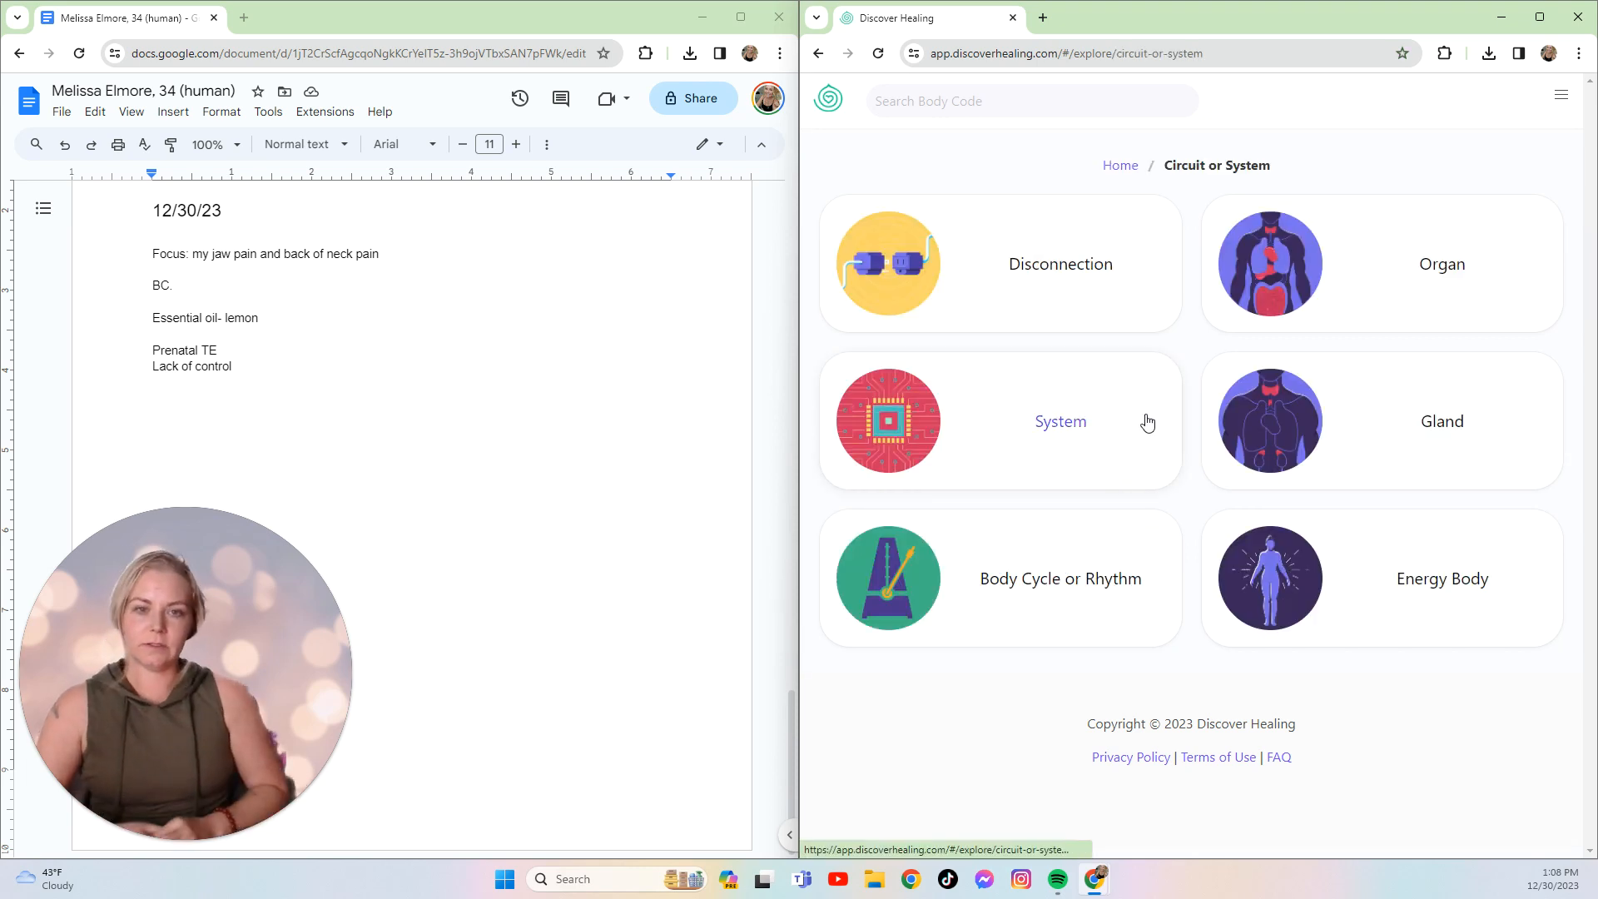
click(1060, 422)
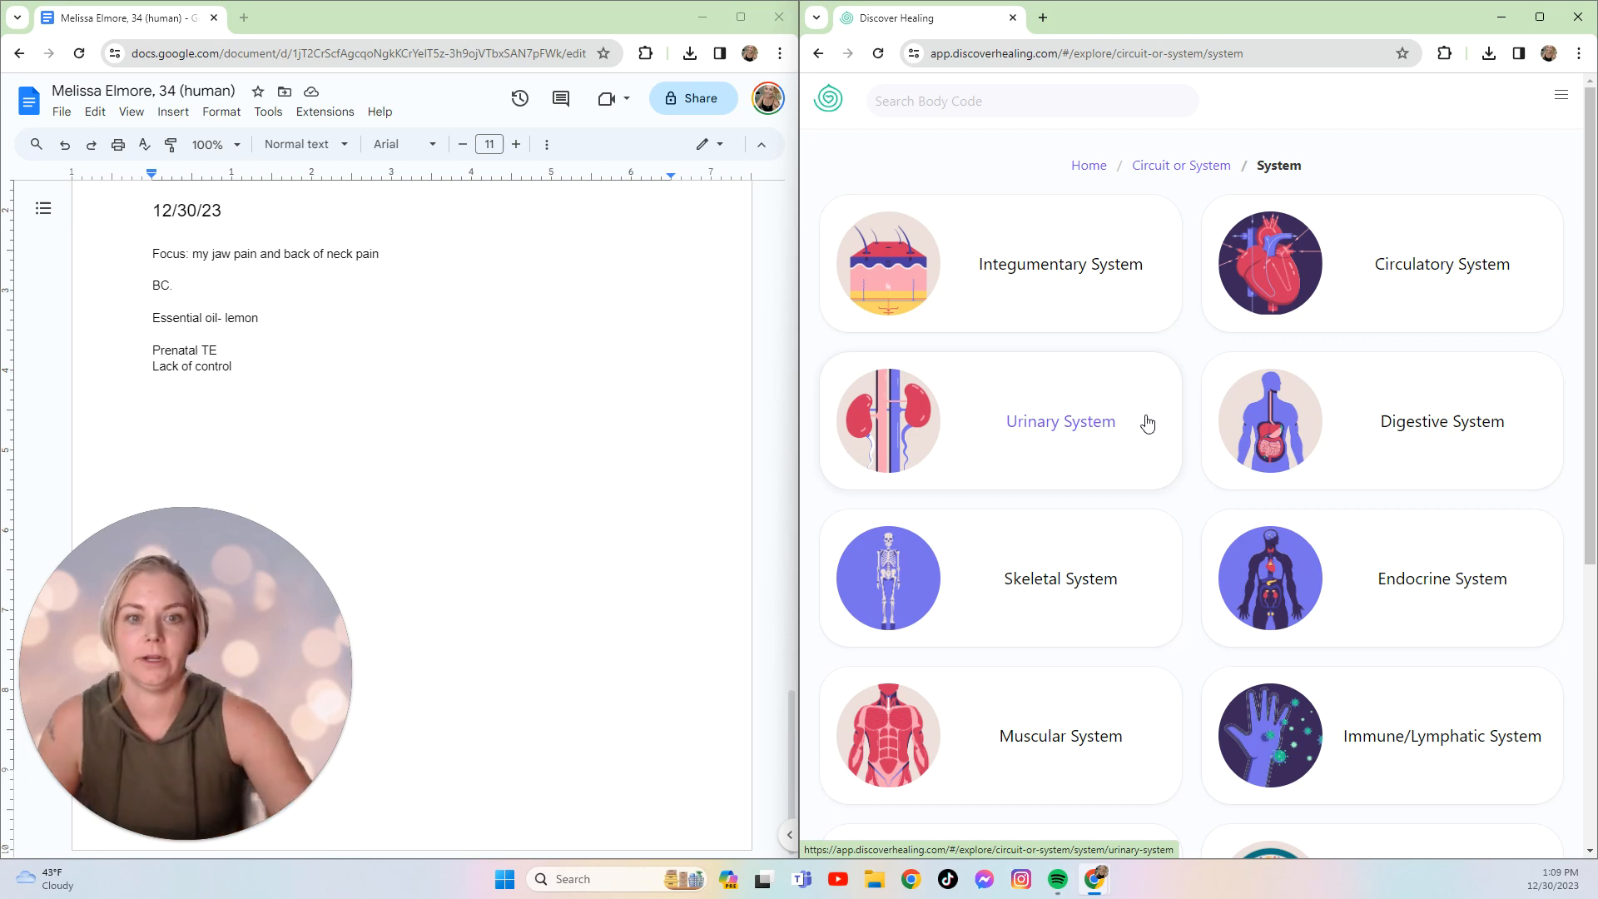
click(1059, 422)
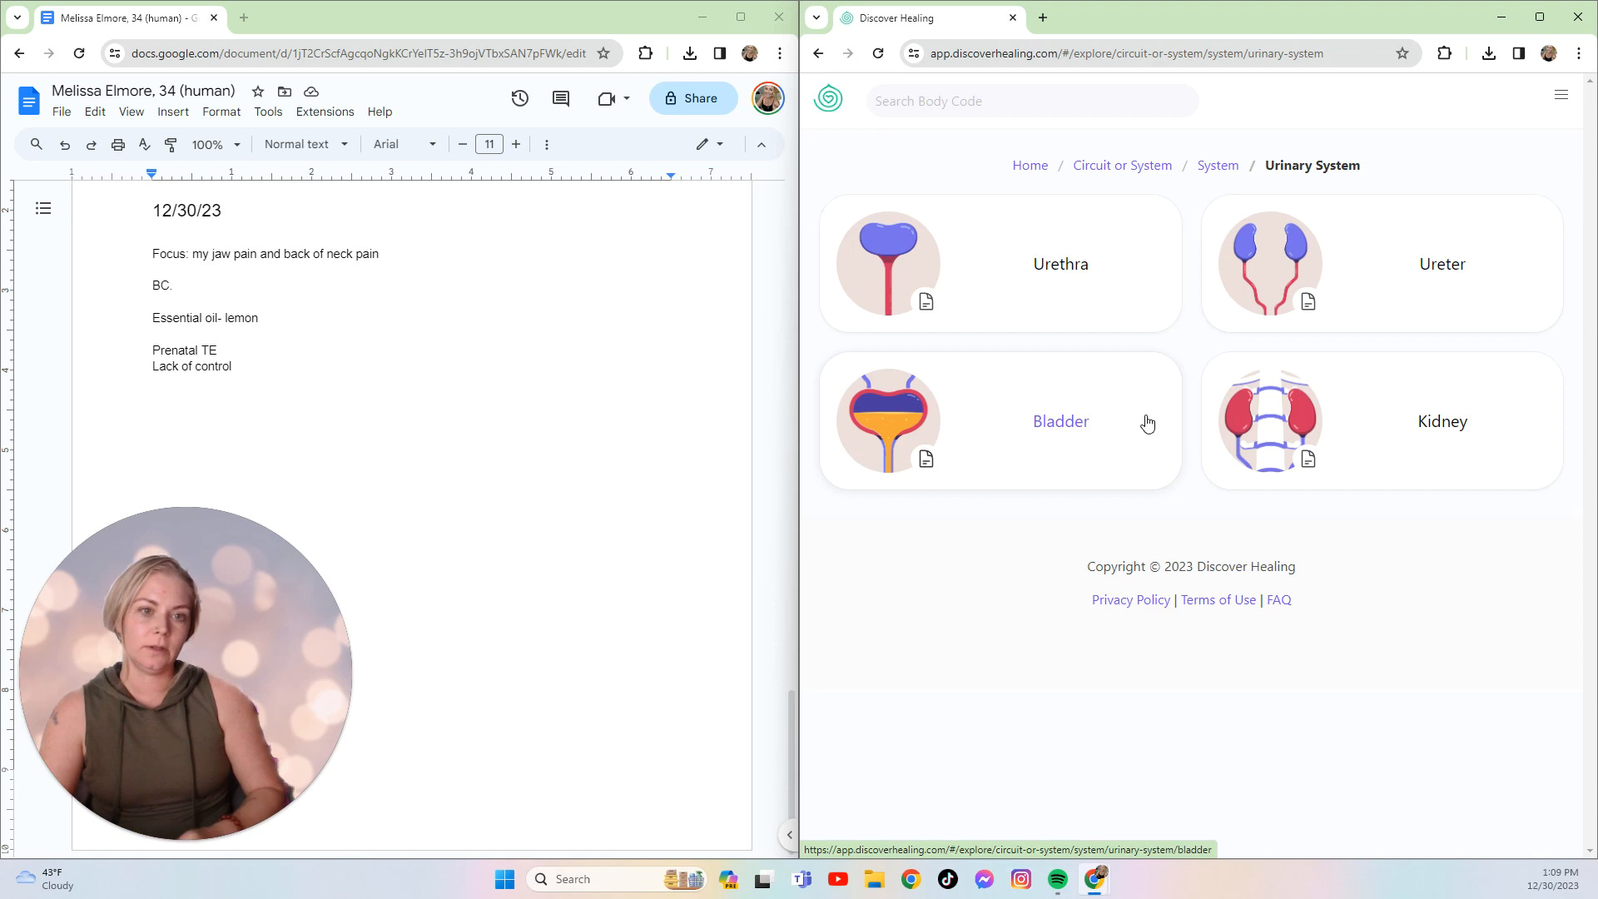
click(1443, 421)
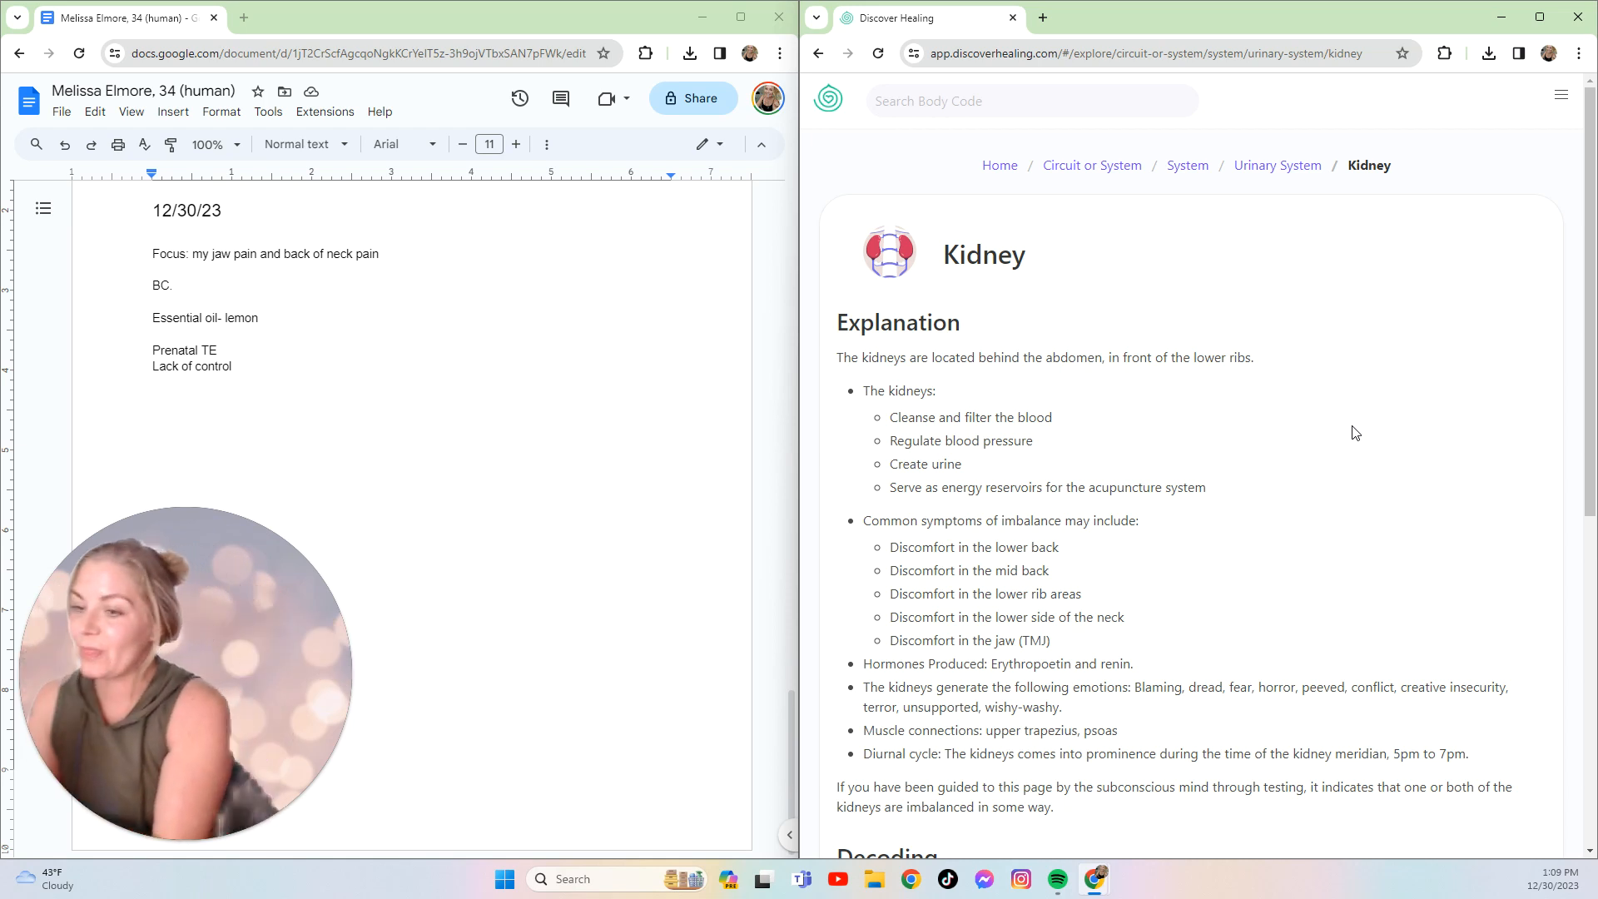
mouse_move(1320, 469)
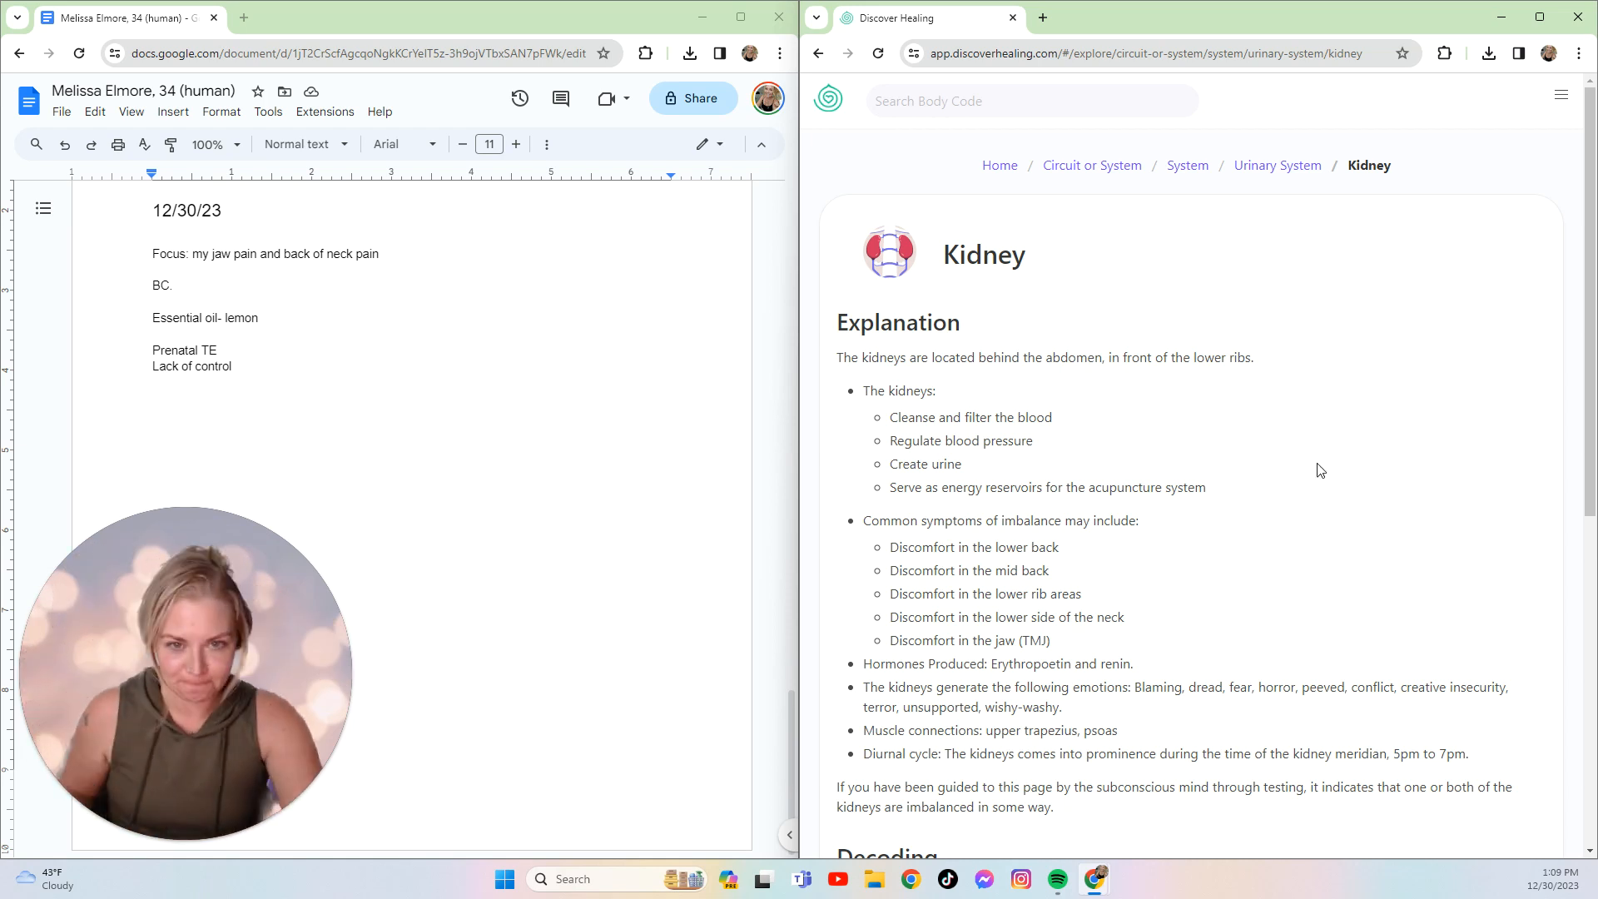
scroll(down, 3)
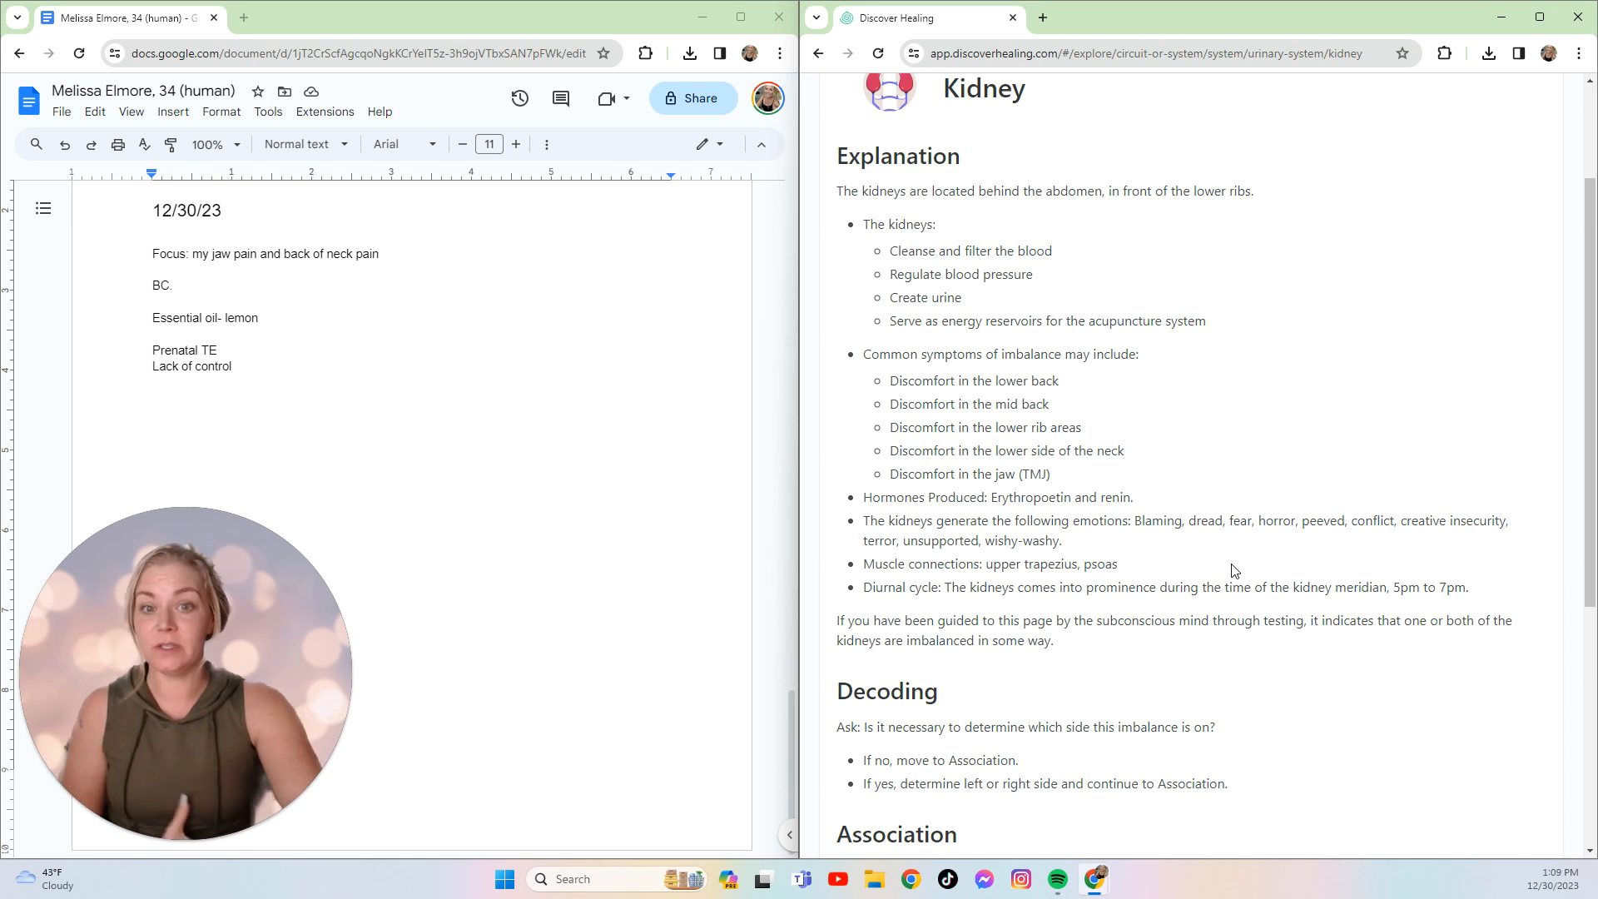
scroll(down, 3)
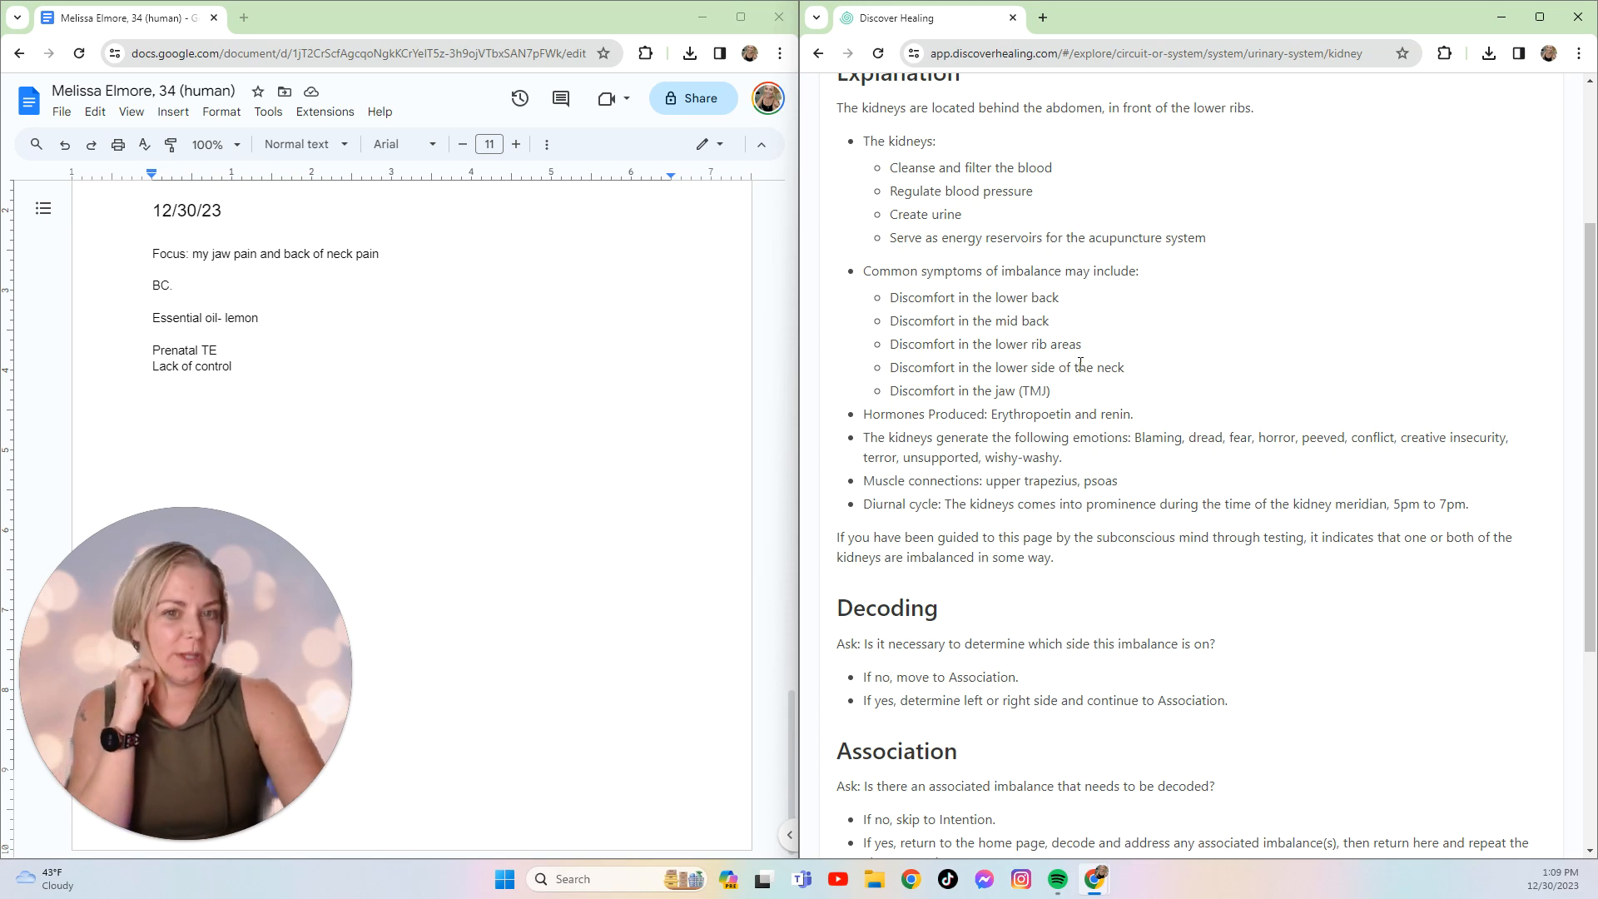
mouse_move(1072, 295)
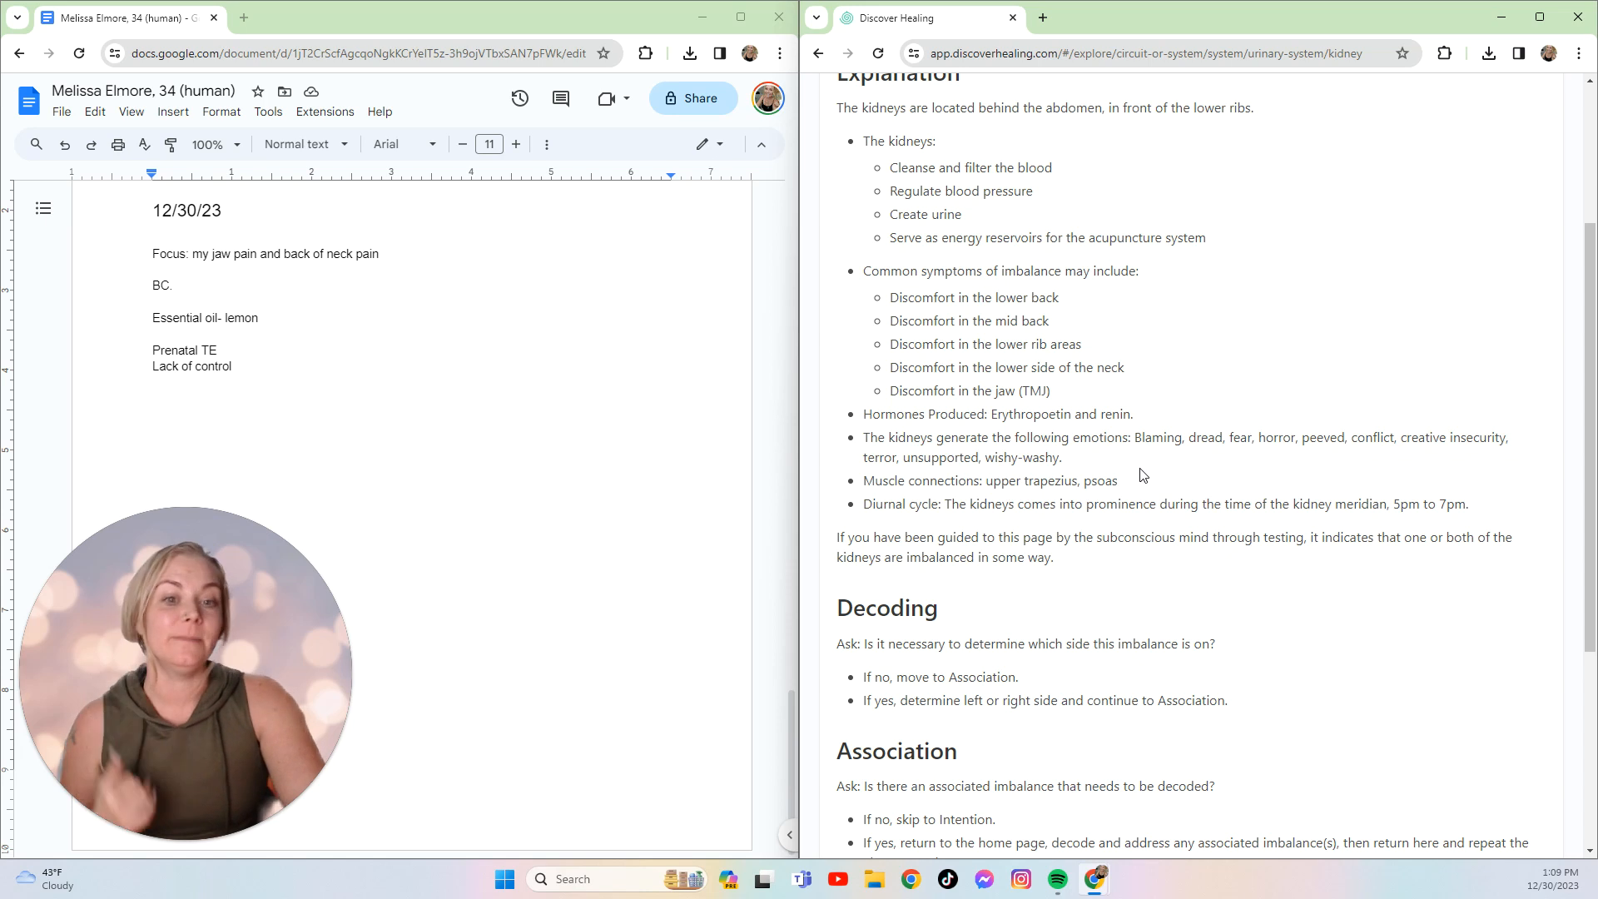
scroll(down, 3)
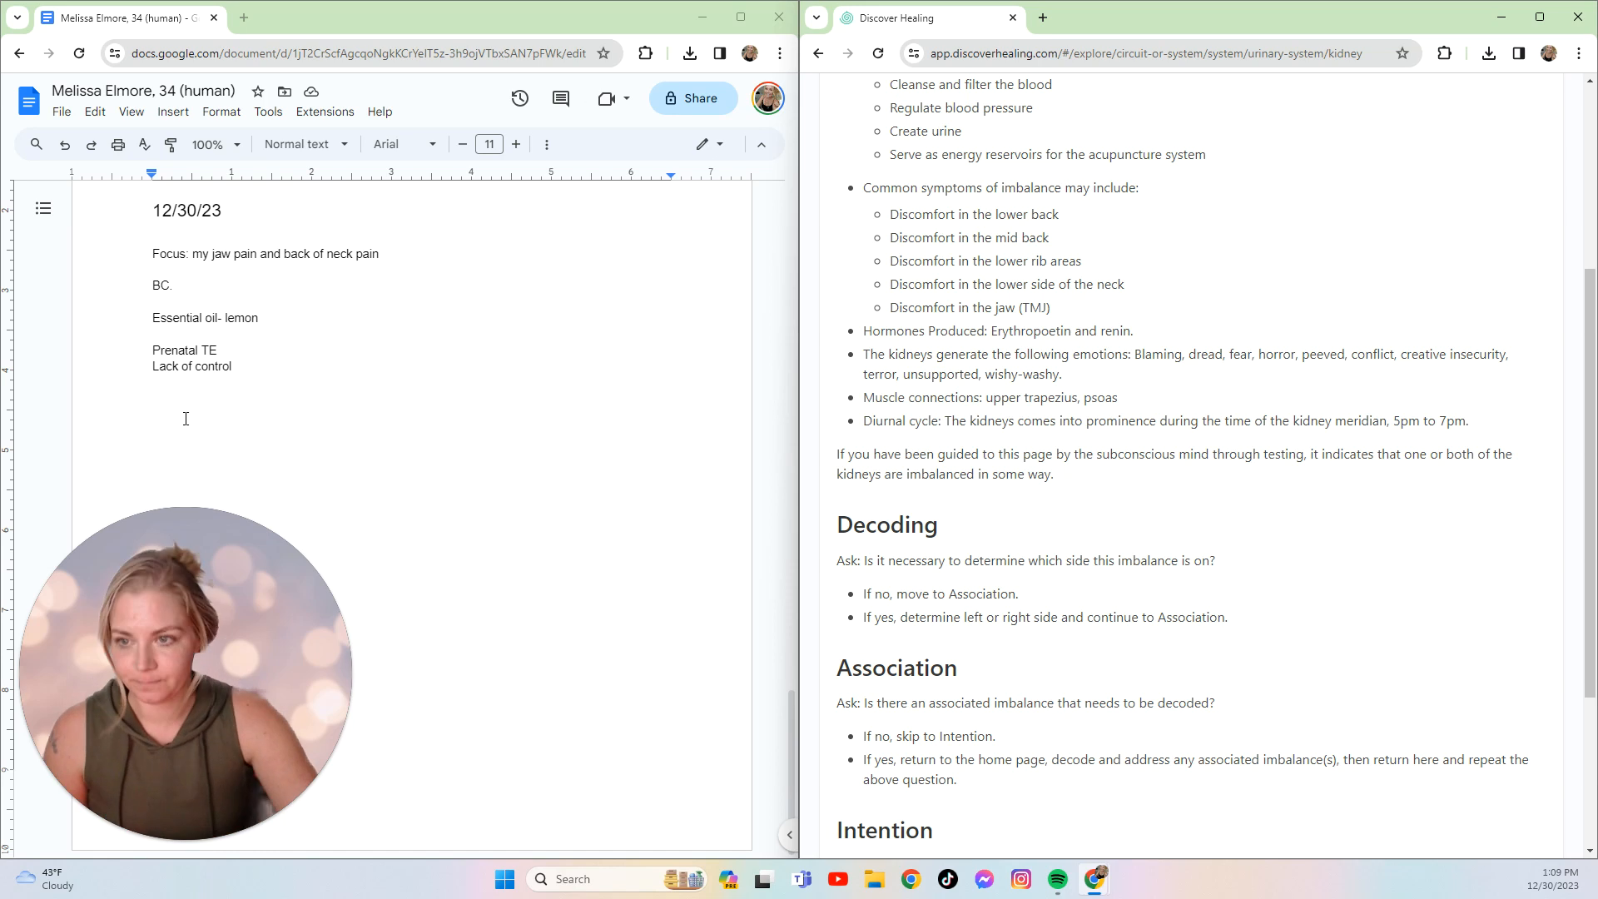
- Below Lack of control, type 'BC', 'Kidneys' and 'TE: Blaming- 18' on separate lines
click(155, 397)
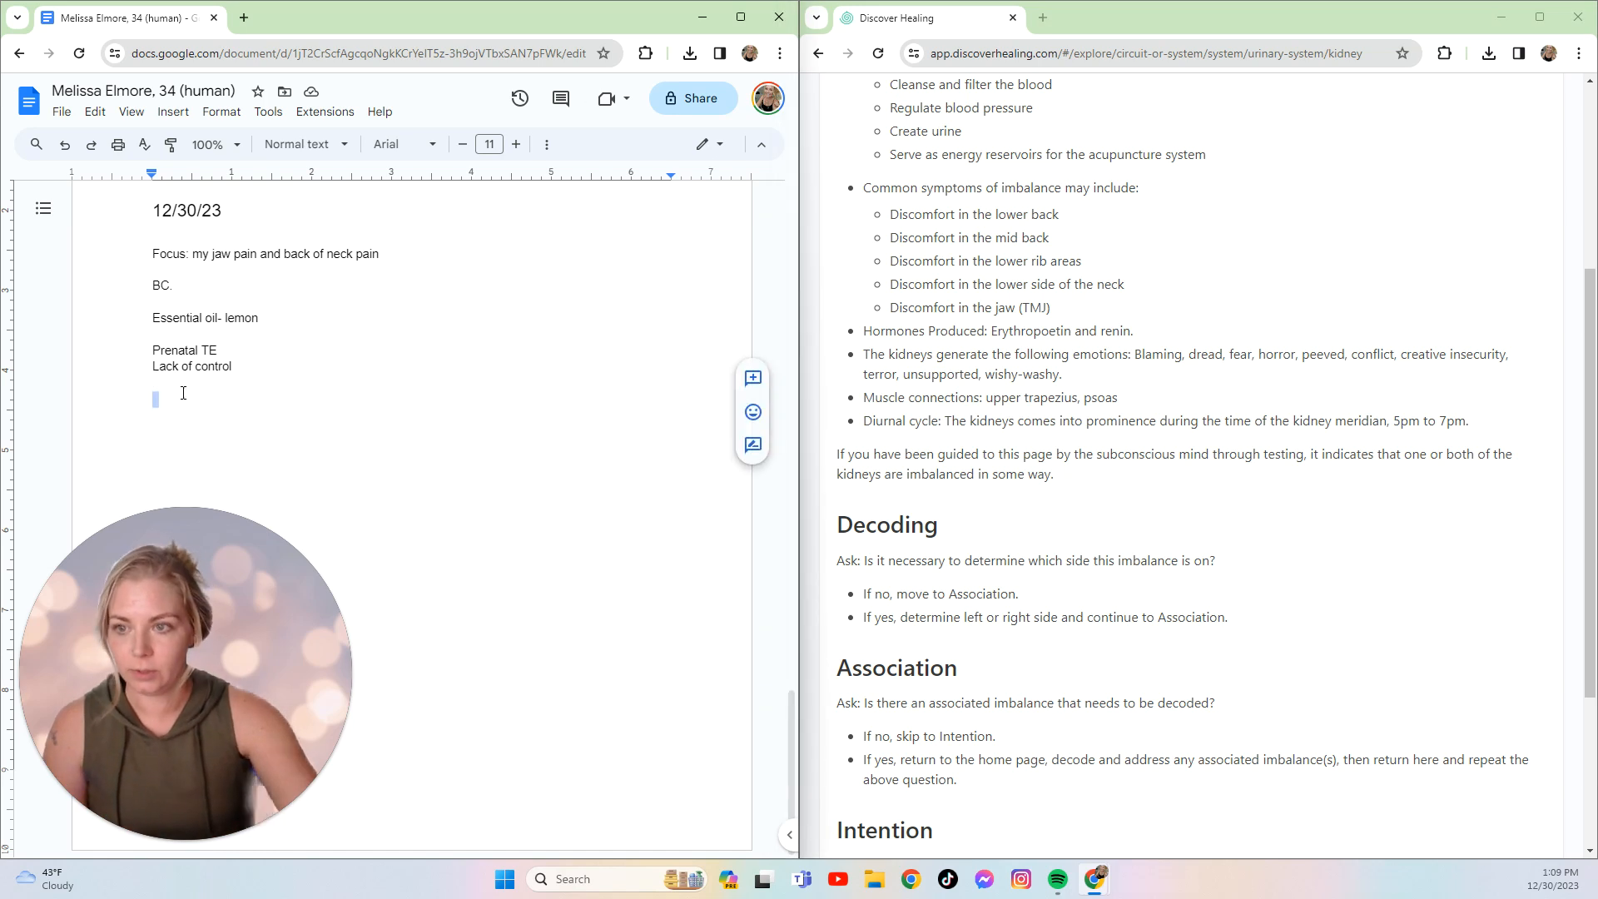
text(BC)
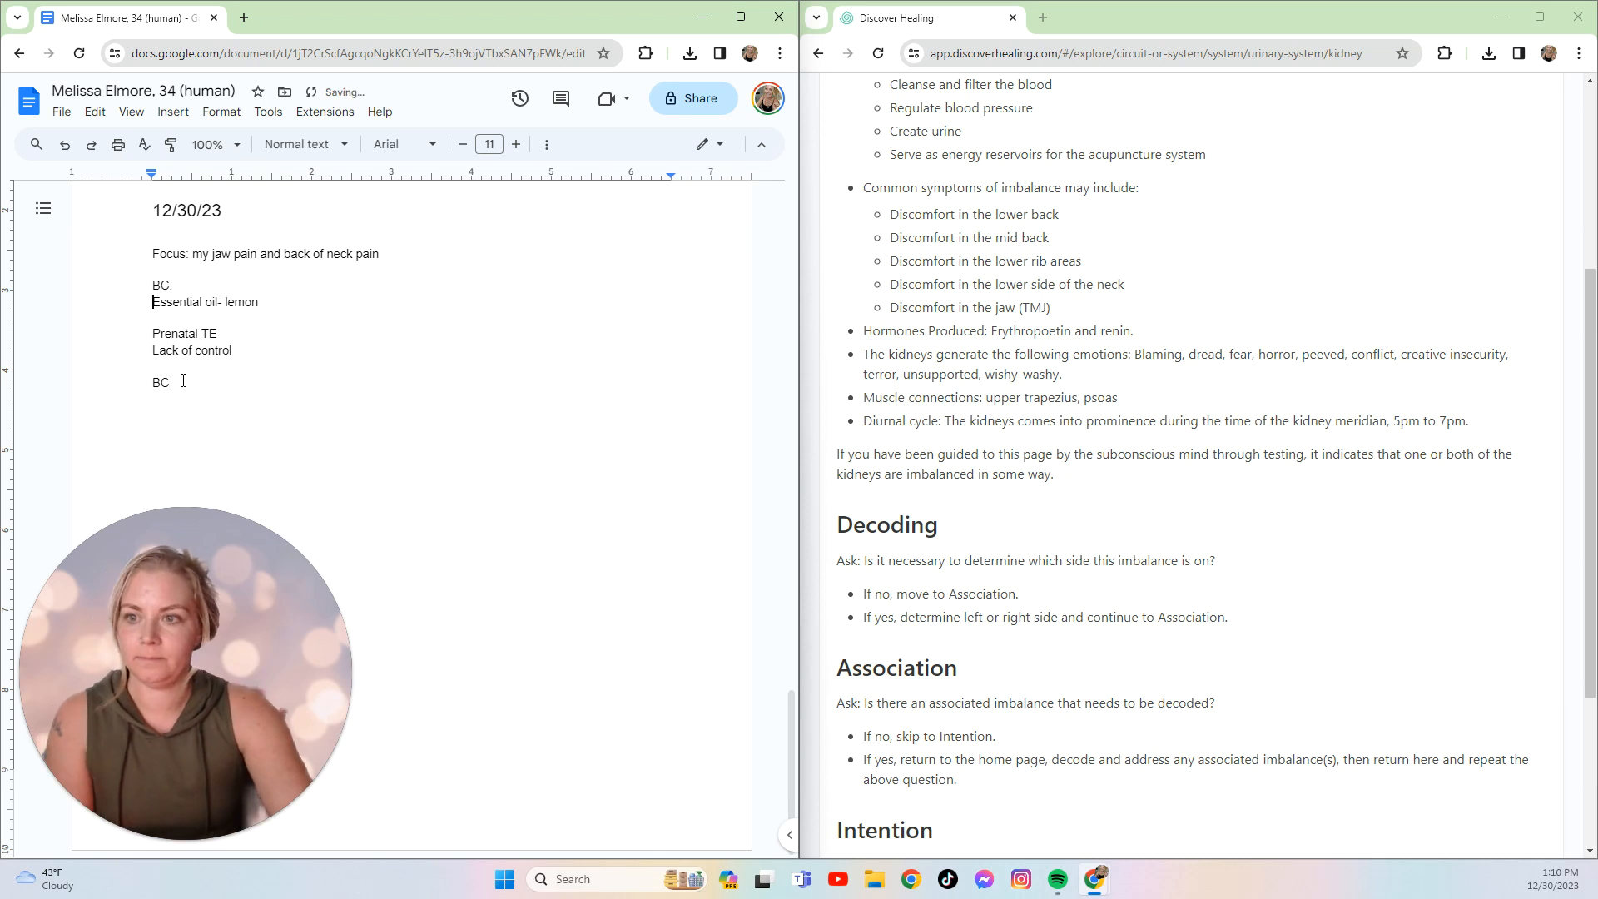
text(K)
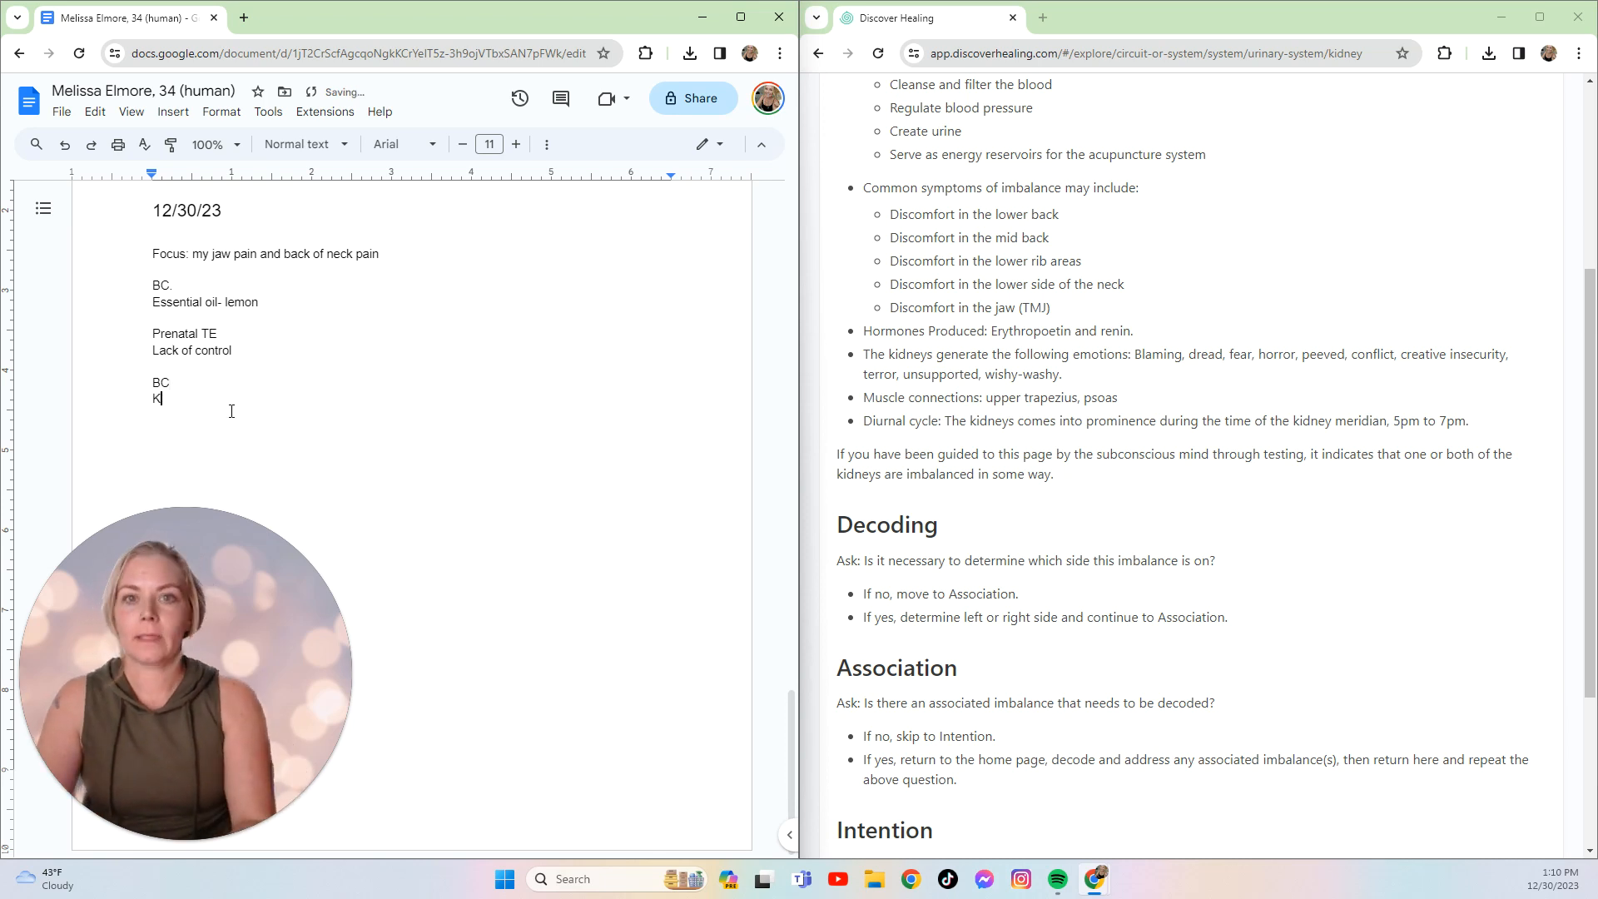
text(idneys)
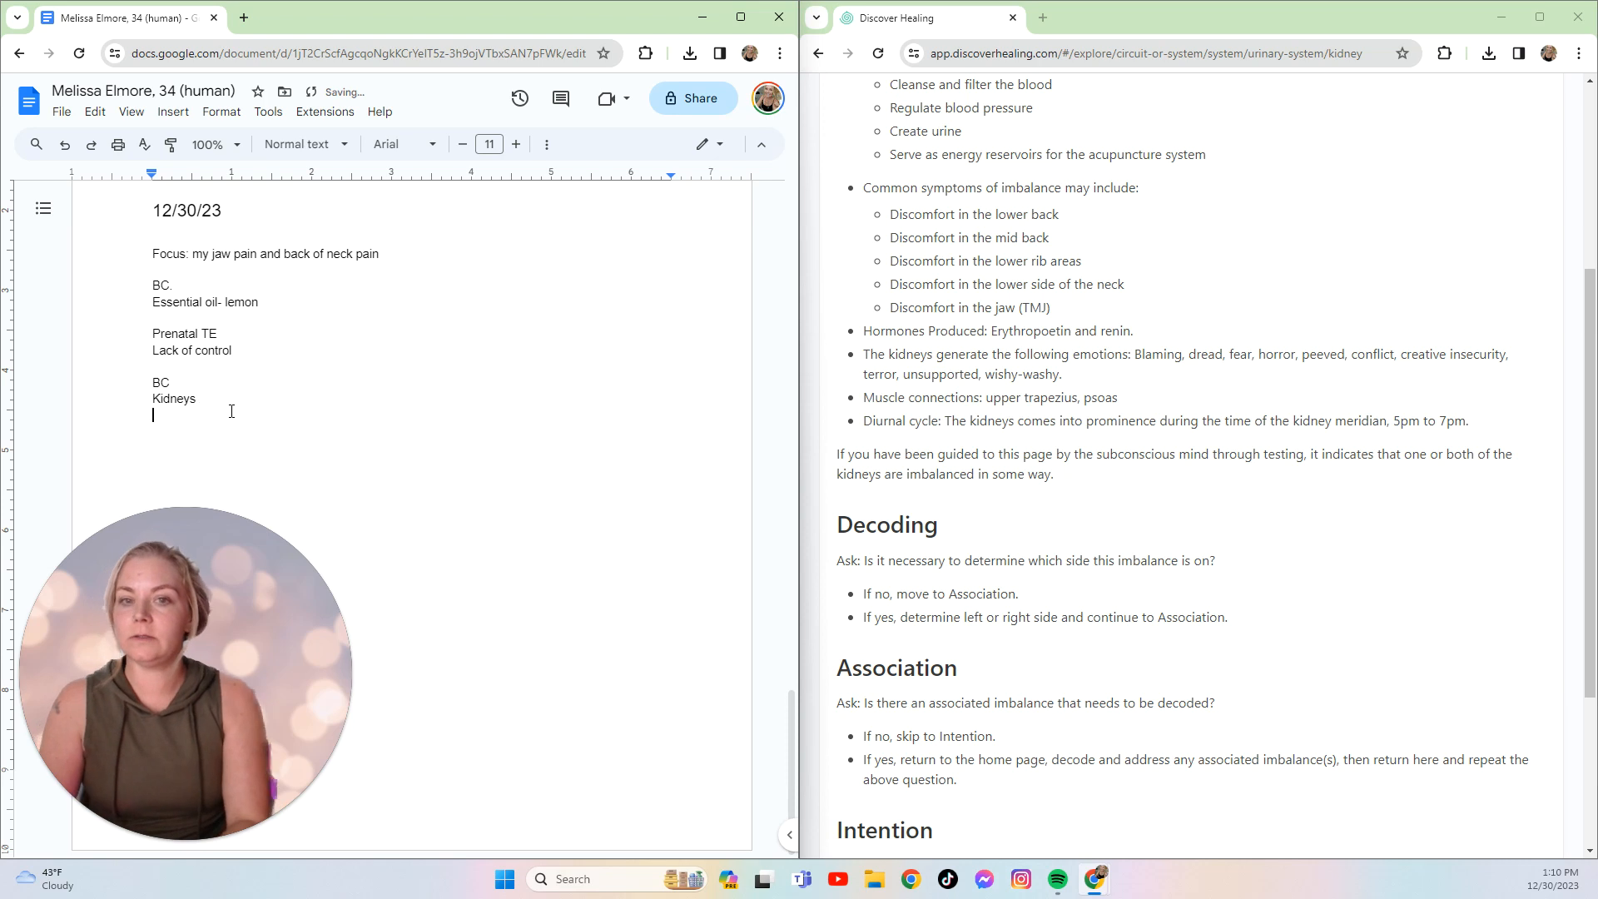
text(TE:)
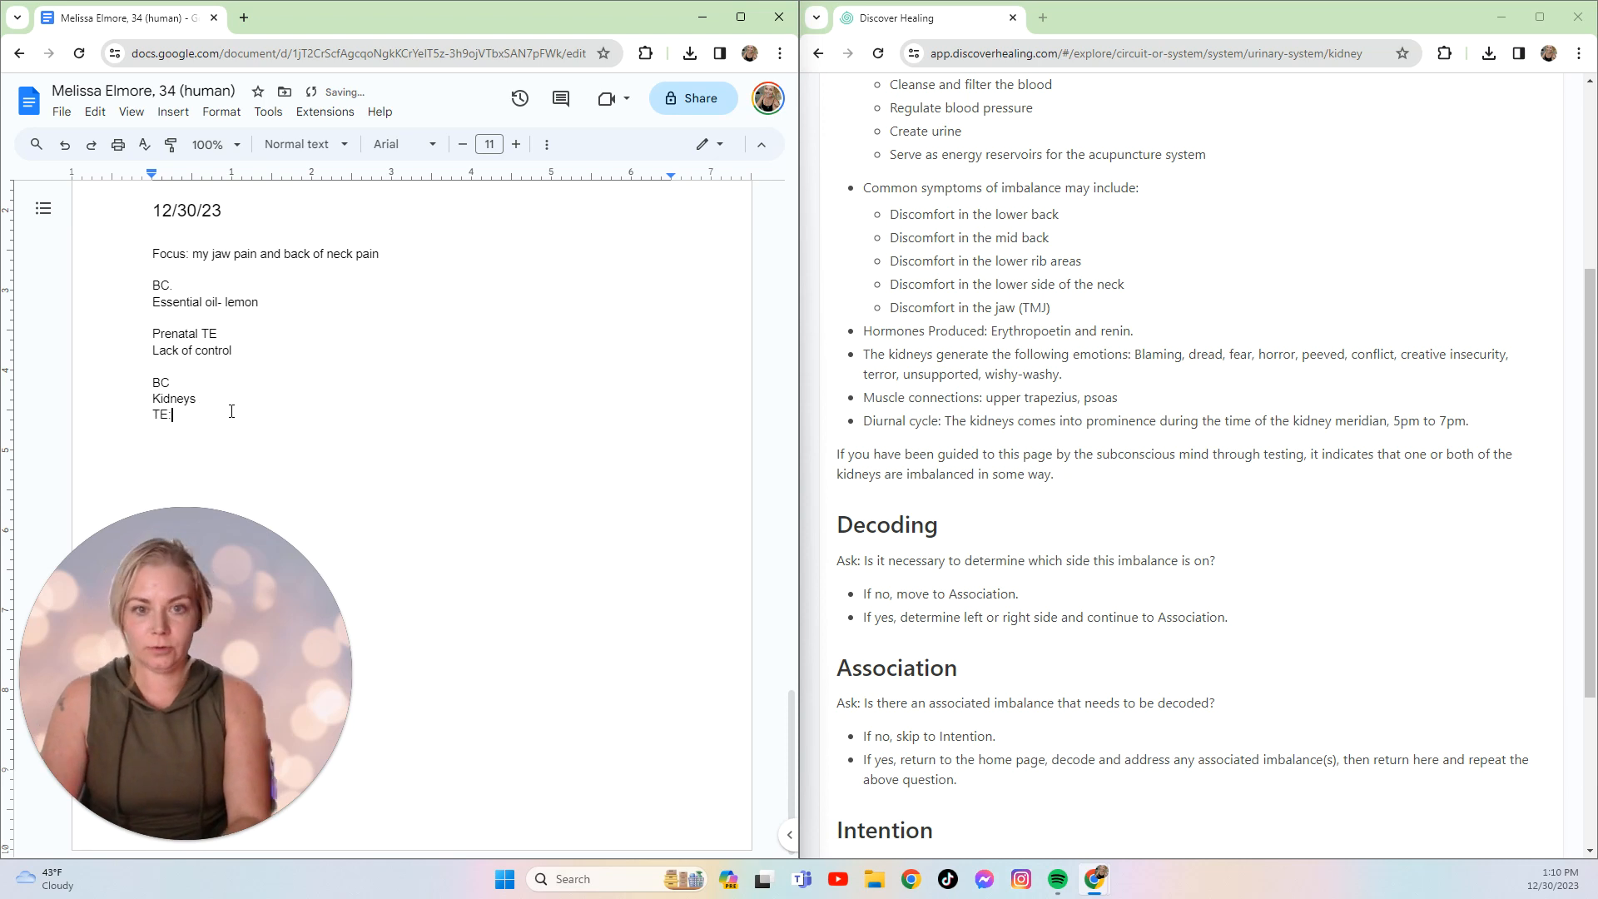
text(Blaming)
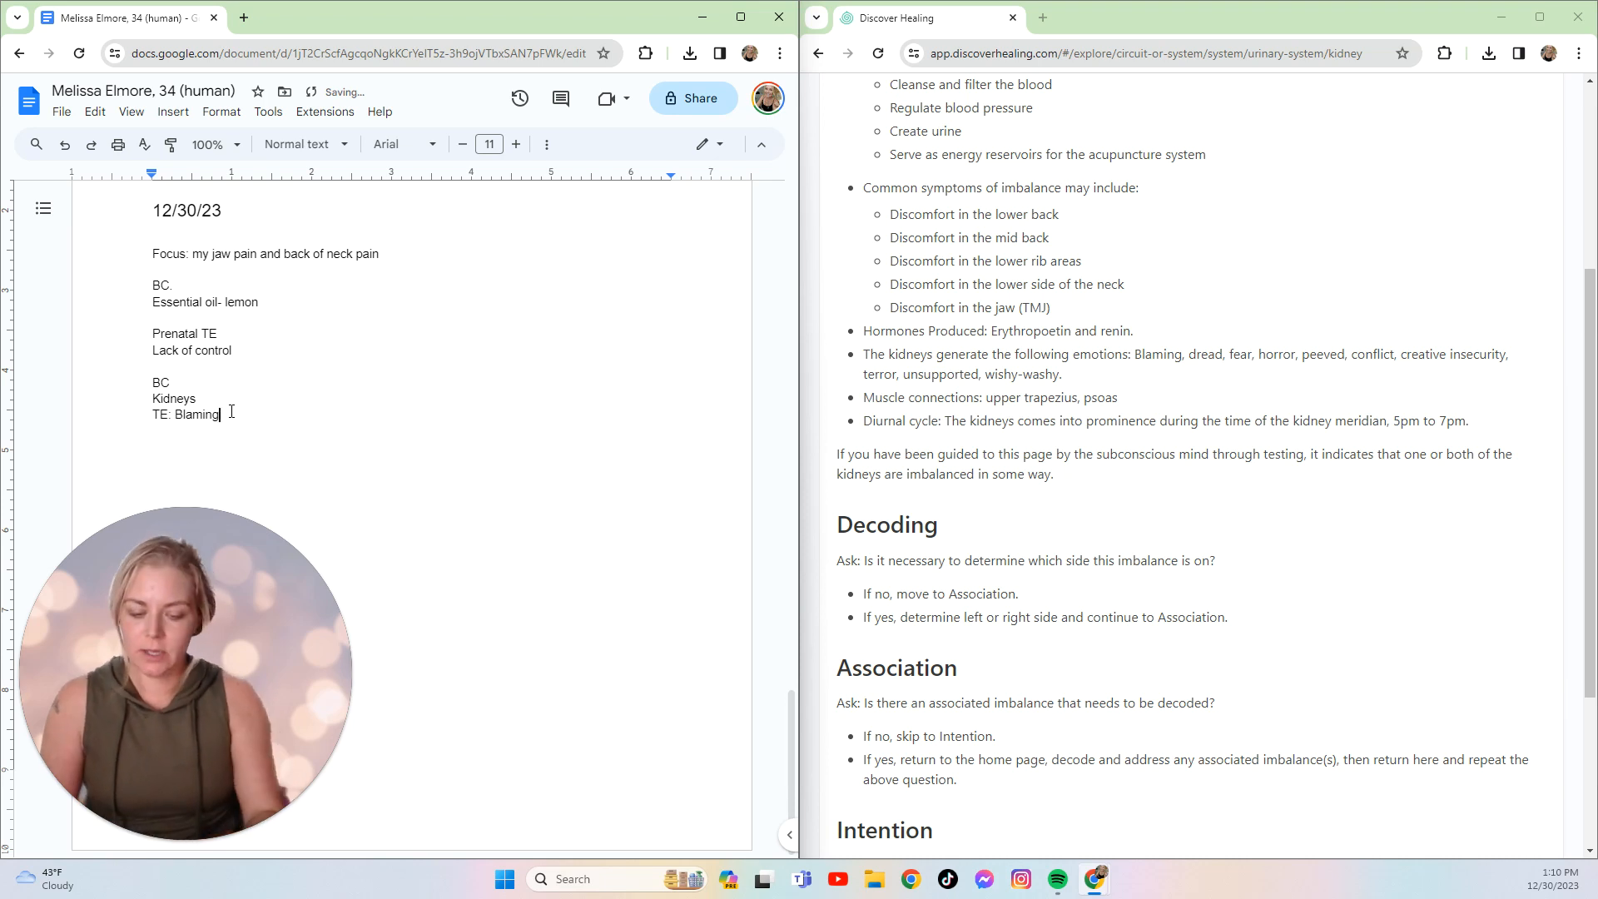
text(- 18)
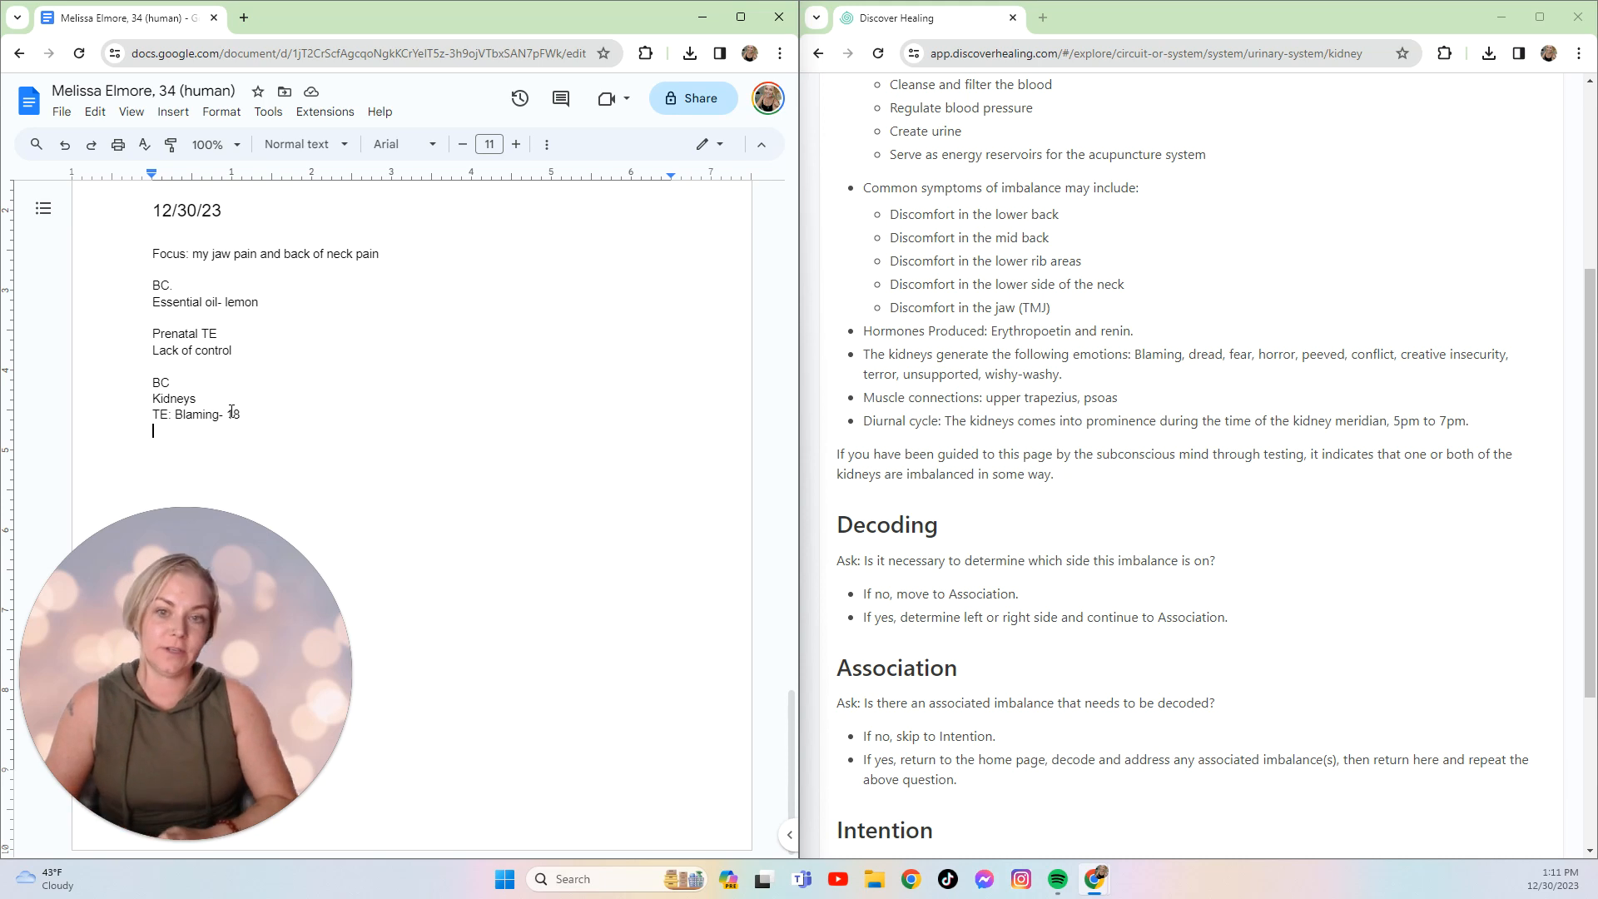
- Add 'TE Fear- 13' below Blaming and begin a 'TE Conflict-' line
text(F)
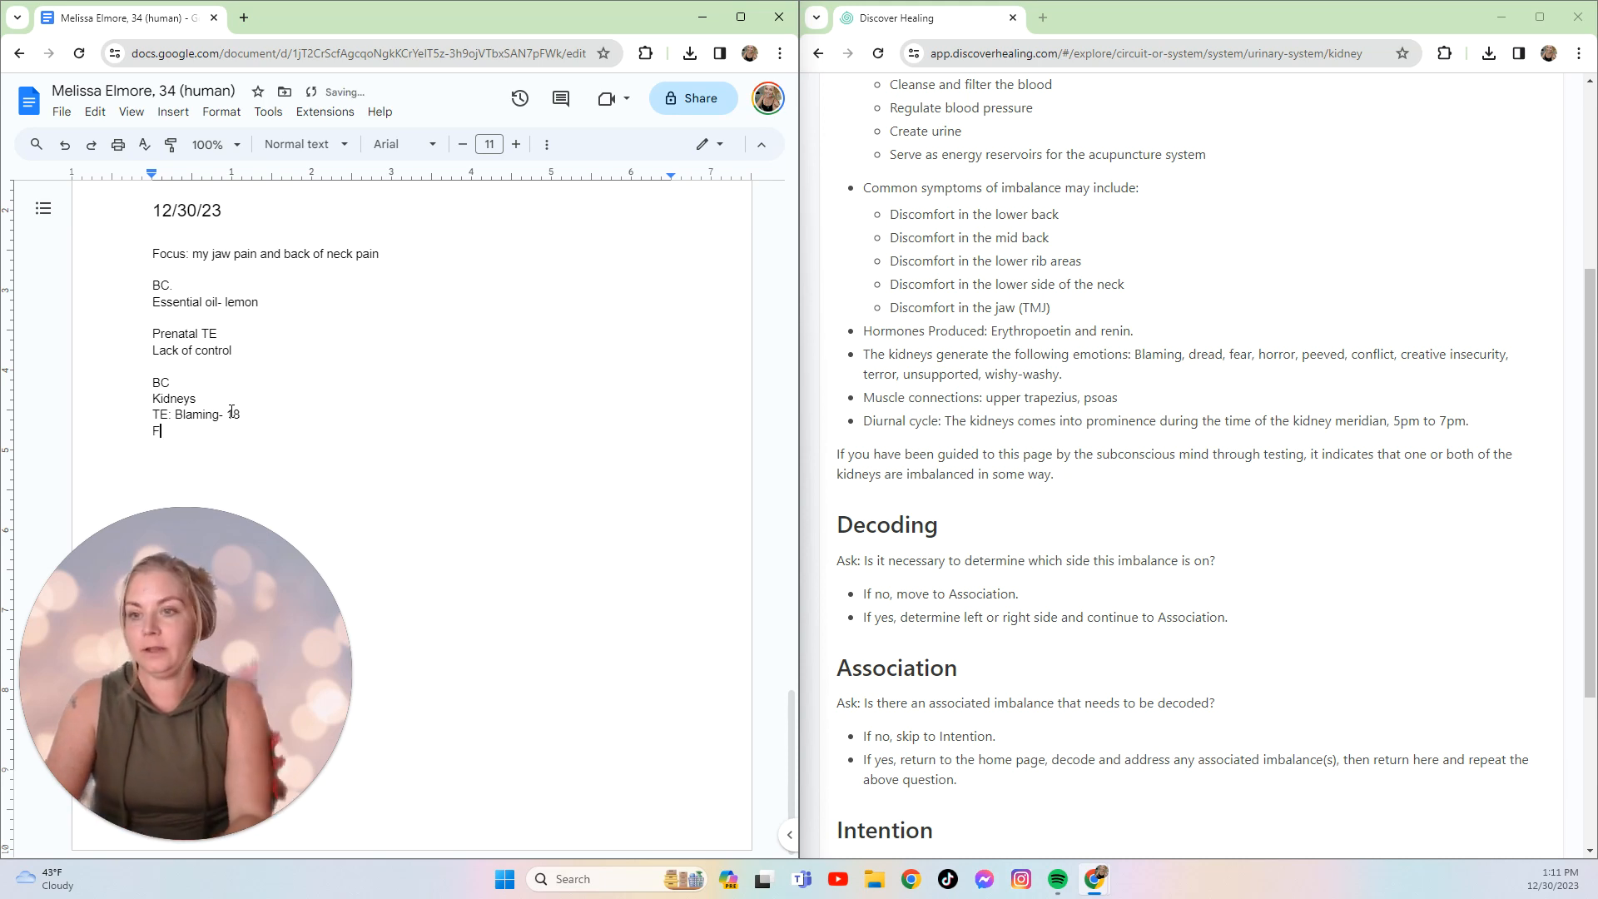
text(TE)
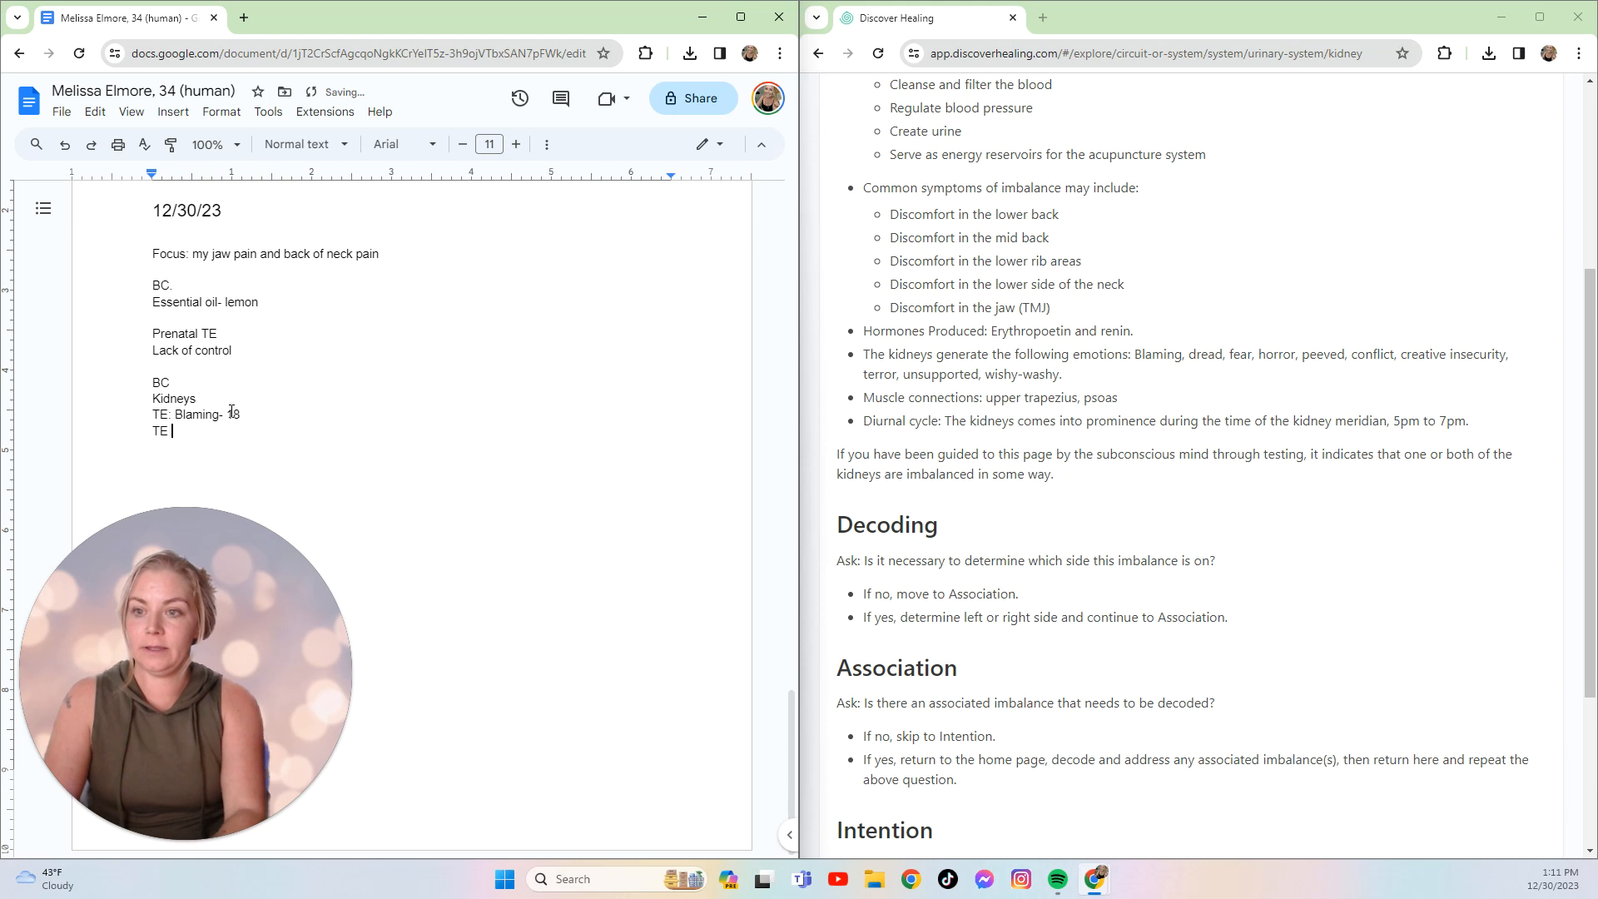
text(Fear-)
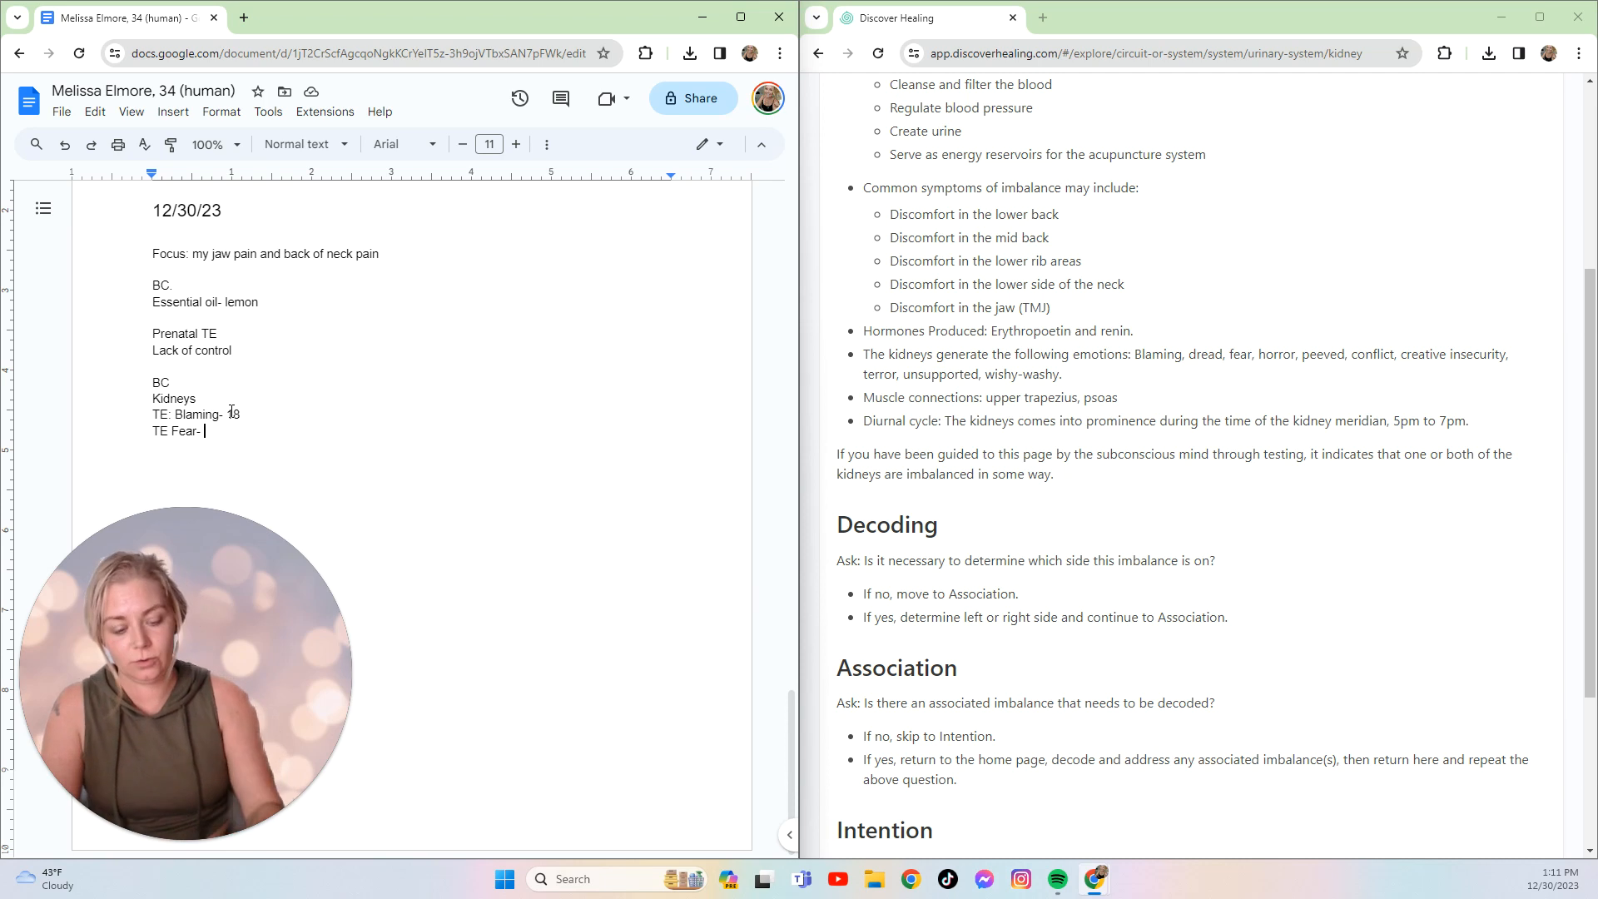
text(13)
text(TE Conflict-)
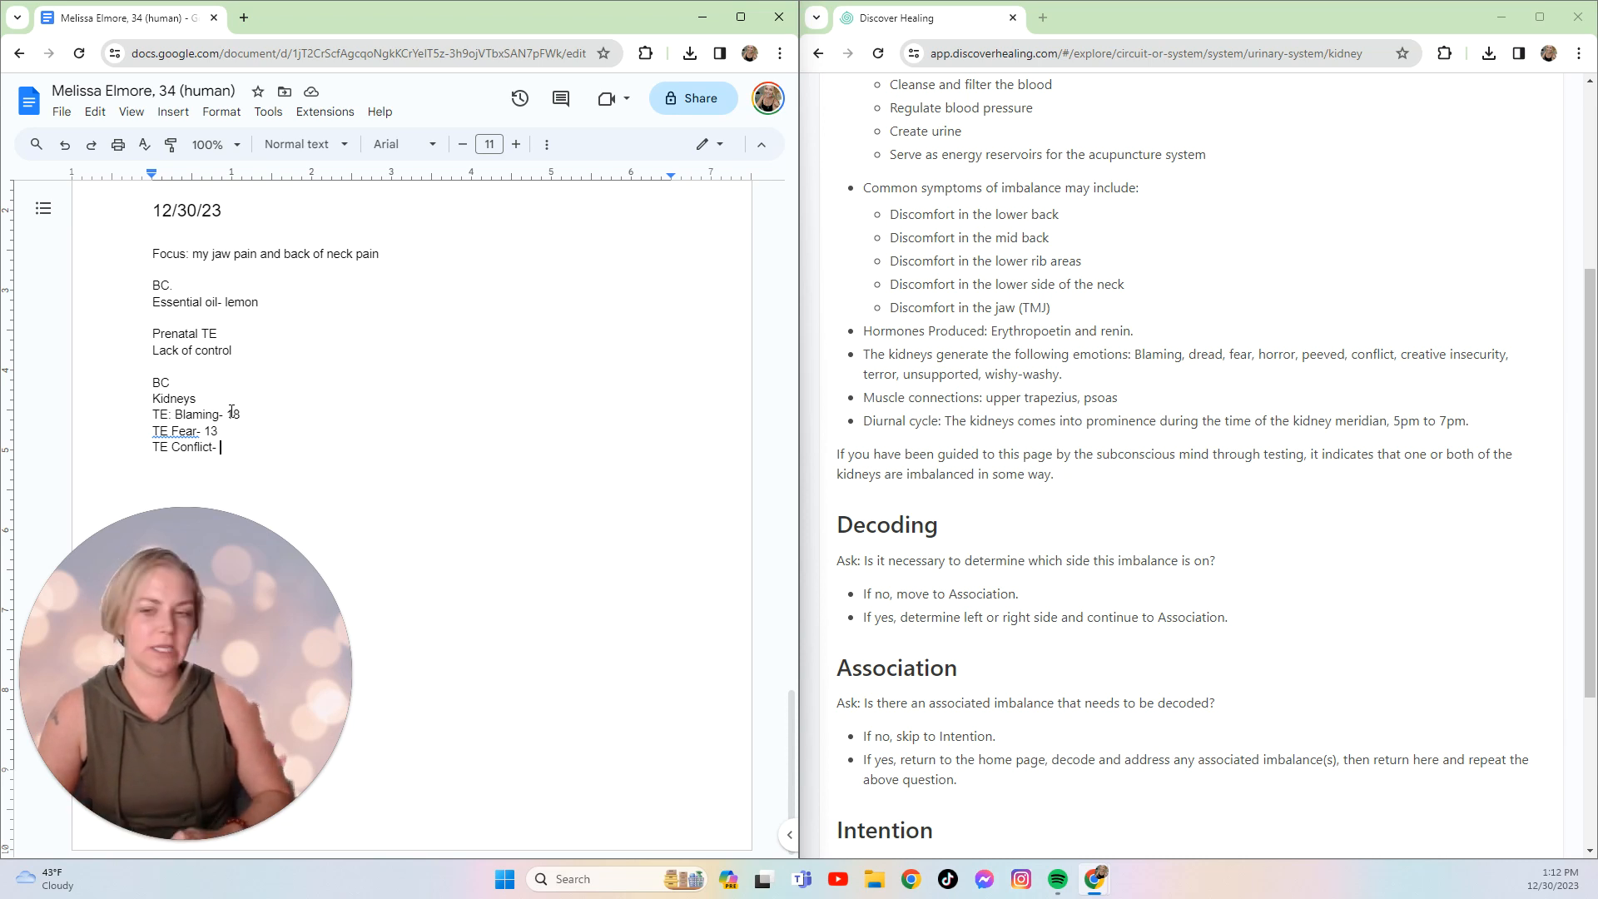
- Type age 18 after 'TE Conflict-'
text(18)
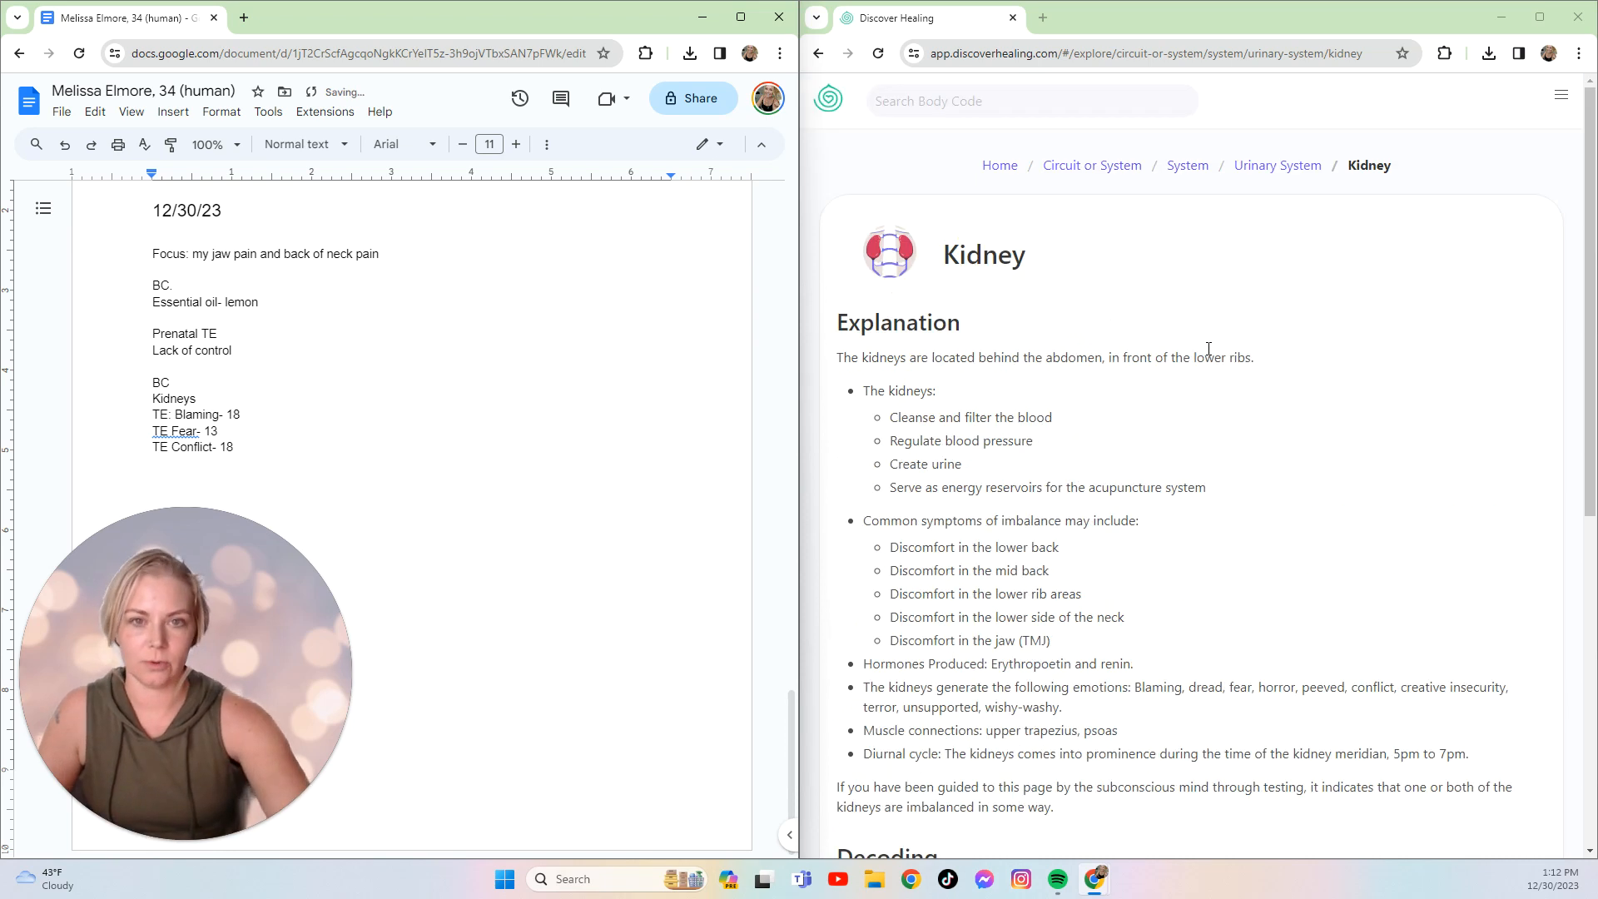
- Go back to the Body Code home categories and open Misalignment
click(999, 164)
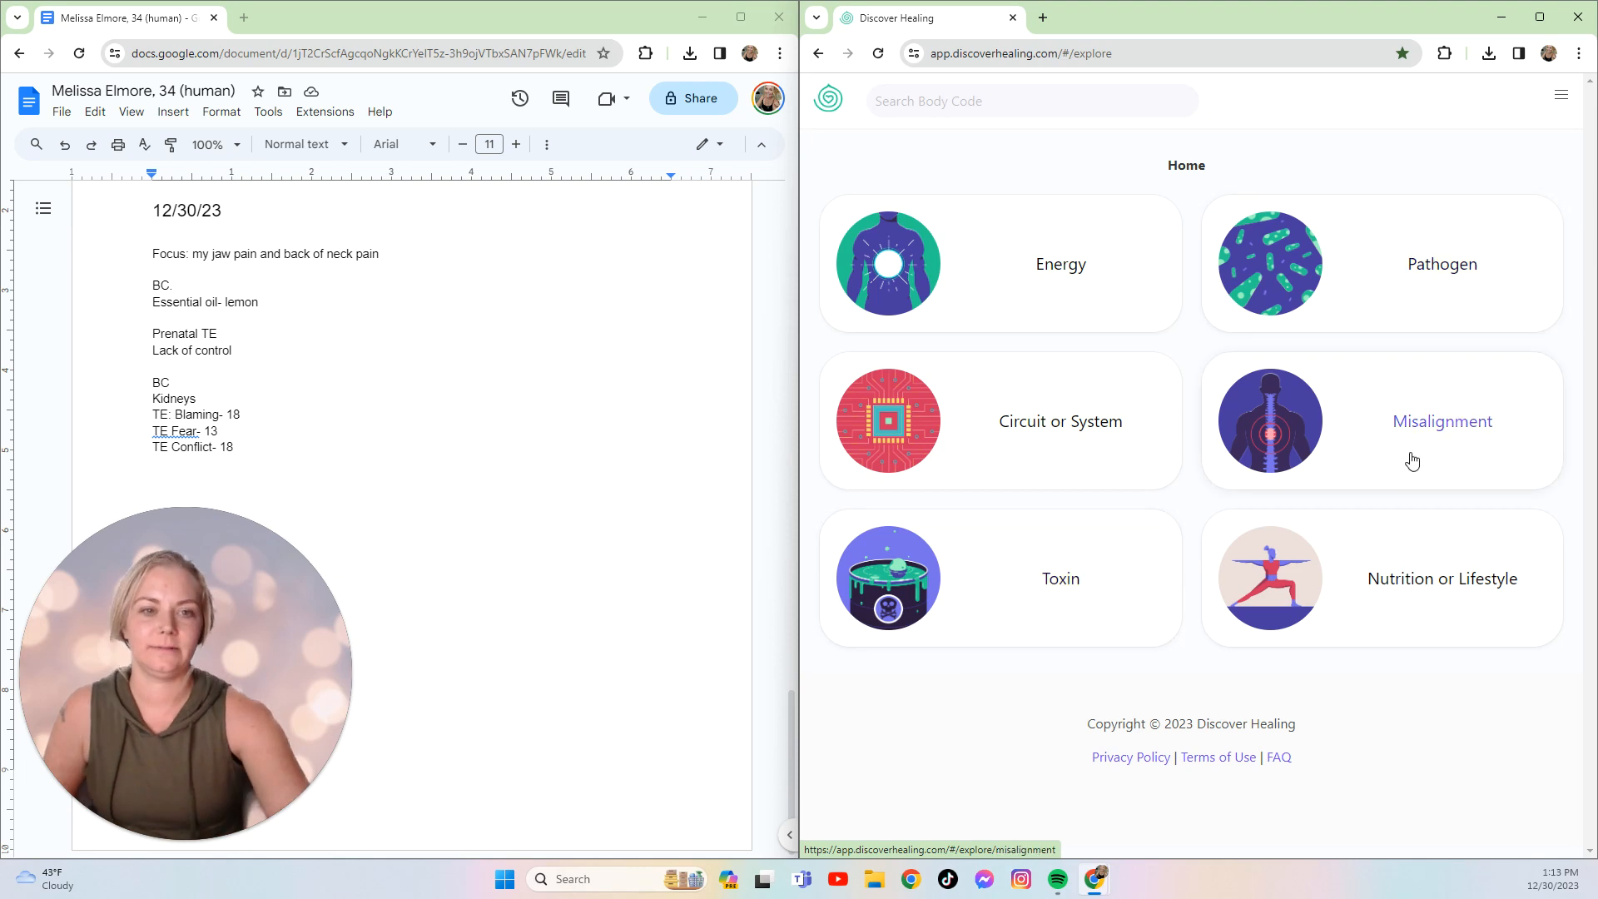
click(1441, 421)
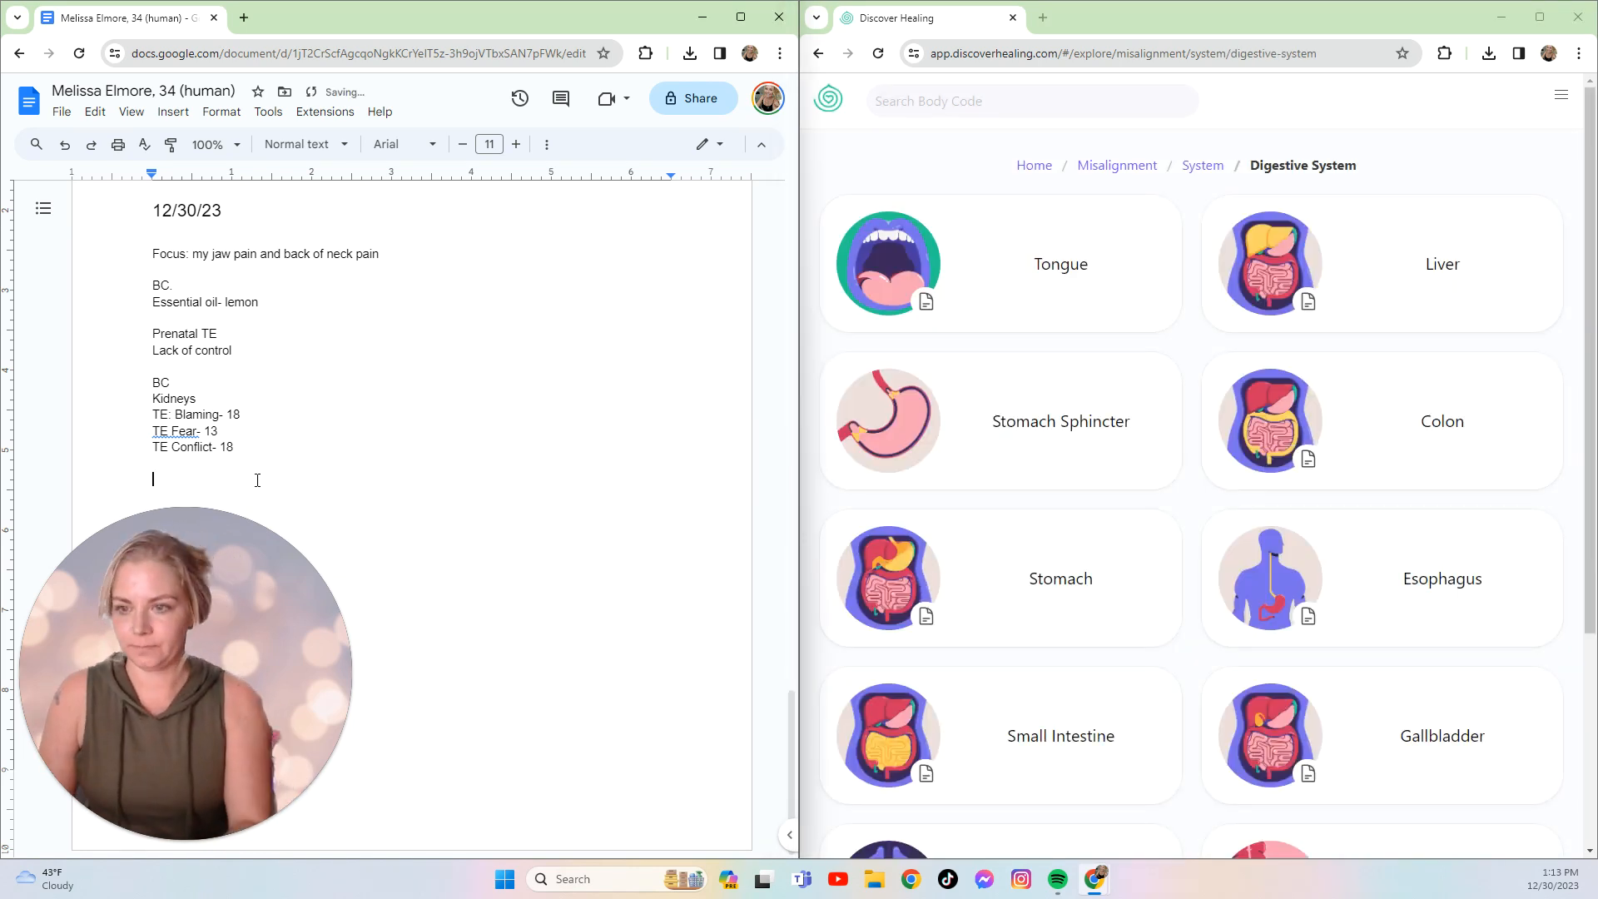
- Type 'BC- Digestive-' in the notes, then bring up the Liver misalignment page
text(BC-)
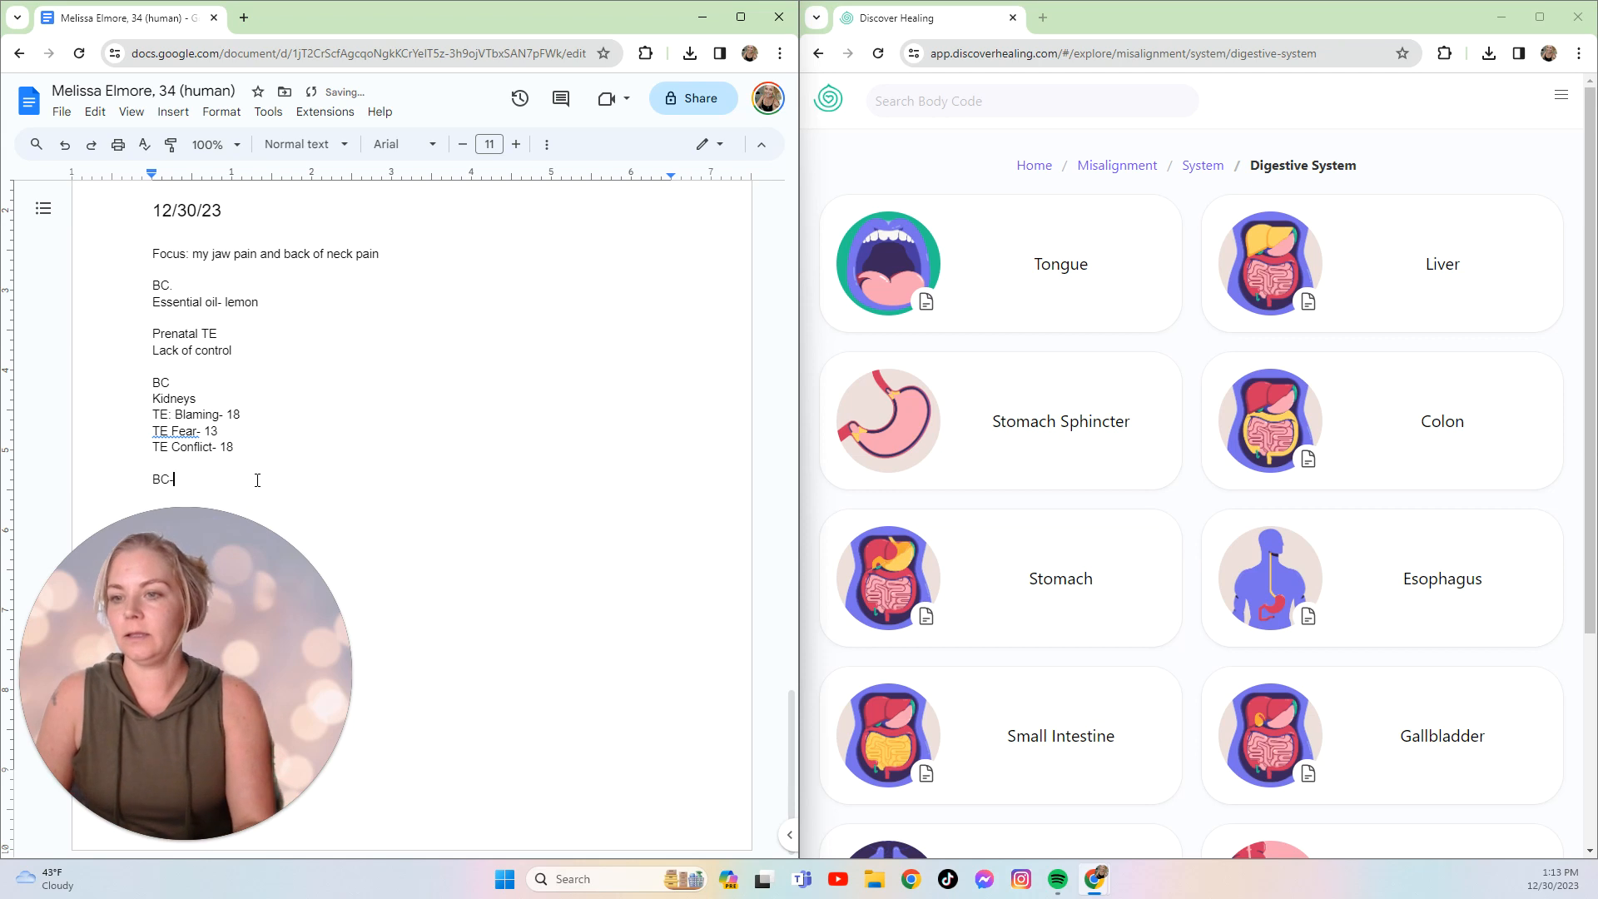
text(Digeswtive-)
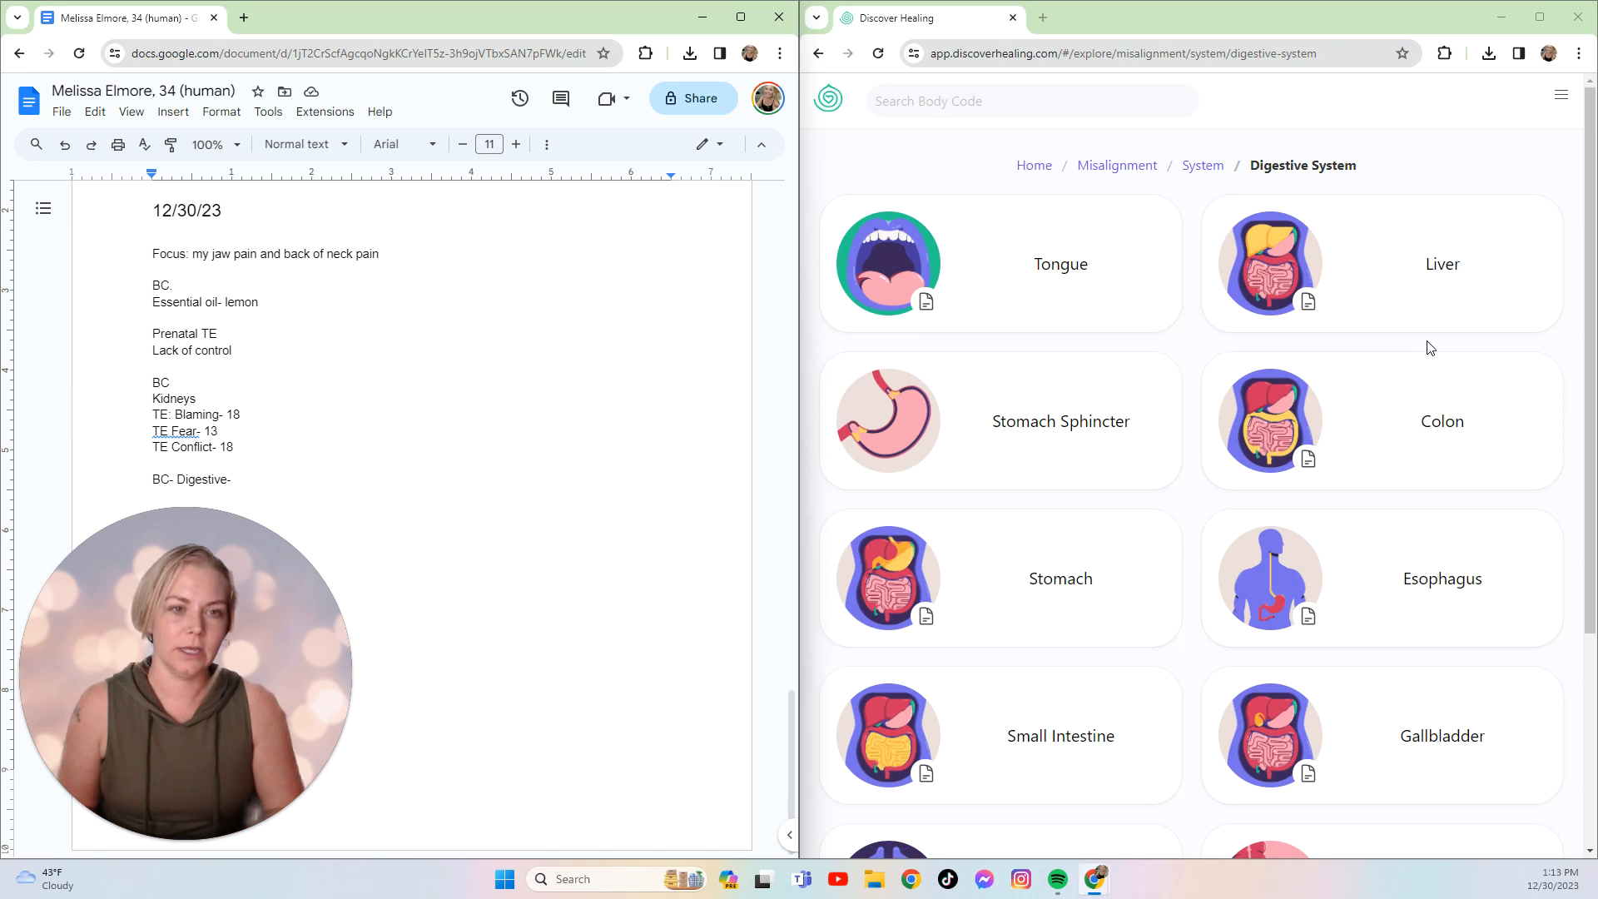
click(1443, 264)
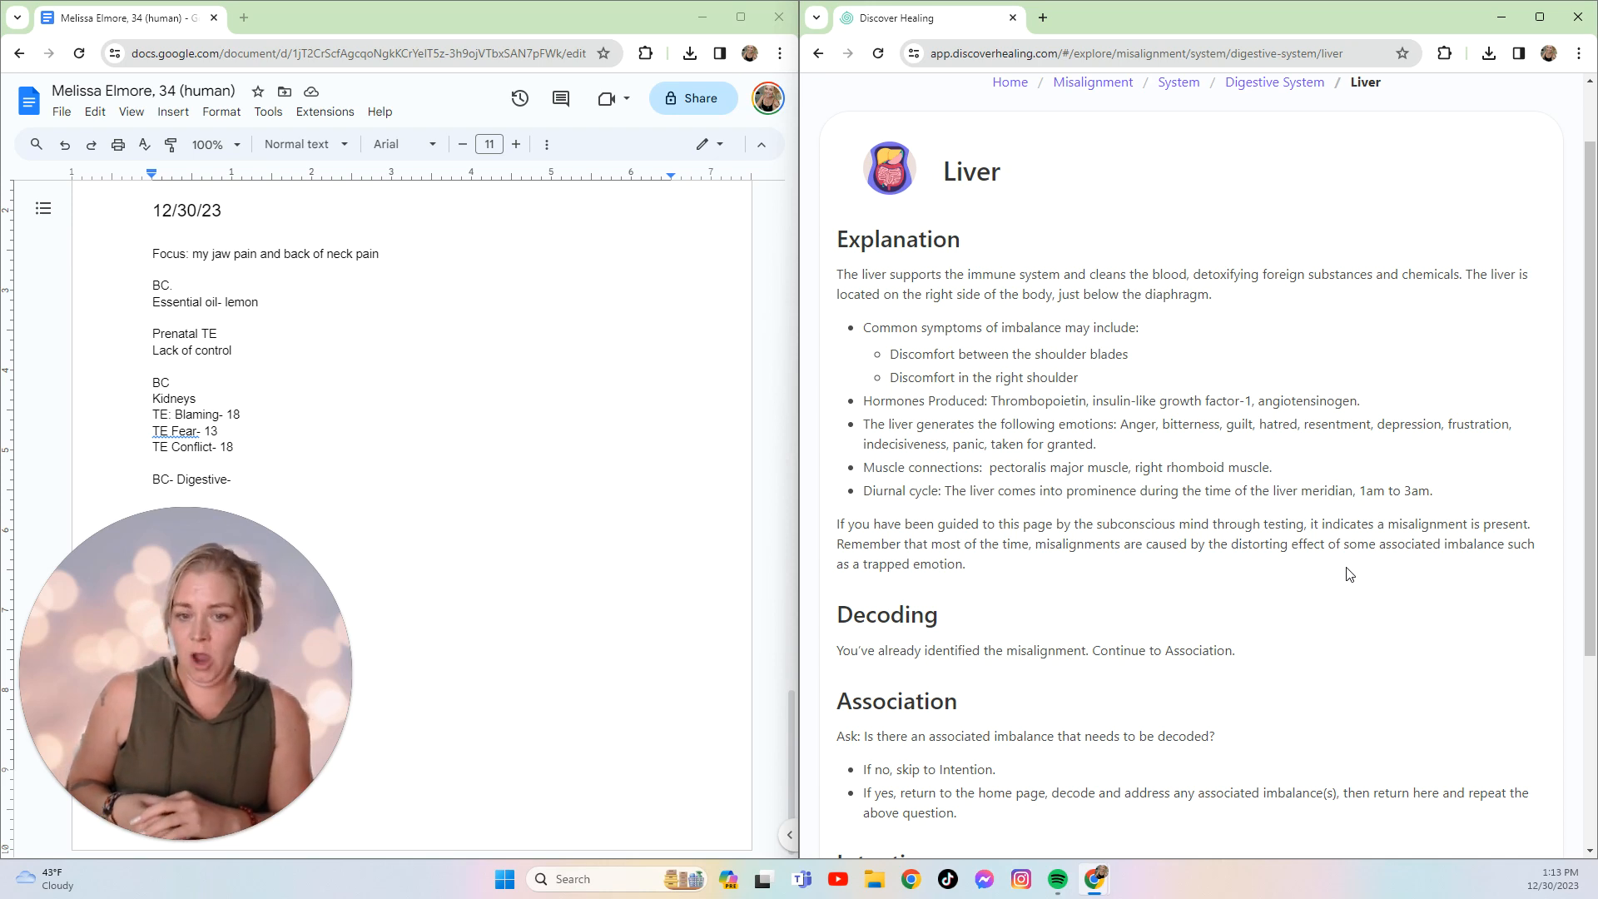
scroll(down, 3)
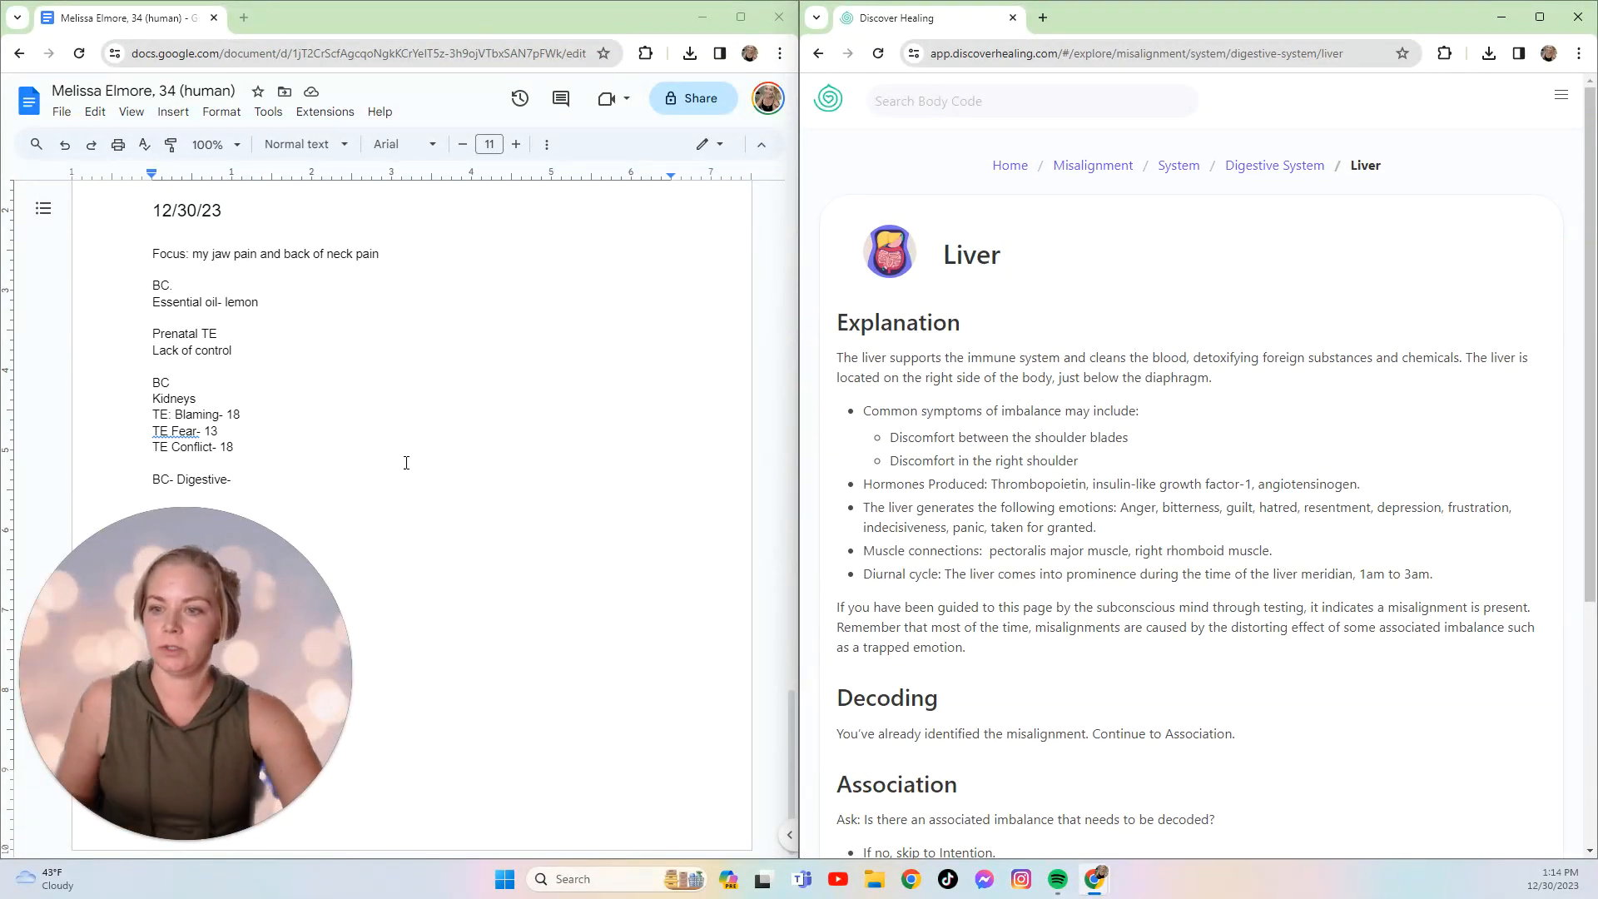
- Complete the line as 'BC- Digestive- Liver' and add 'TE- Bitterness- 18' beneath it
click(154, 463)
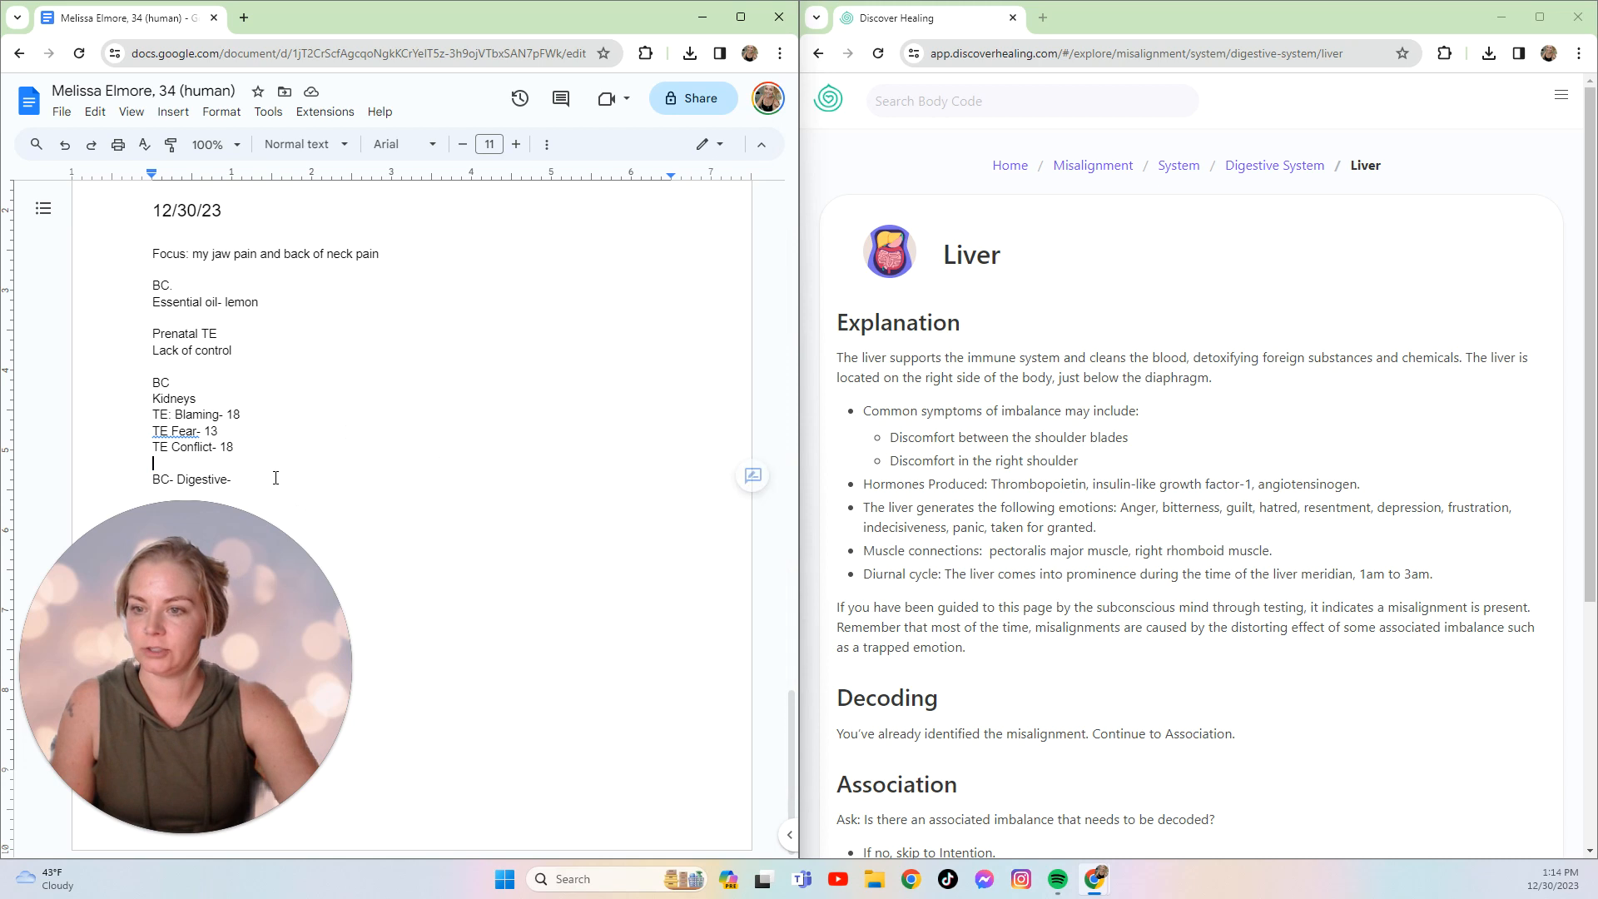
text(Liv)
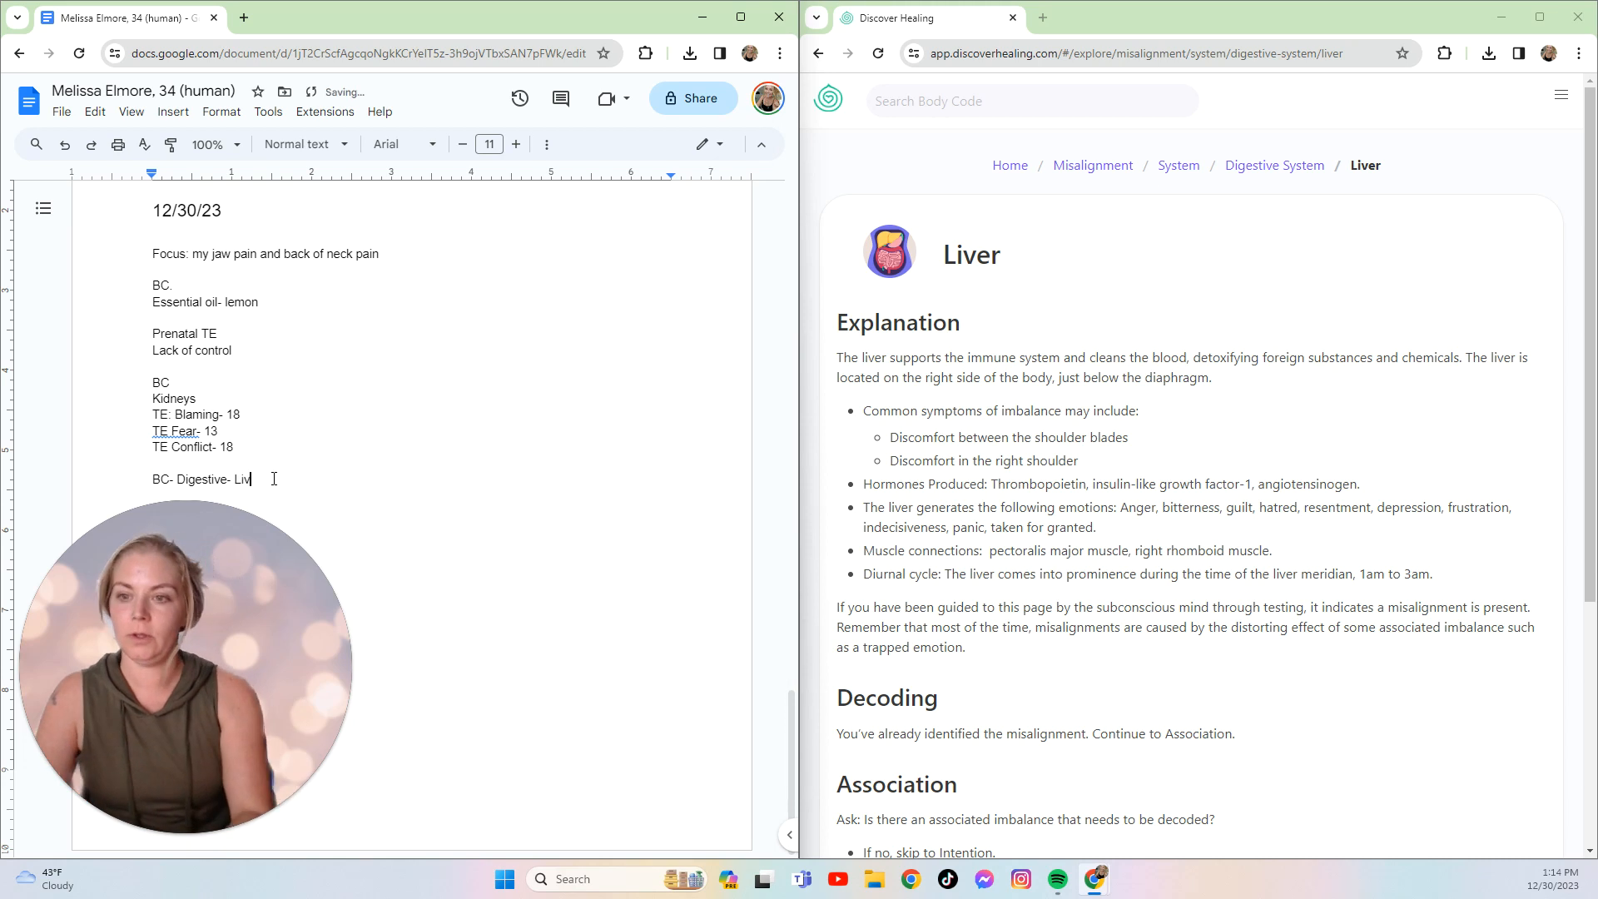
text(e0)
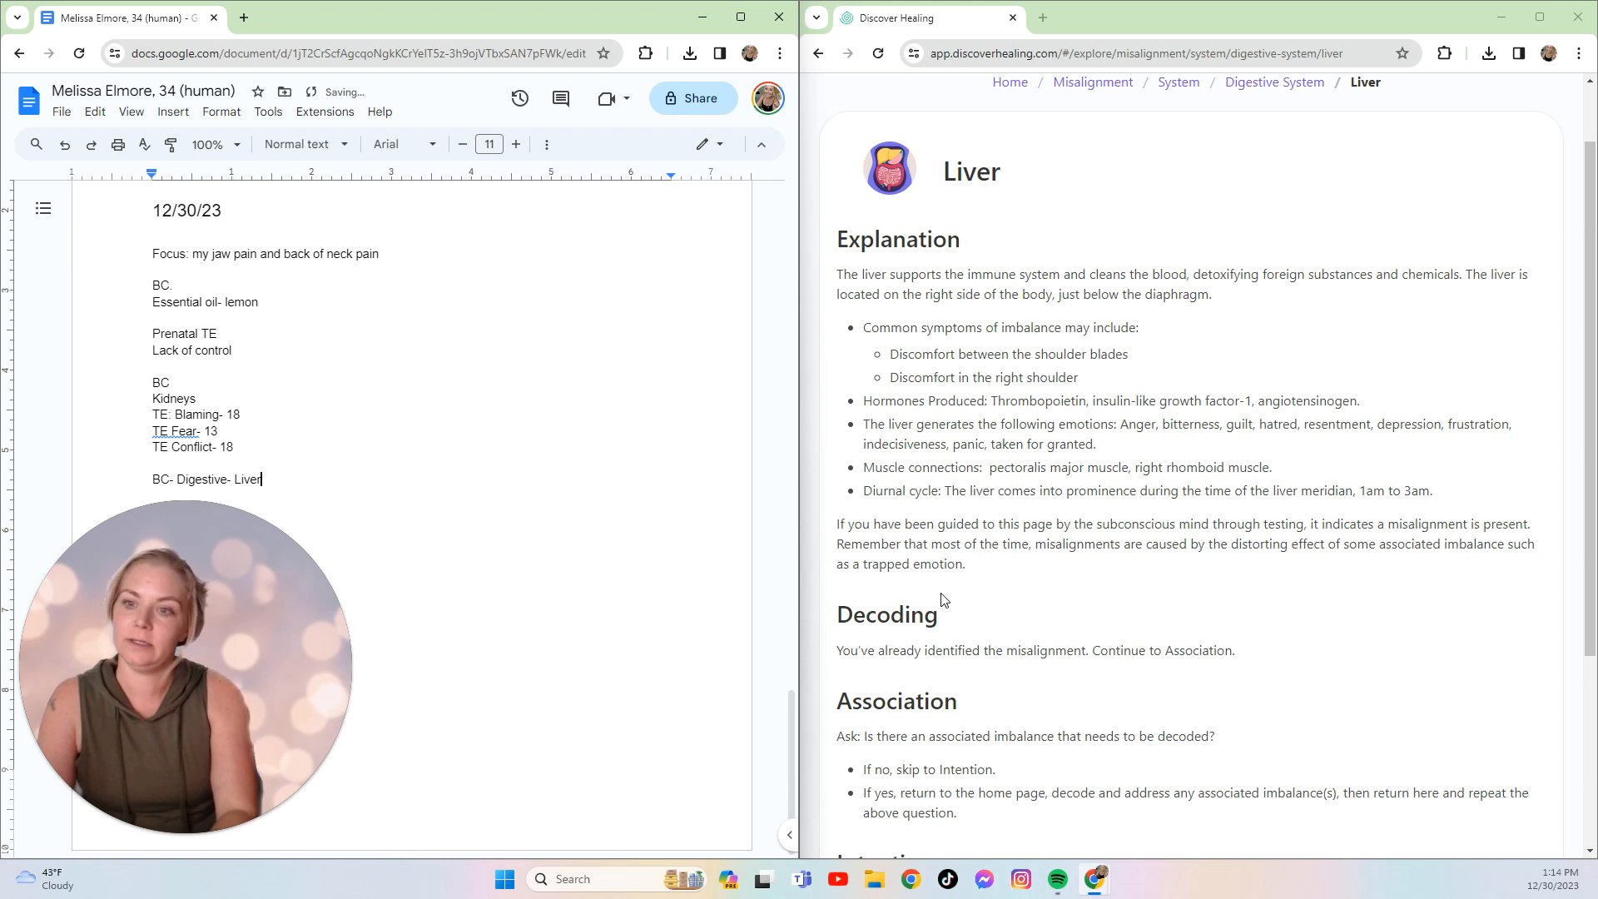
text(TE)
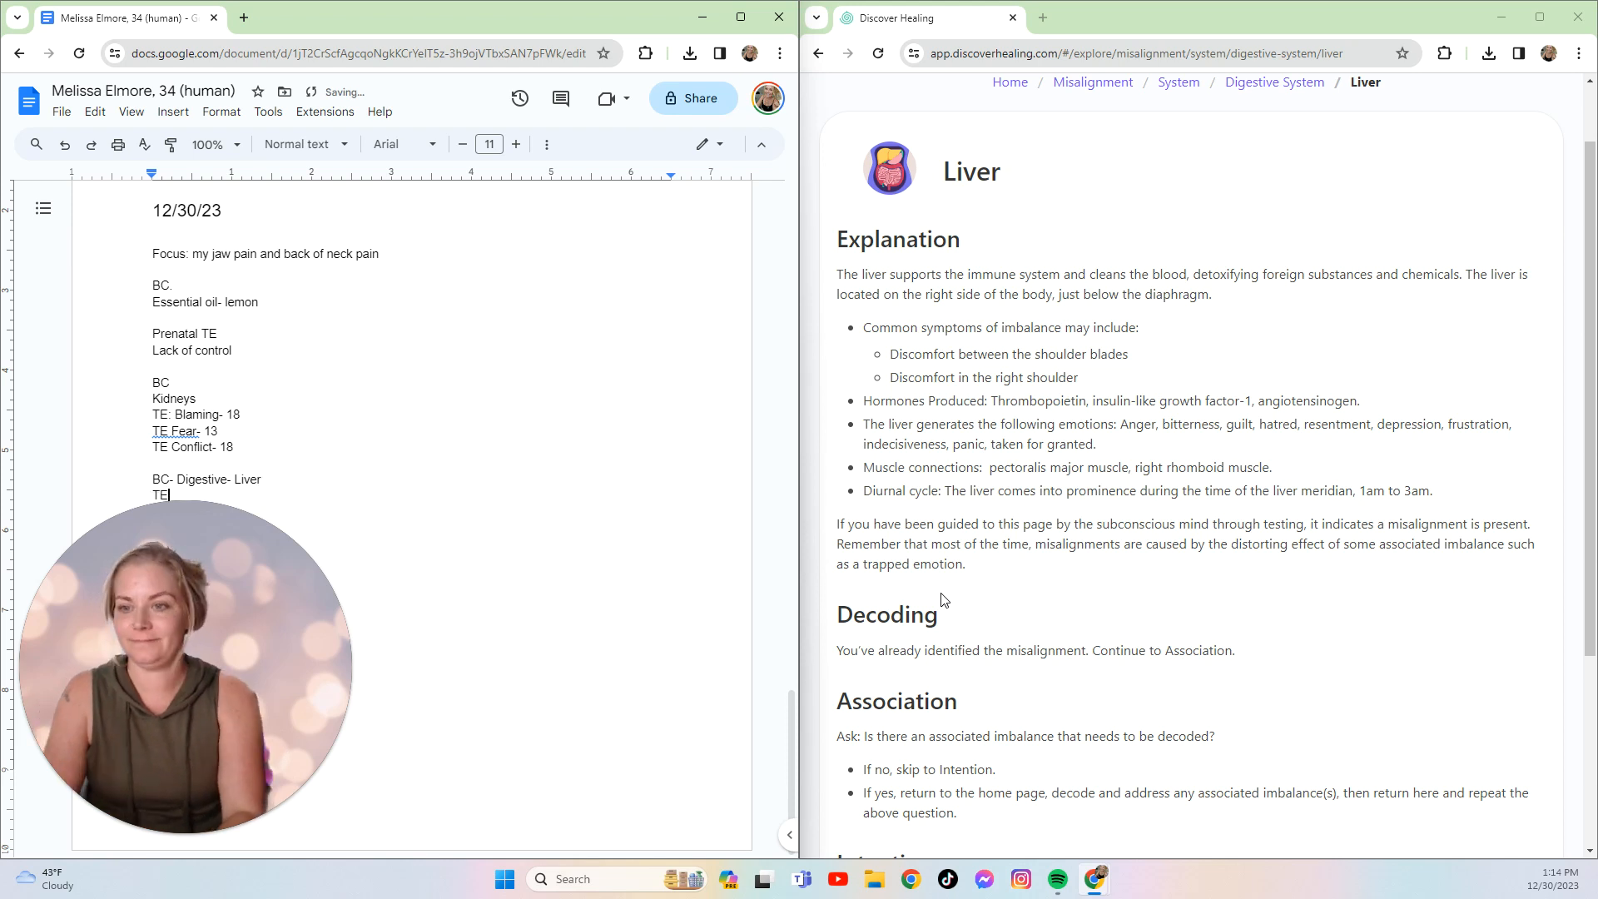
text(- Bitter)
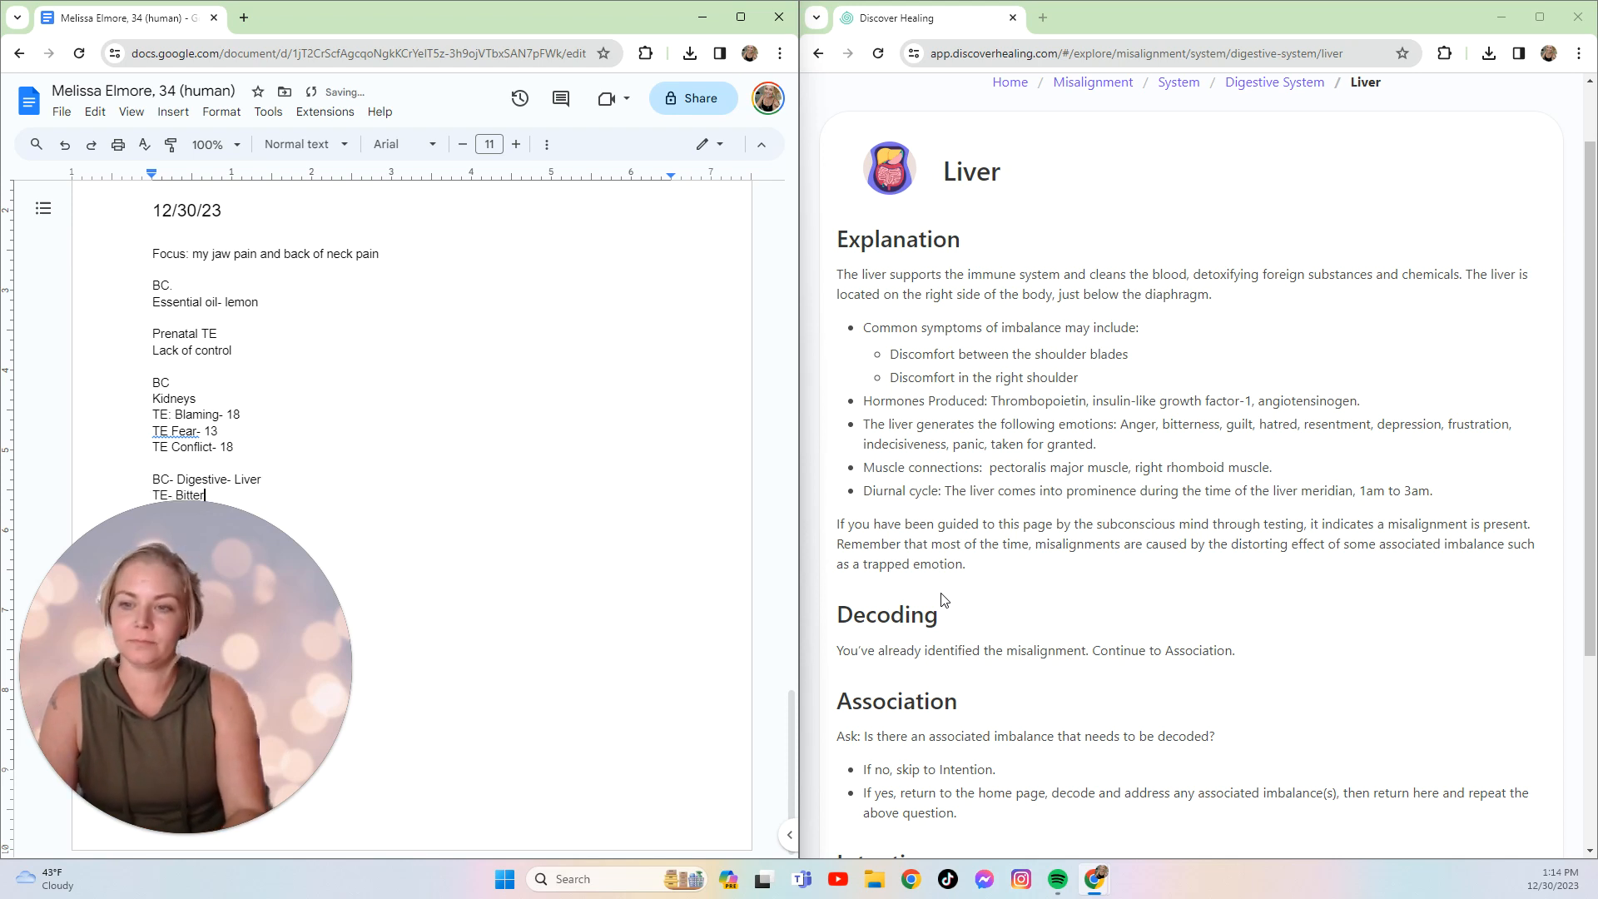
text(ne)
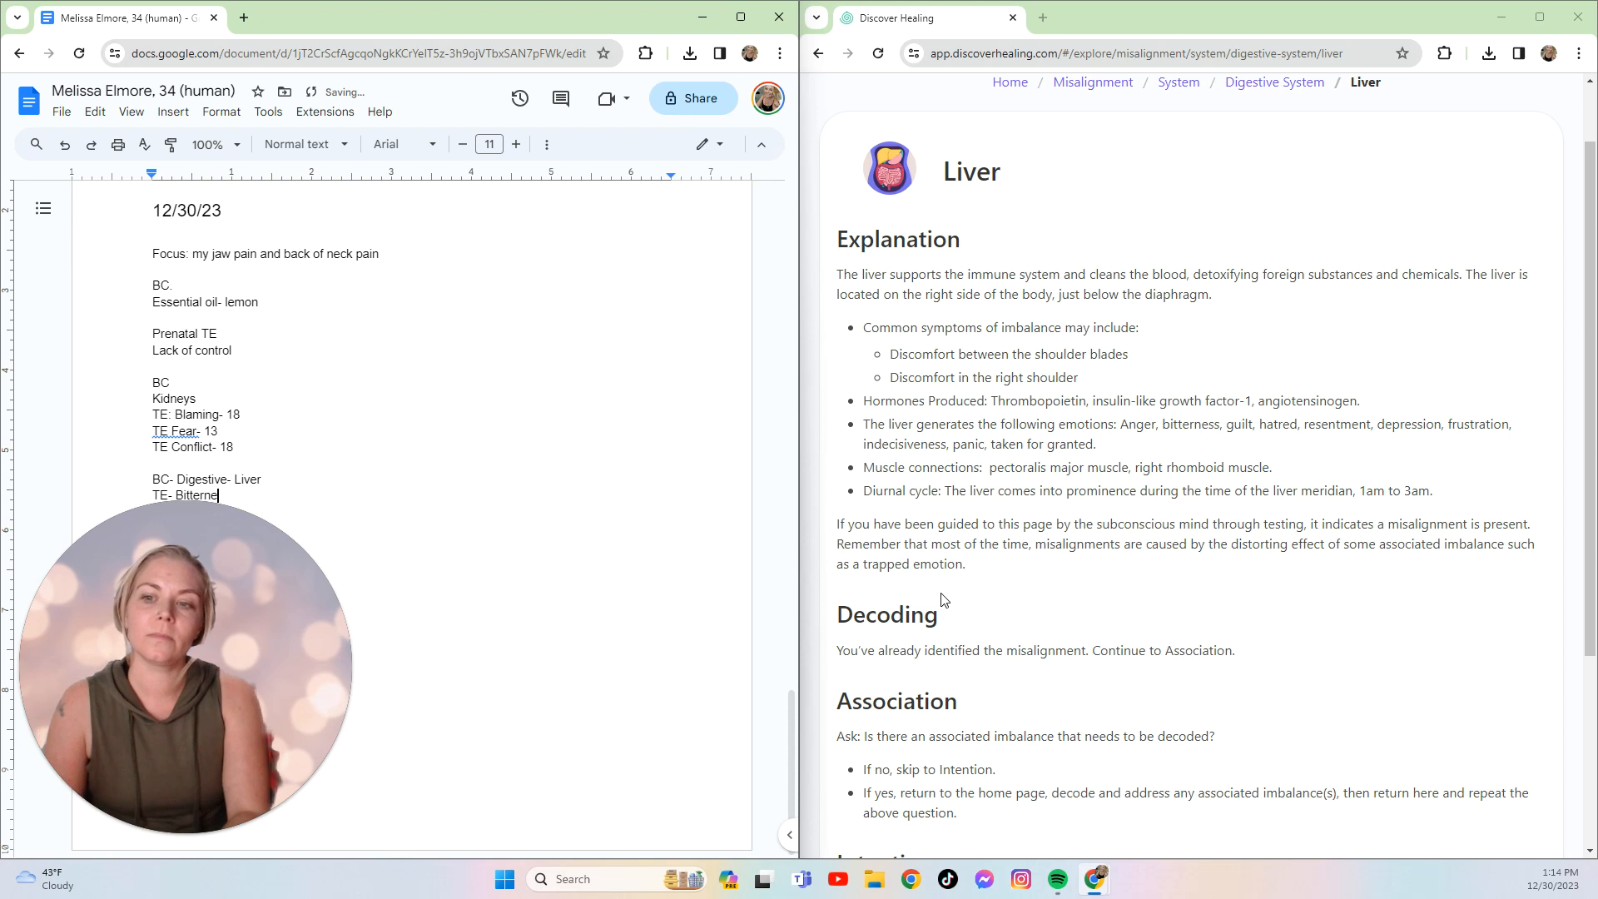
text(ss-)
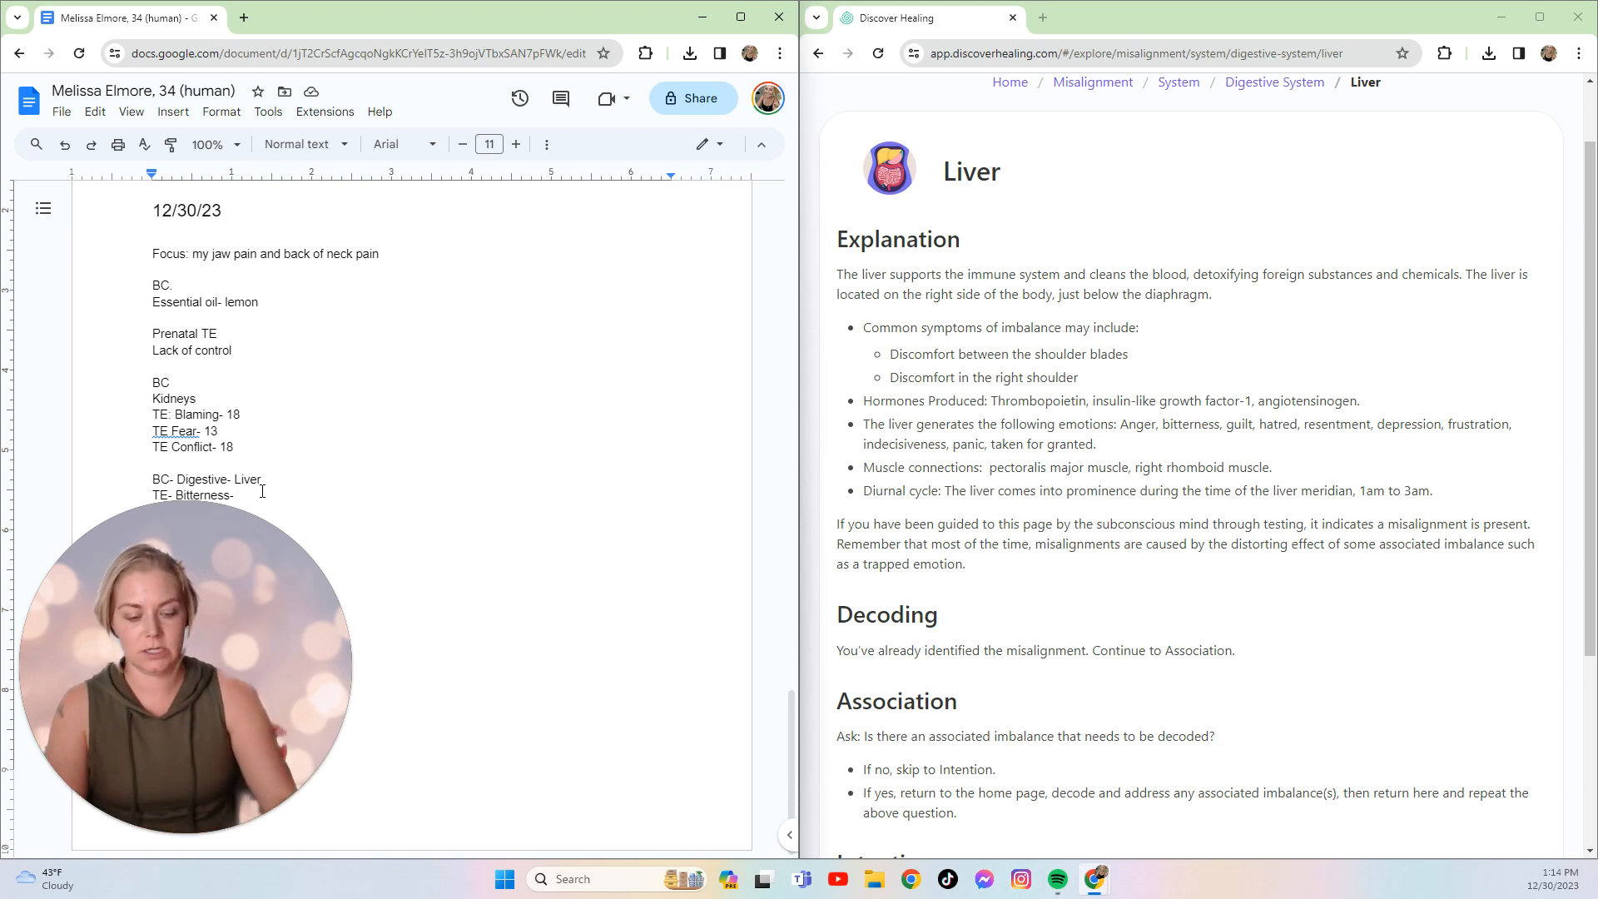
text(18)
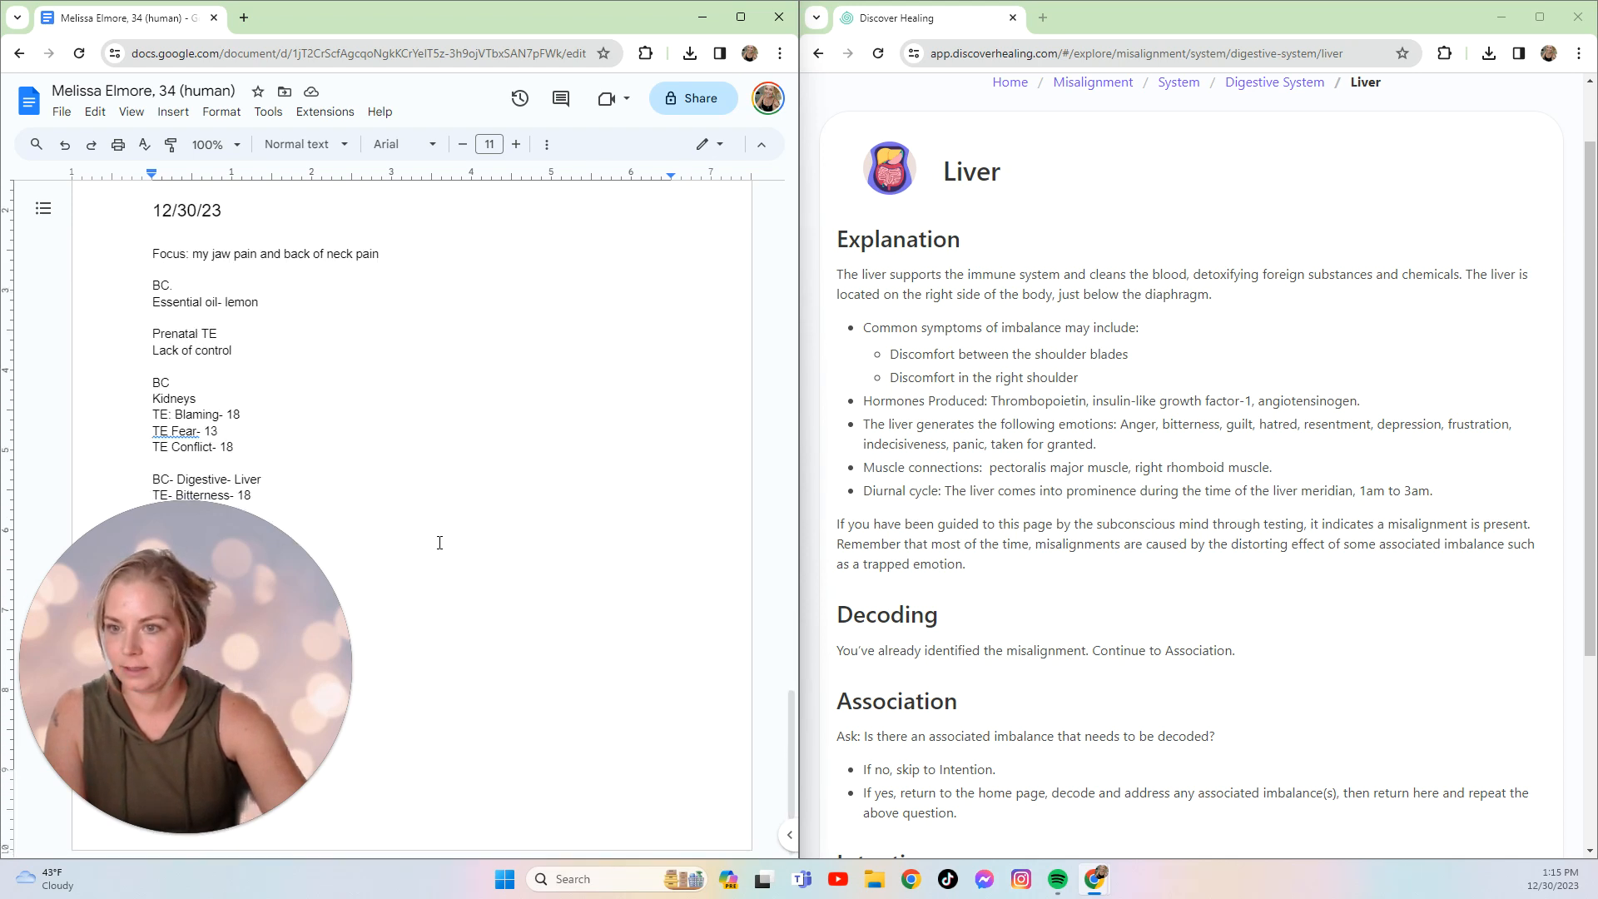
mouse_move(408, 568)
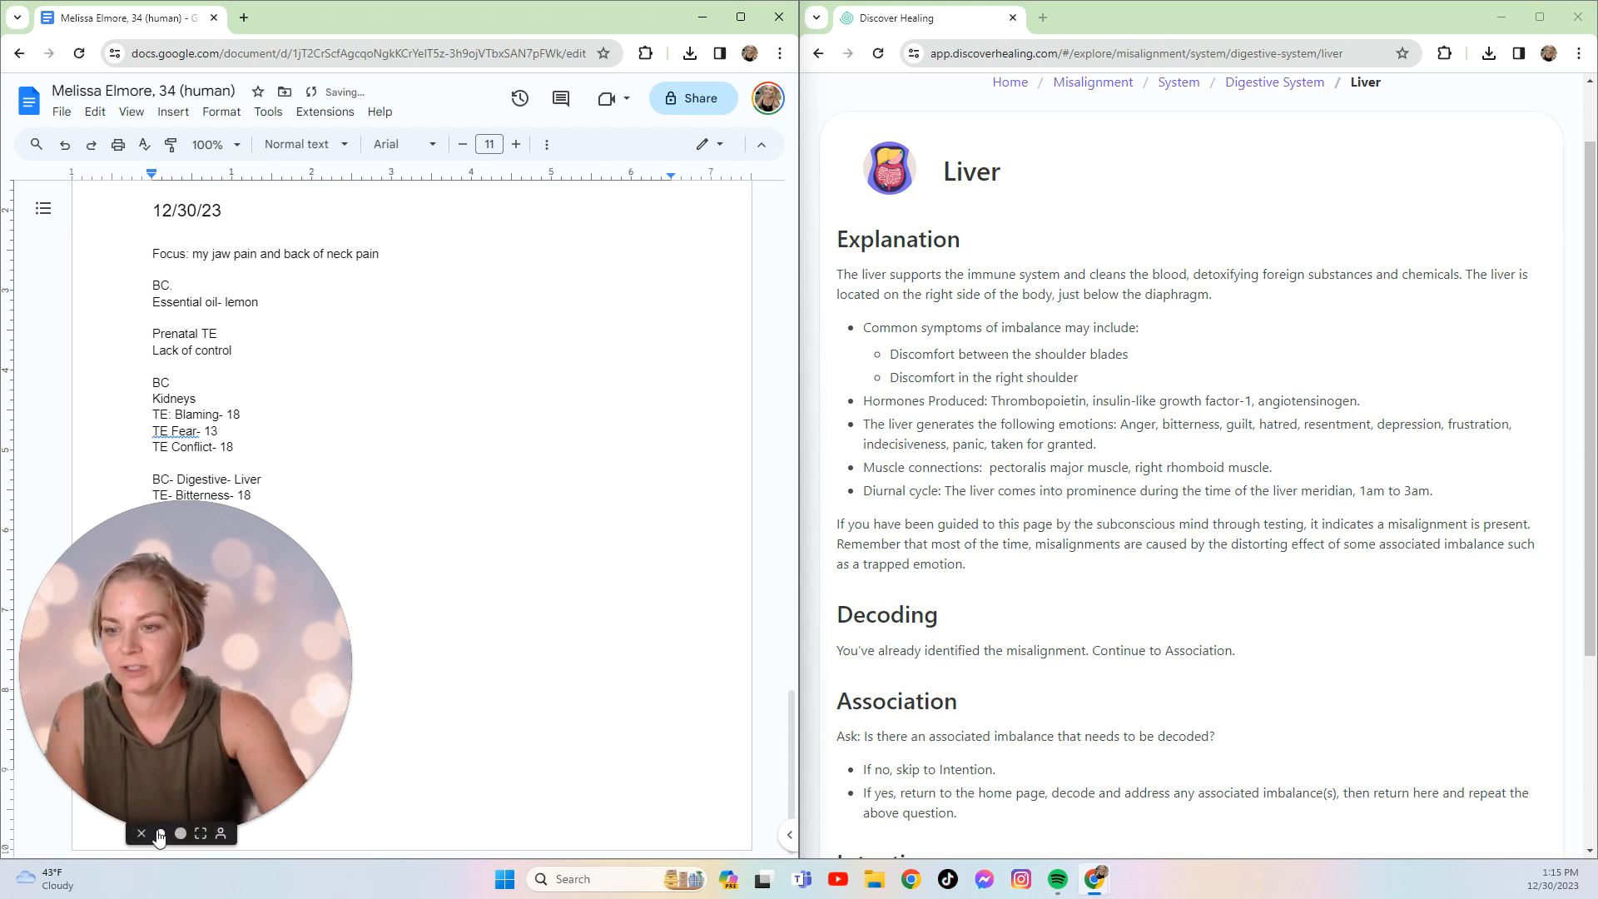
- Type a 'Guilt- 23- loss' line under the Bitterness entry
text(Guild)
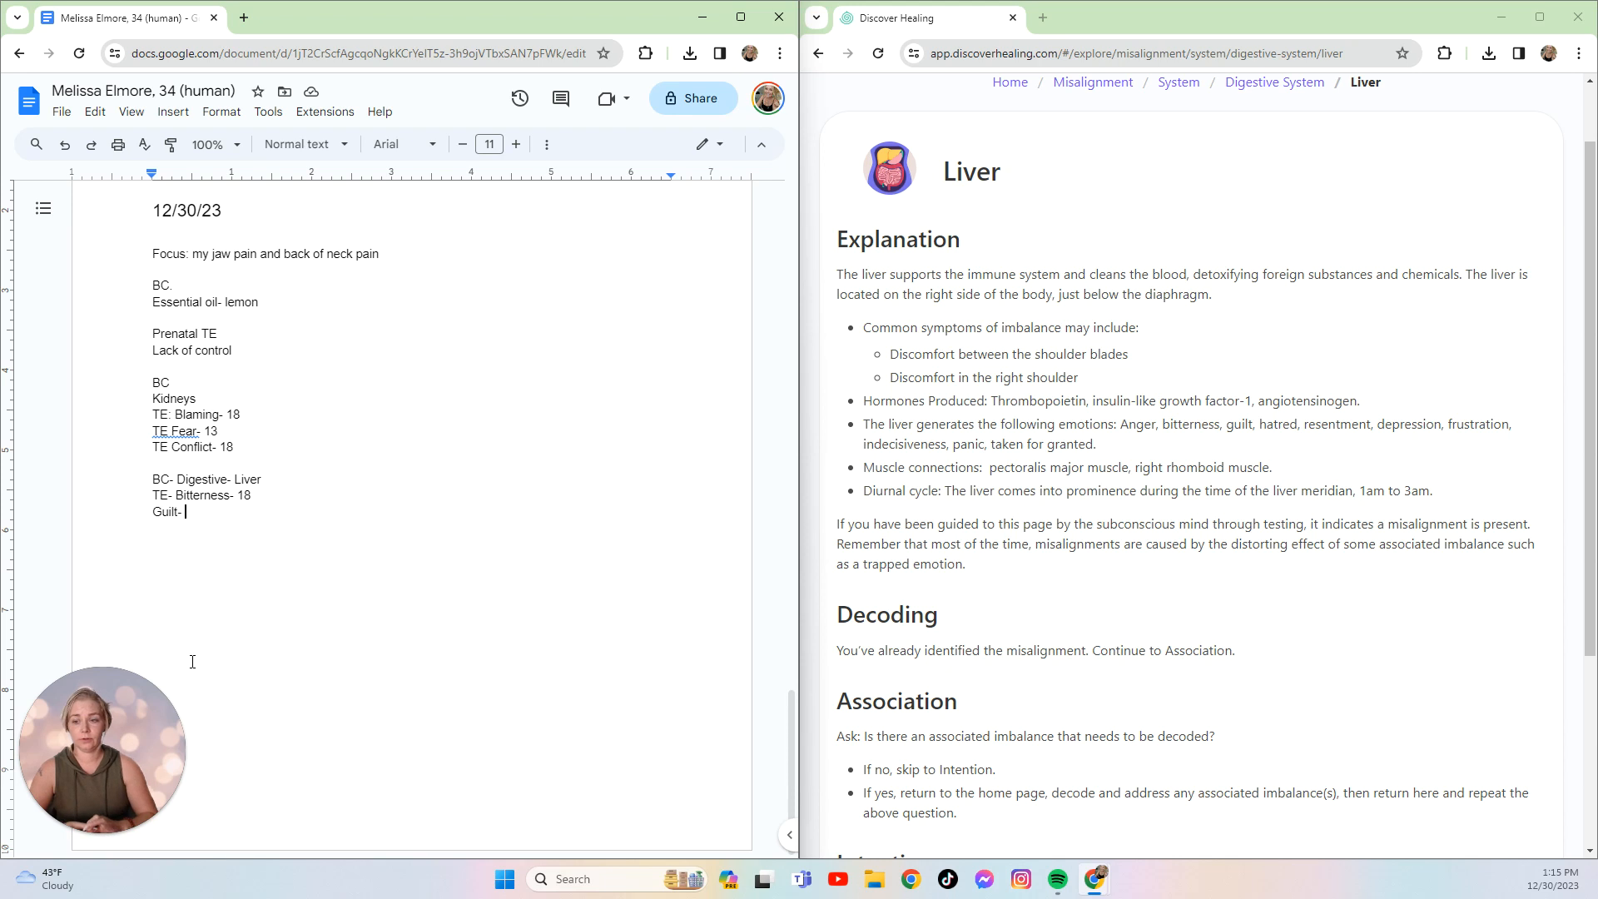
text(23-)
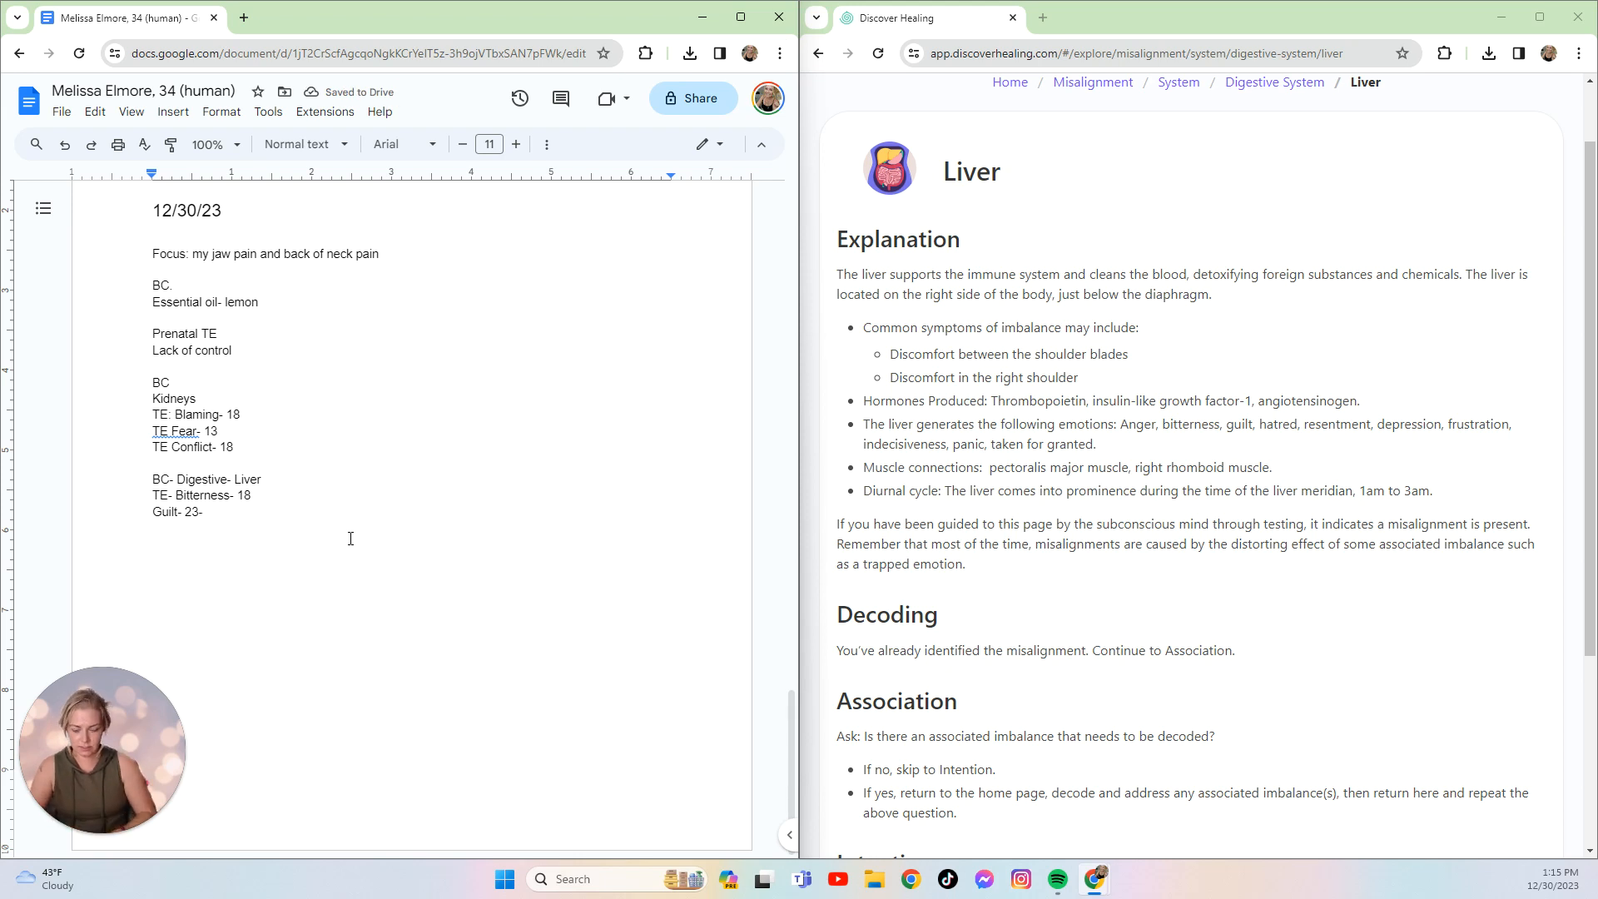
text(loss)
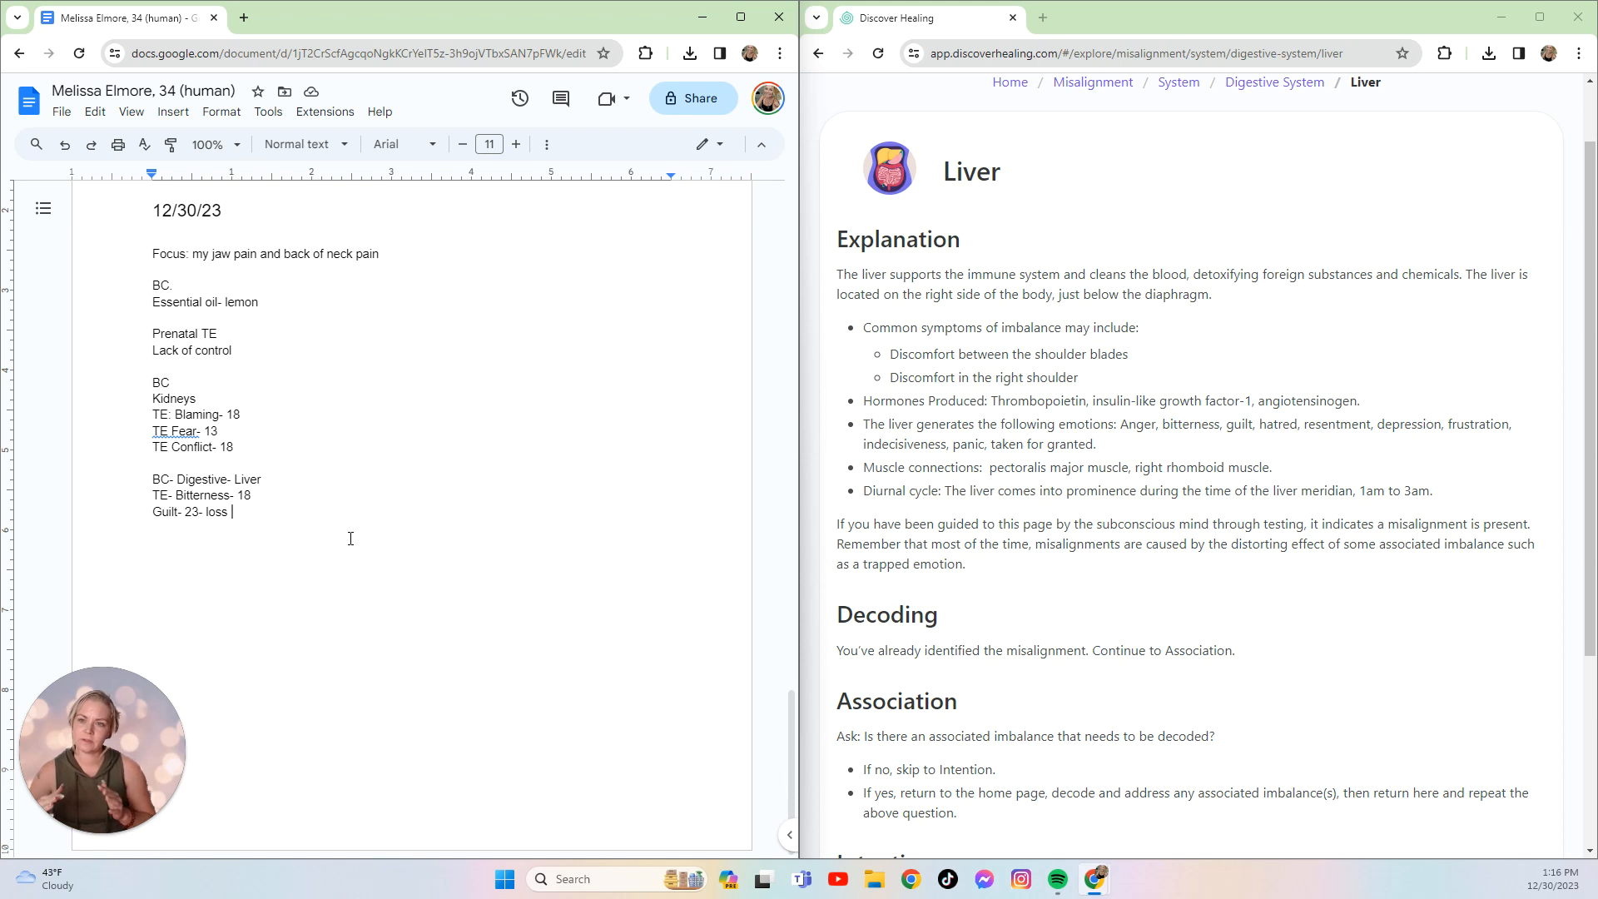
key(Backspace)
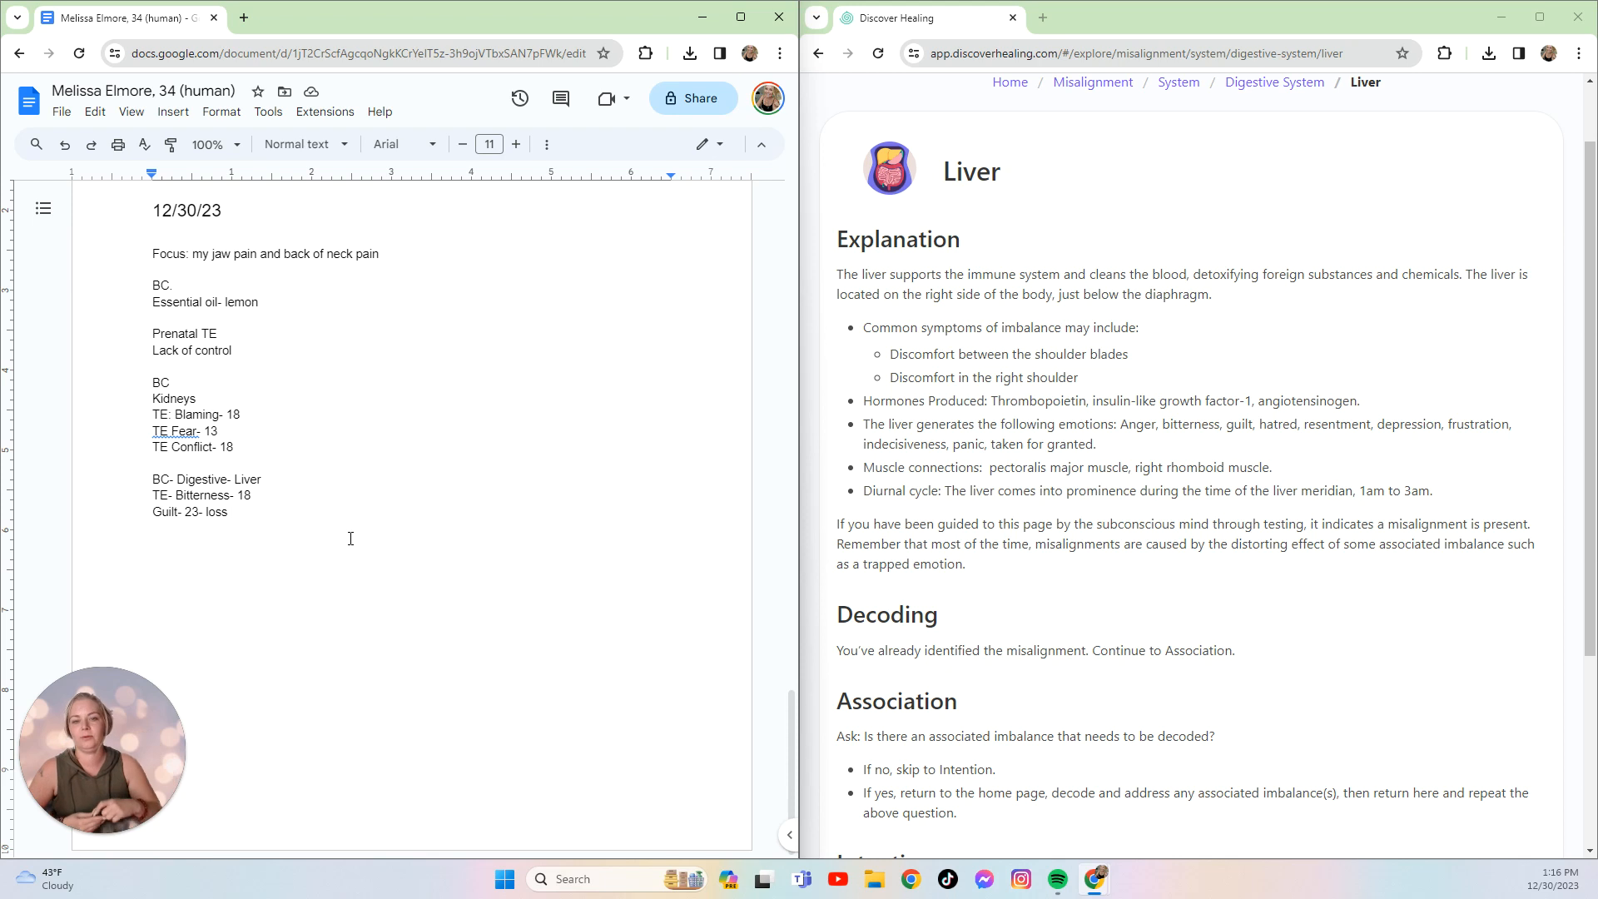
mouse_move(1383, 485)
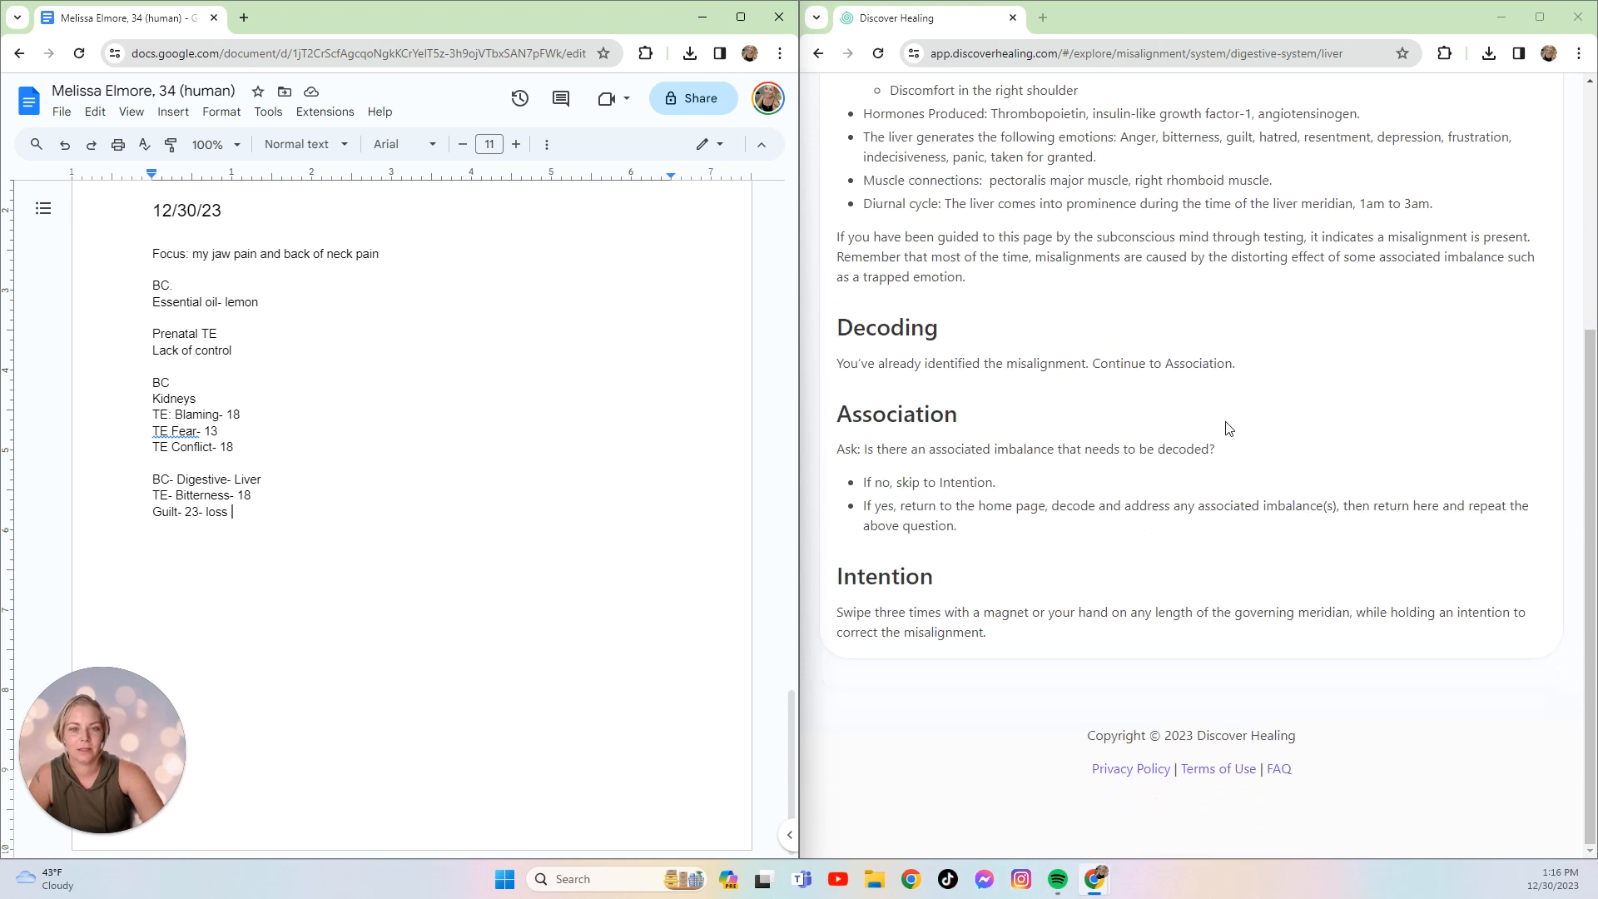
- Scroll the Liver page back up and type 'Hated- 13-' on a new line
scroll(up, 3)
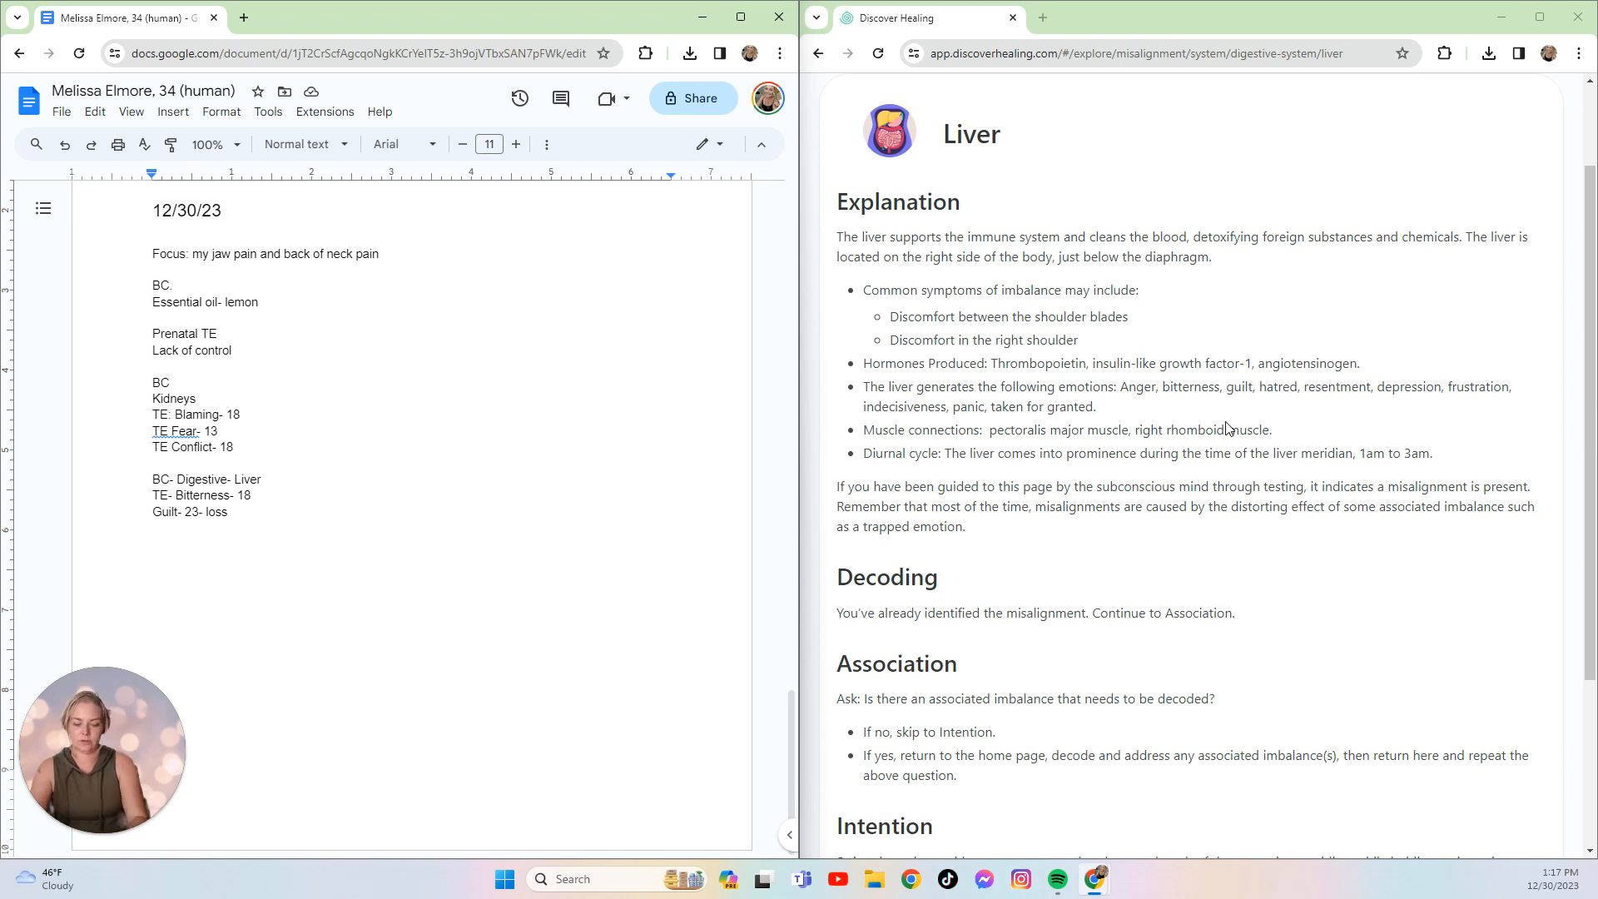
text(Hated-)
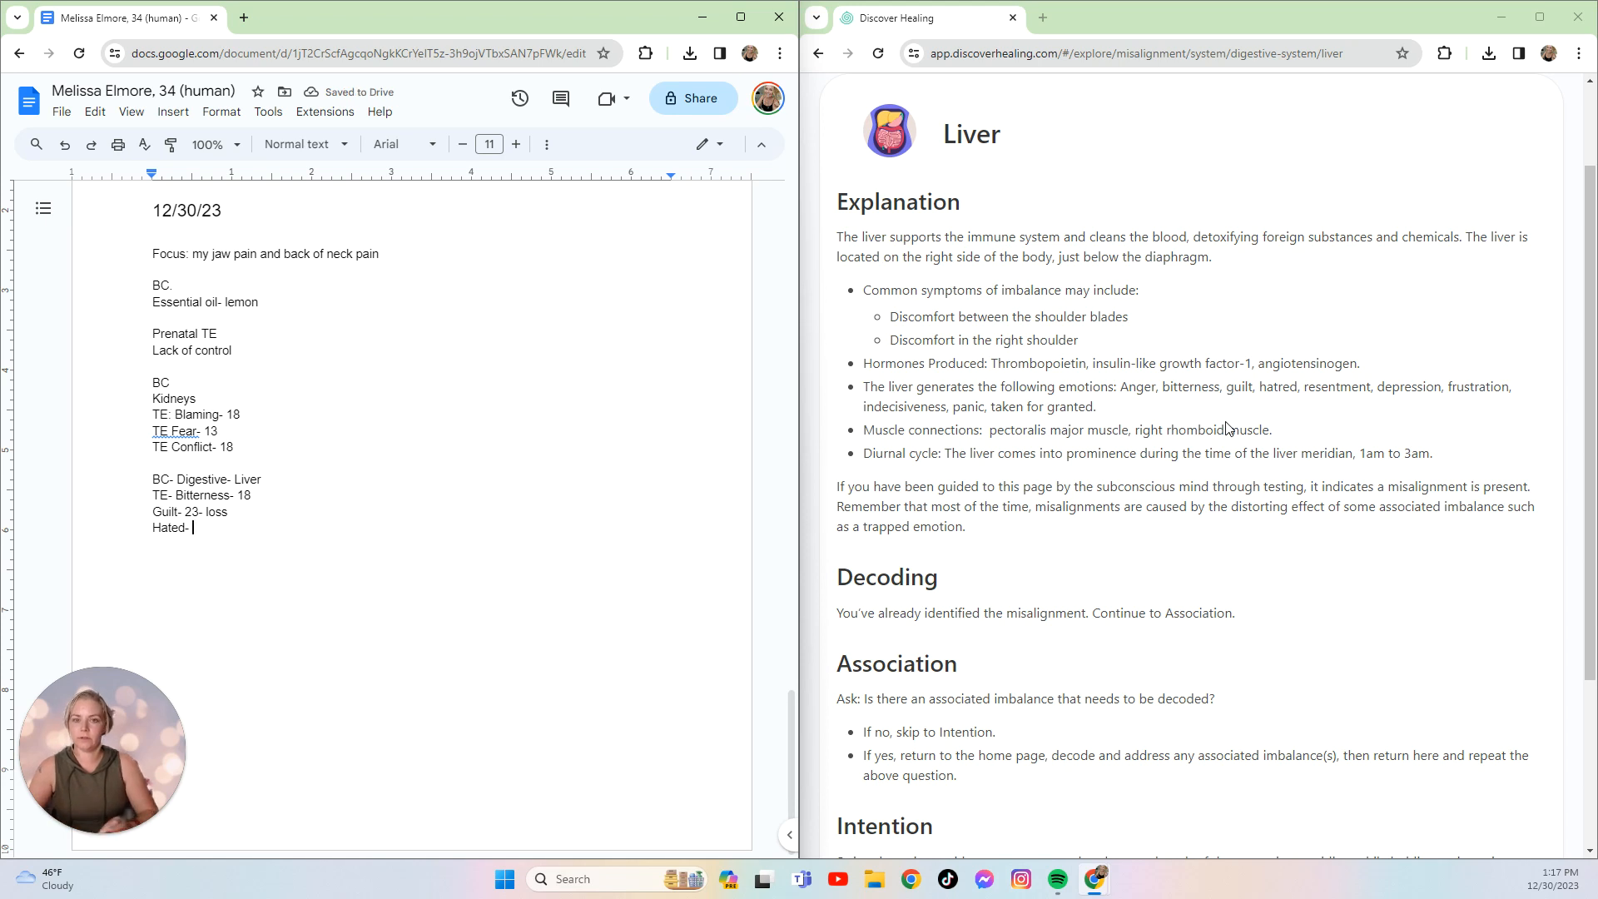
text(13)
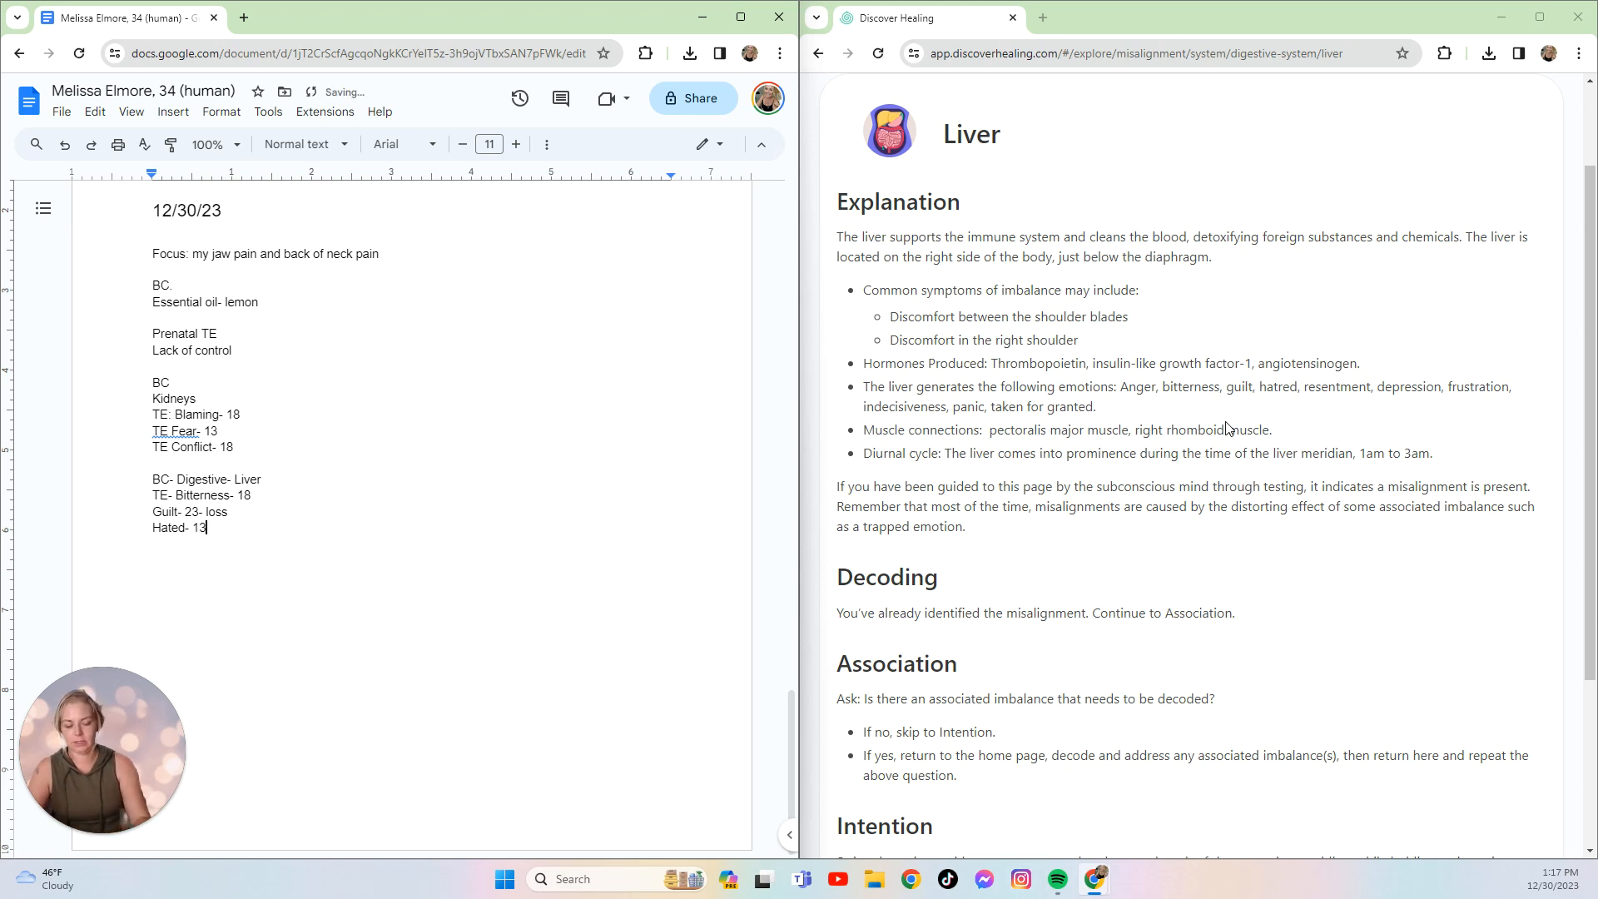
text(-)
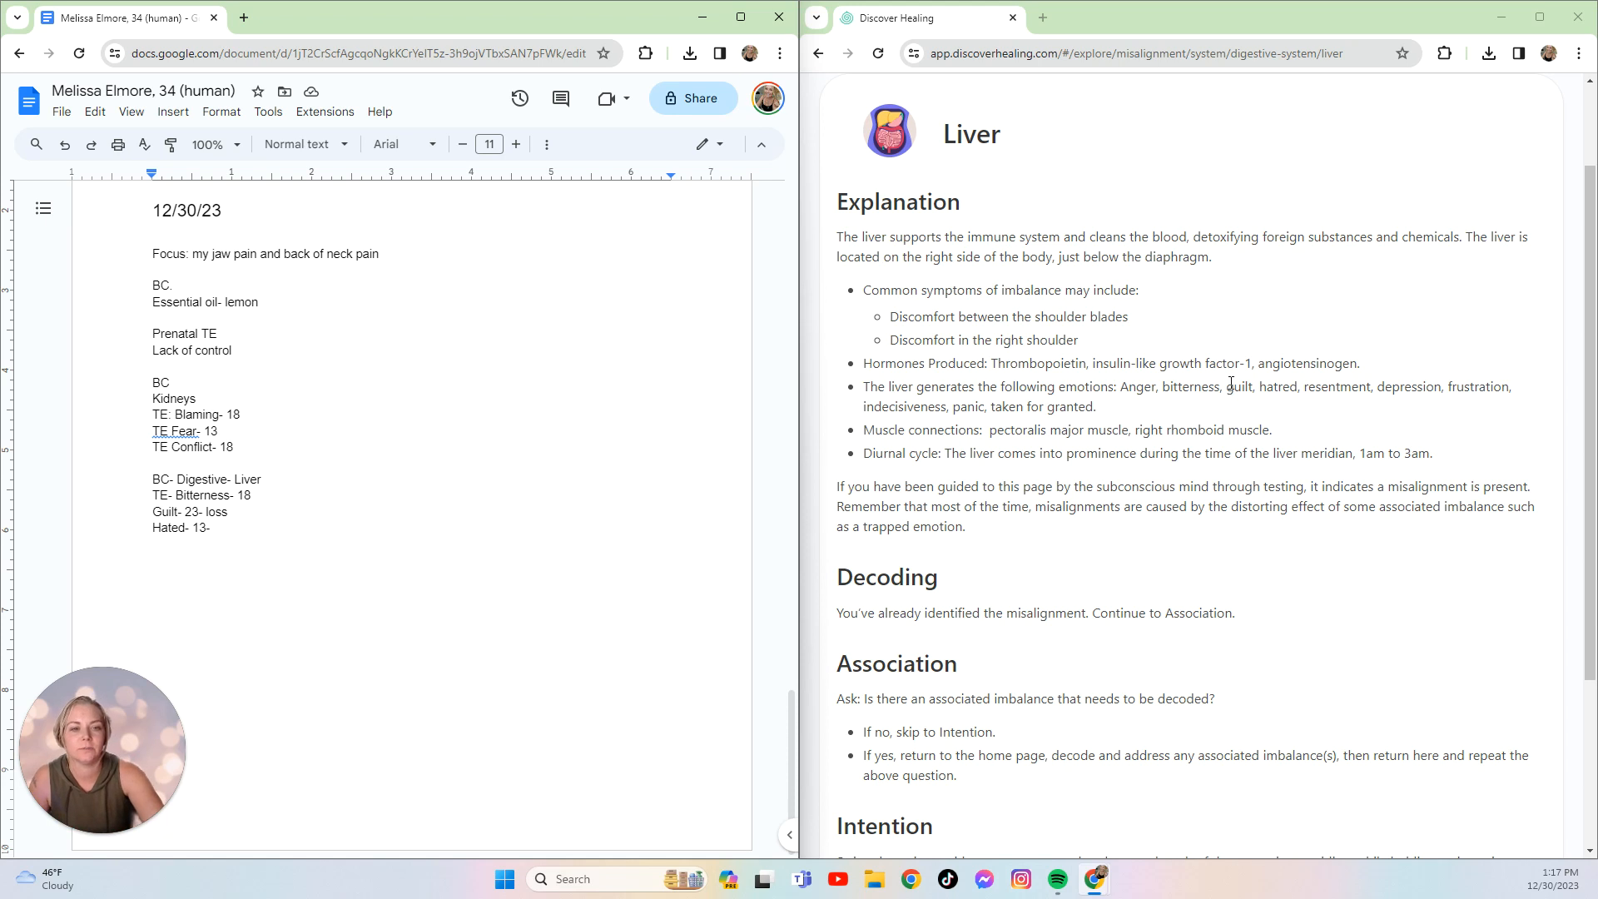
- Copy the liver emotions, guilt through taken for granted, into the doc on separate lines
drag(1227, 386, 1093, 407)
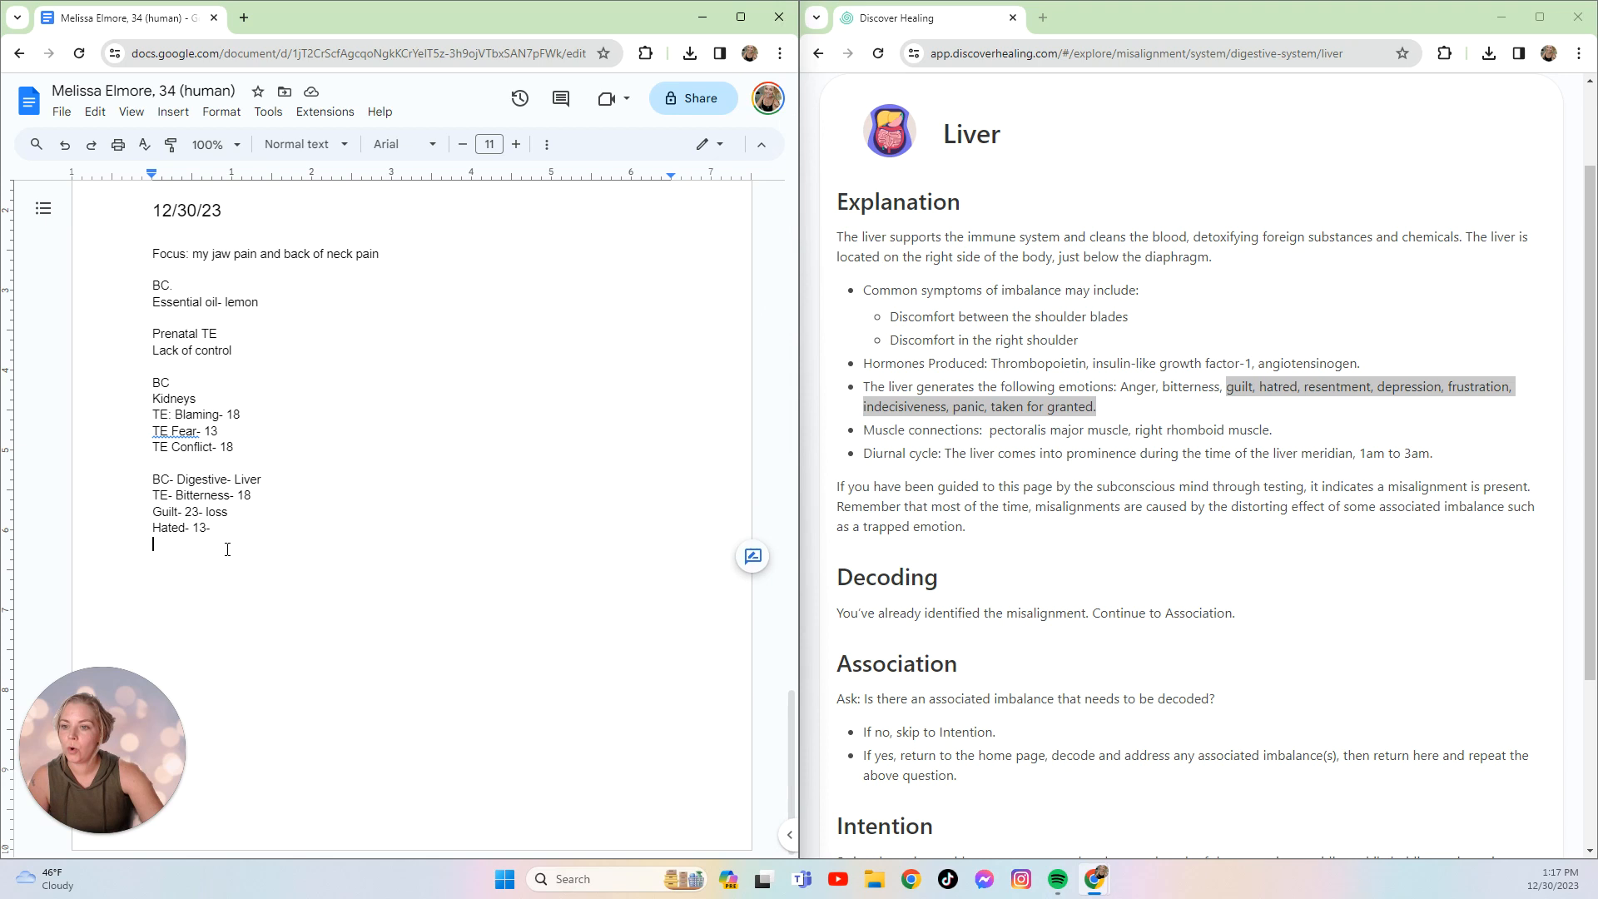
text(guilt, hatred, resentment, depression, frustration, indecisiveness, panic, taken for granted.)
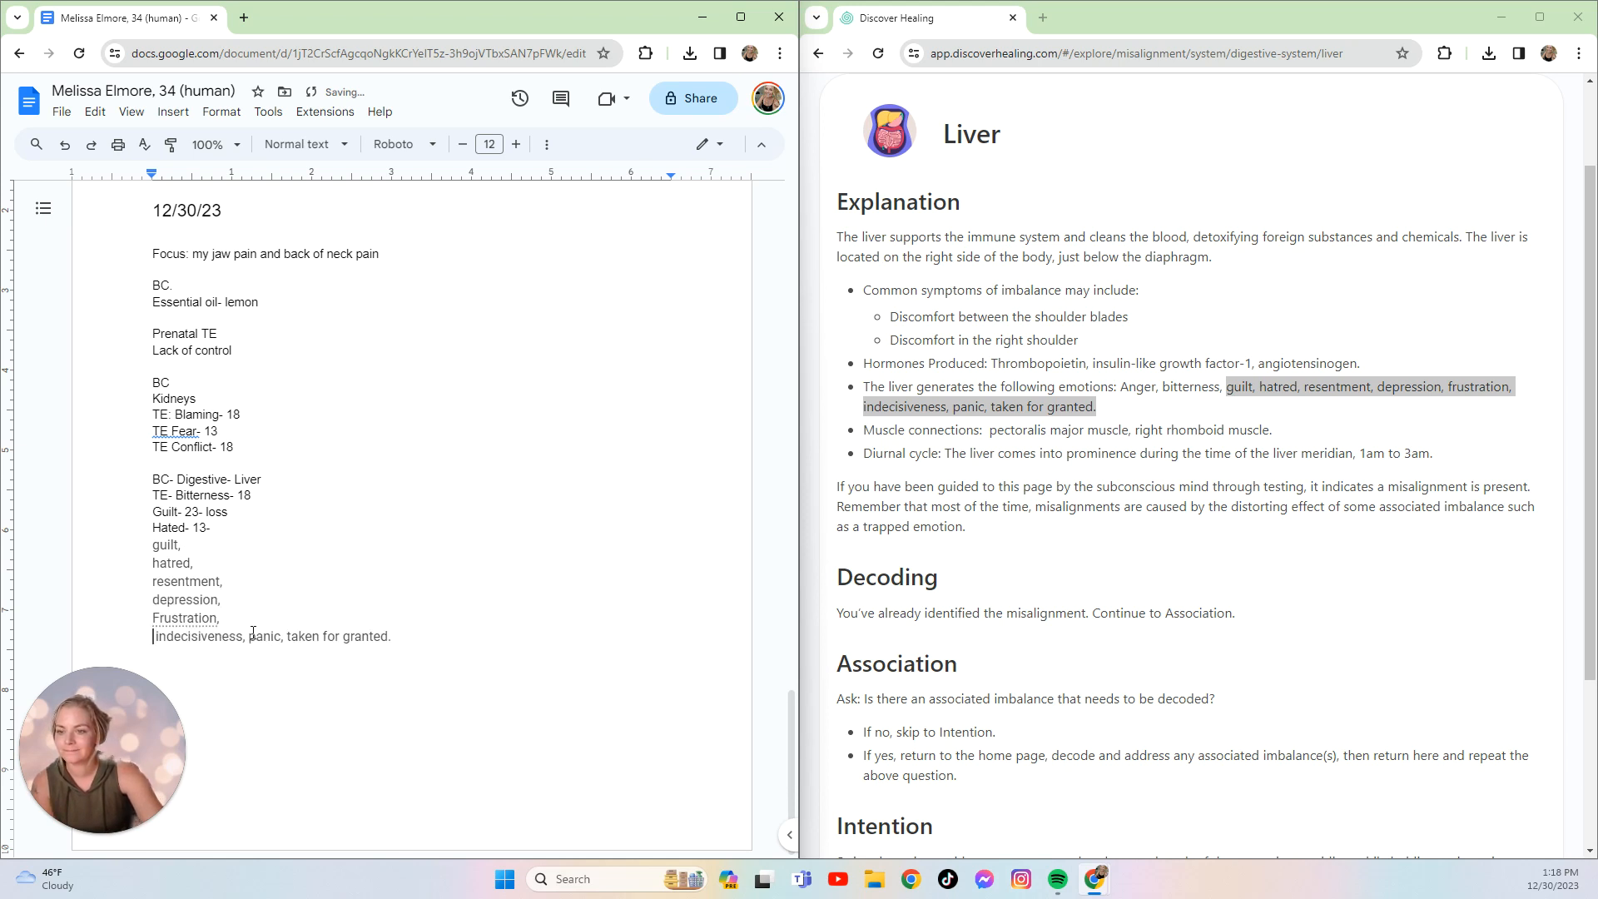
key(enter)
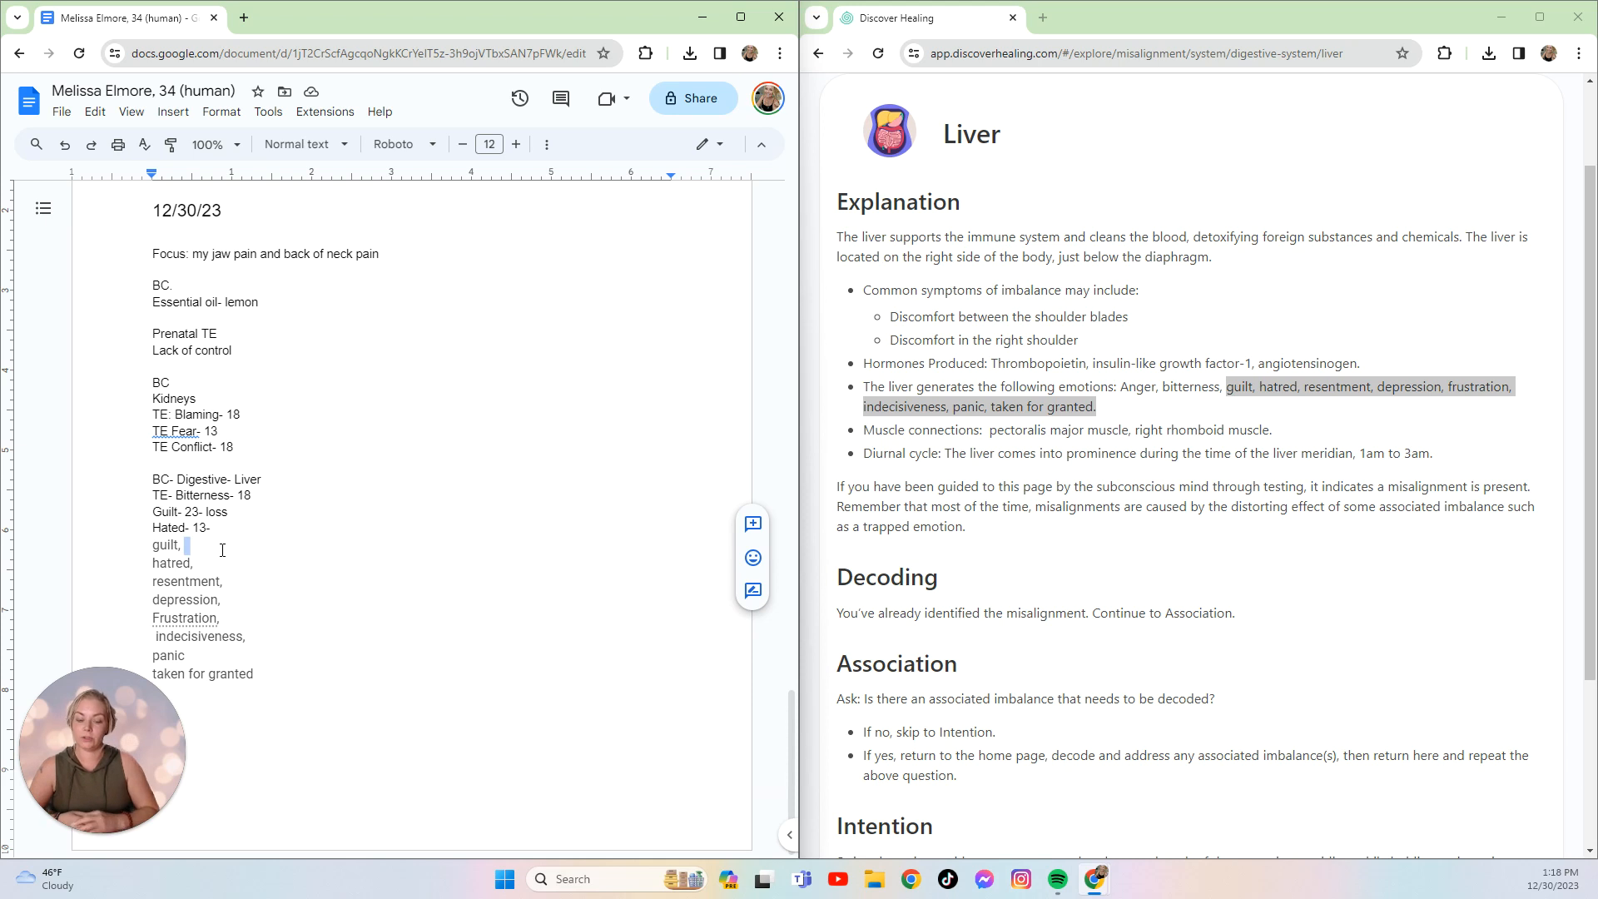
- Give Guilt, Hatred and Resentment each an age of 18
key(Backspace)
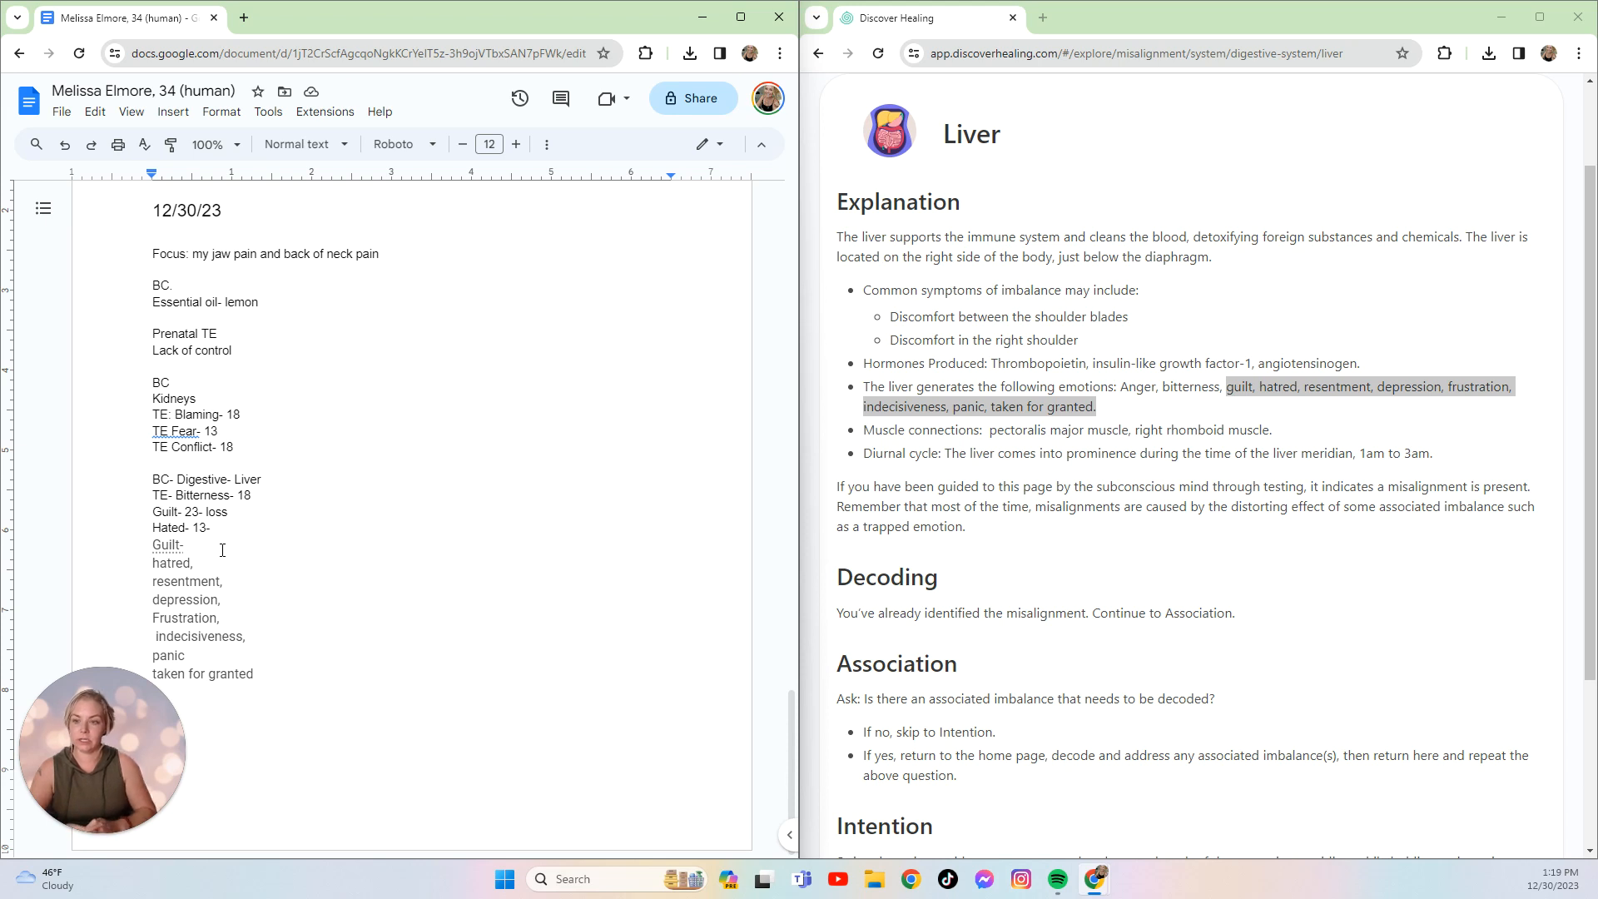
text(18)
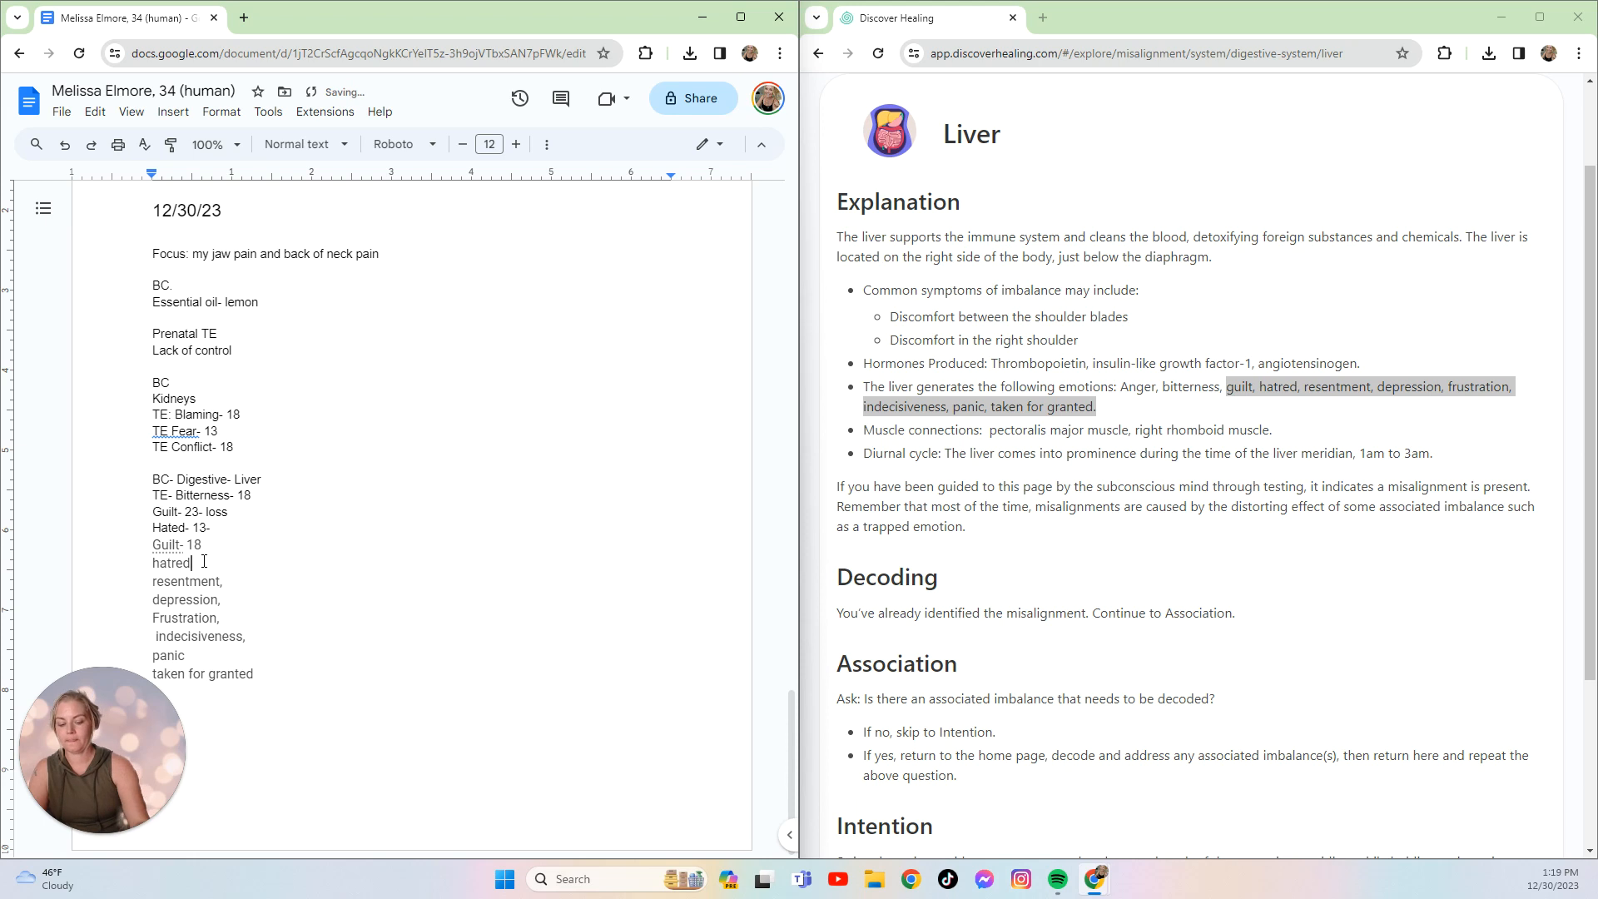
text(Hatred-)
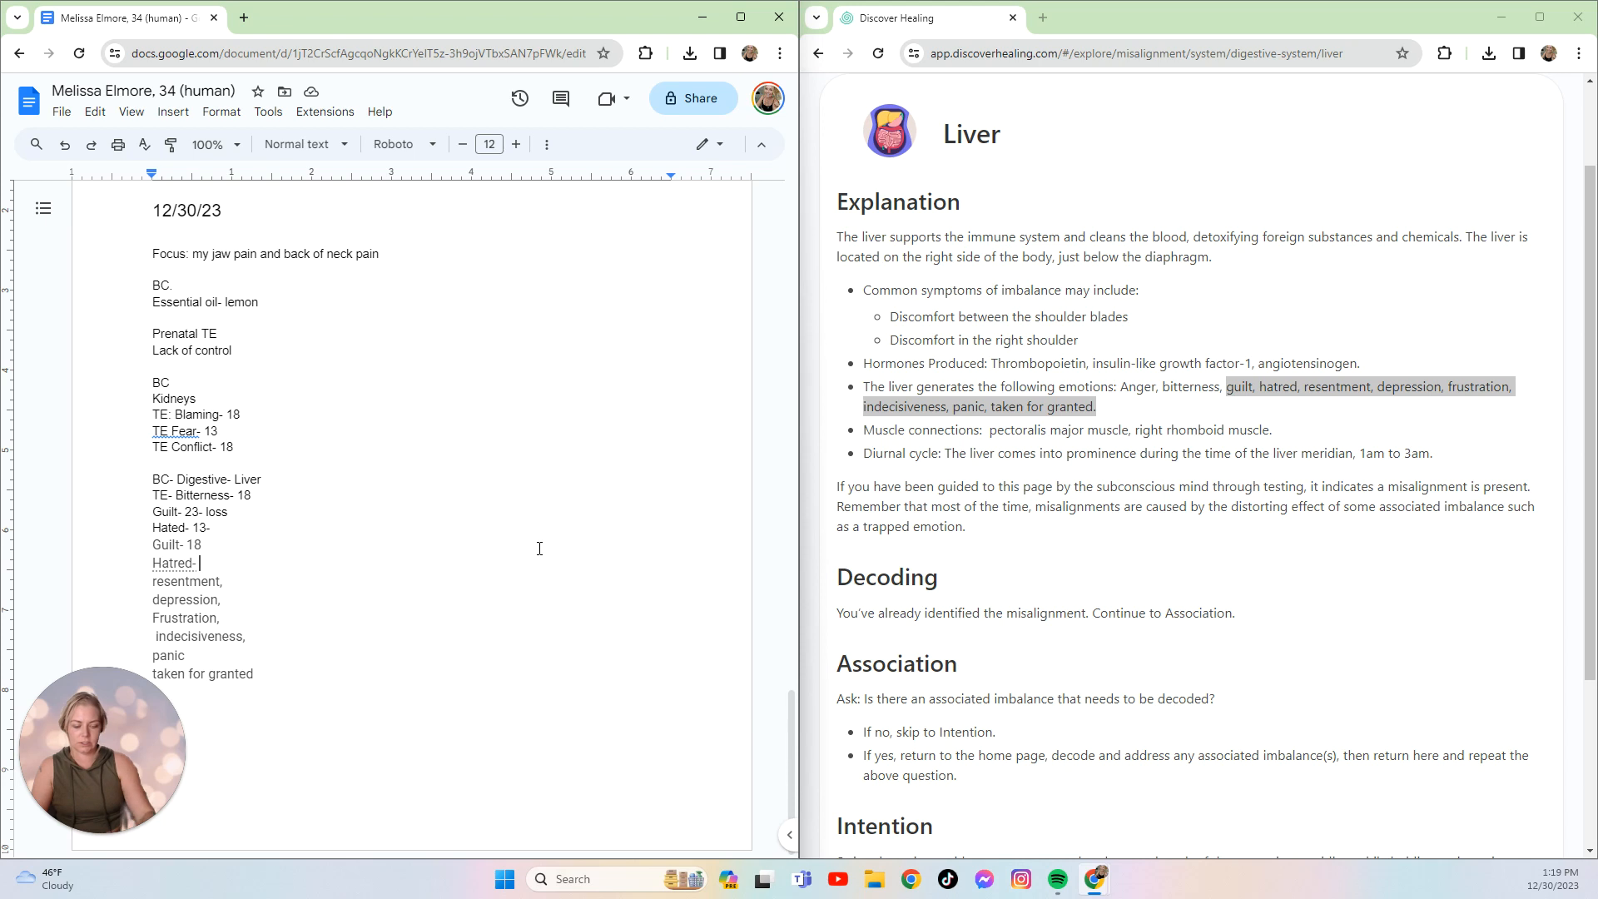
text(18)
click(188, 580)
text(R)
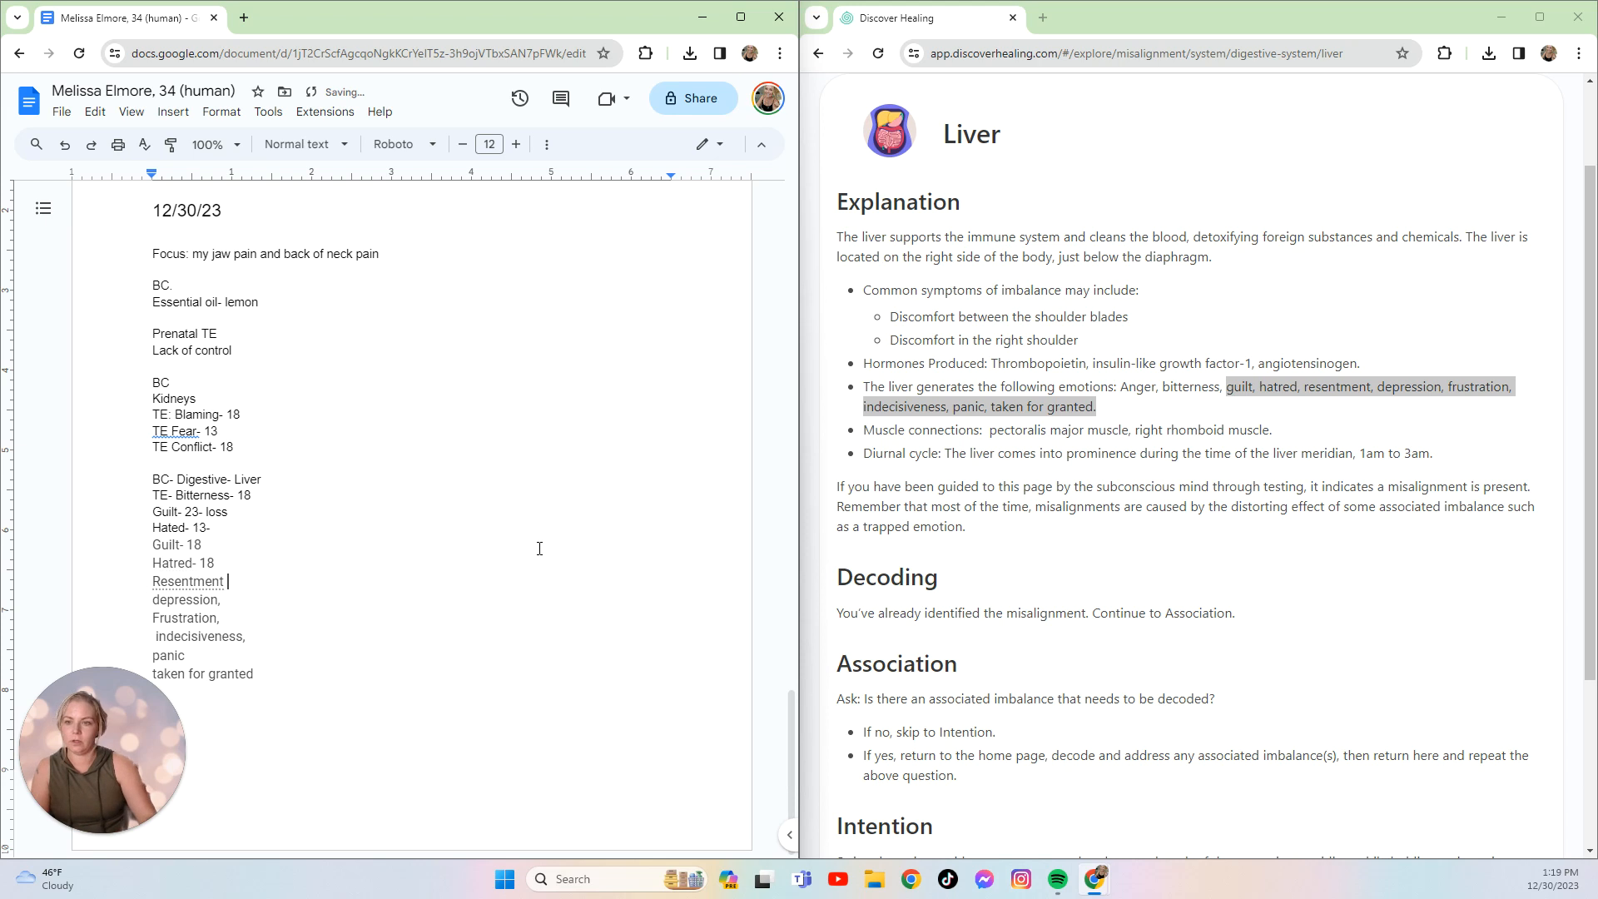
text(18)
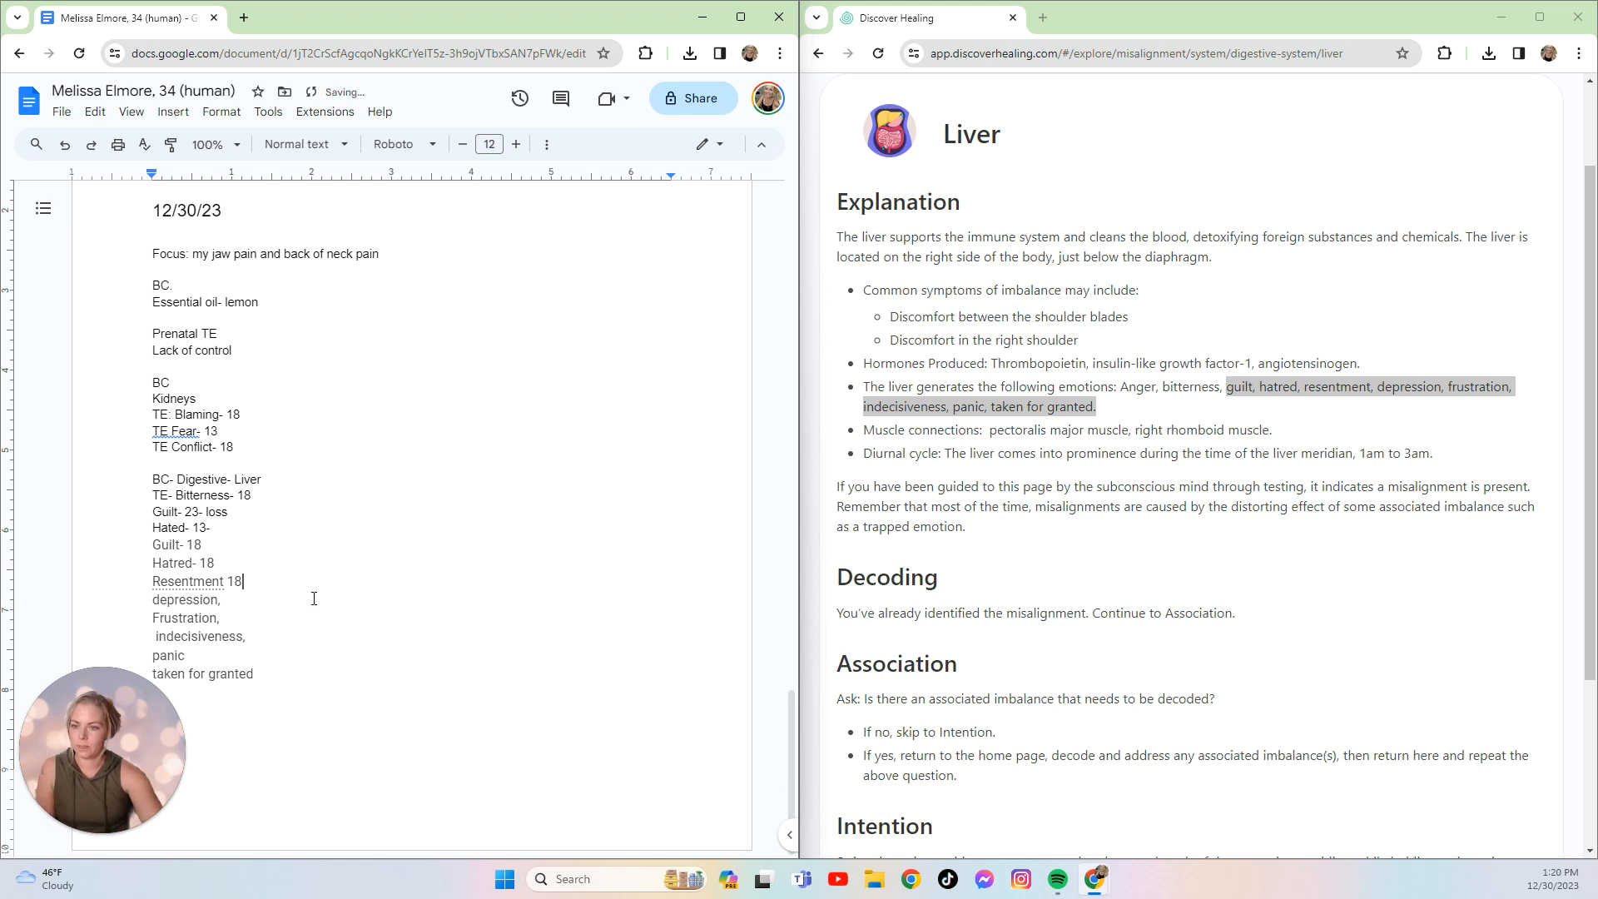
- Note Depression as inherited from bio mom, 9 generations
text(Depression-)
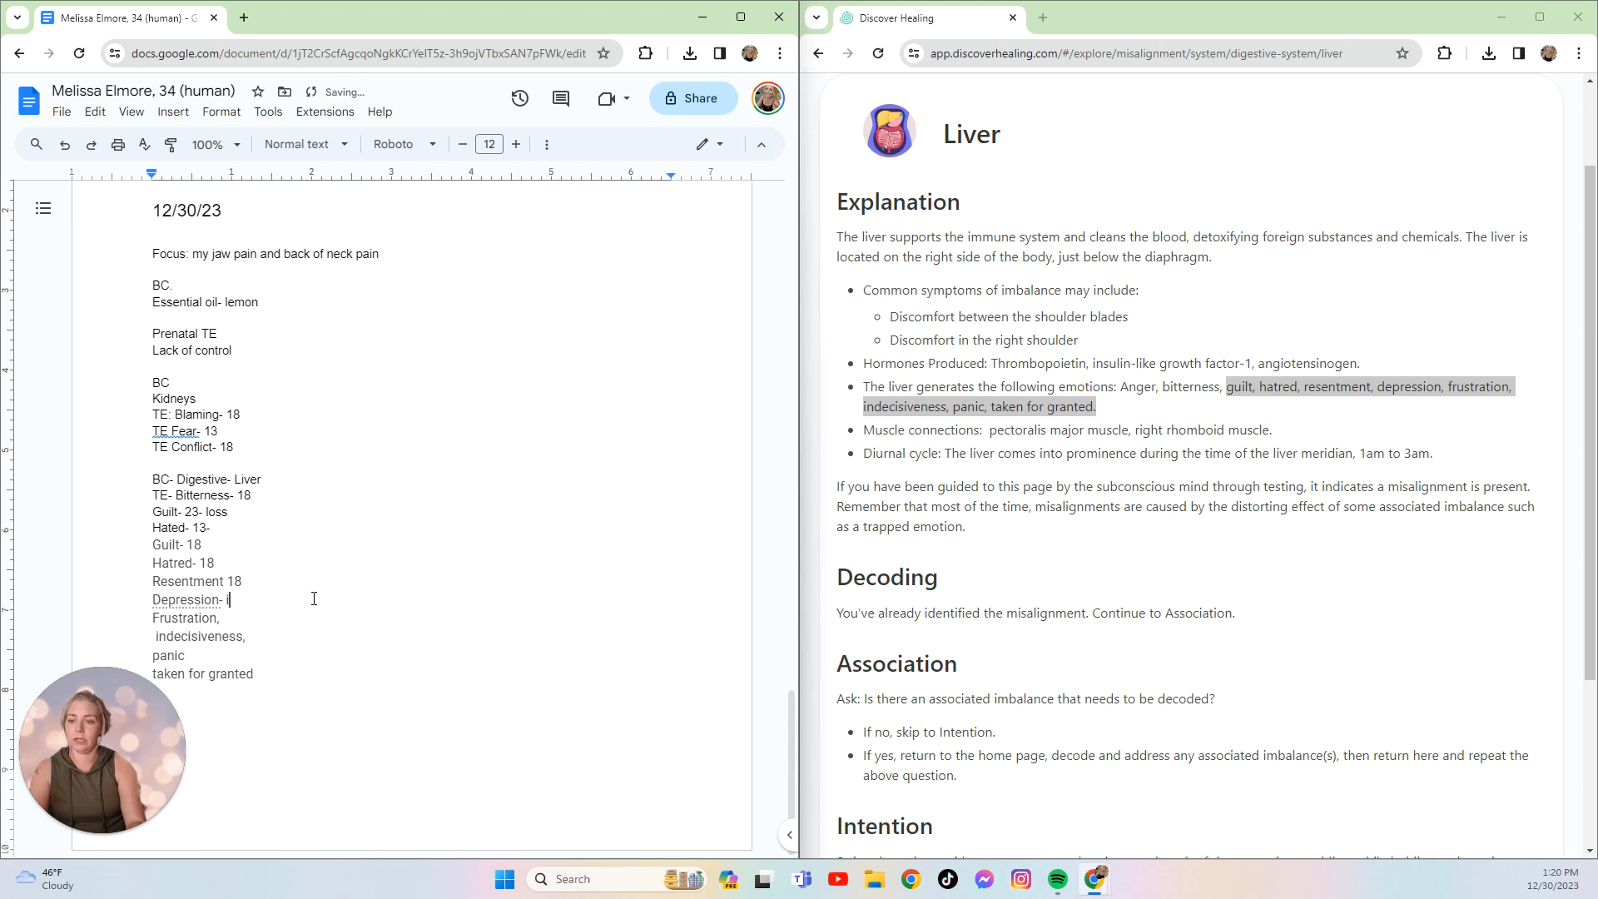
text(Int)
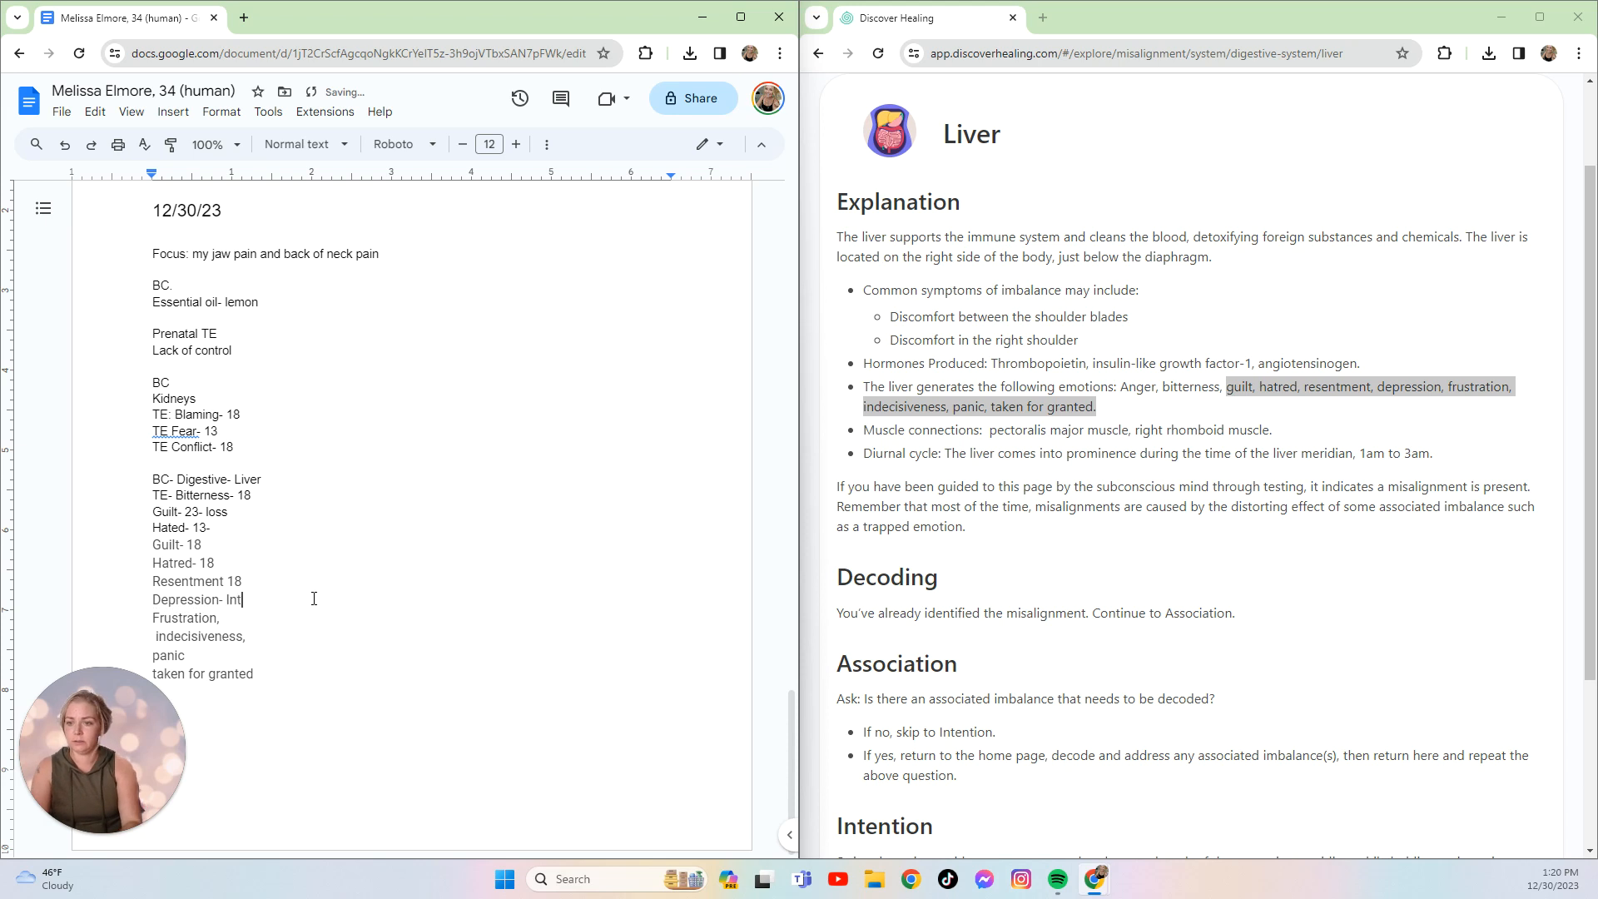
text(Inherited-)
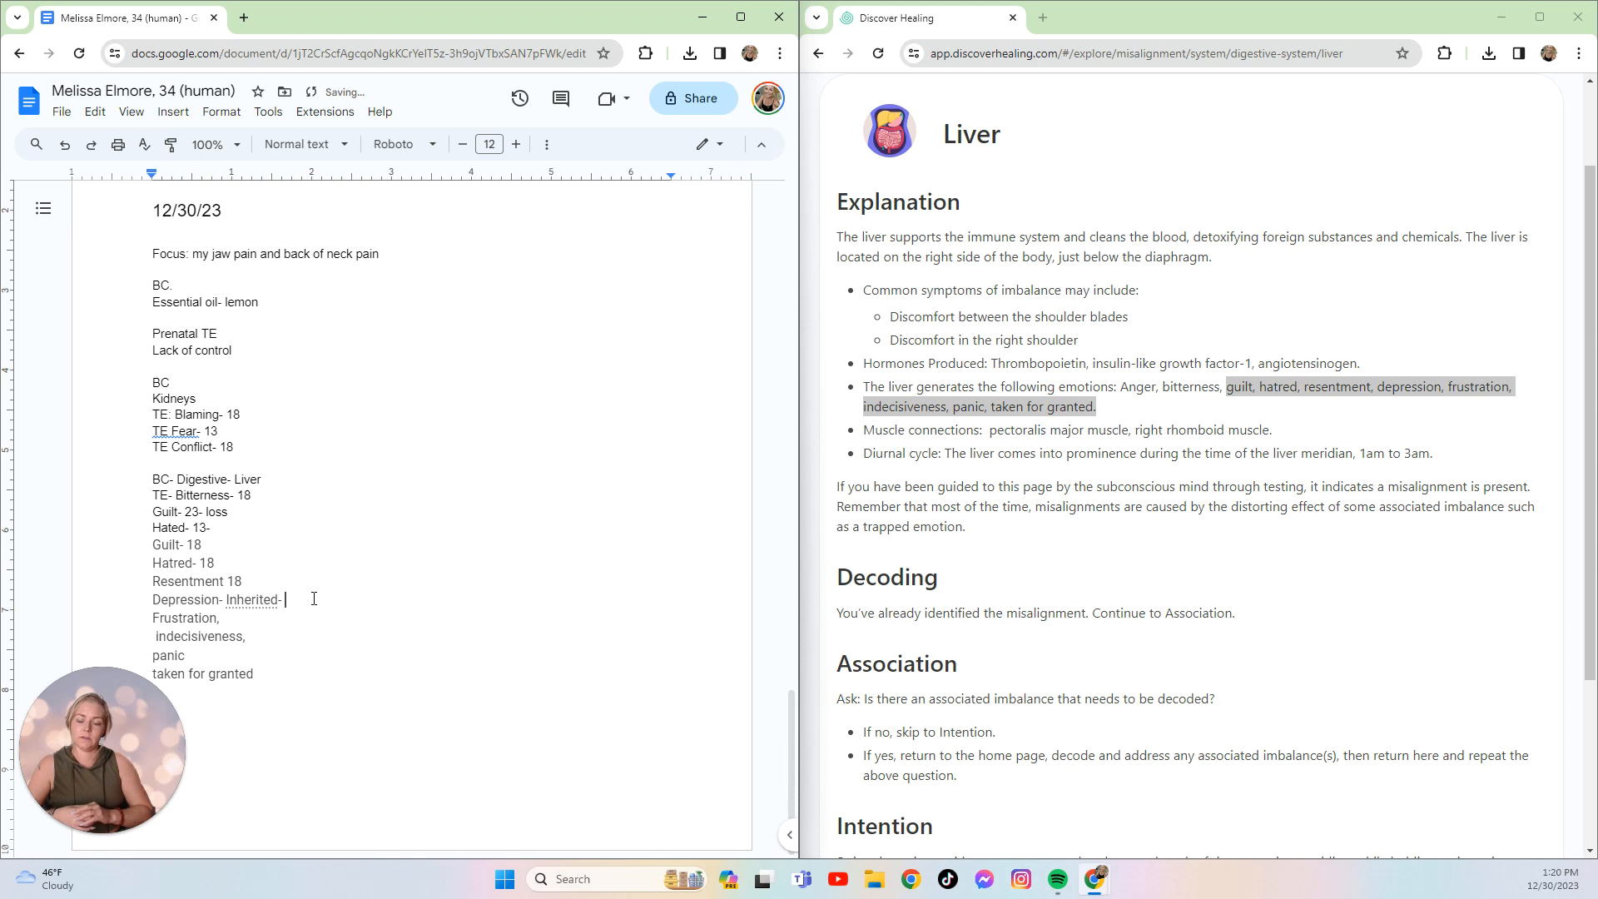
text(bio m)
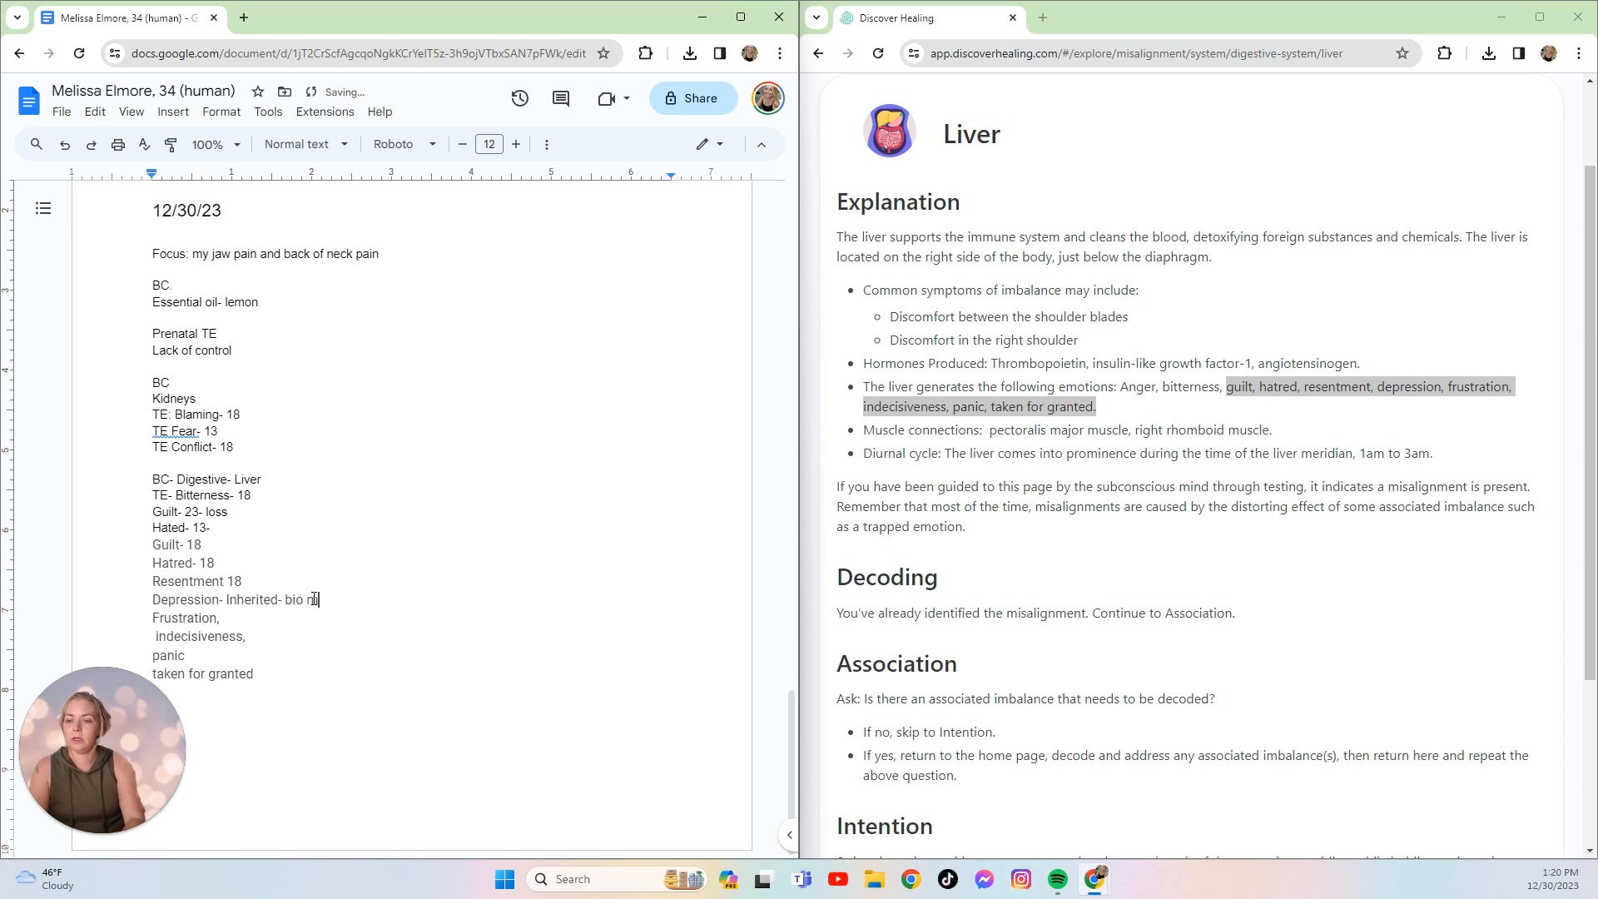
text(m- 9 generation)
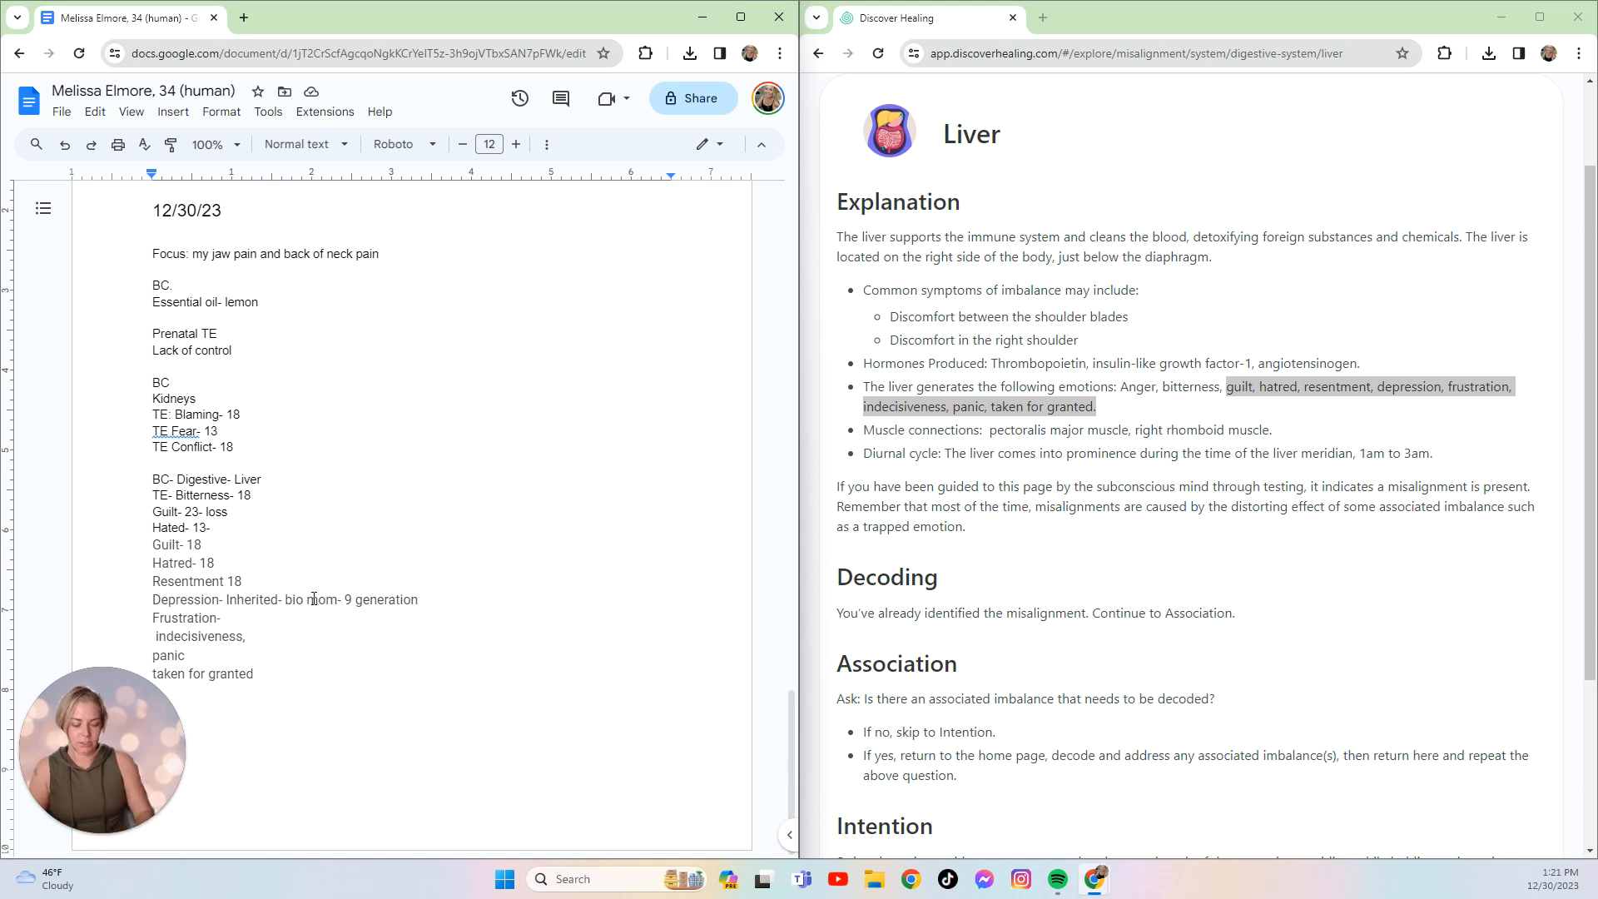
- Add age 13 to Frustration and 'inherited- bio dad- 9 generations' to Indecisiveness
text(13)
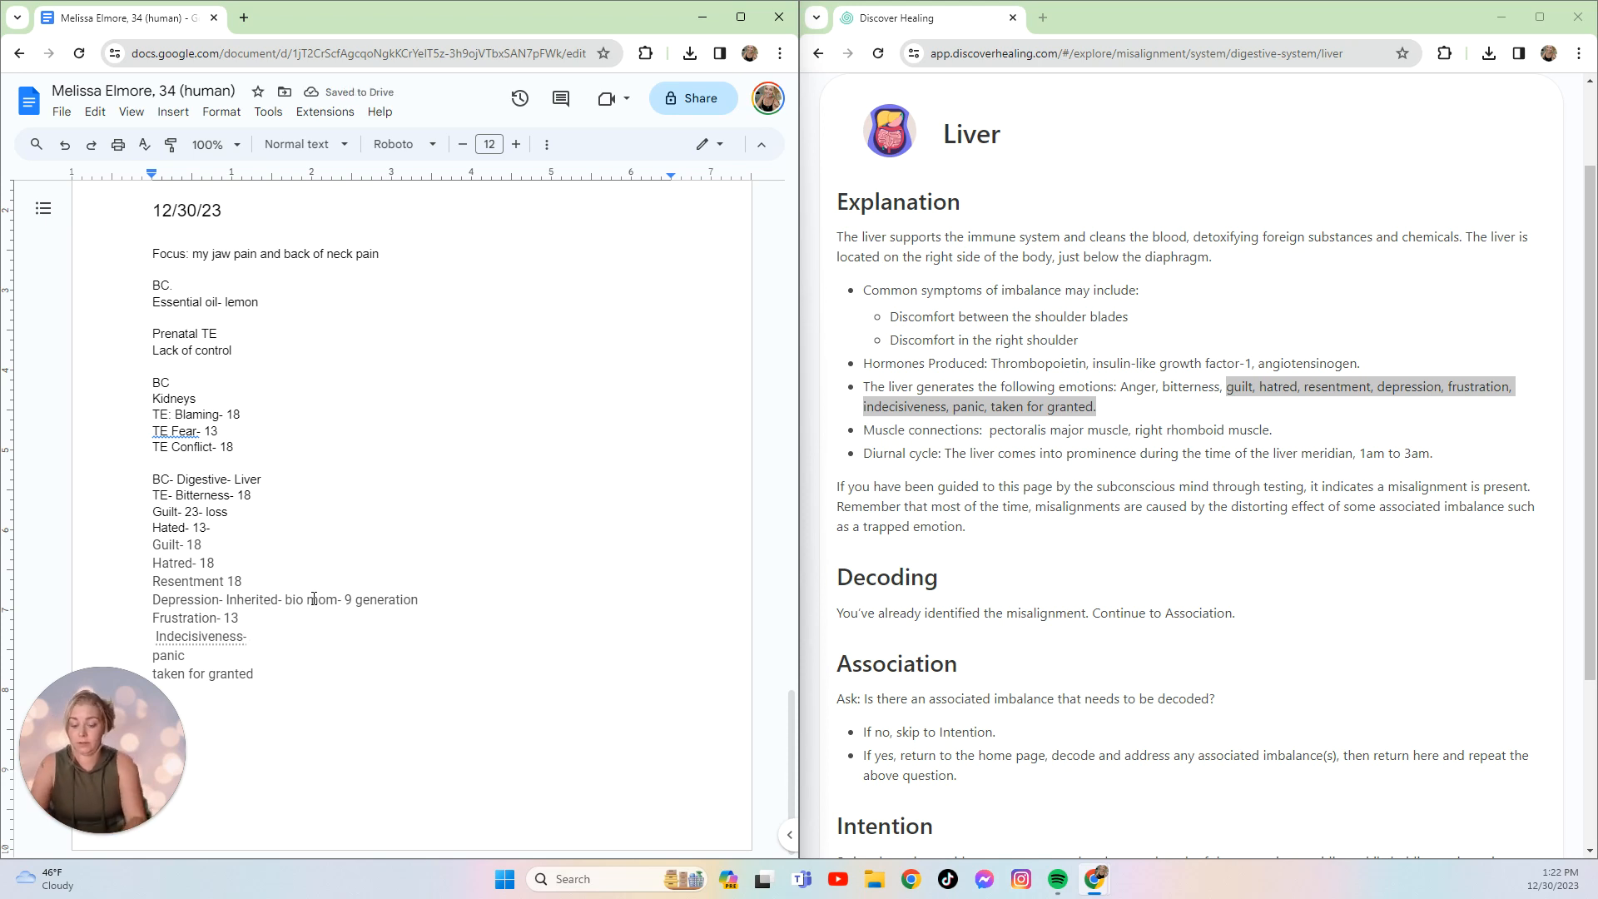
text(inhy)
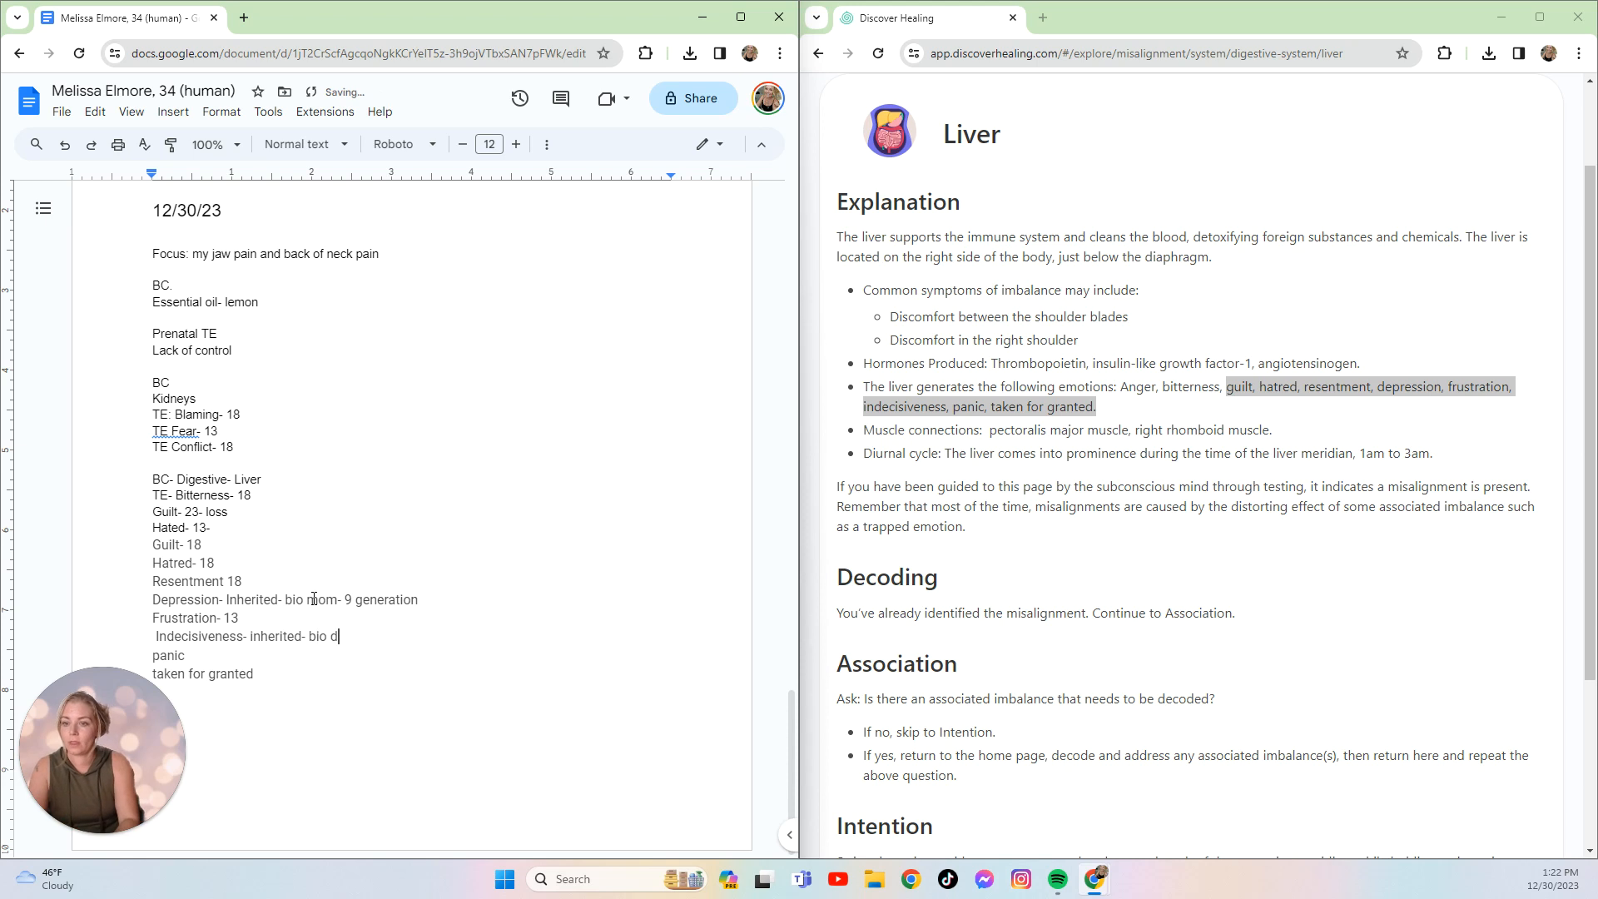
text(ad0)
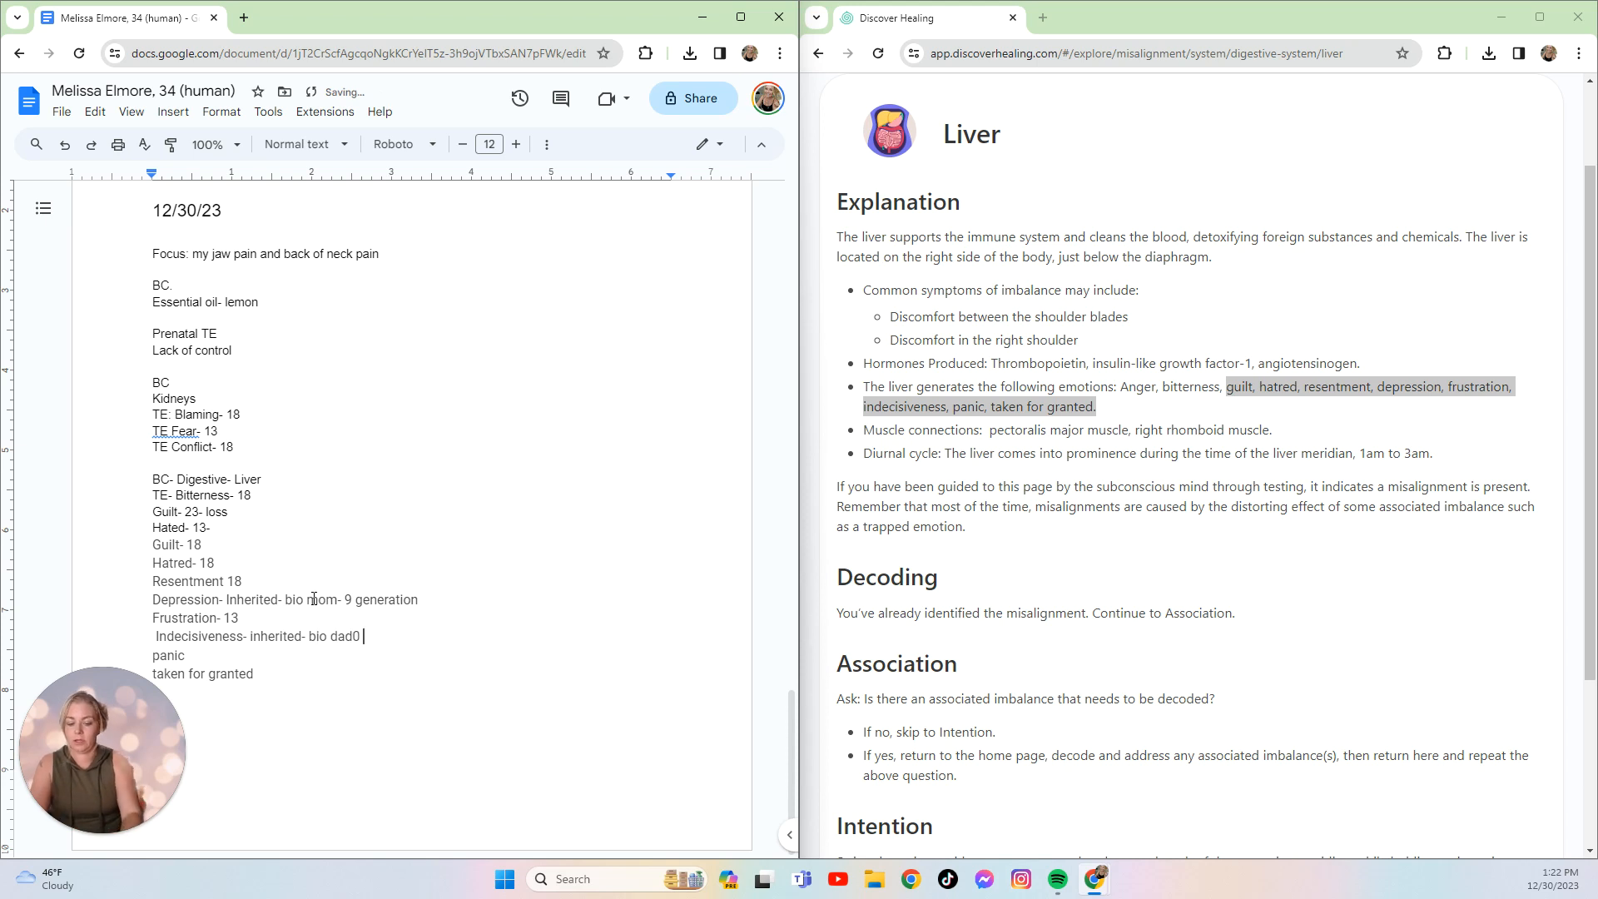
key(Backspace)
text(-)
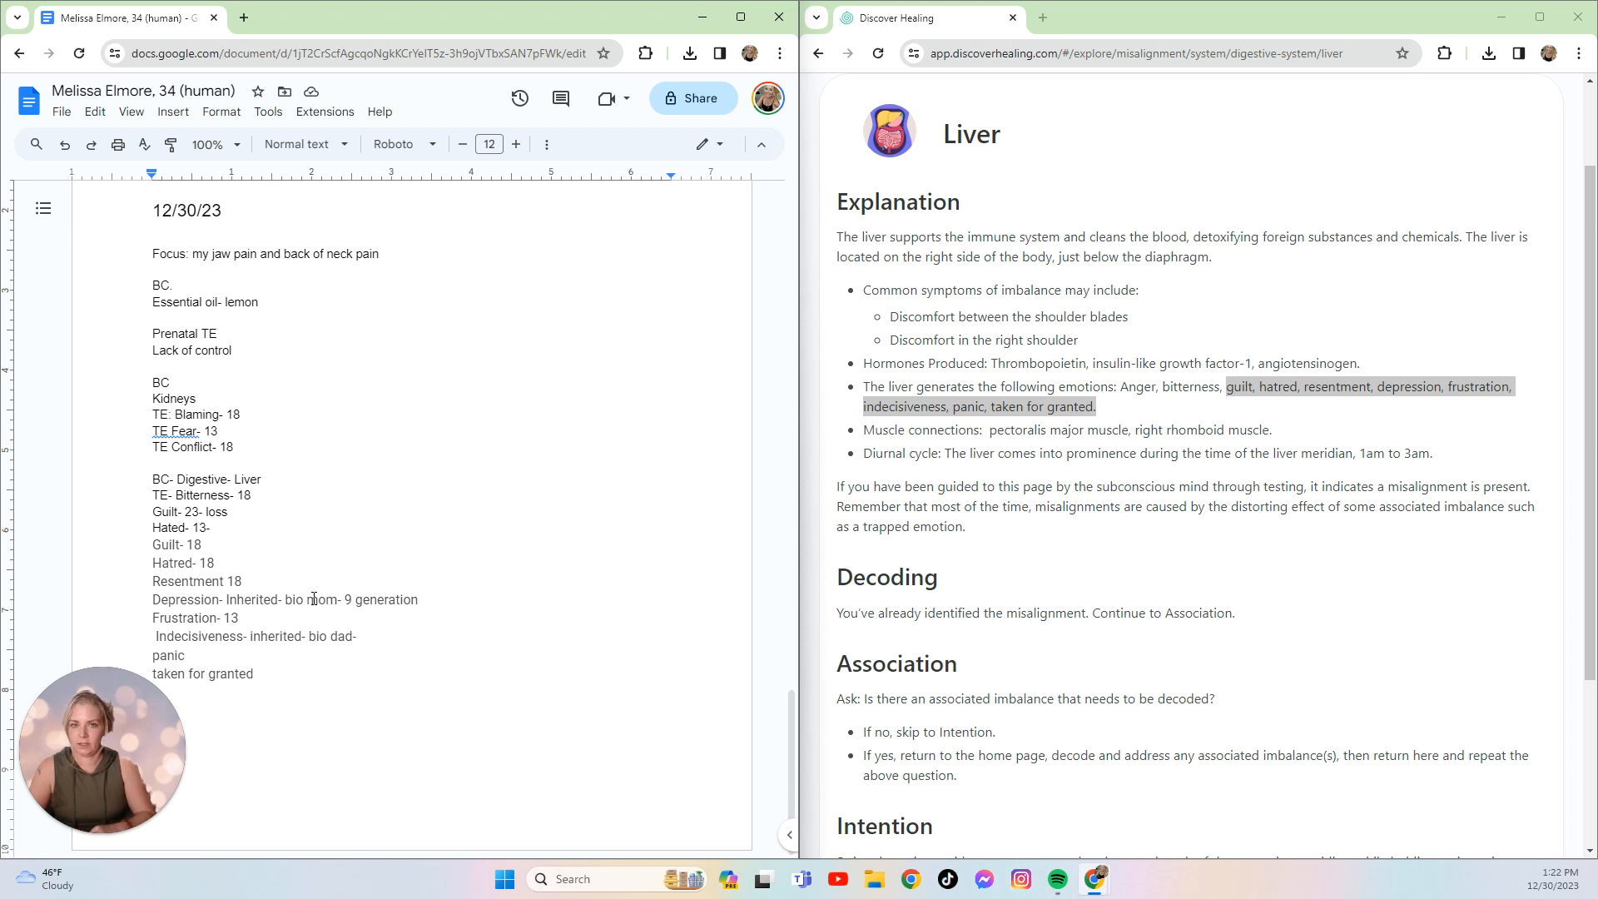
text(9)
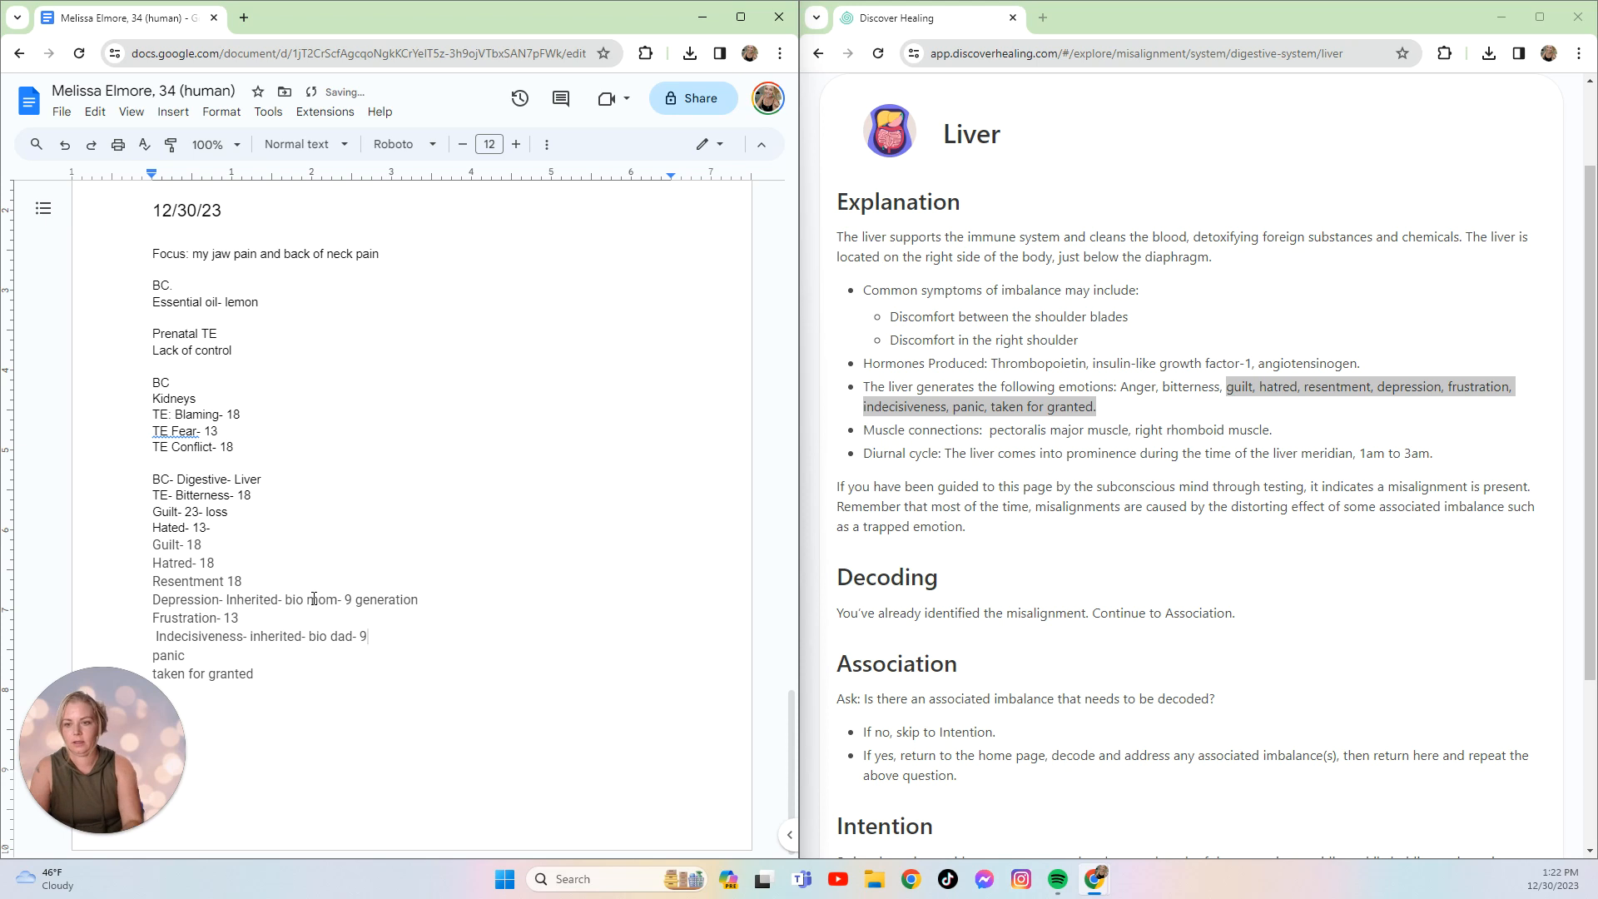
text(generaatino)
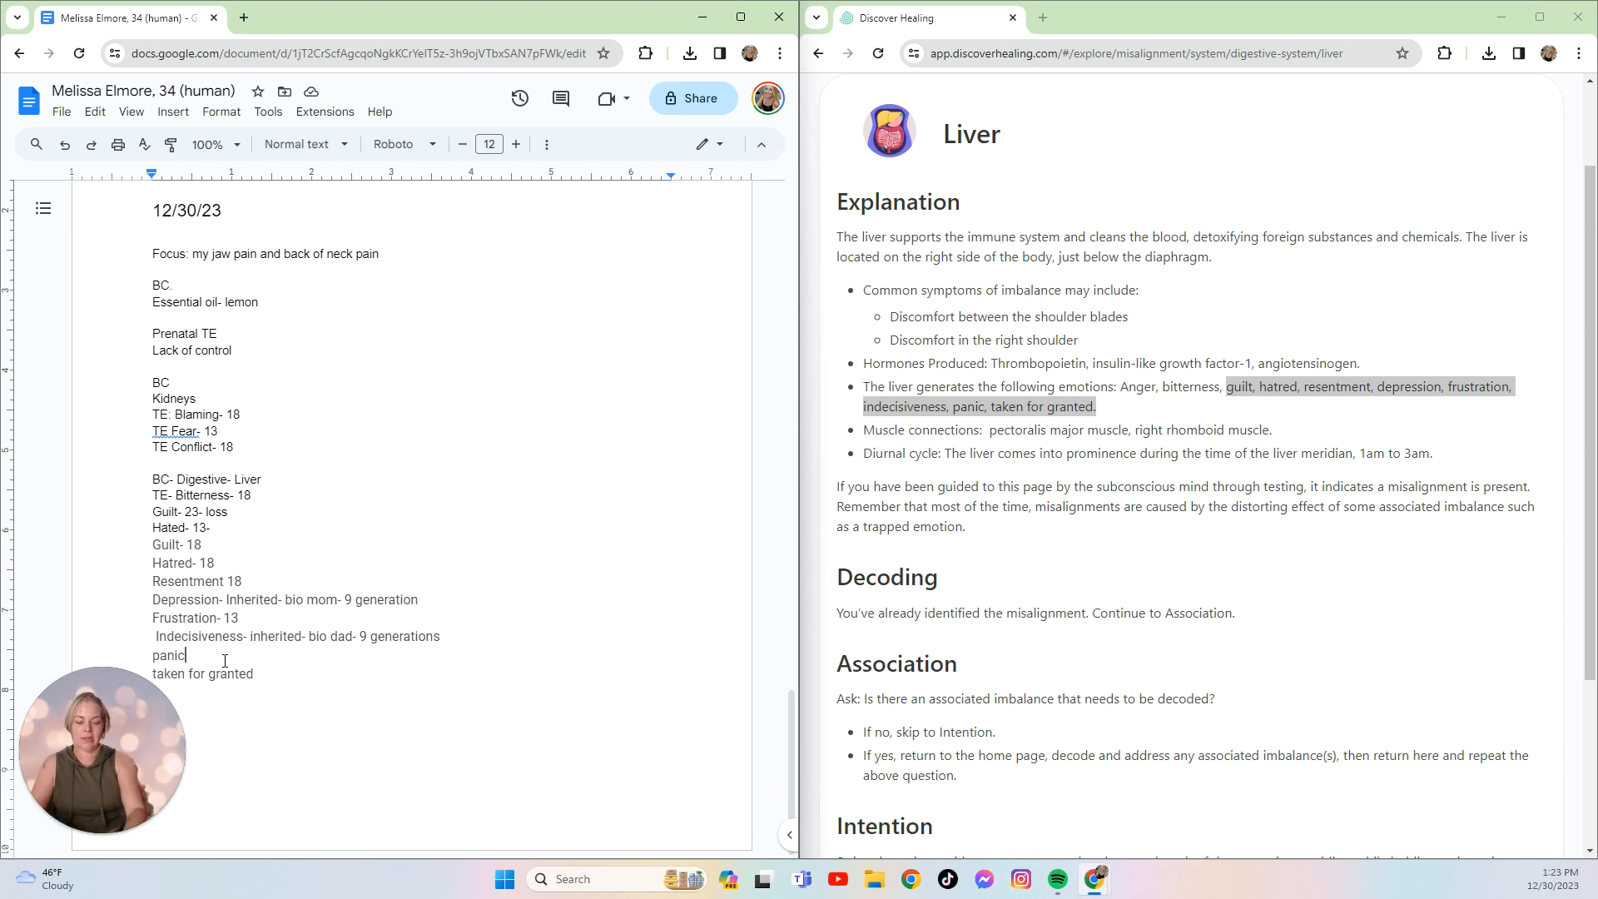
- Write 'Panic- inherited- bio dad-' and append '- 13-' to taken for granted
text(Panic-)
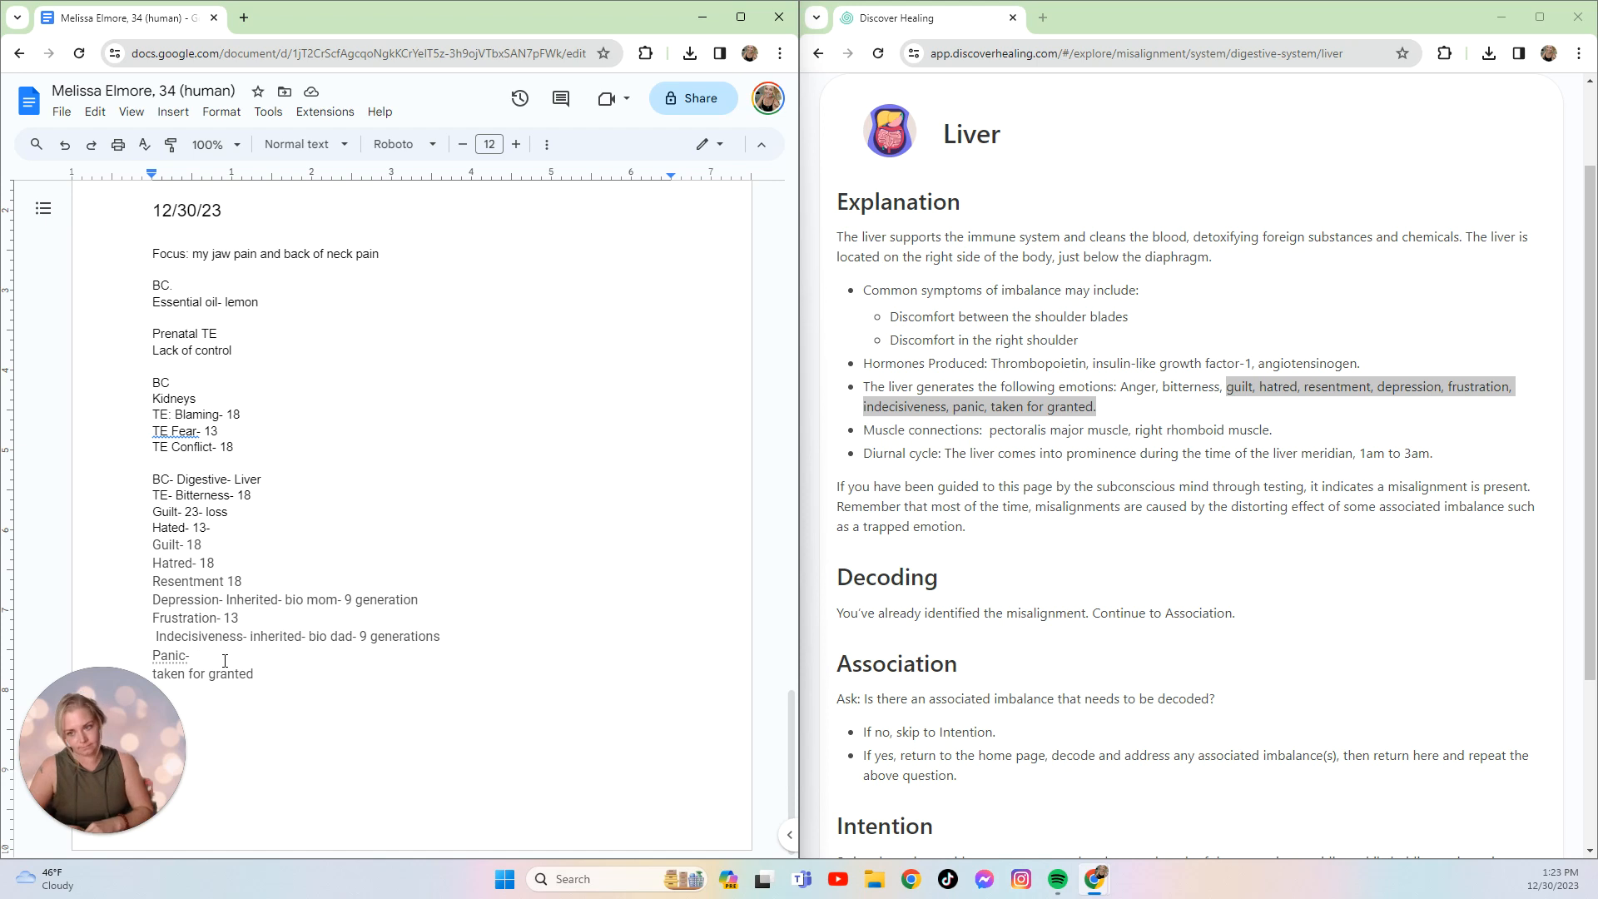
text(inherited-)
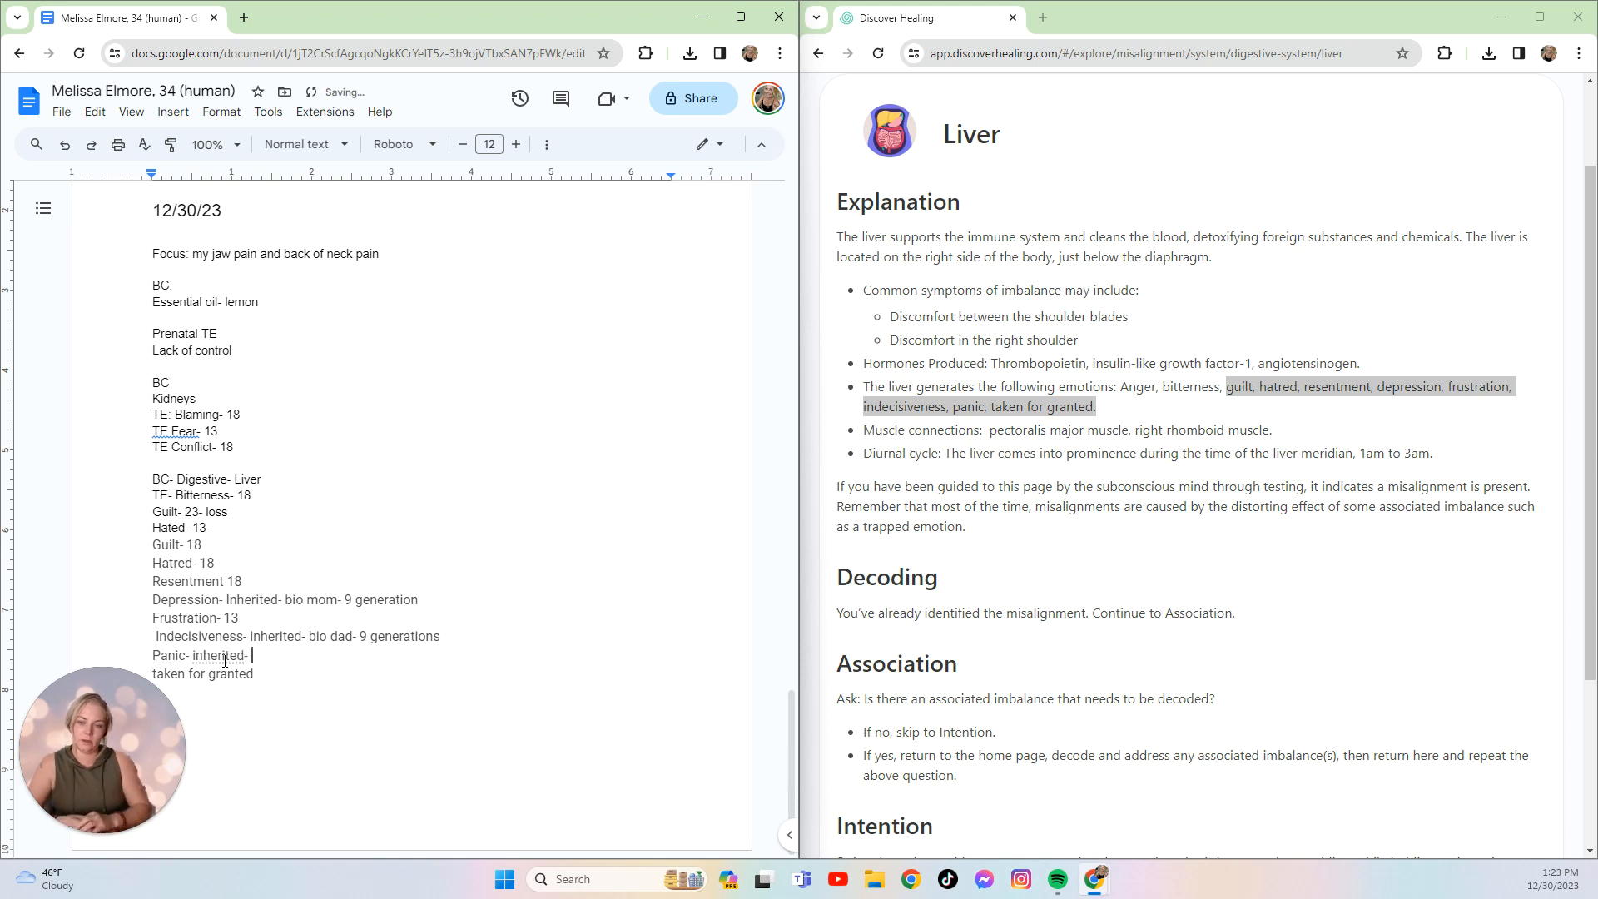
text(bio)
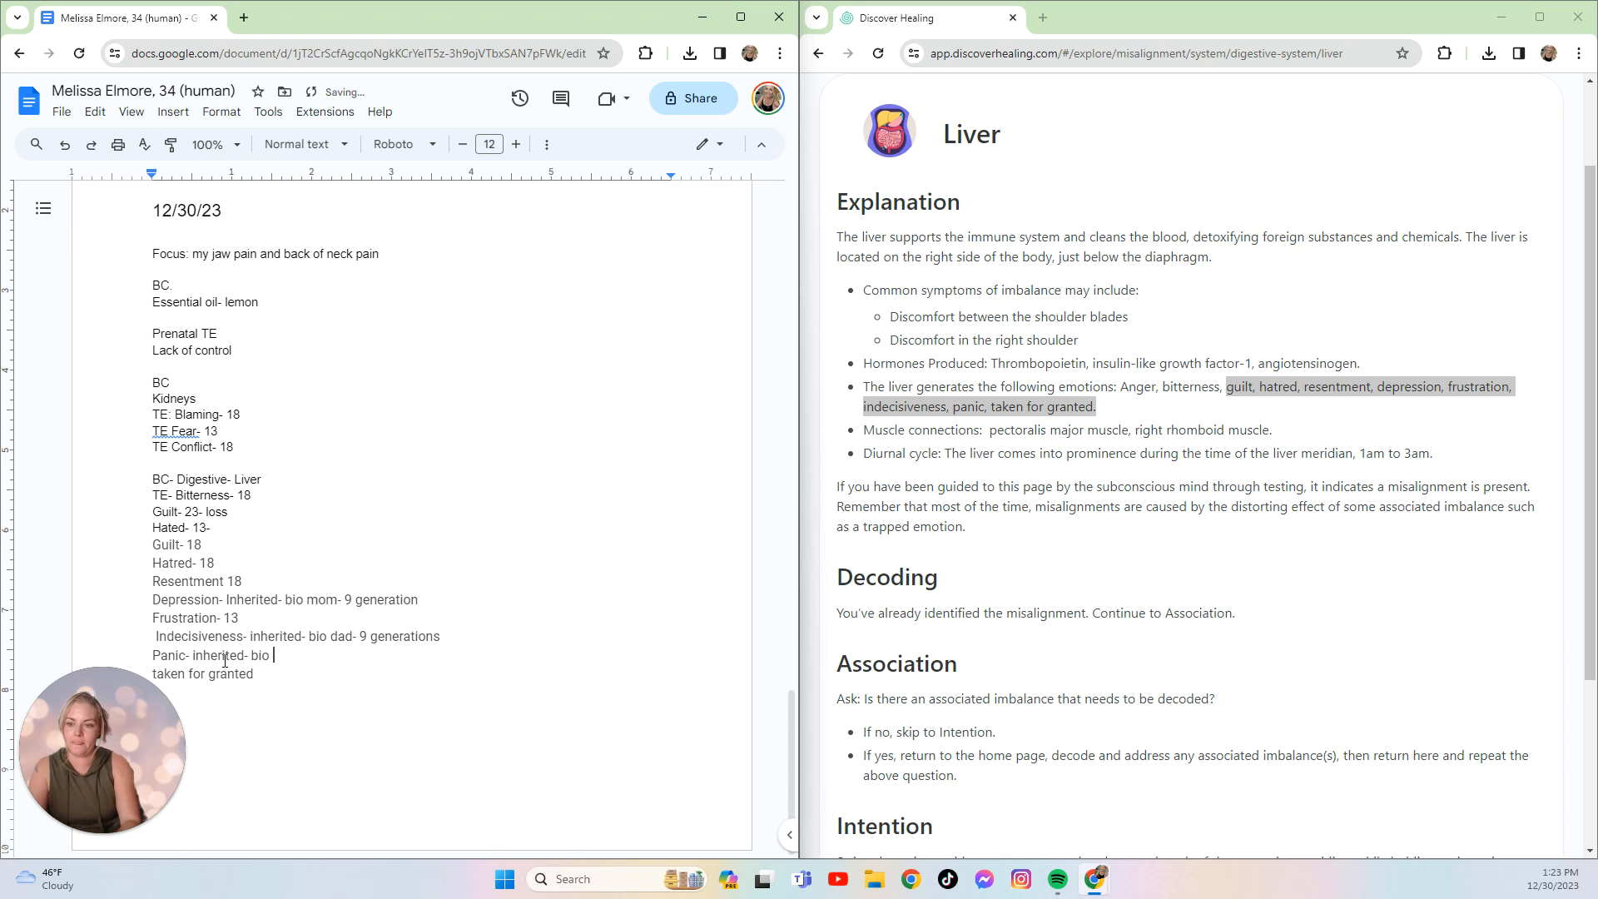
text(dad-)
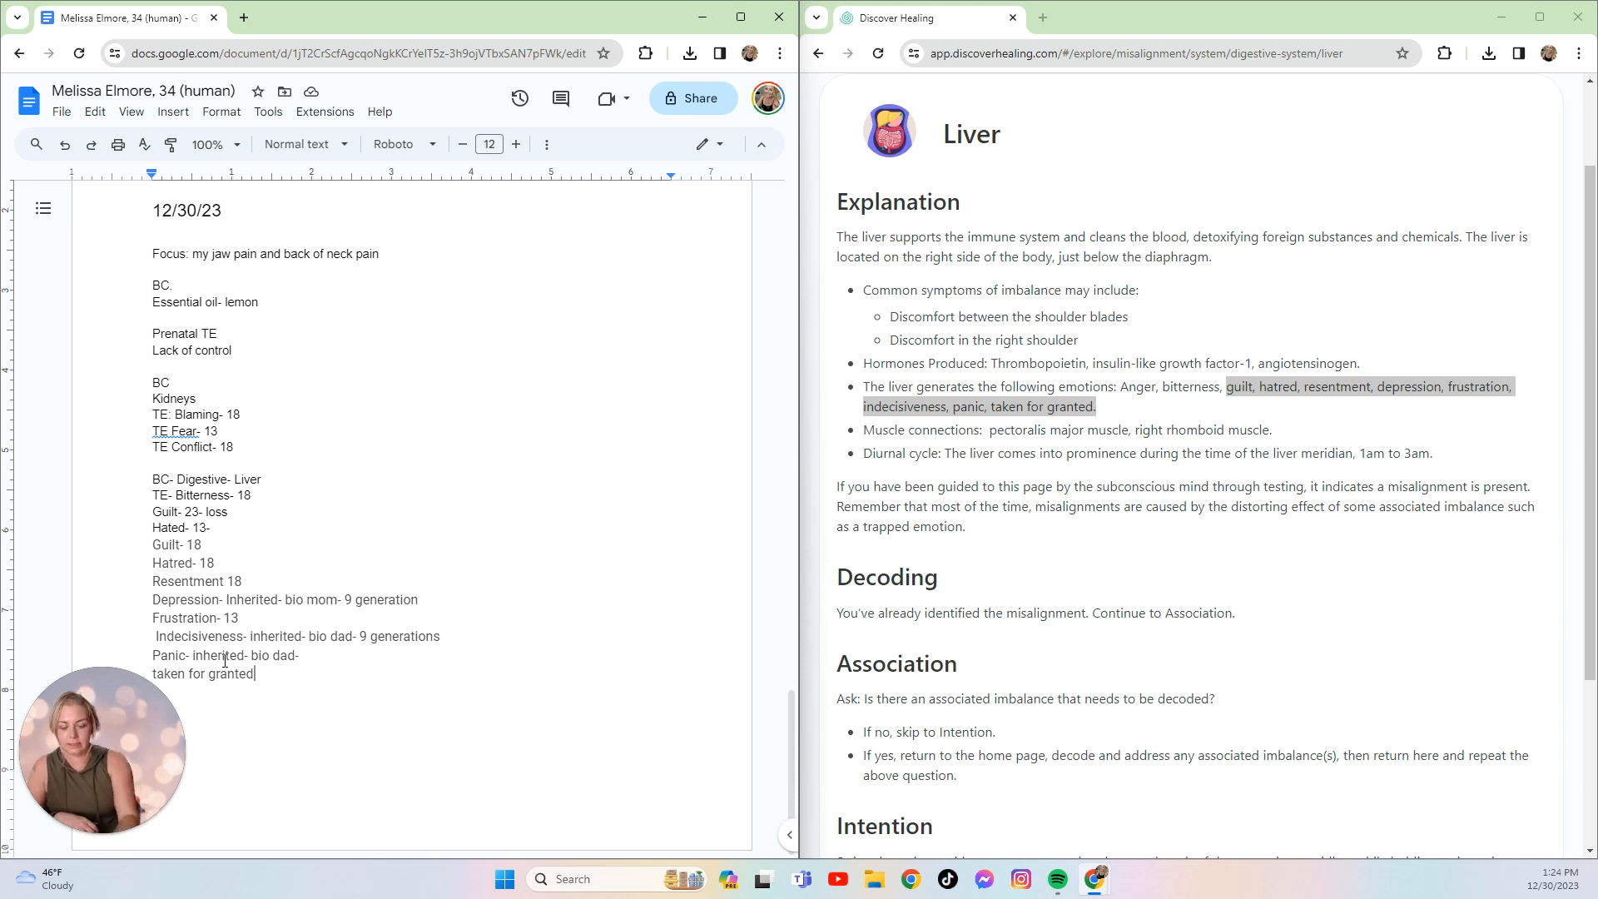
text(-)
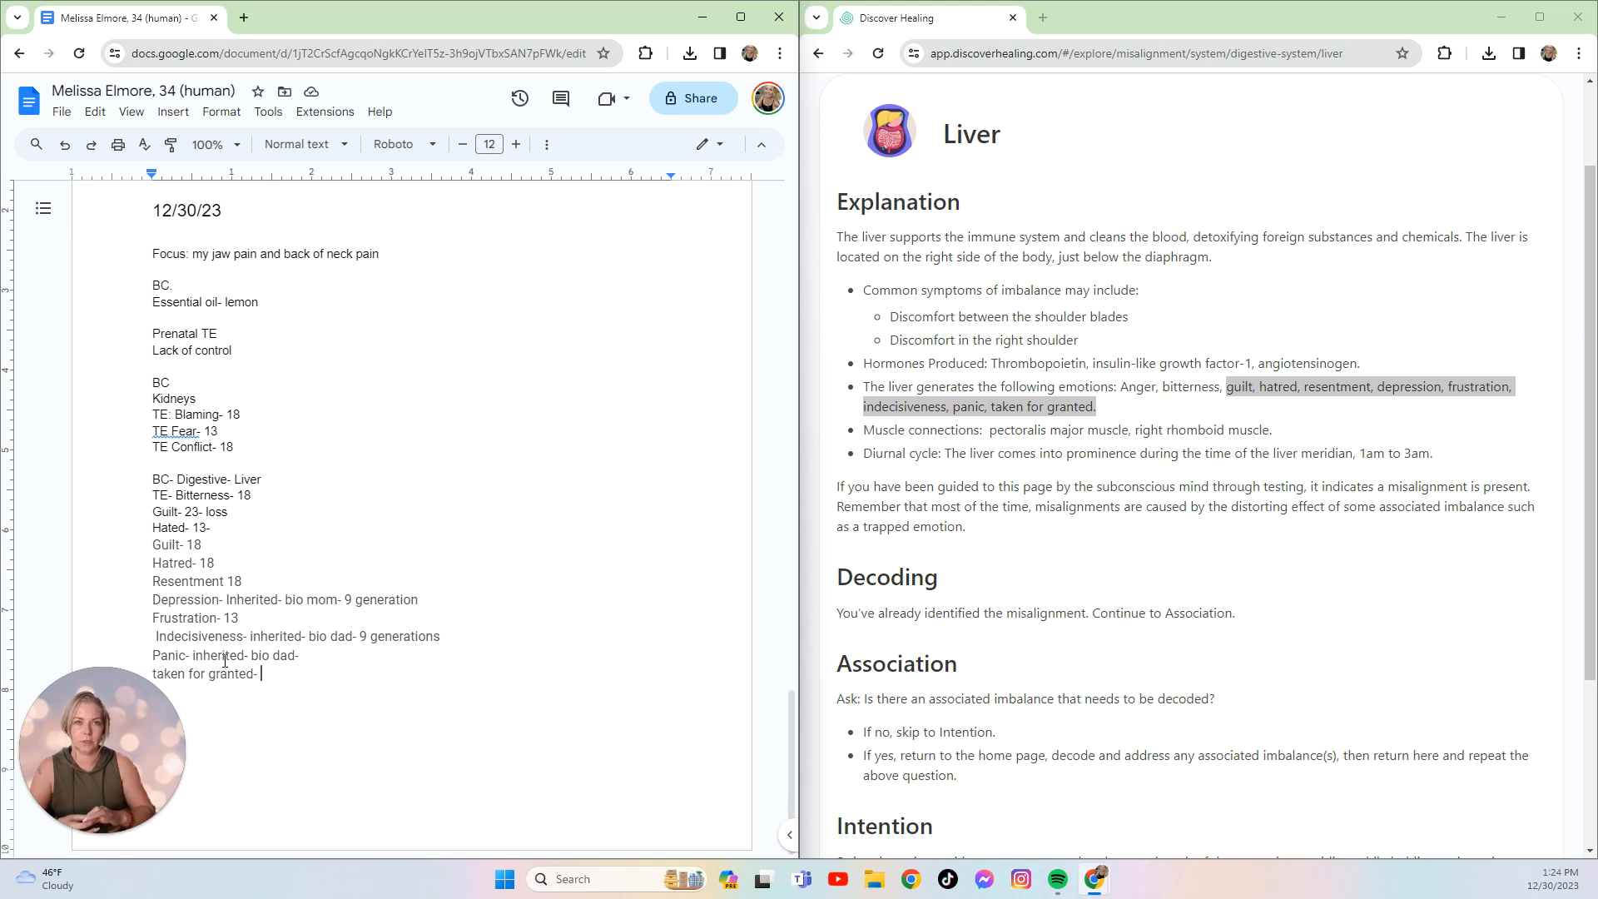
text(1)
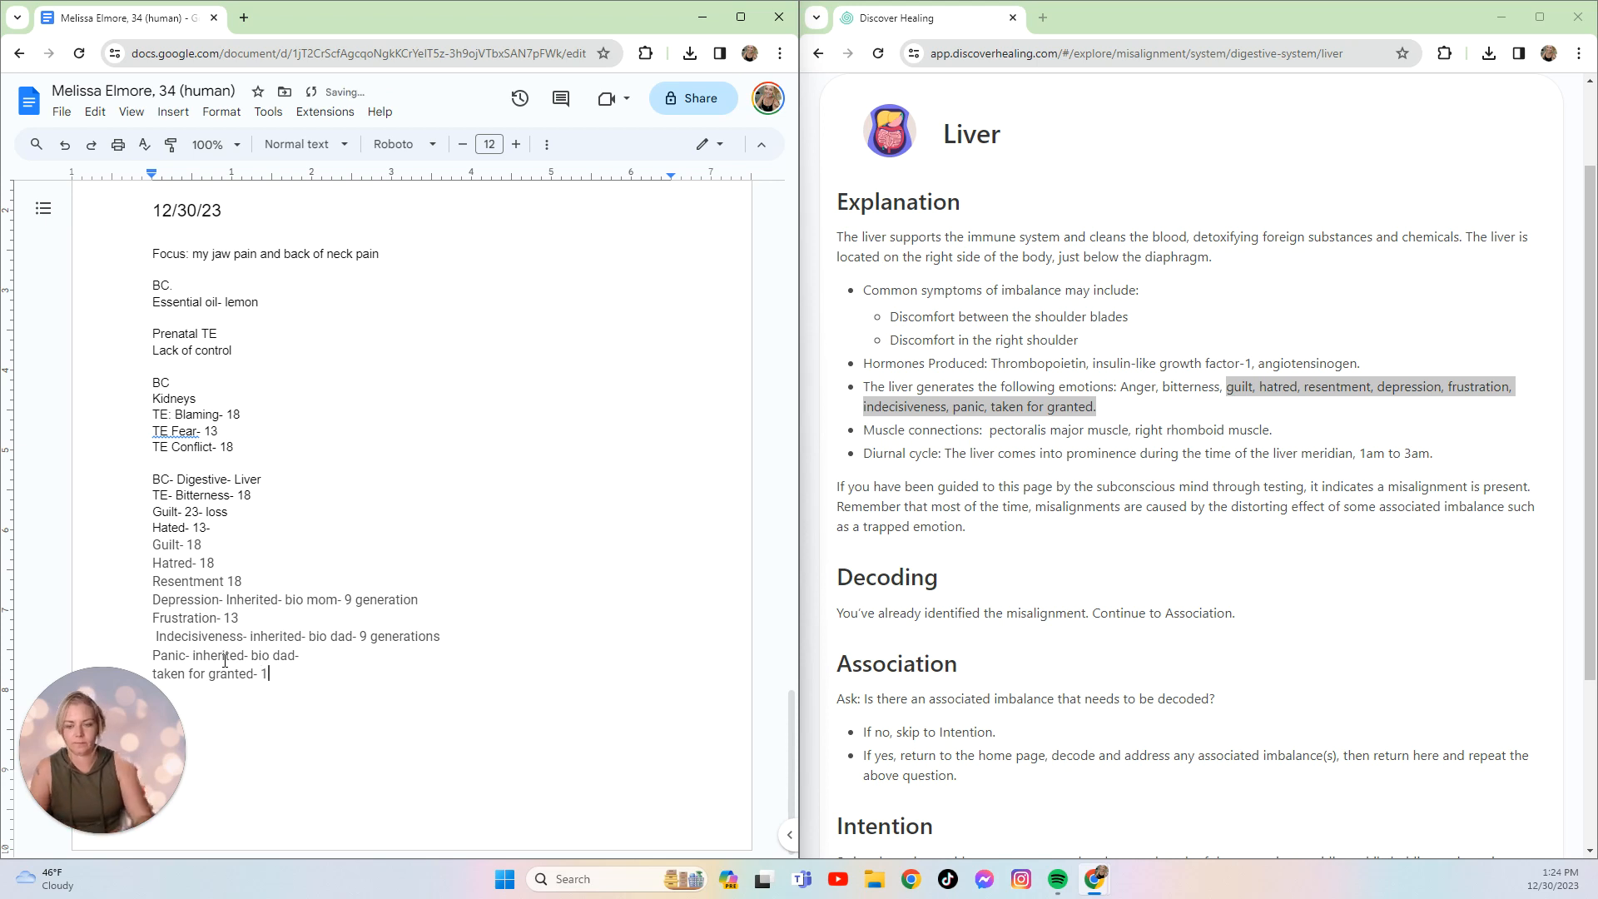
text(3-)
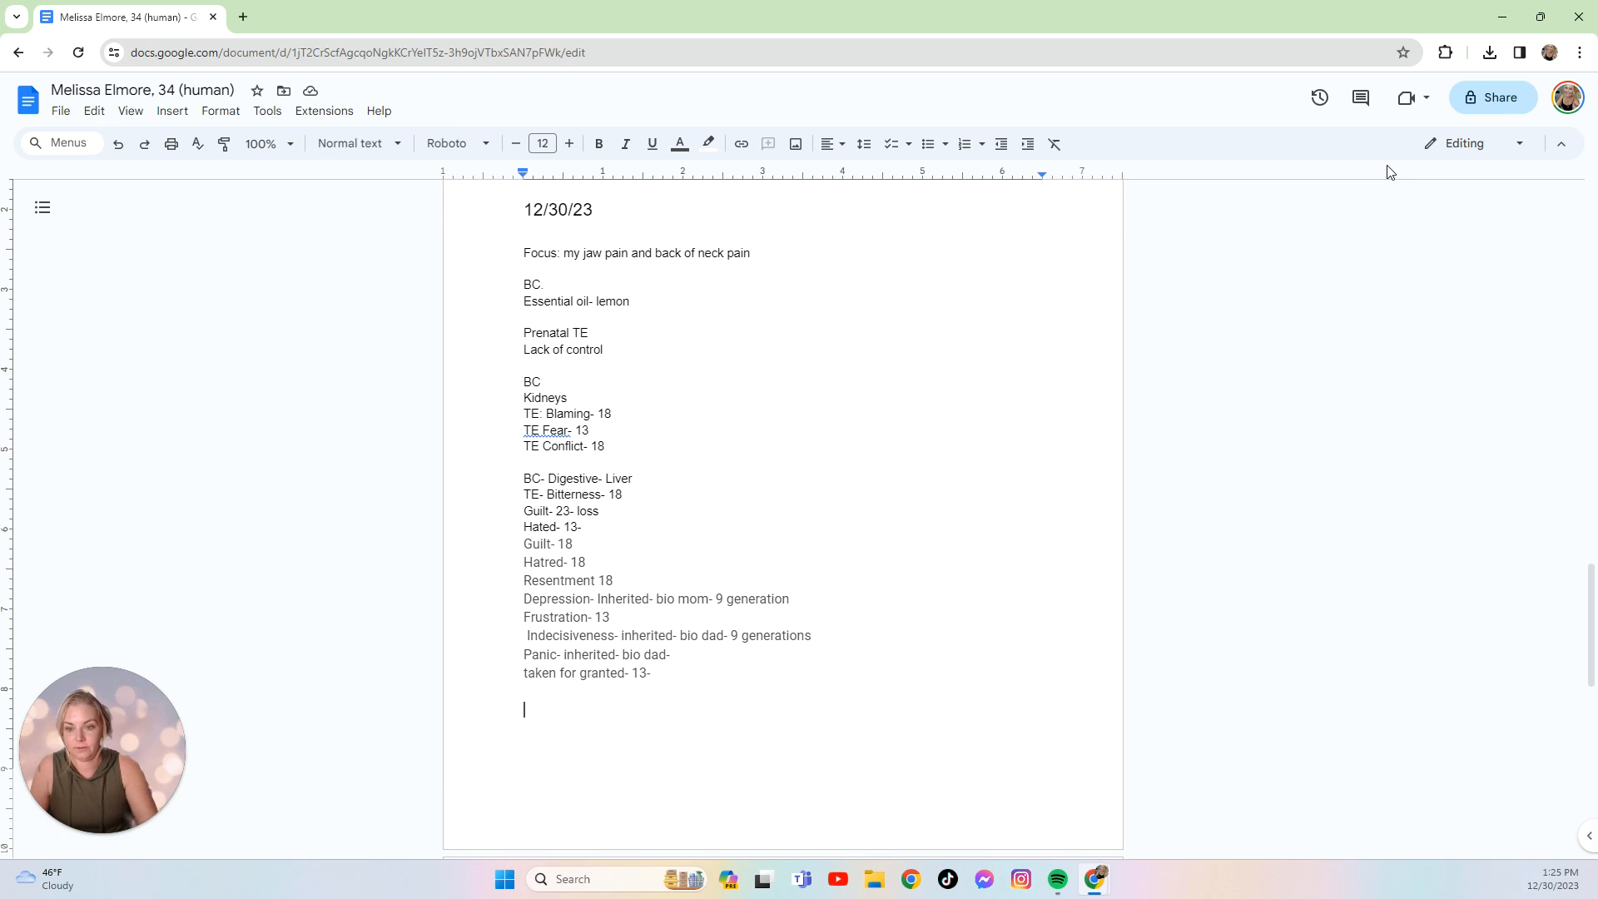
- Type '5 days of processing' as the final line of the liver notes
text(5 days of proc)
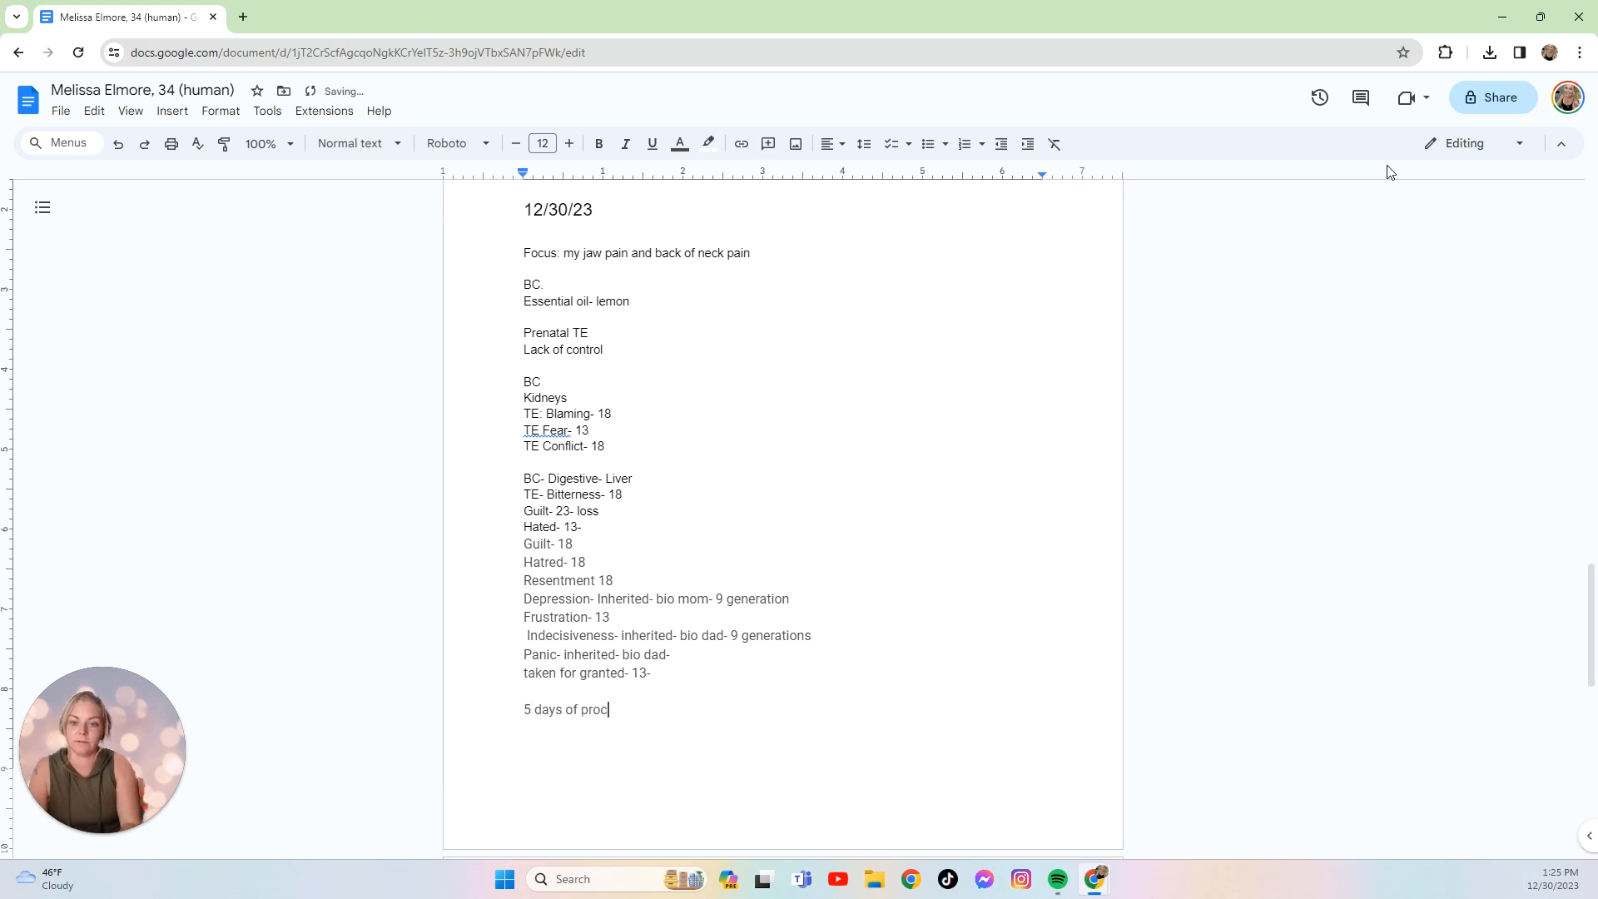
text(essing)
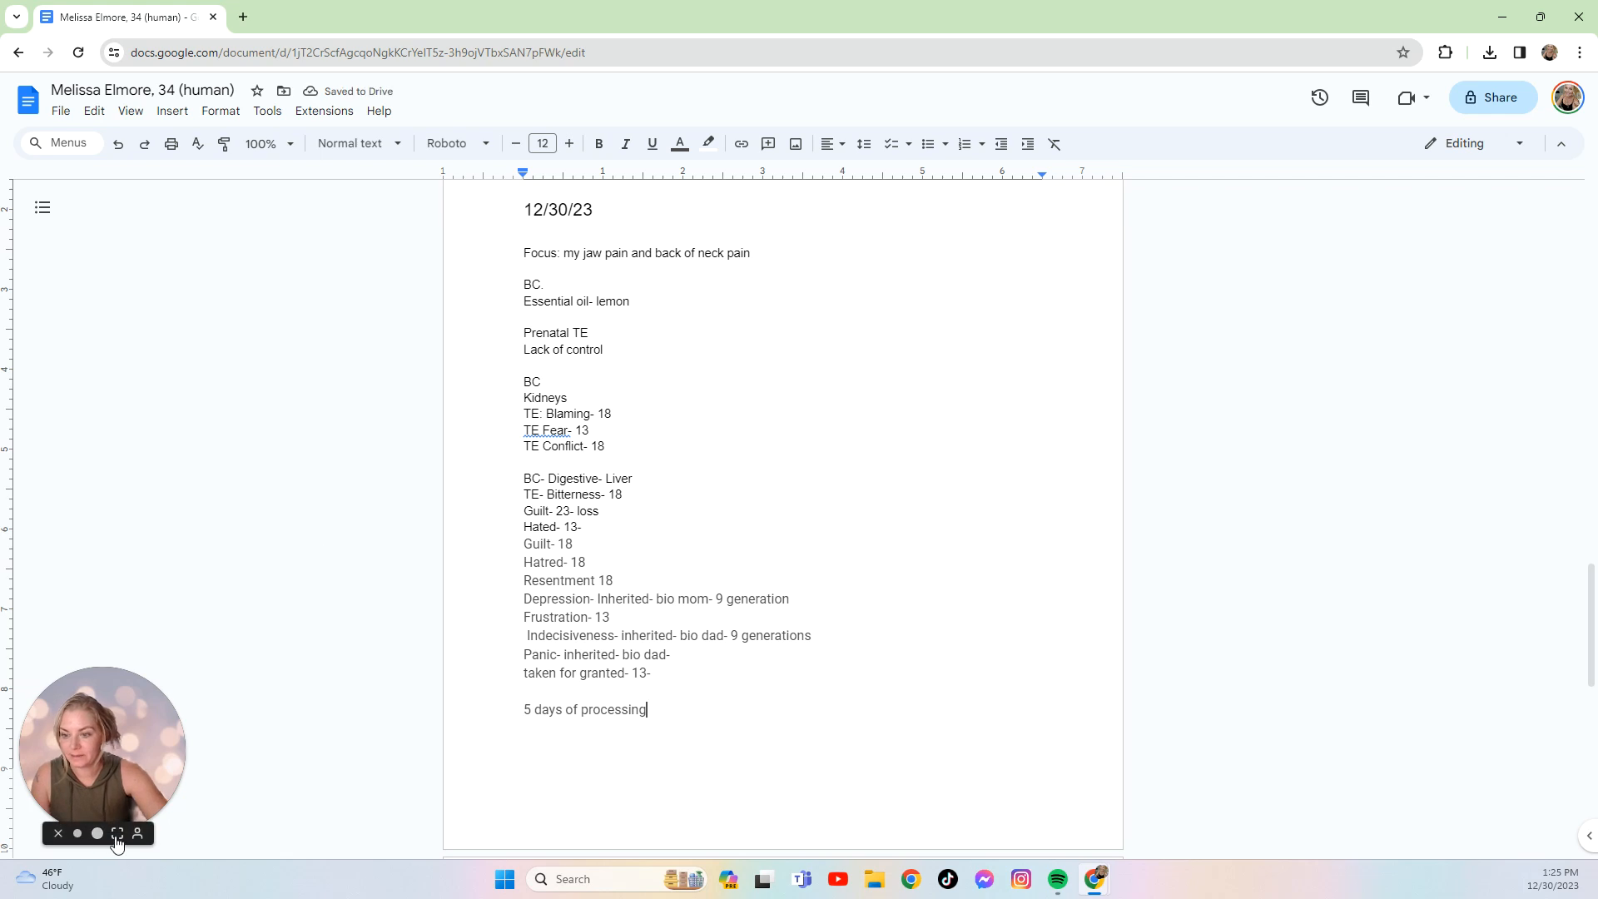
click(116, 834)
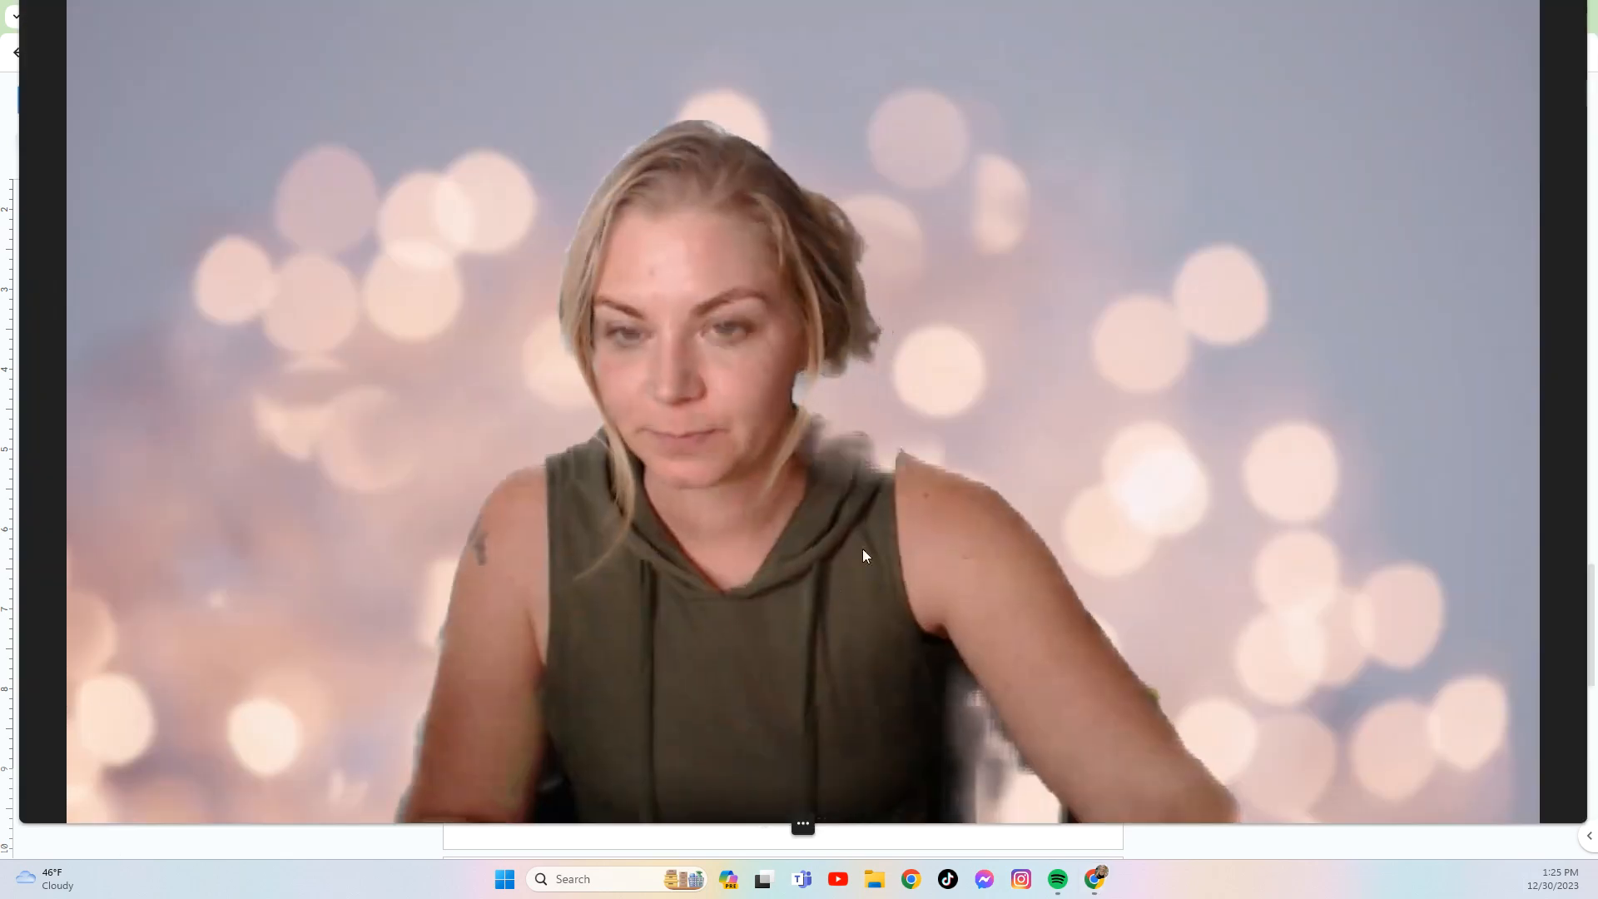